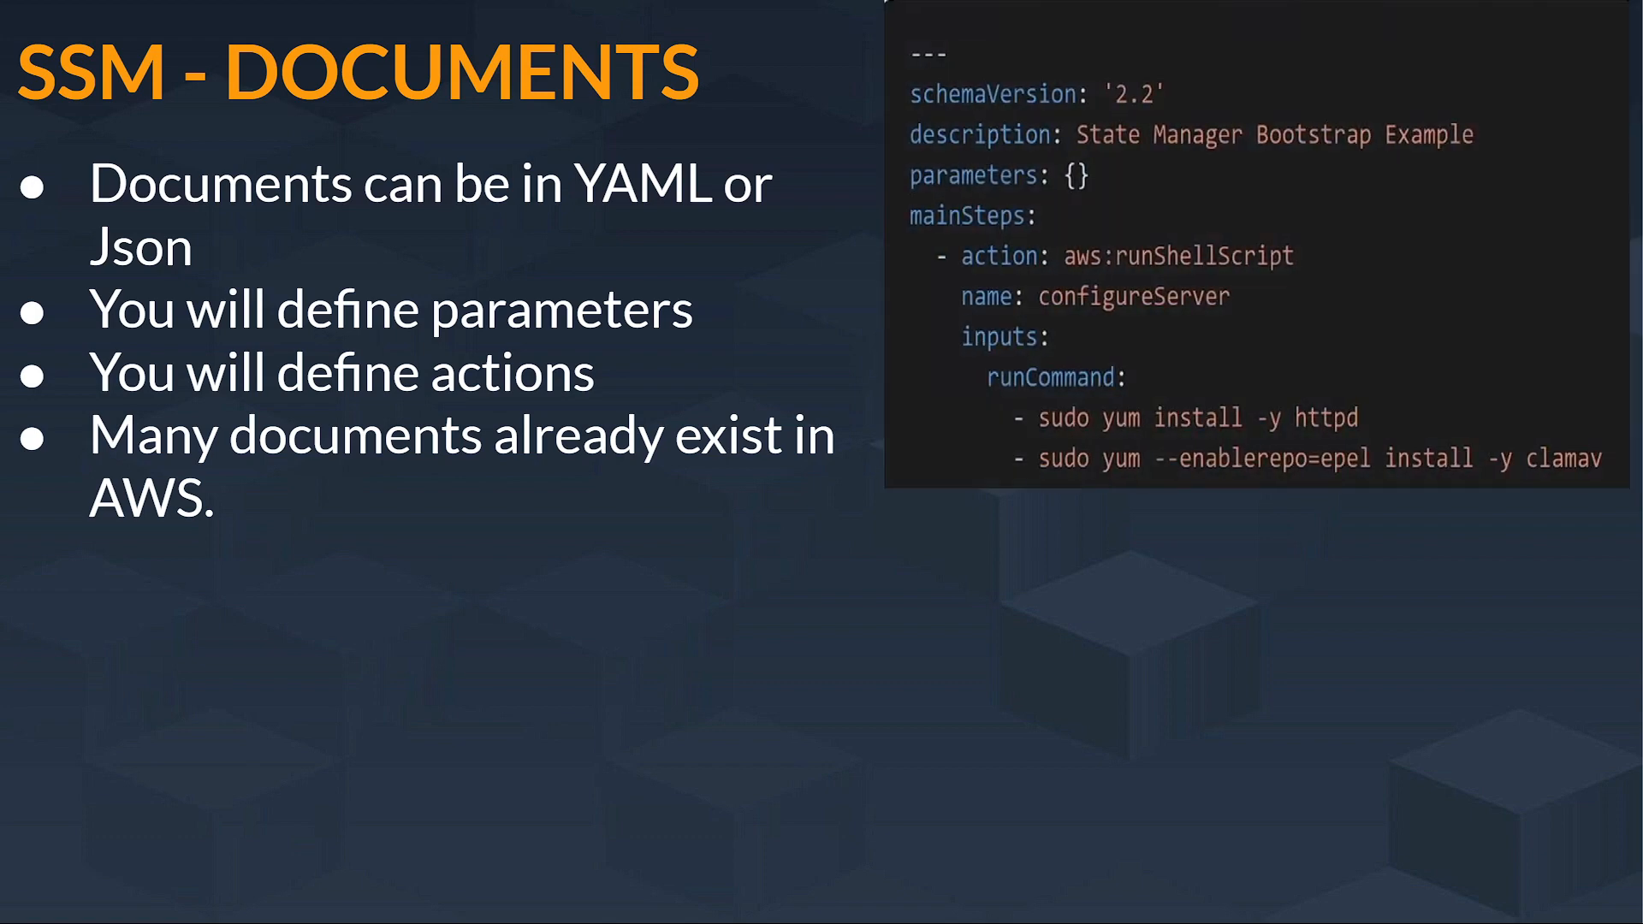
pyautogui.moveTo(1101, 396)
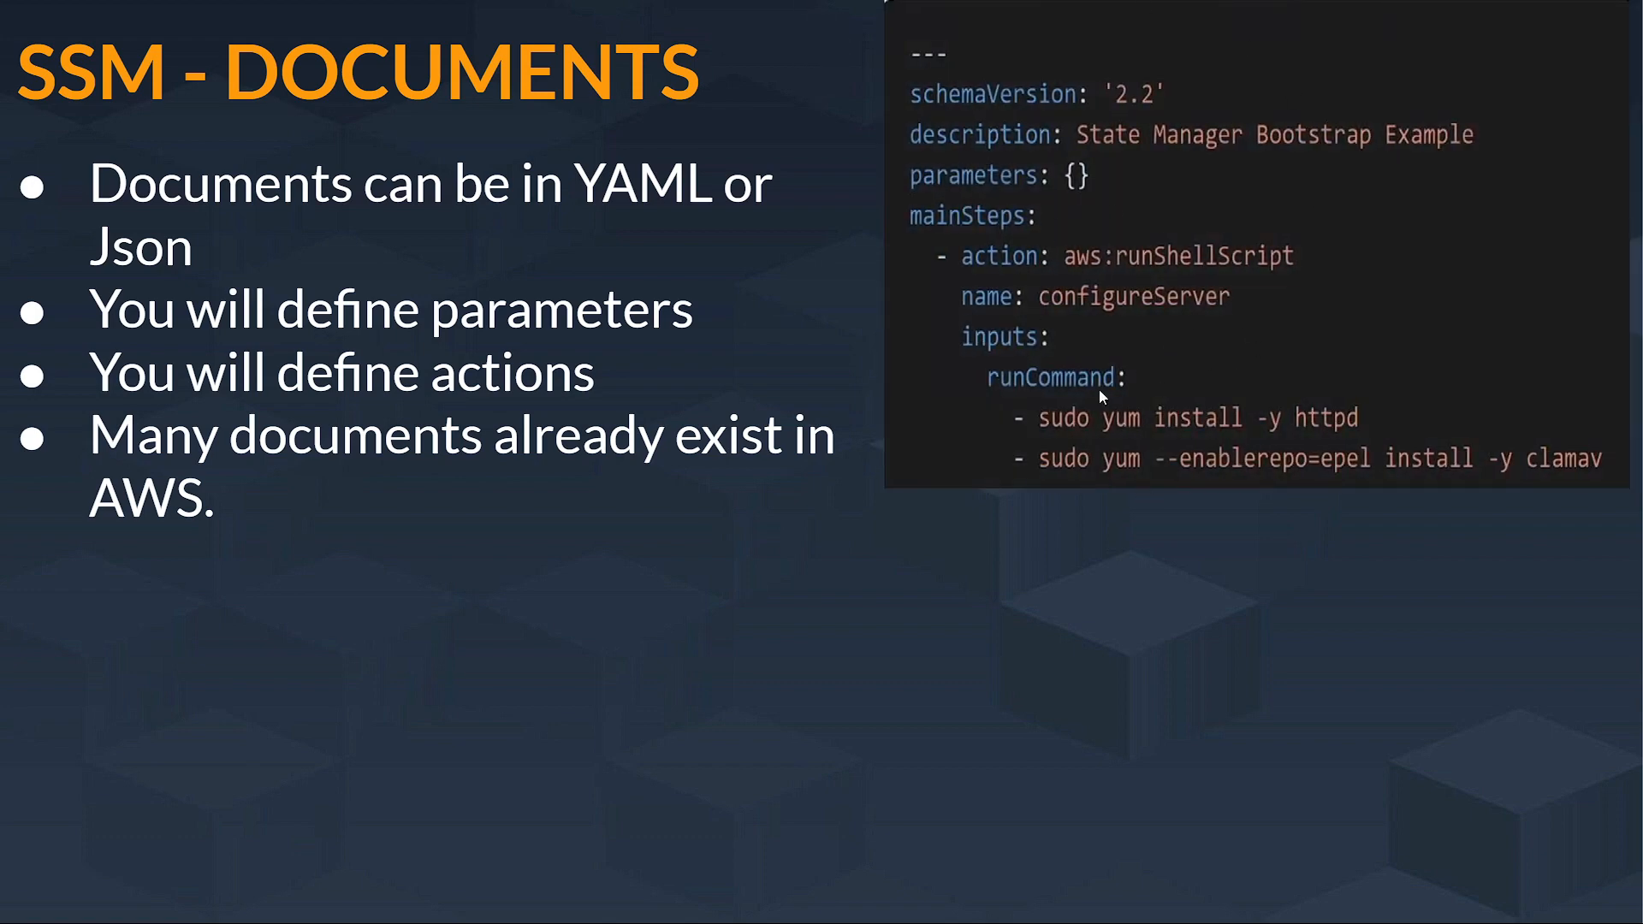
pyautogui.moveTo(862, 332)
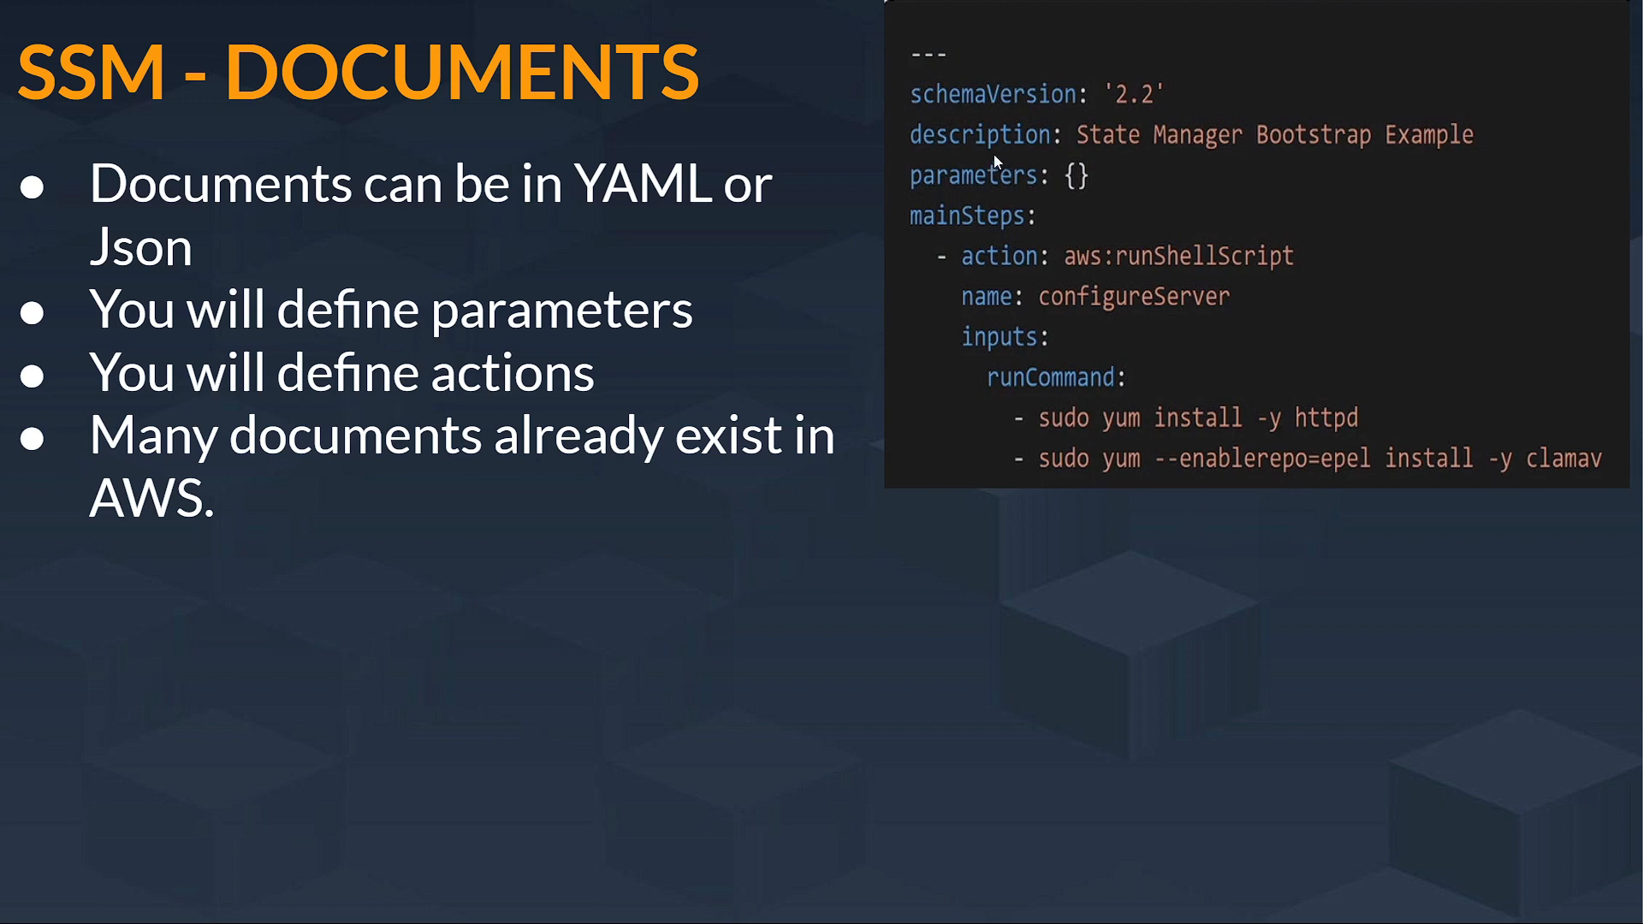
pyautogui.moveTo(1009, 185)
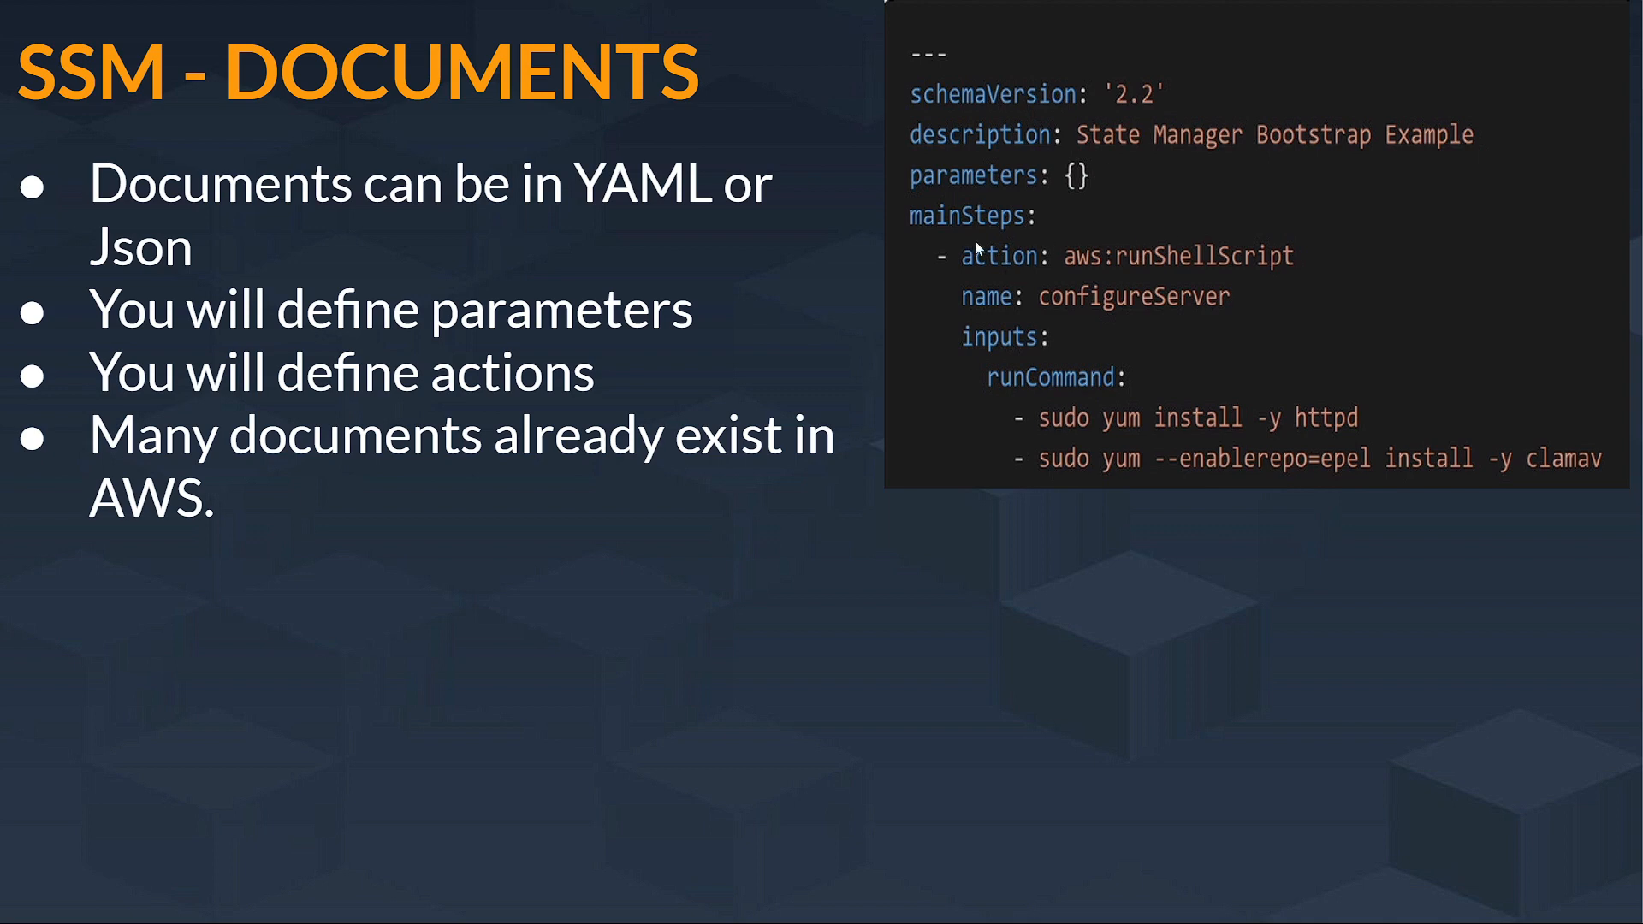
pyautogui.moveTo(1199, 333)
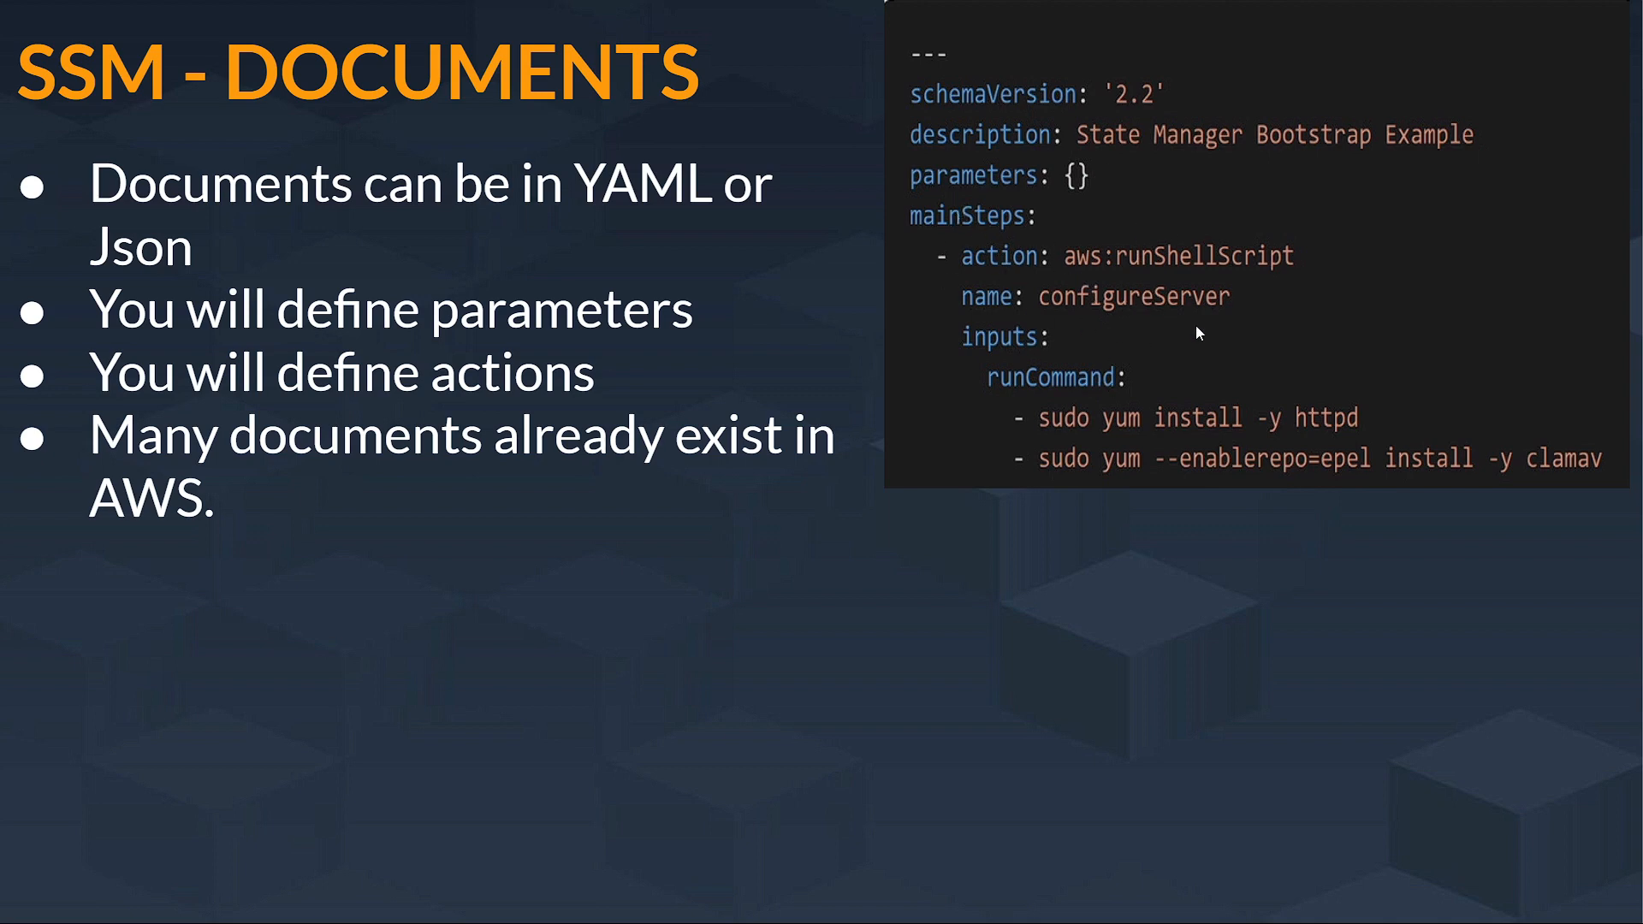
pyautogui.moveTo(980, 355)
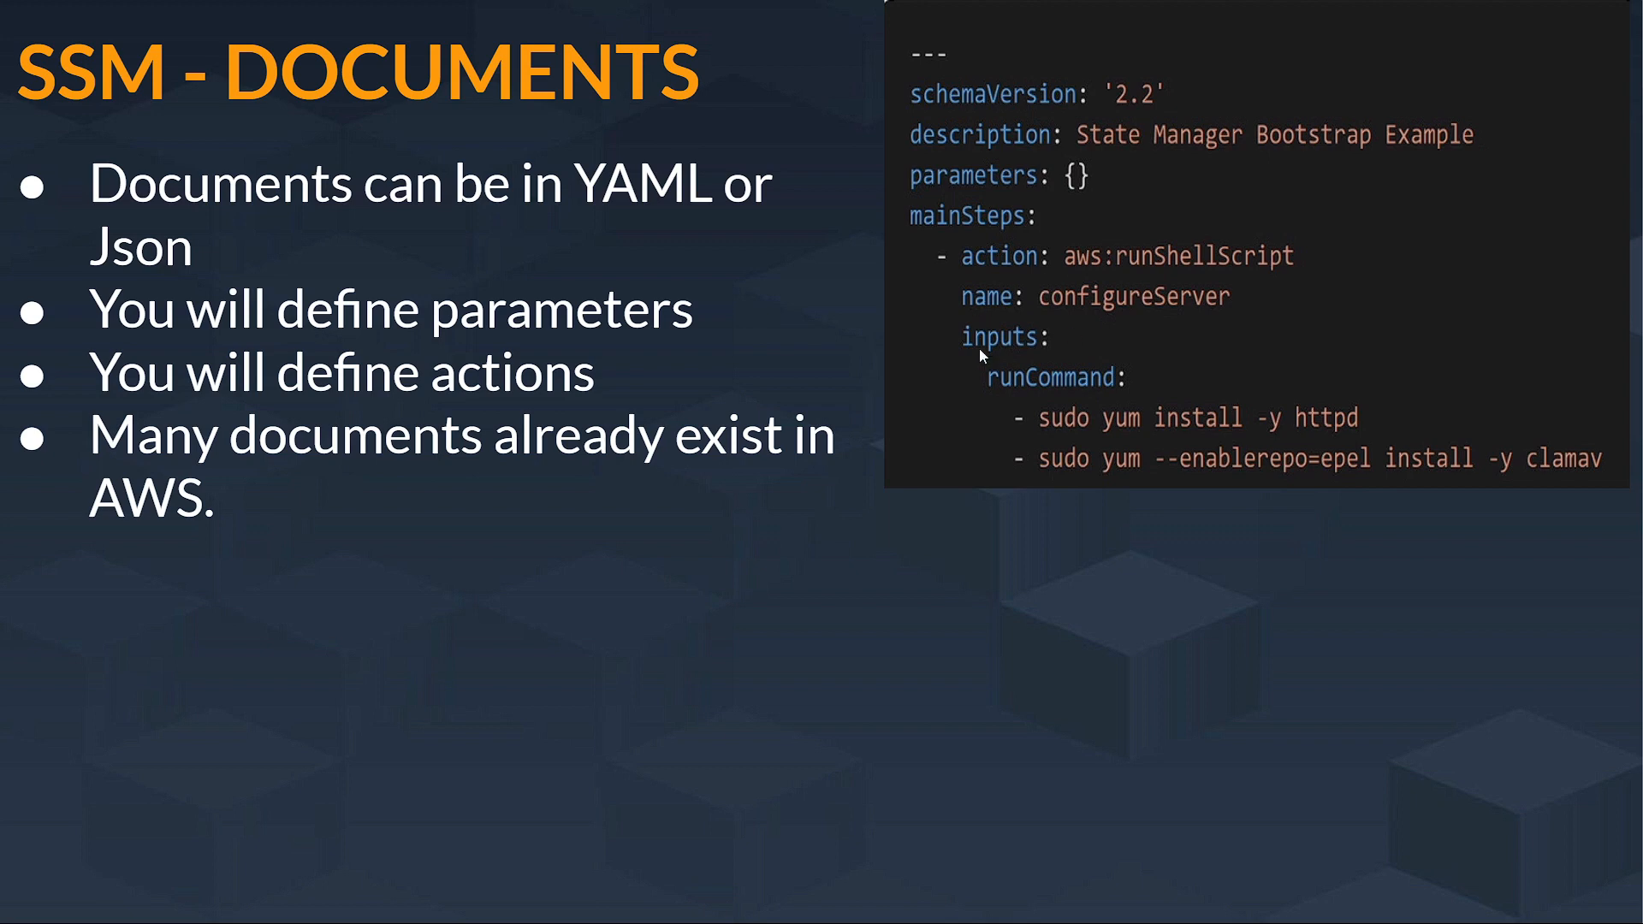
pyautogui.moveTo(957, 356)
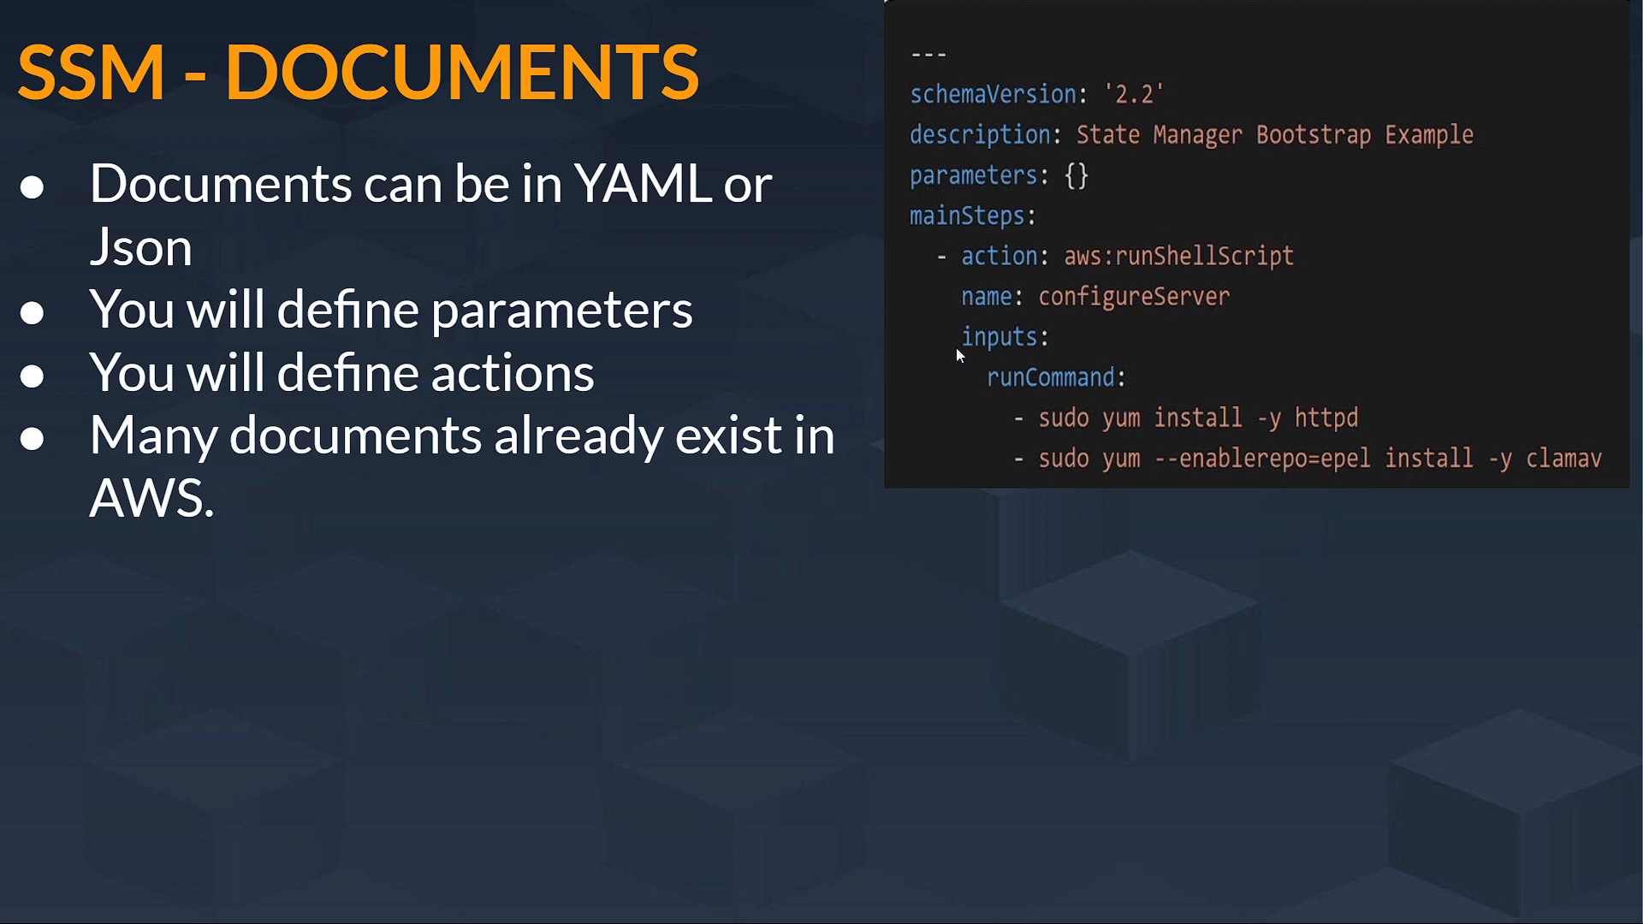
pyautogui.moveTo(1033, 331)
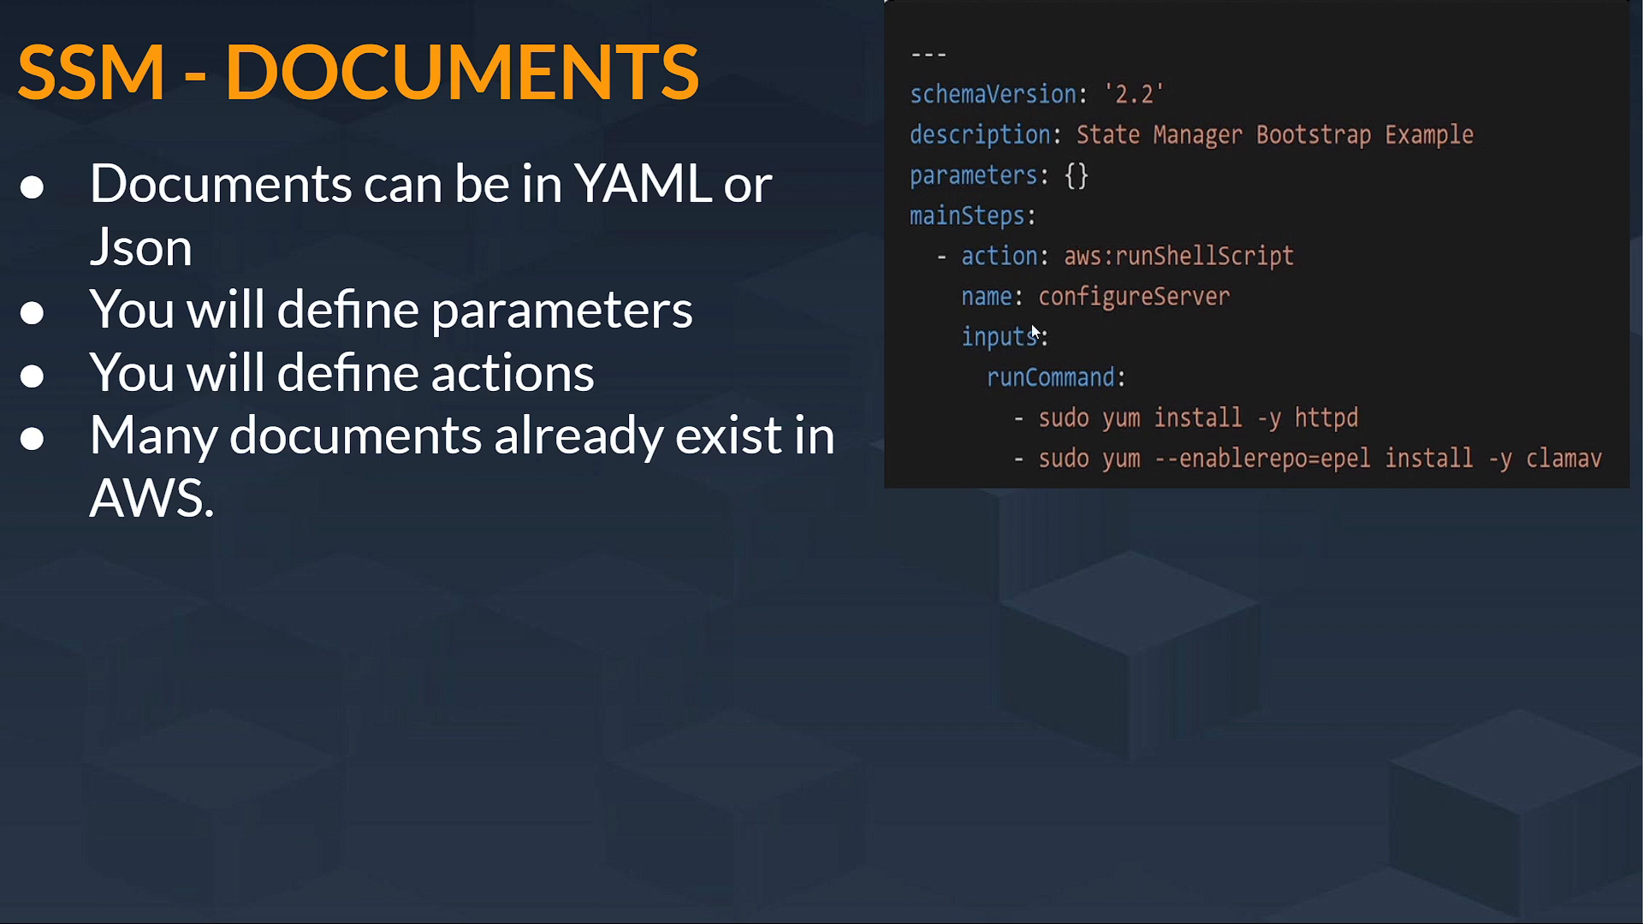
pyautogui.moveTo(1000, 515)
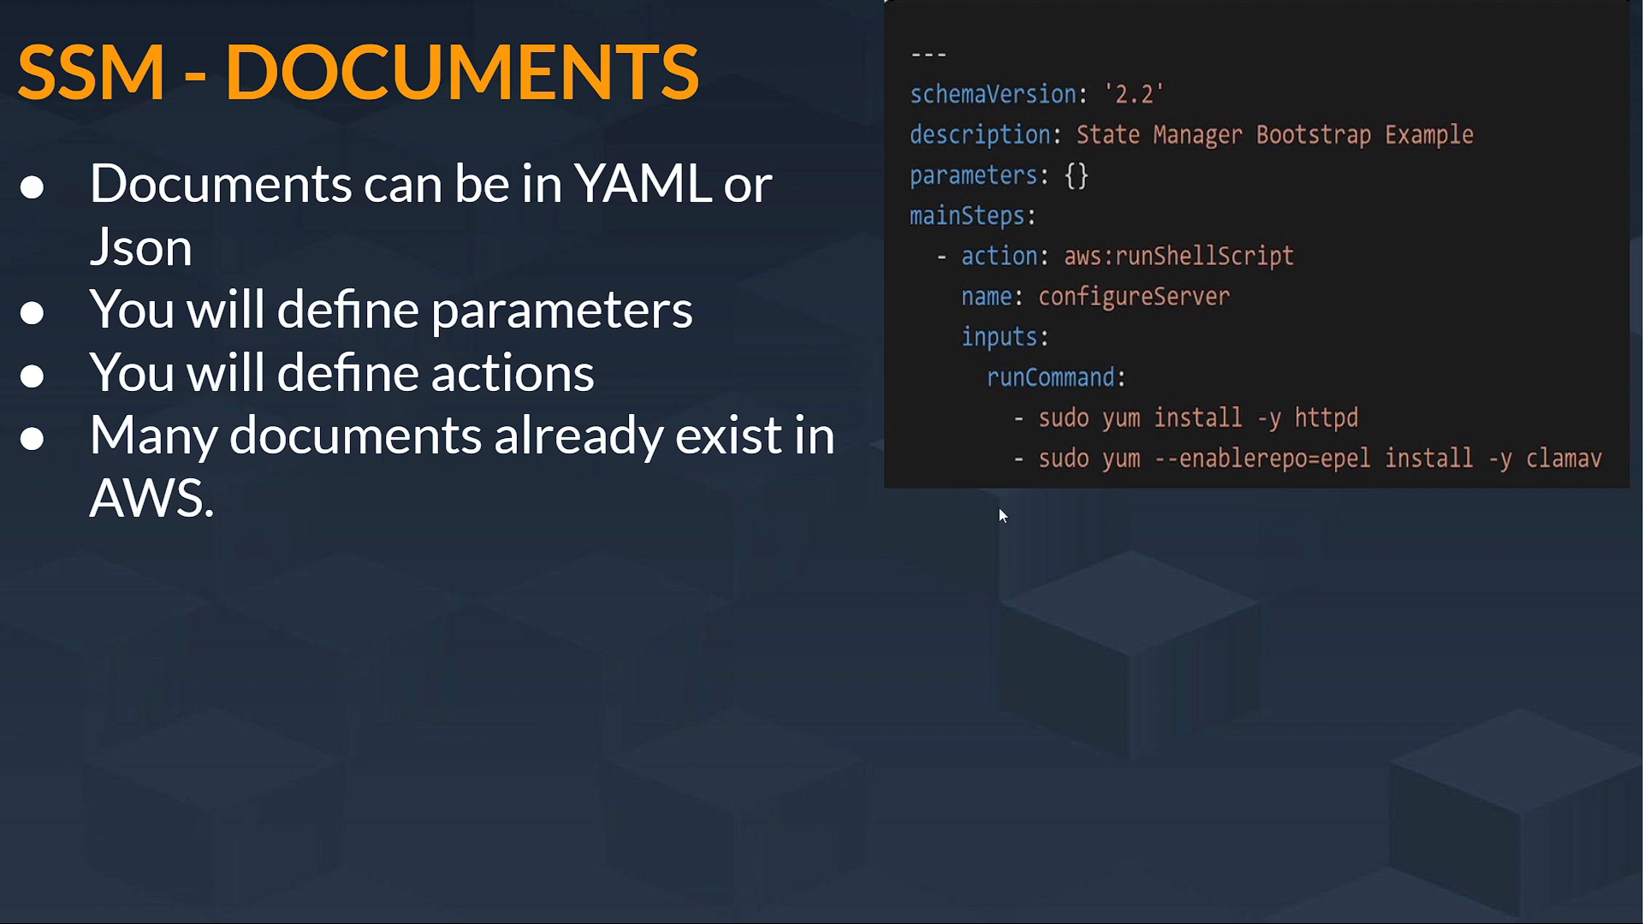
pyautogui.moveTo(966, 451)
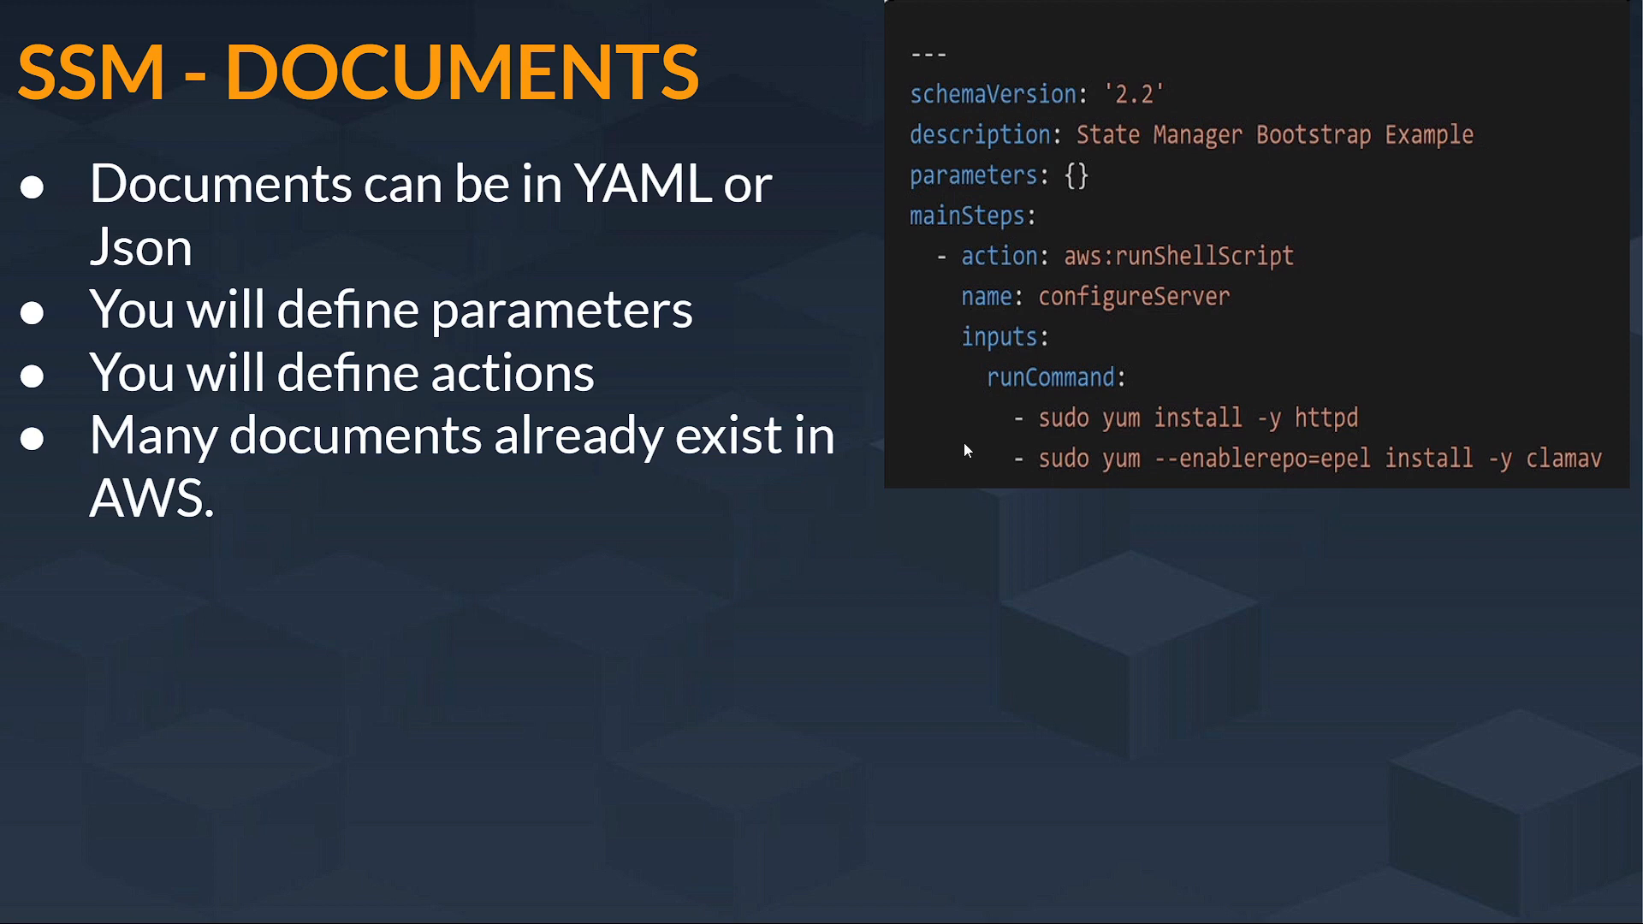
pyautogui.moveTo(1102, 353)
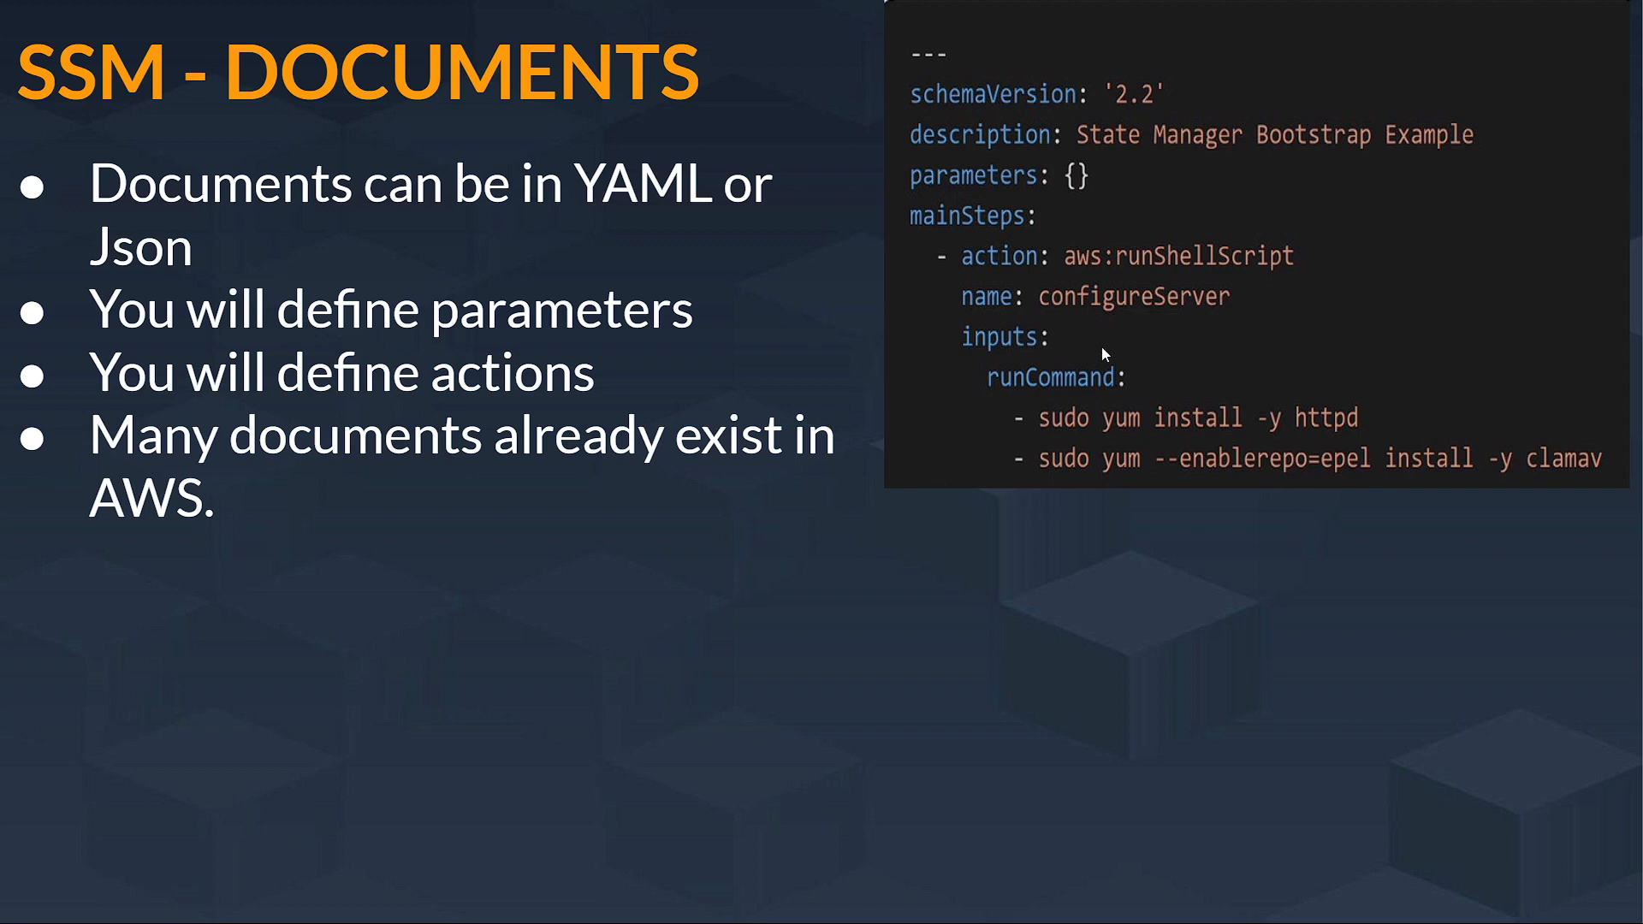
pyautogui.moveTo(983, 526)
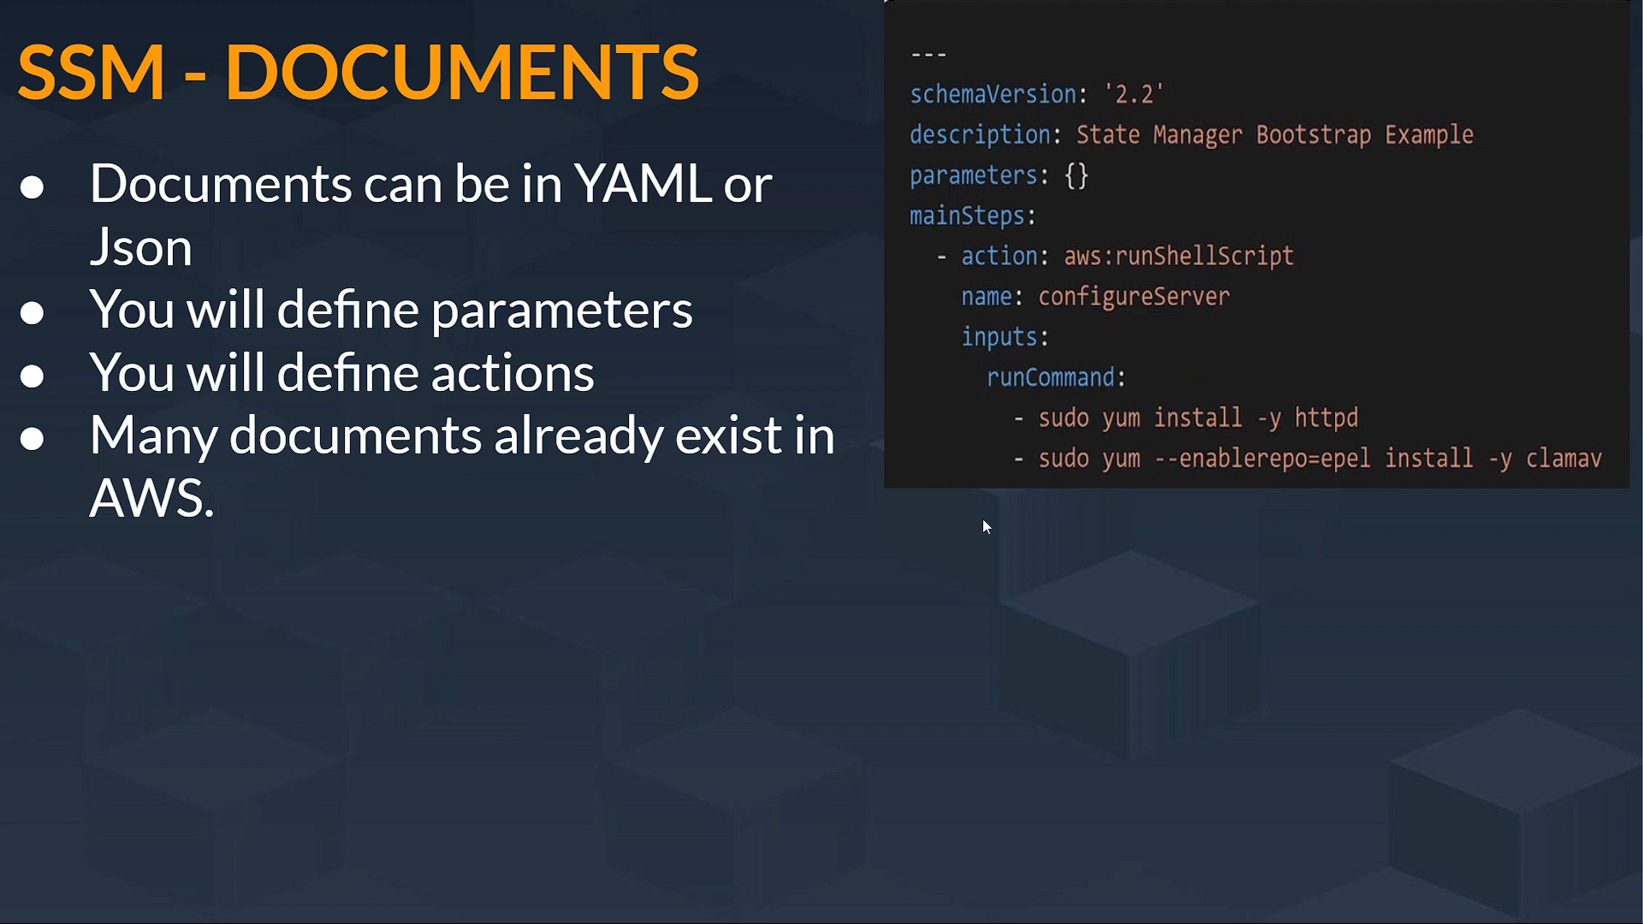
pyautogui.moveTo(1014, 489)
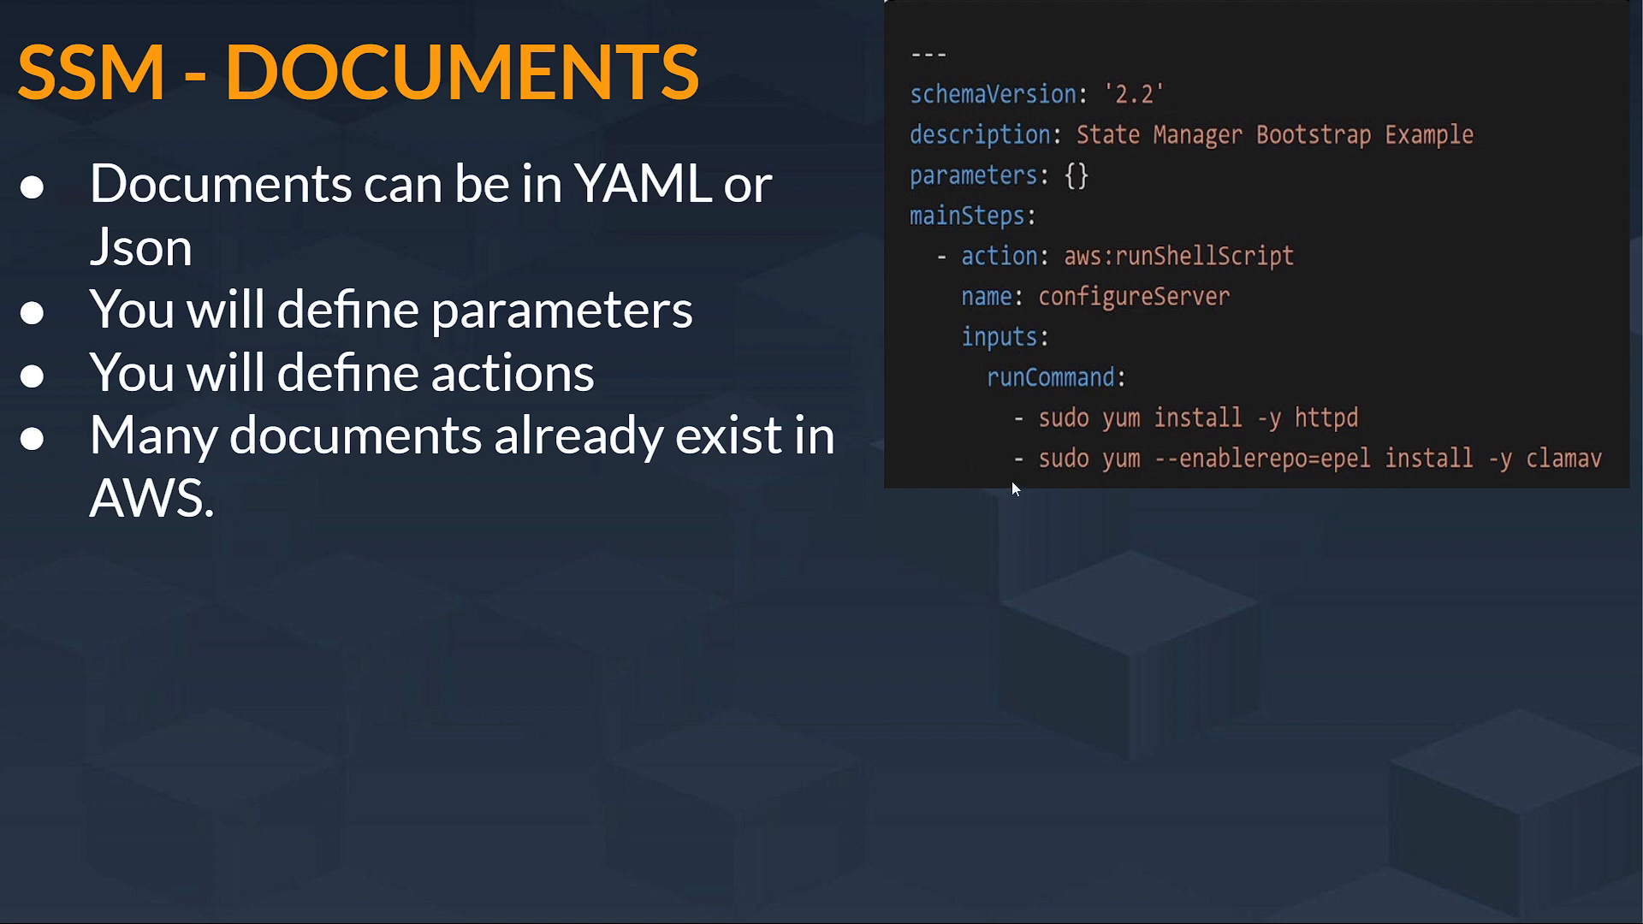
pyautogui.moveTo(1303, 459)
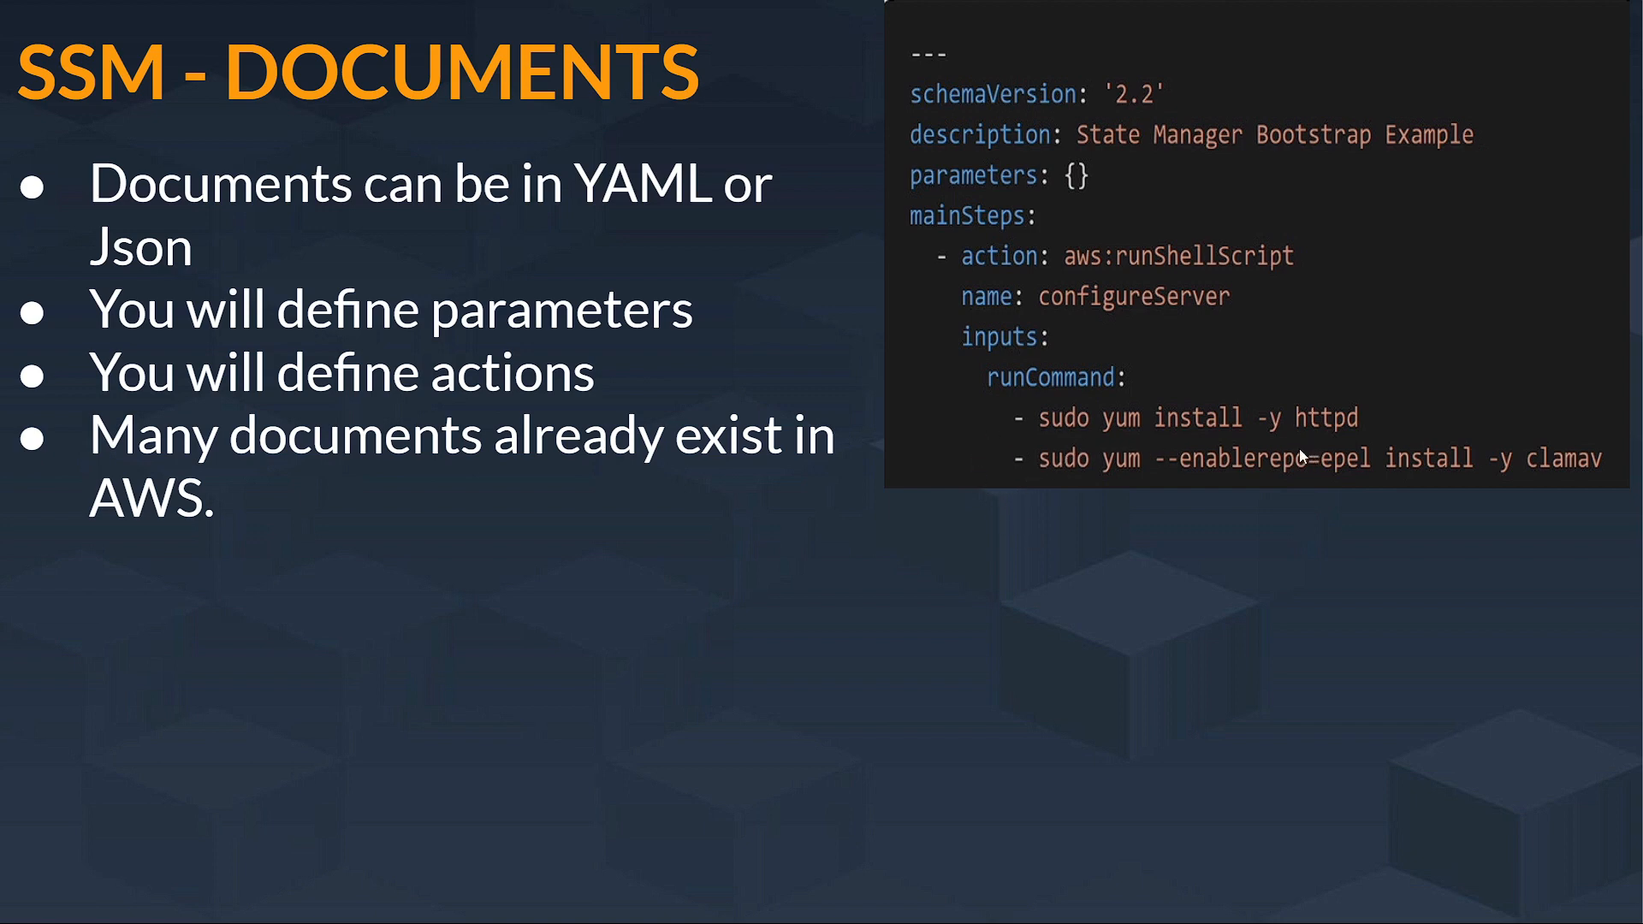
pyautogui.moveTo(1101, 504)
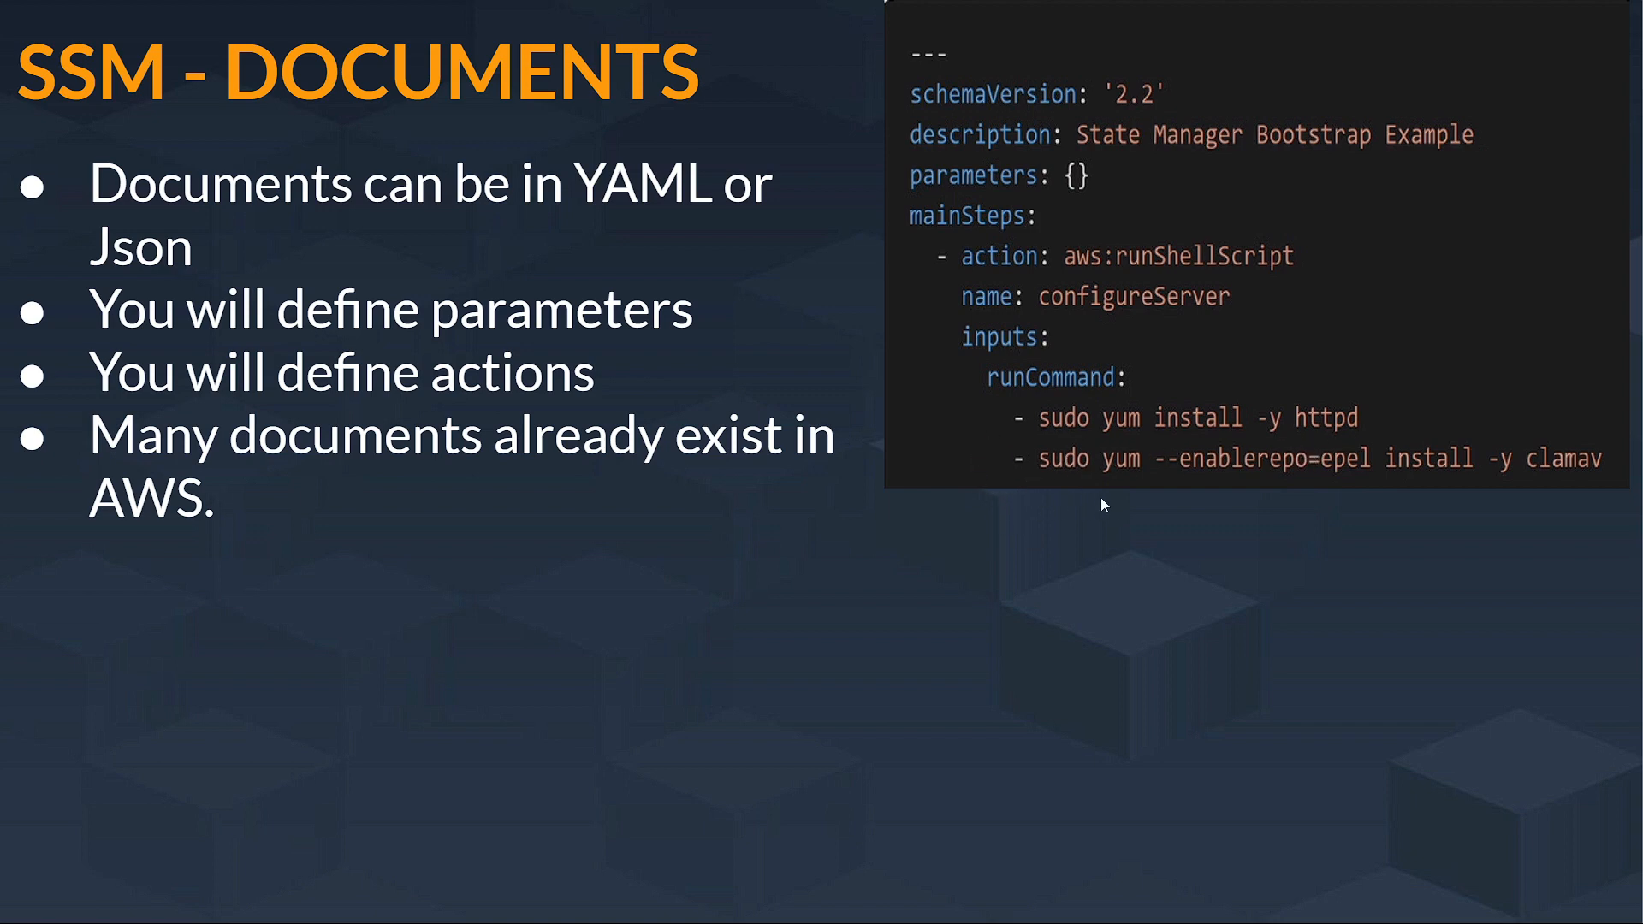
pyautogui.moveTo(1187, 477)
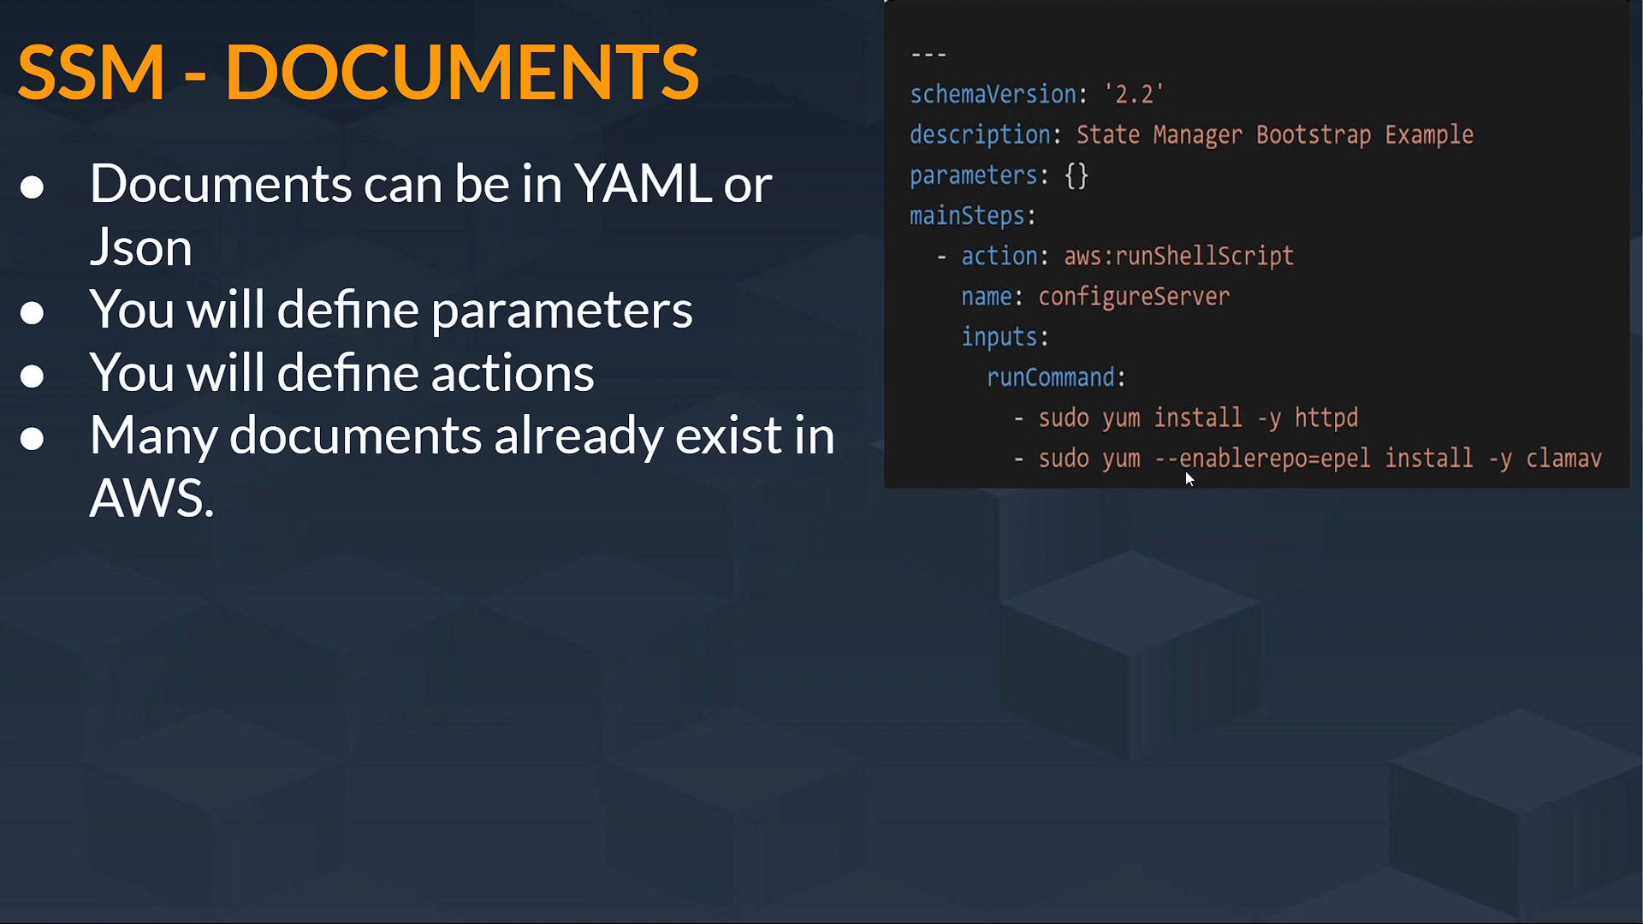
pyautogui.moveTo(1304, 472)
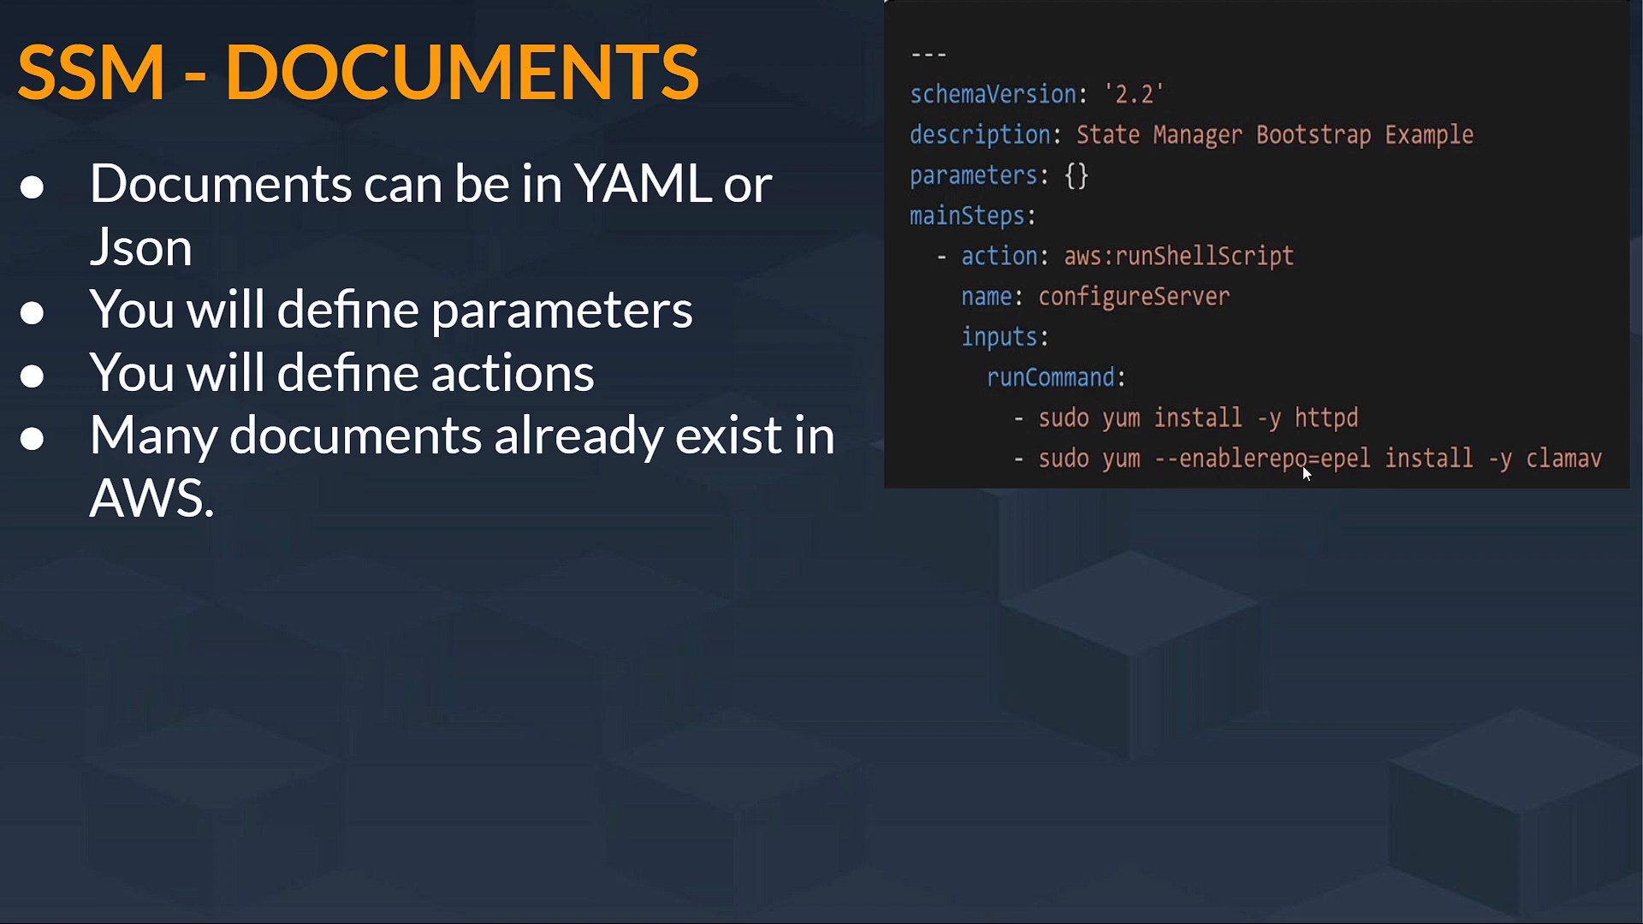
pyautogui.moveTo(1003, 531)
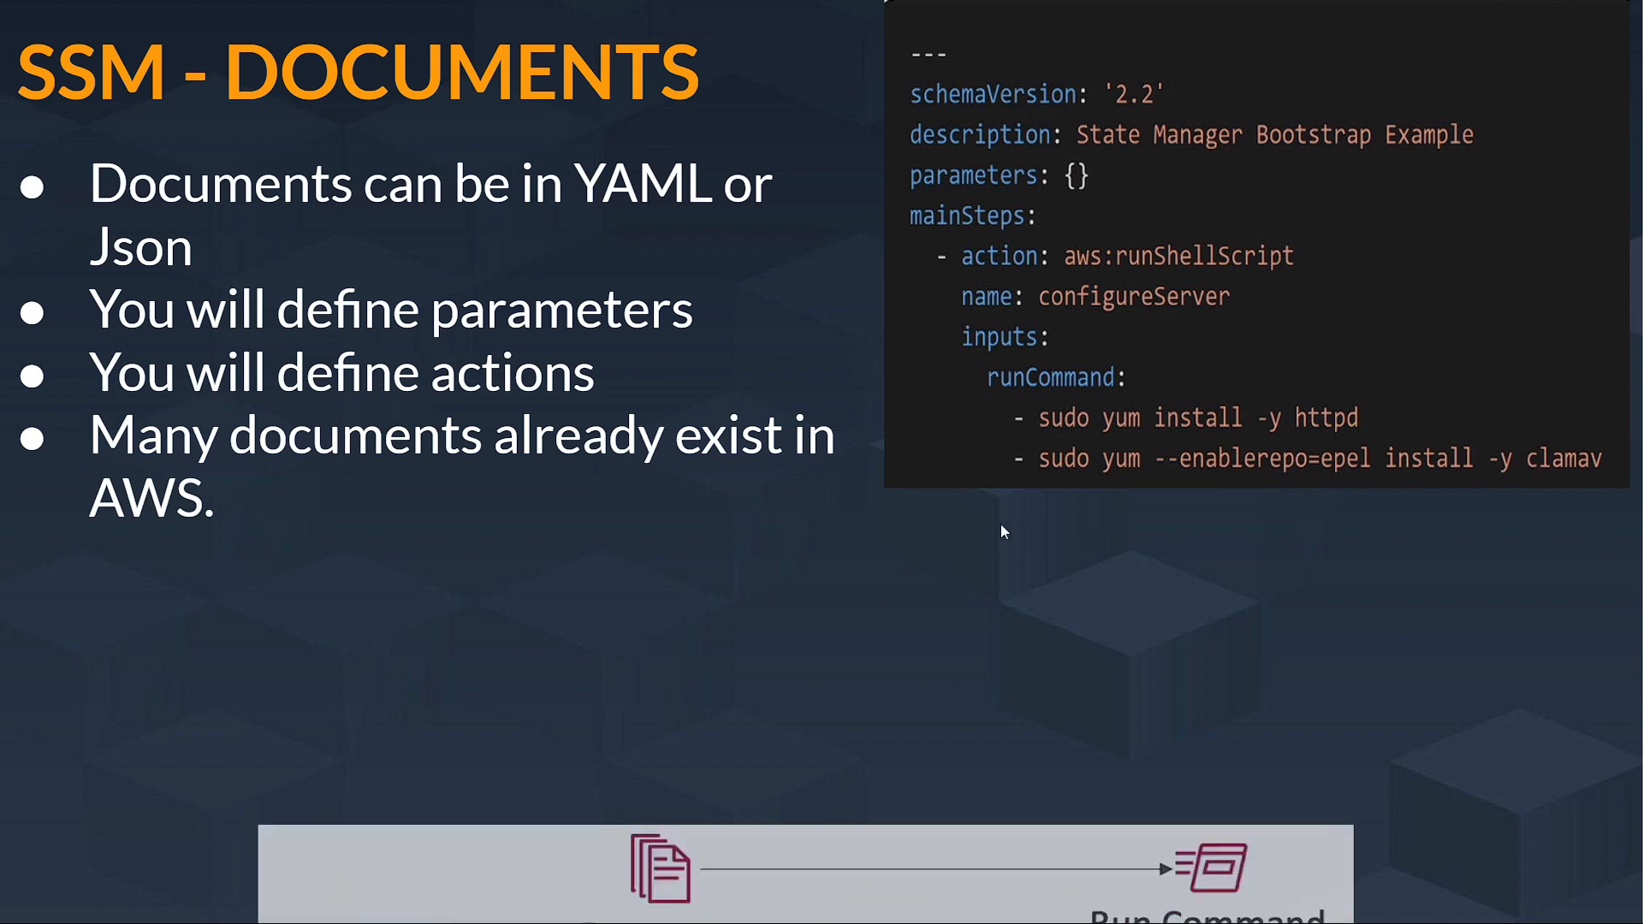
# - Return to the Systems Manager home page
pyautogui.click(158, 20)
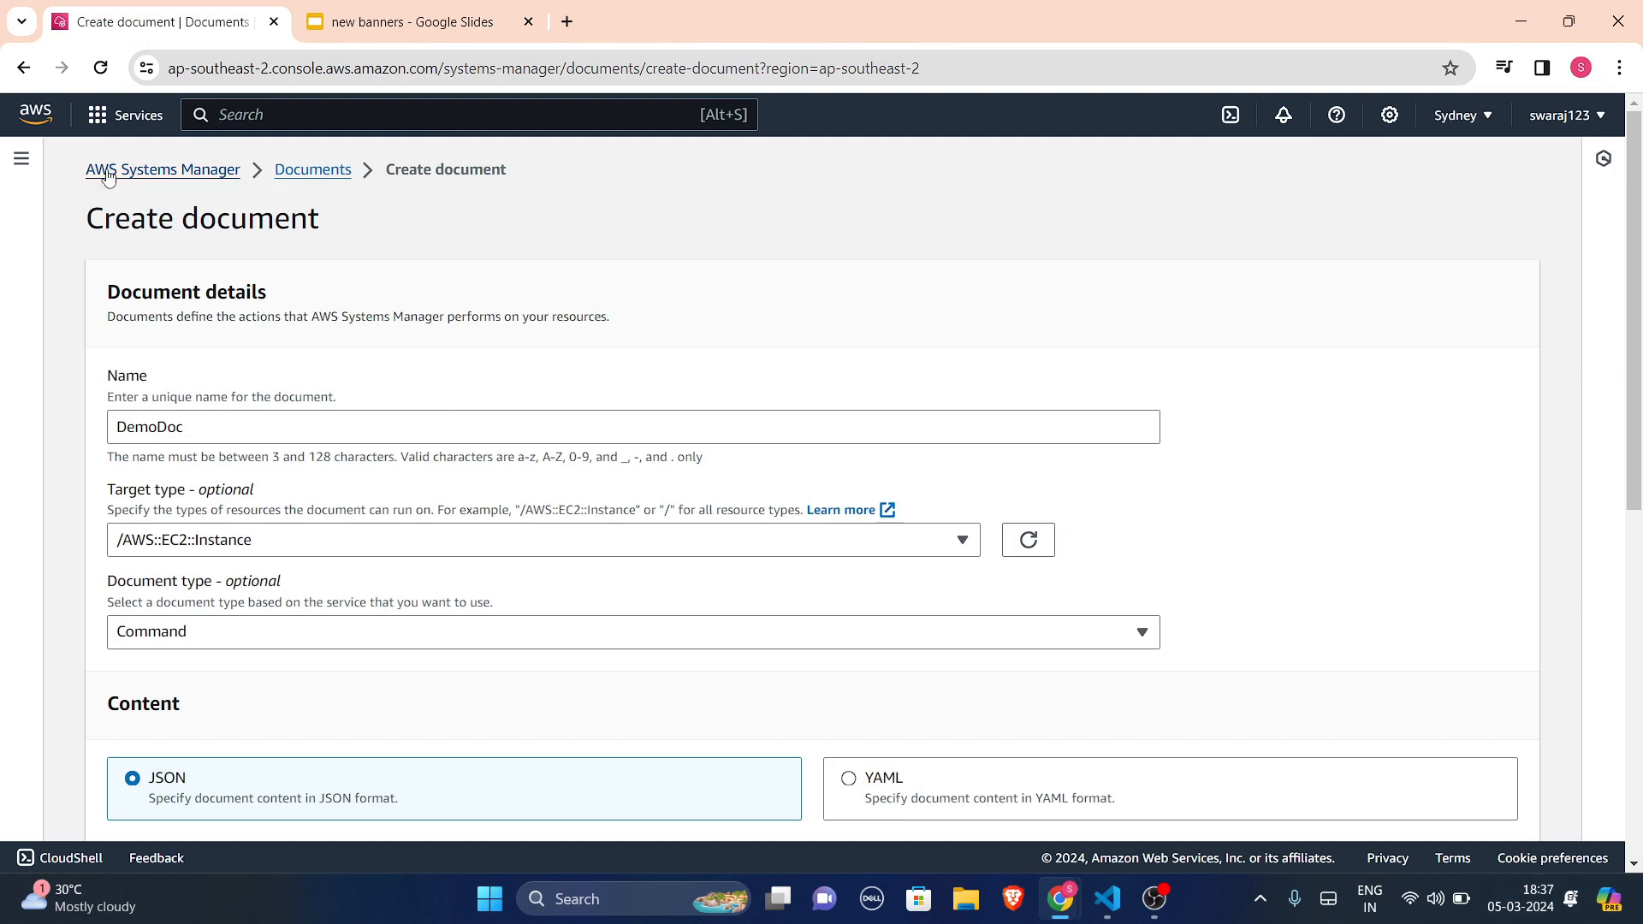
pyautogui.click(163, 169)
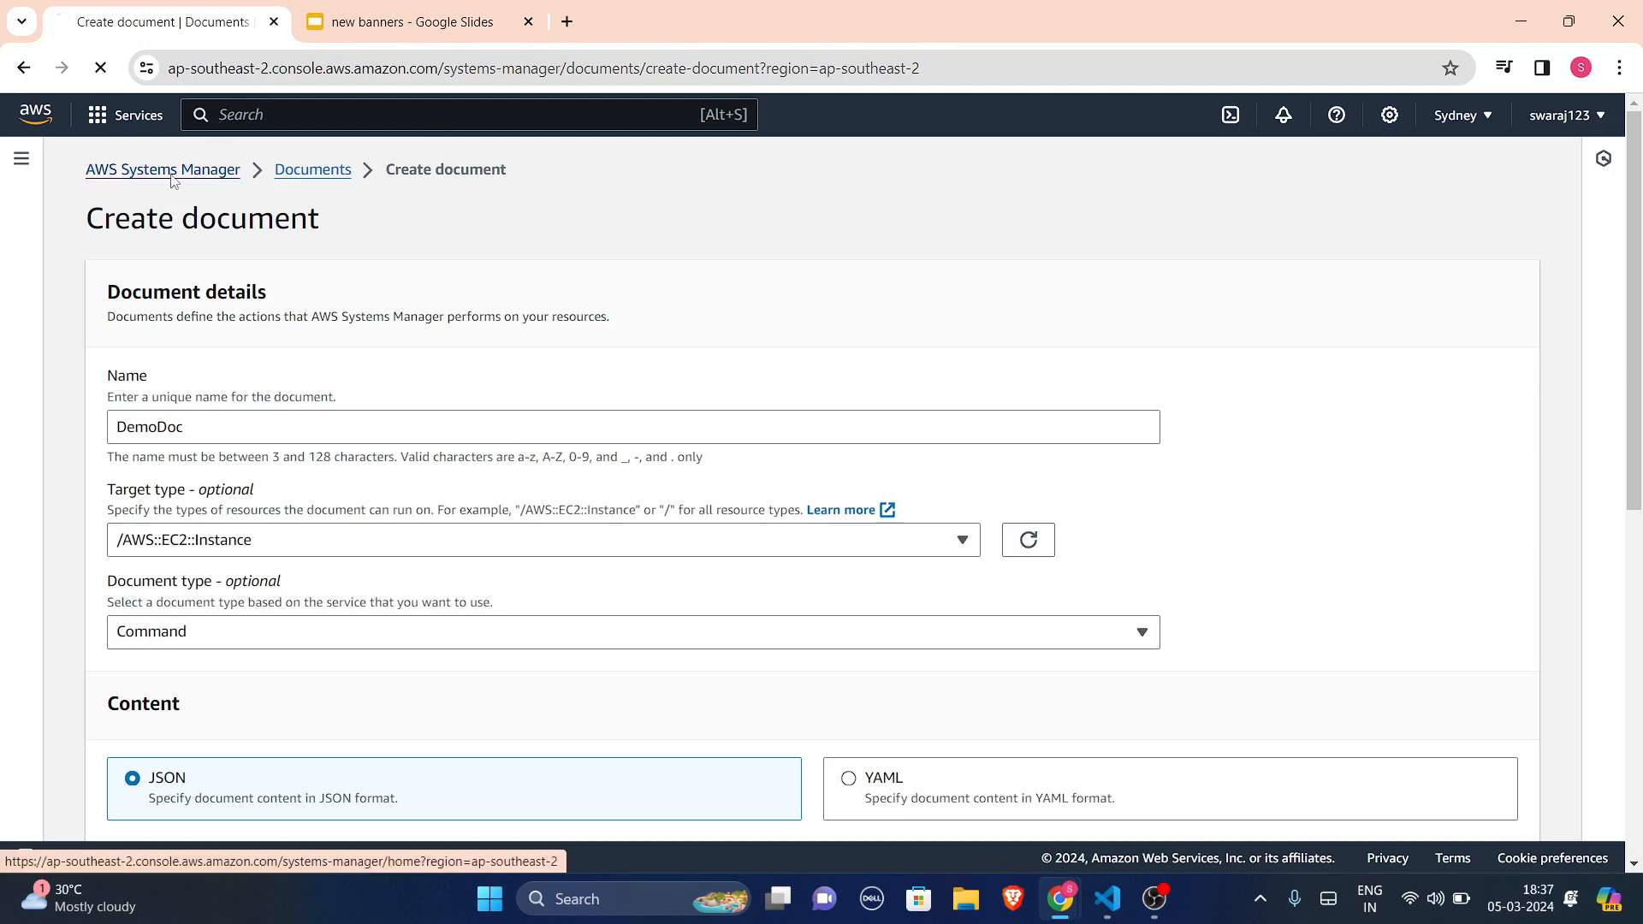
pyautogui.click(163, 169)
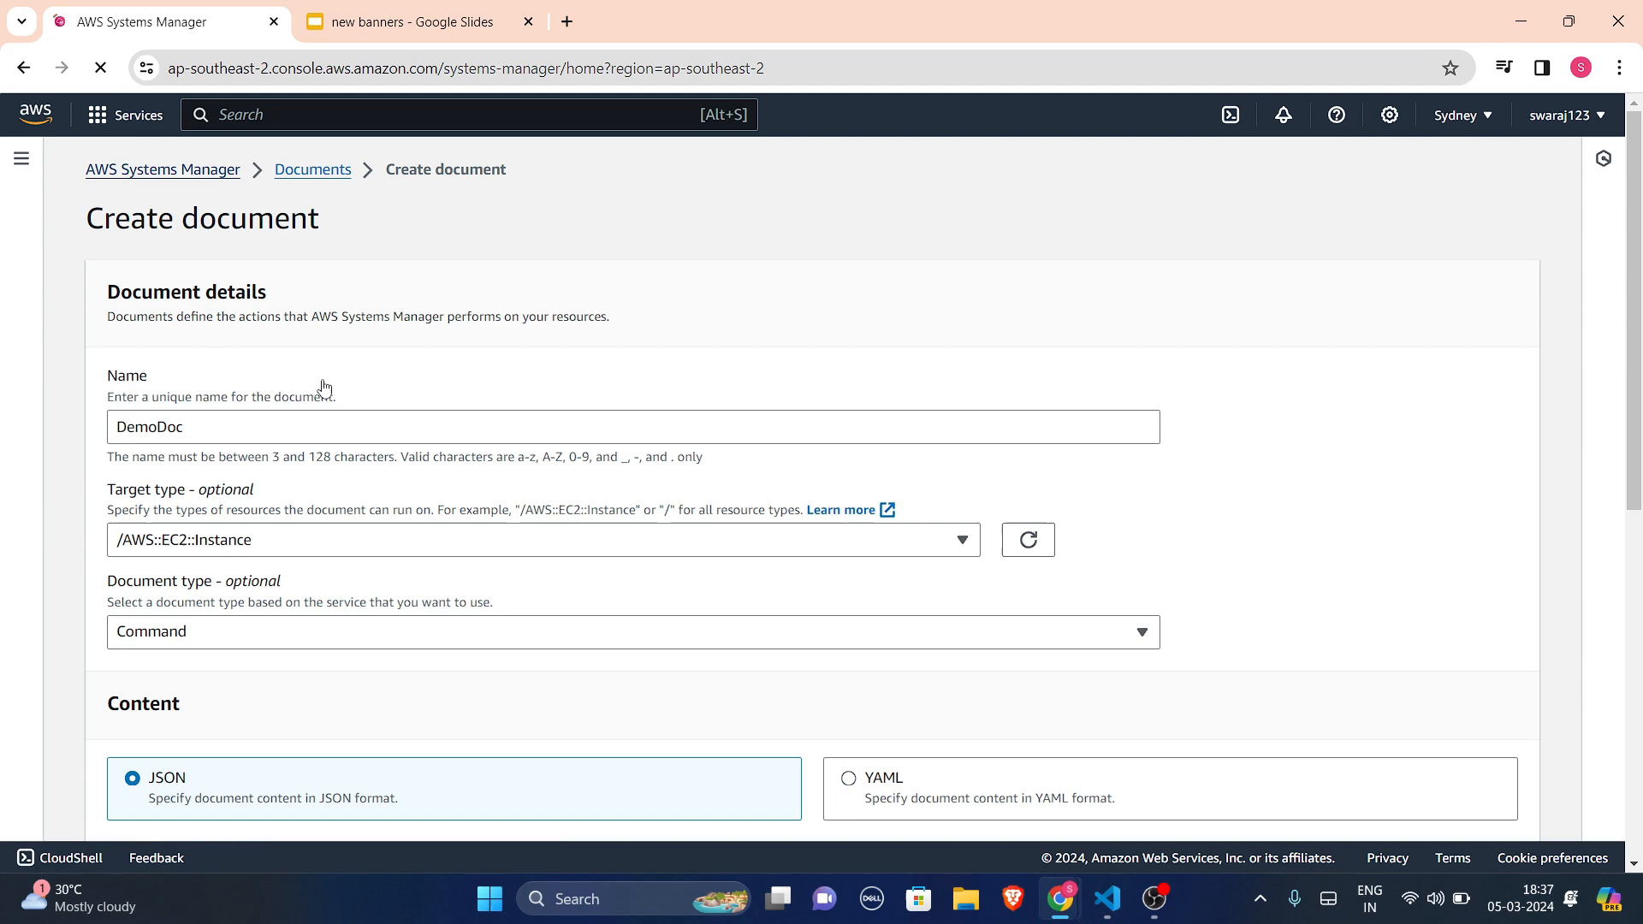
pyautogui.click(163, 170)
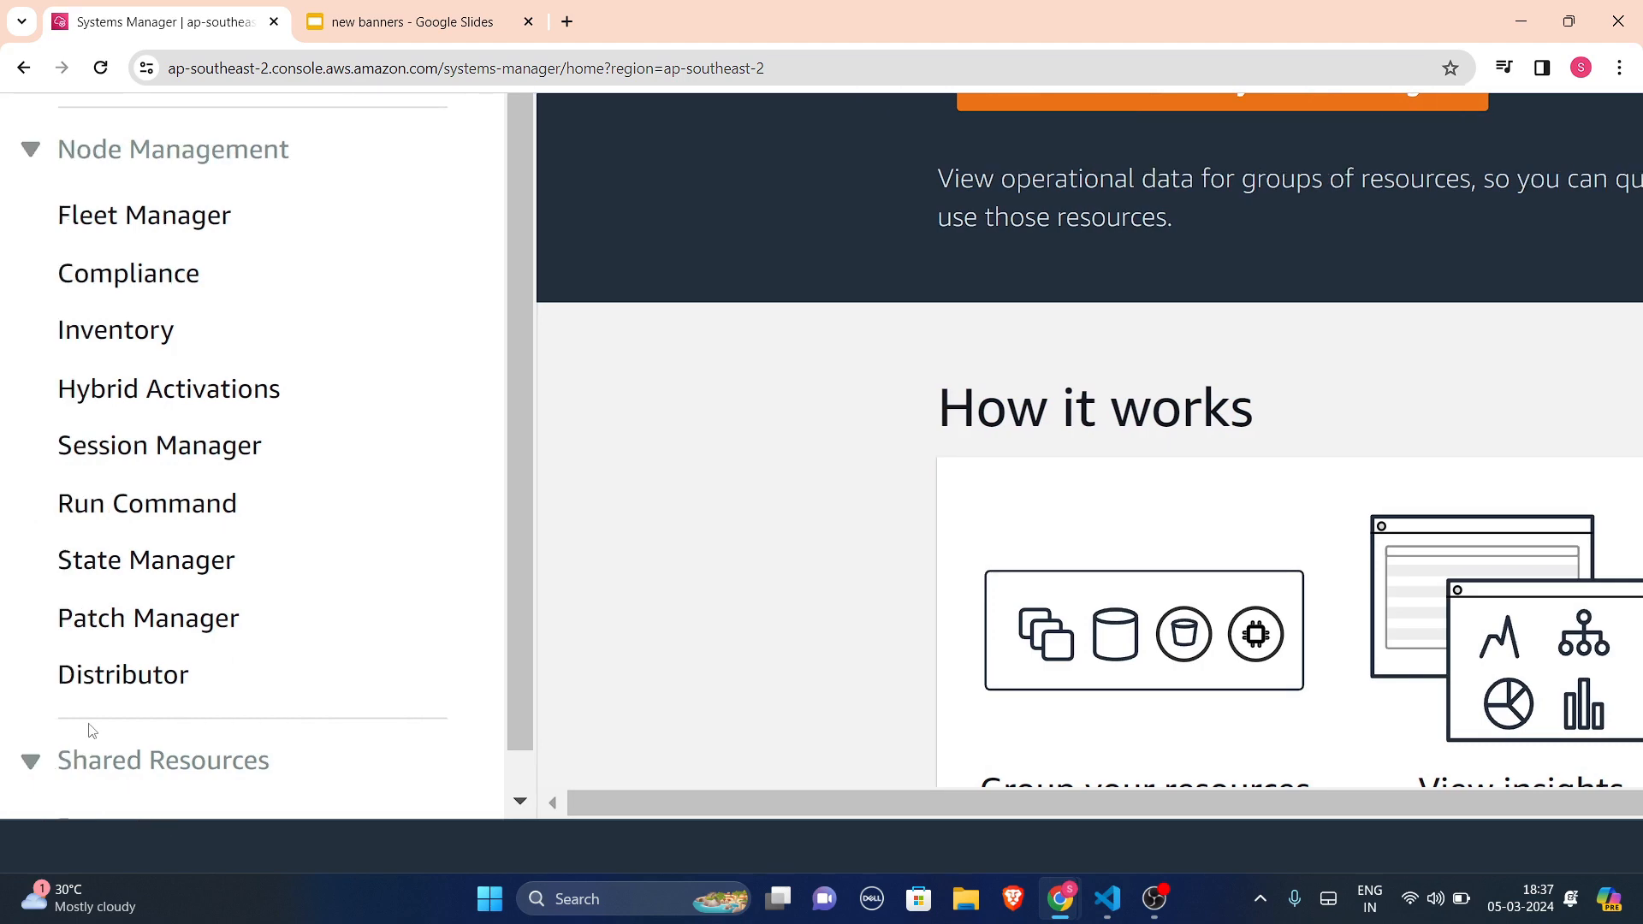
pyautogui.scroll(-3)
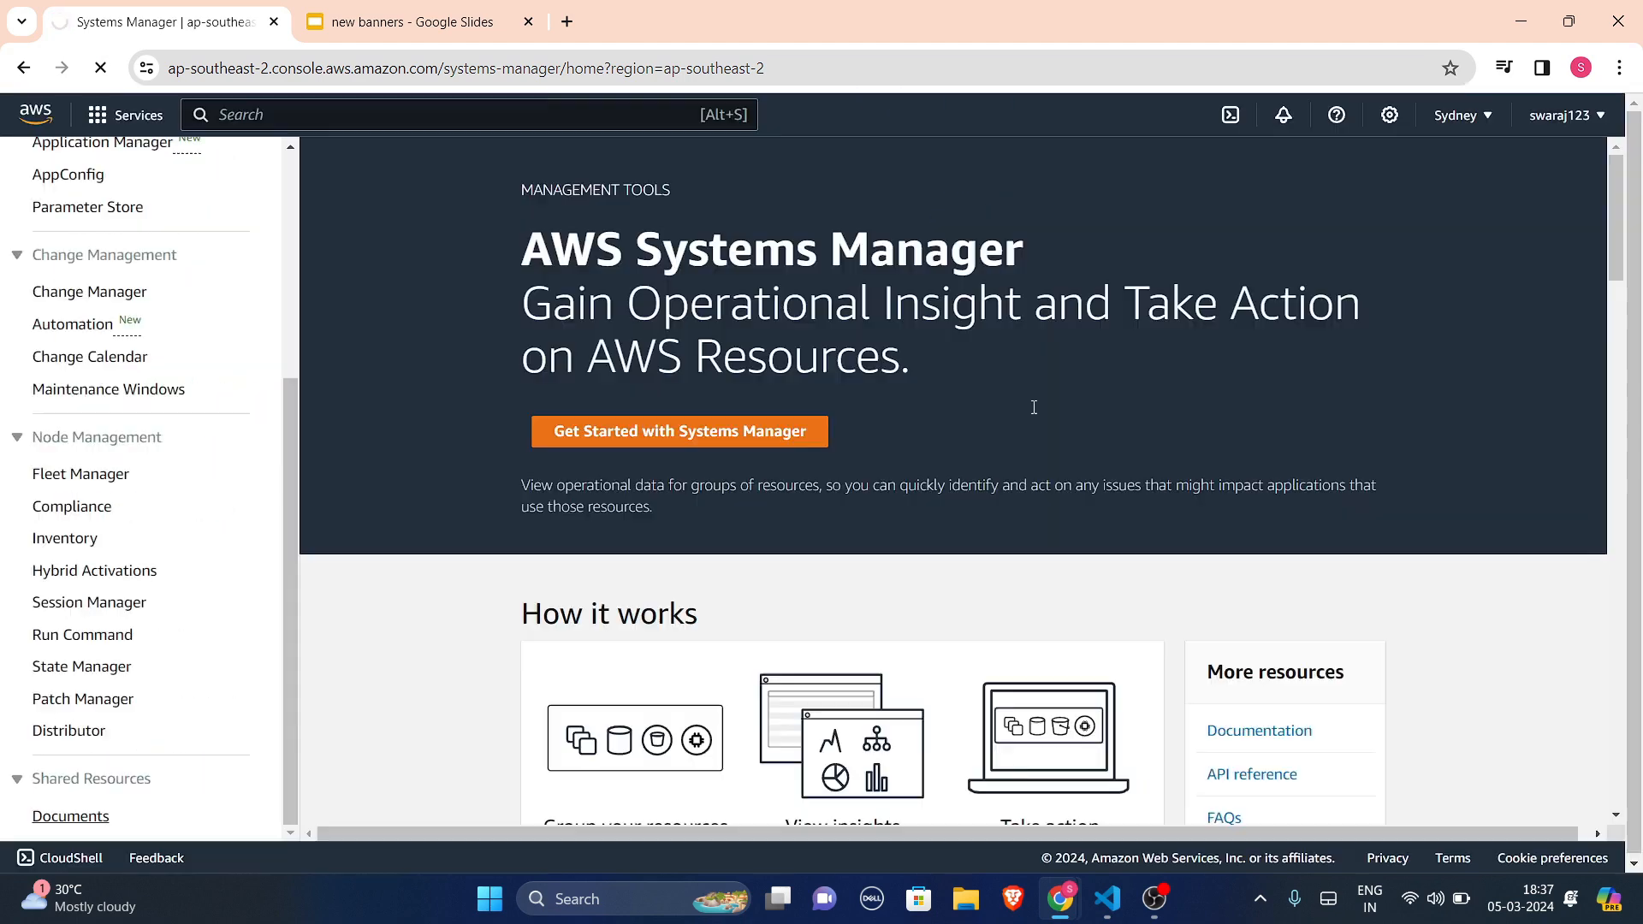
# - Open Documents and pick AWS-ApplyPatchBaseline from the Amazon-owned cards
pyautogui.click(70, 815)
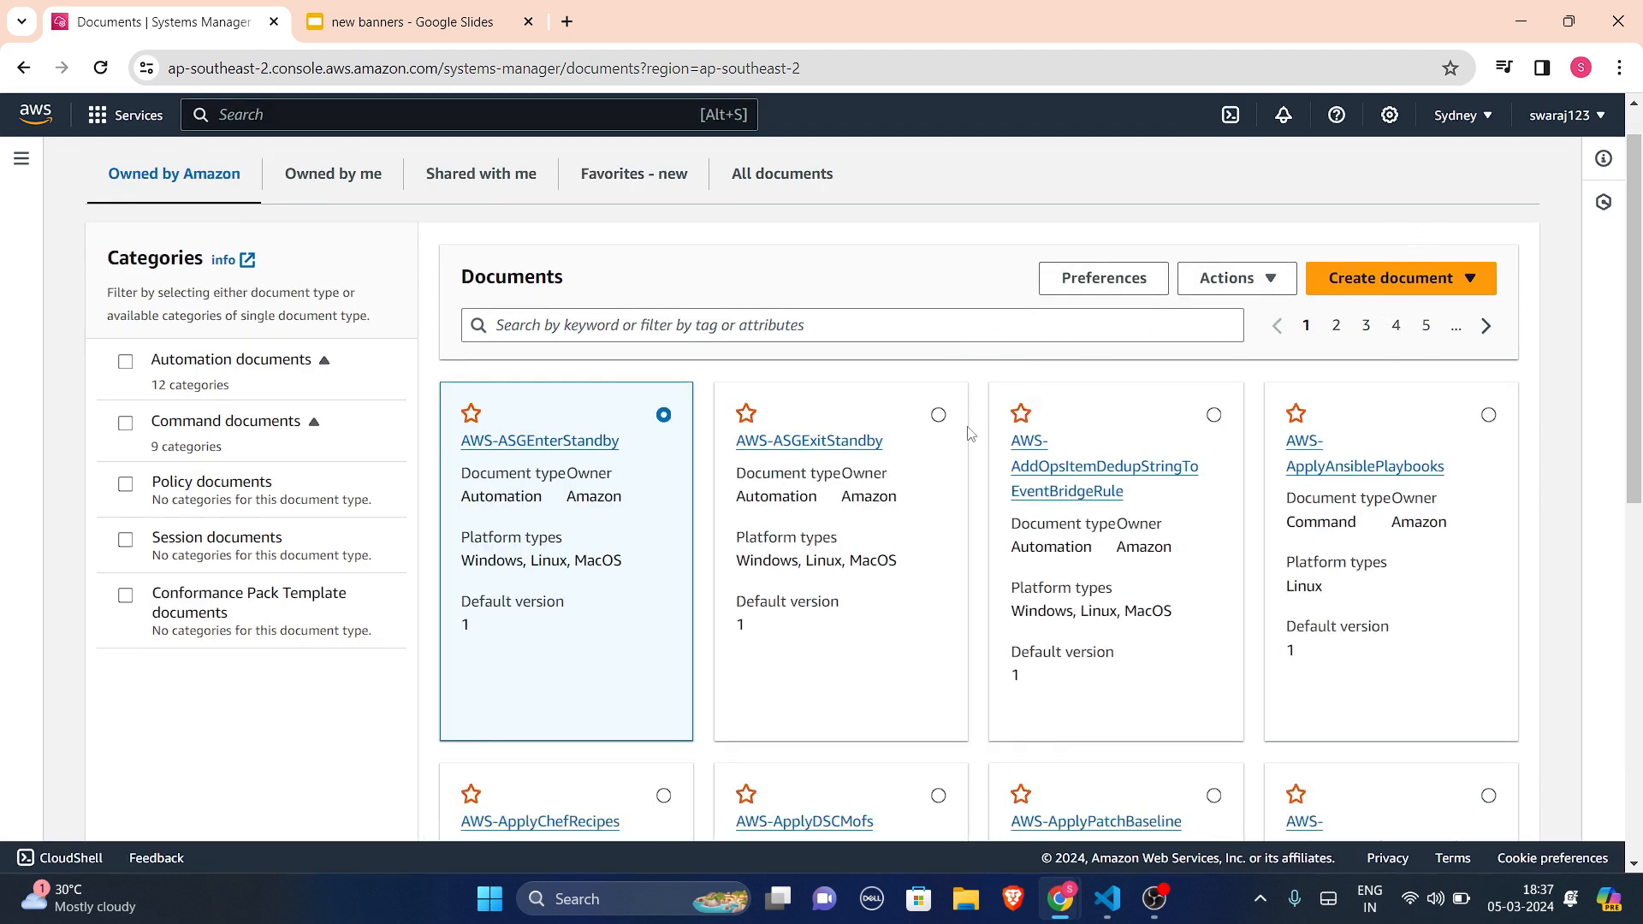
pyautogui.scroll(-3)
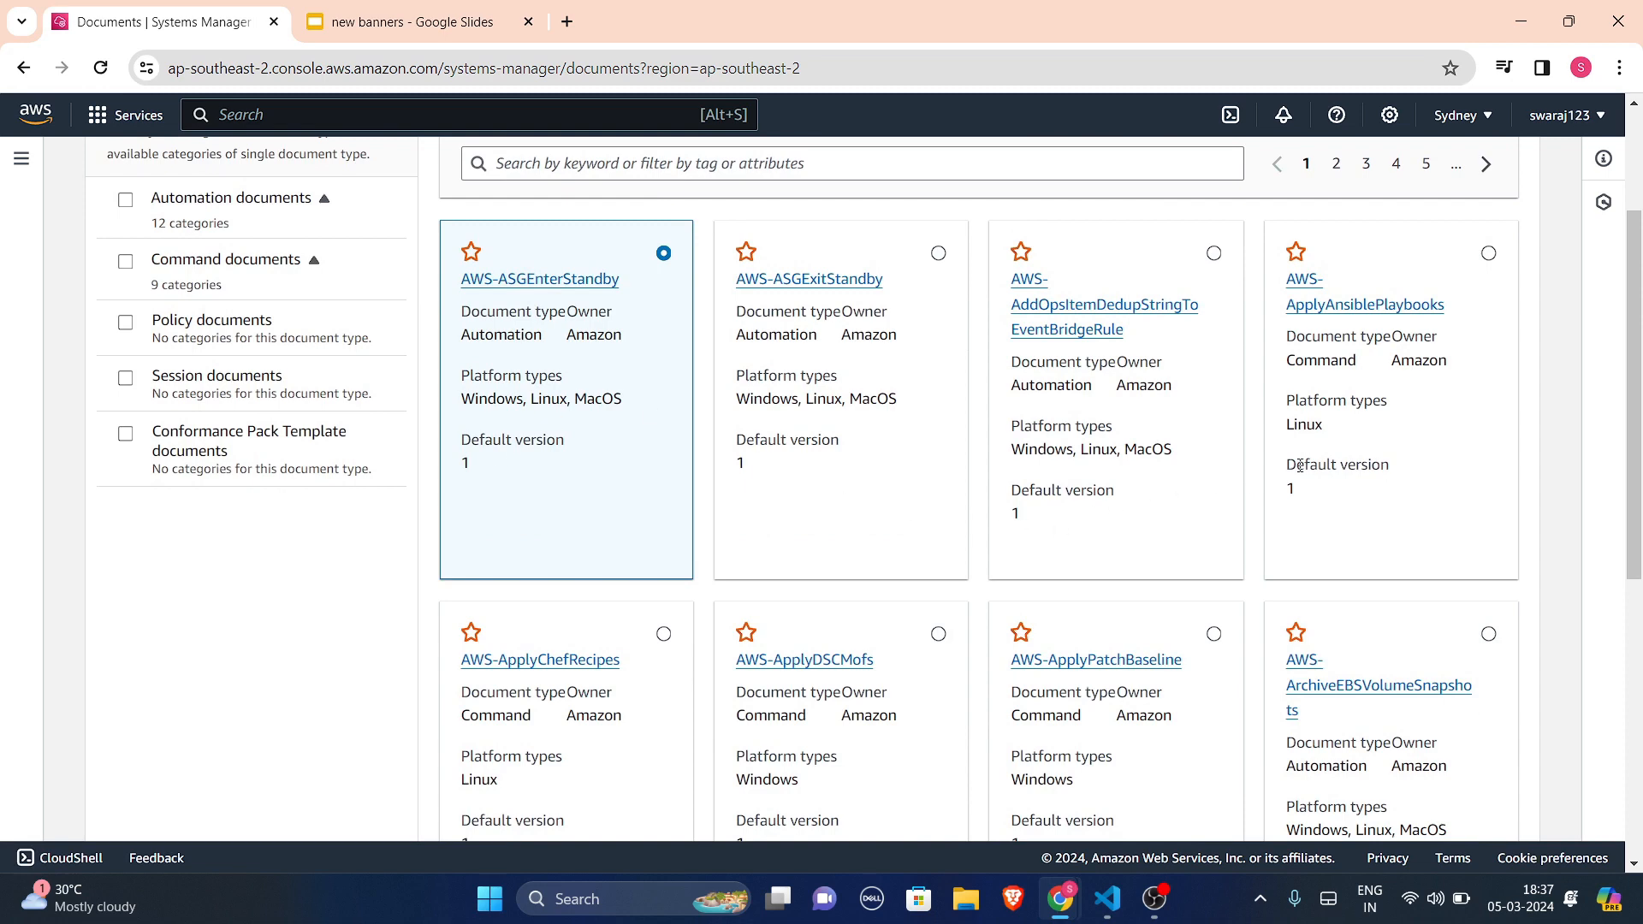
pyautogui.scroll(-3)
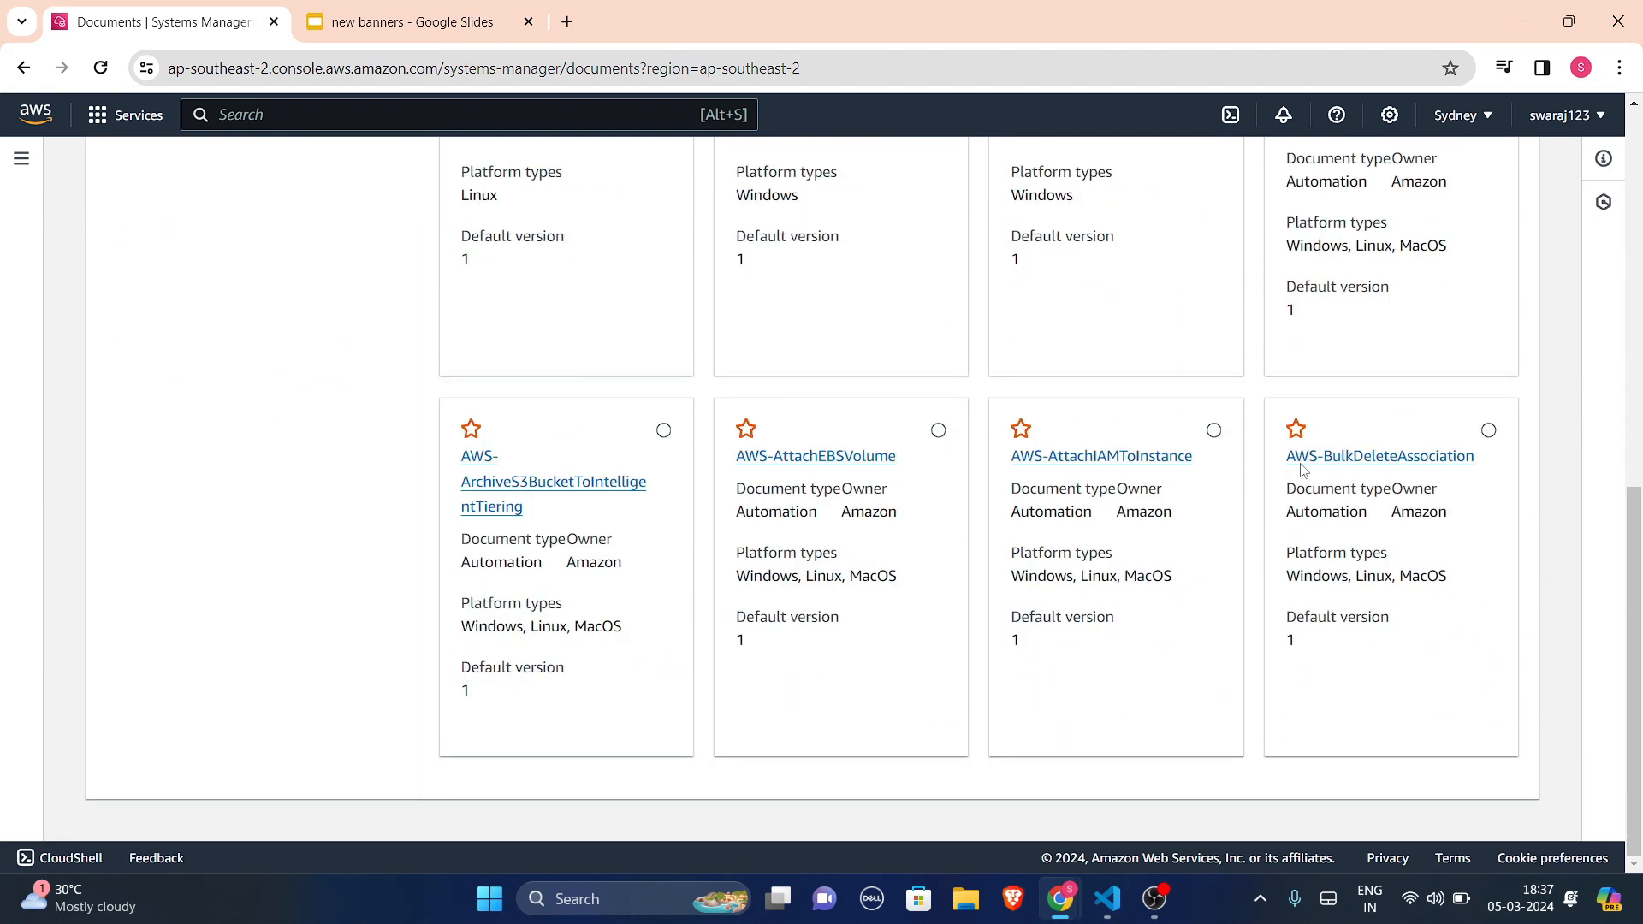
pyautogui.scroll(3)
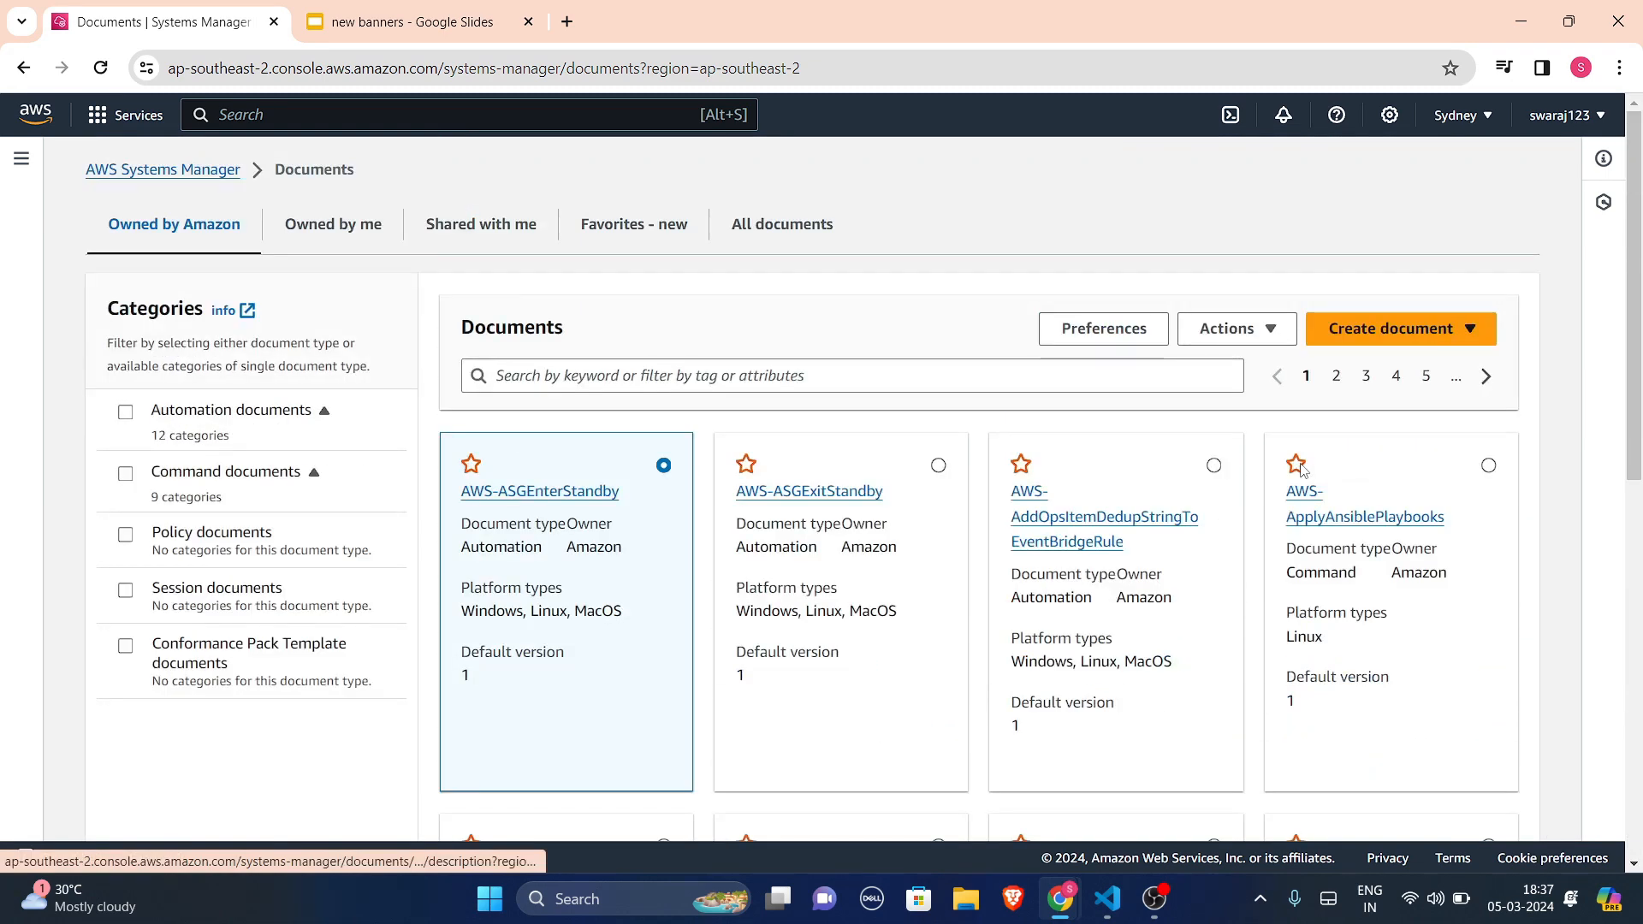
pyautogui.scroll(-3)
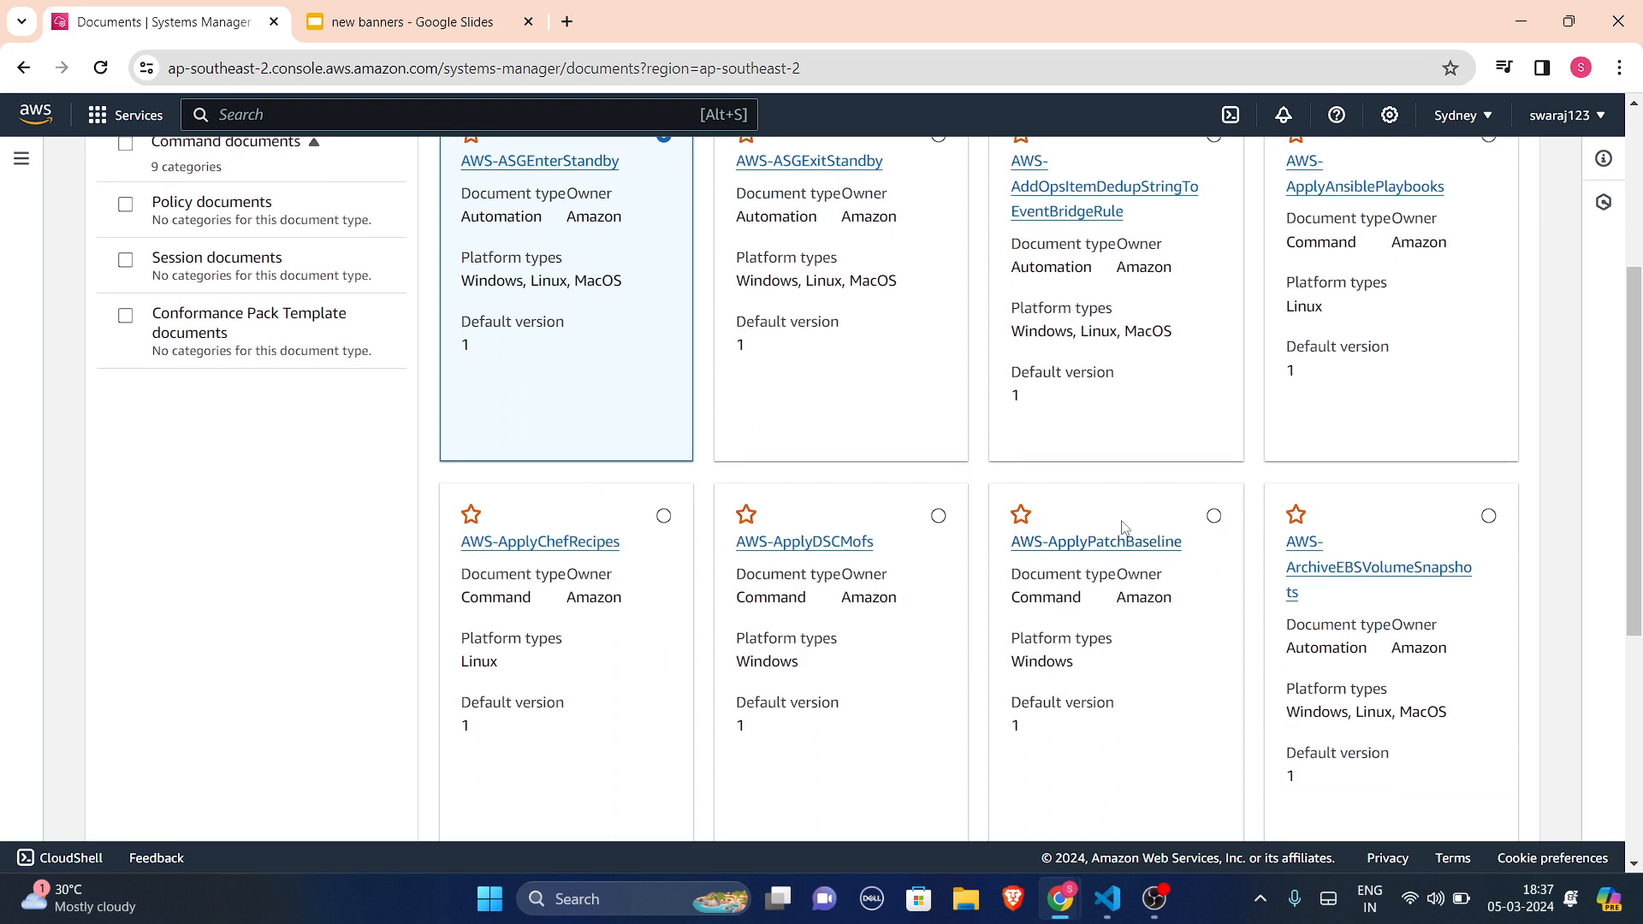
pyautogui.click(1095, 542)
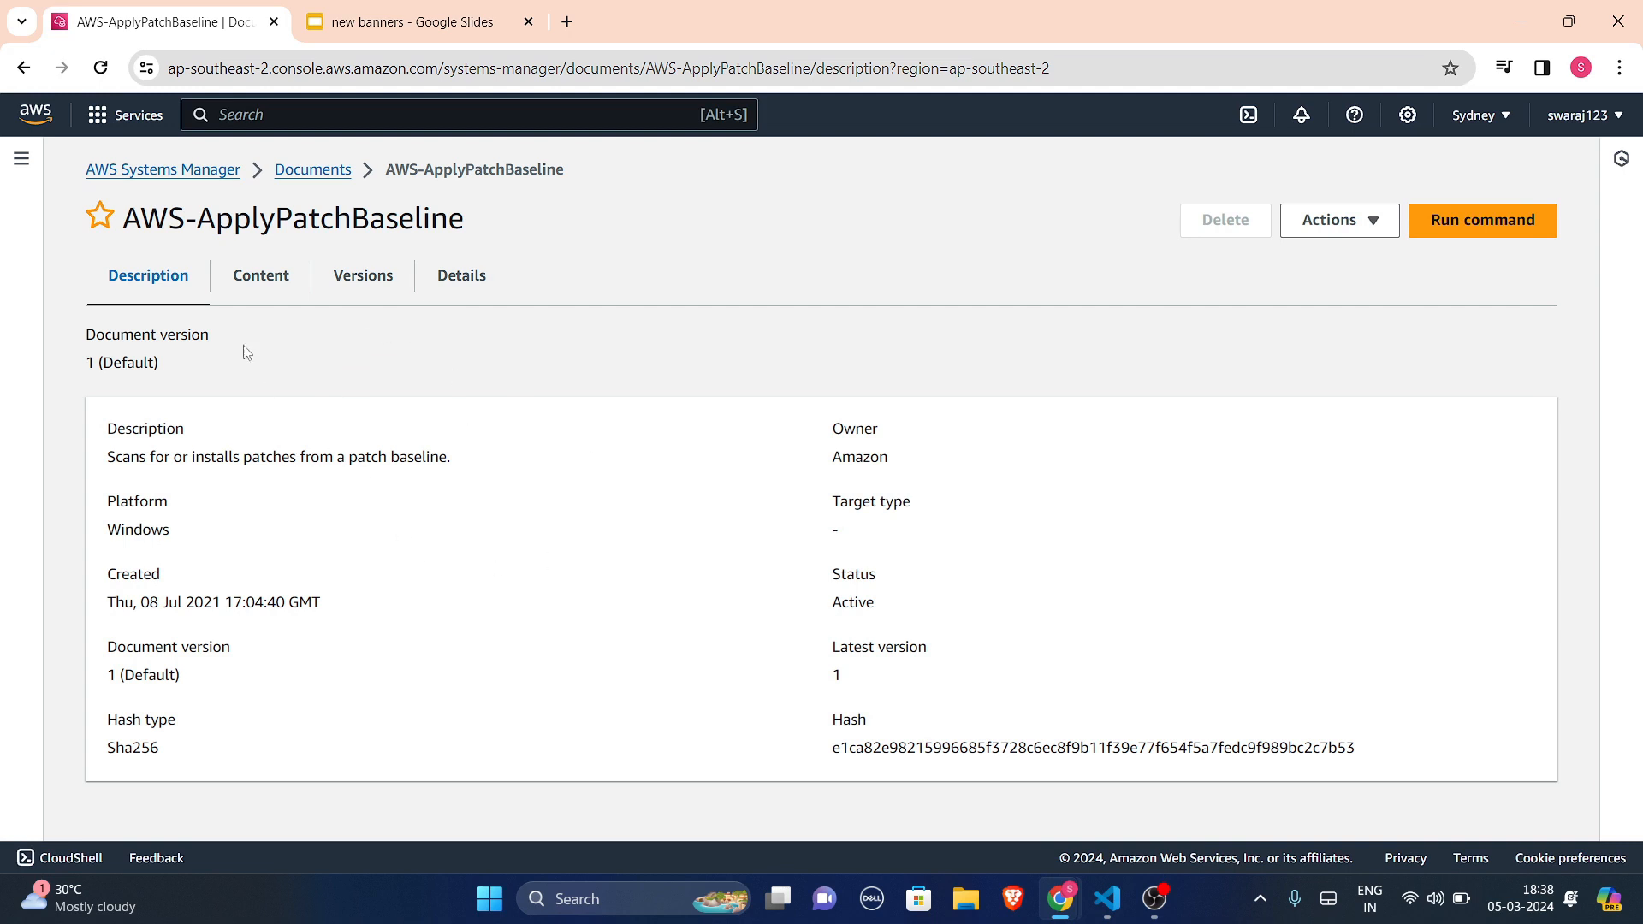
pyautogui.moveTo(414, 584)
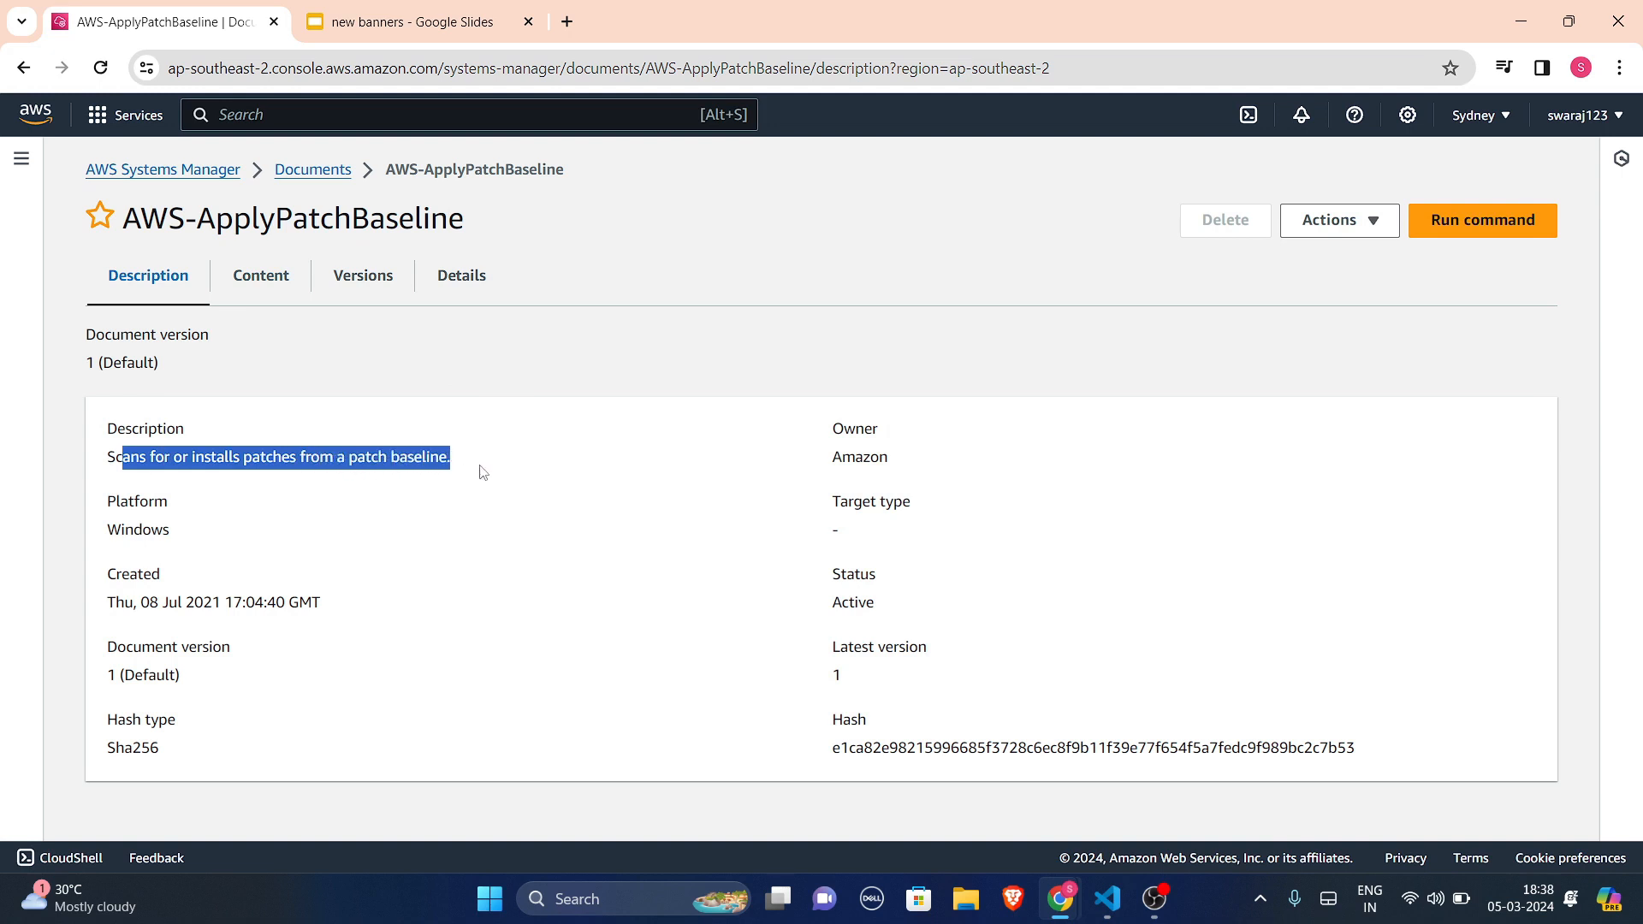
# - Highlight the description, created date and status fields, then show the JSON content
pyautogui.doubleClick(136, 529)
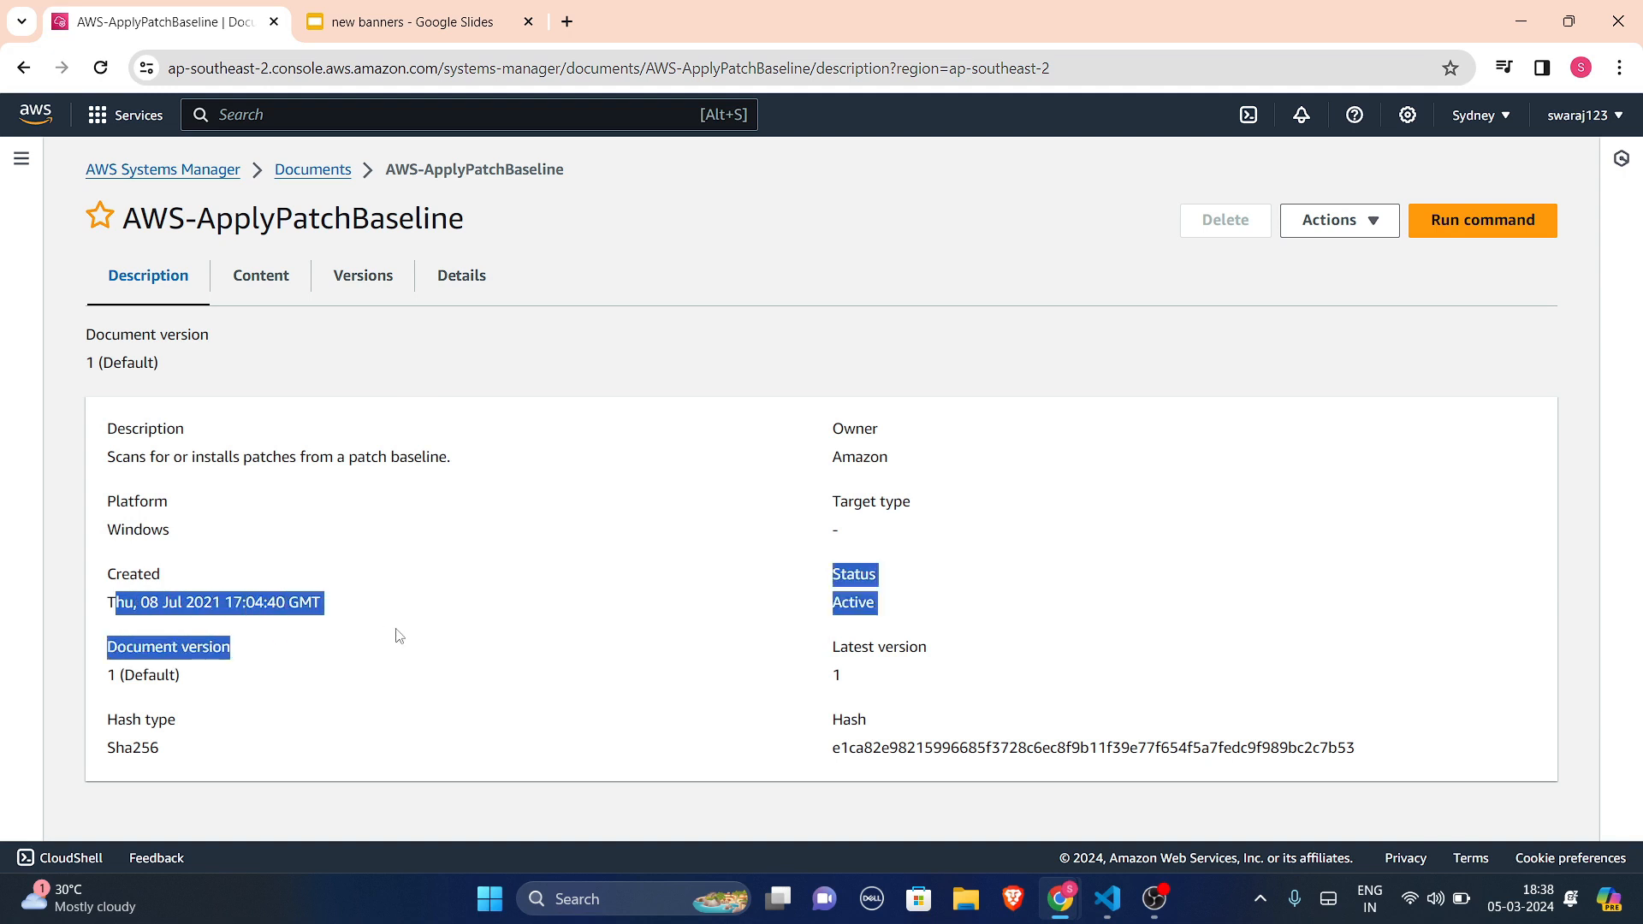
pyautogui.click(624, 631)
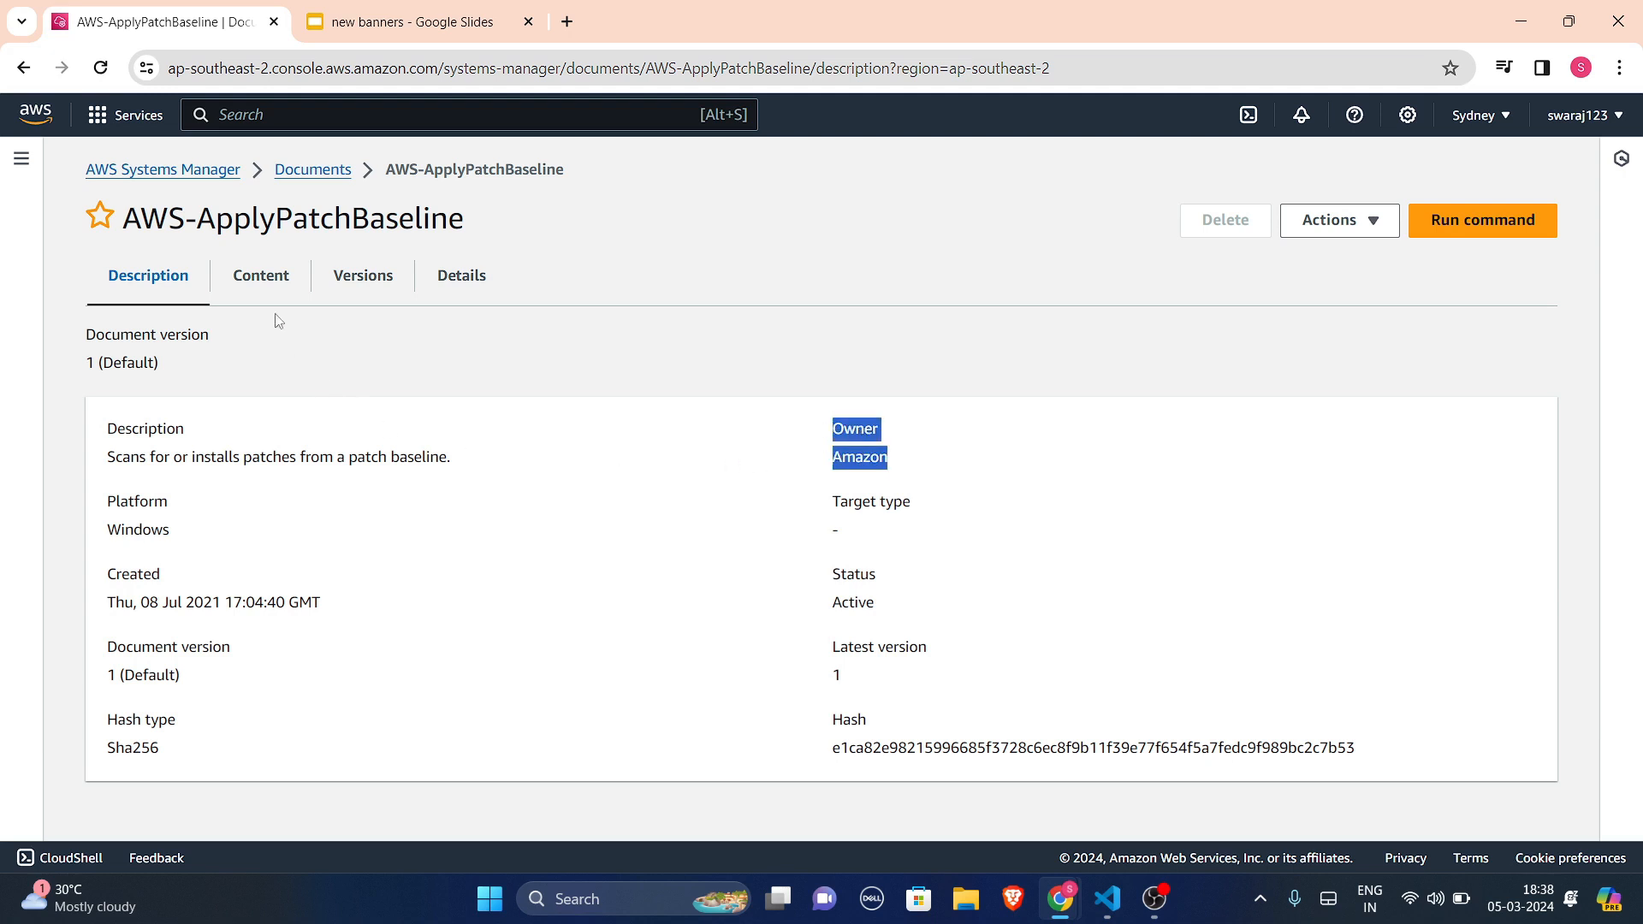
pyautogui.click(260, 275)
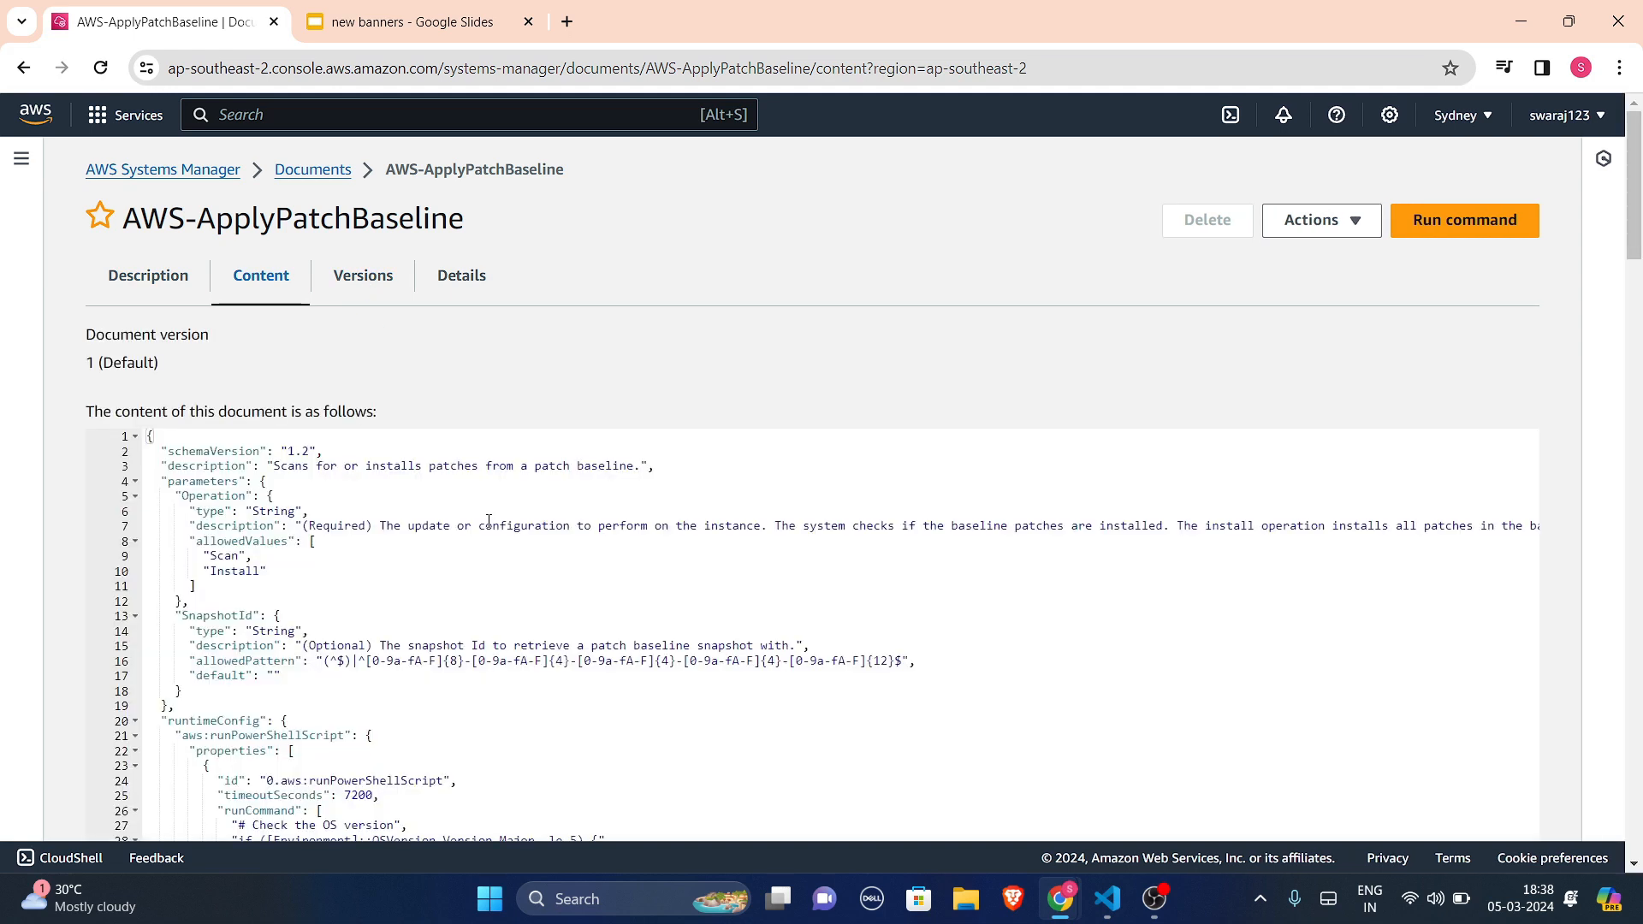
# - Scroll the JSON down to the PowerShell runCommand script, then go to Versions
pyautogui.scroll(-3)
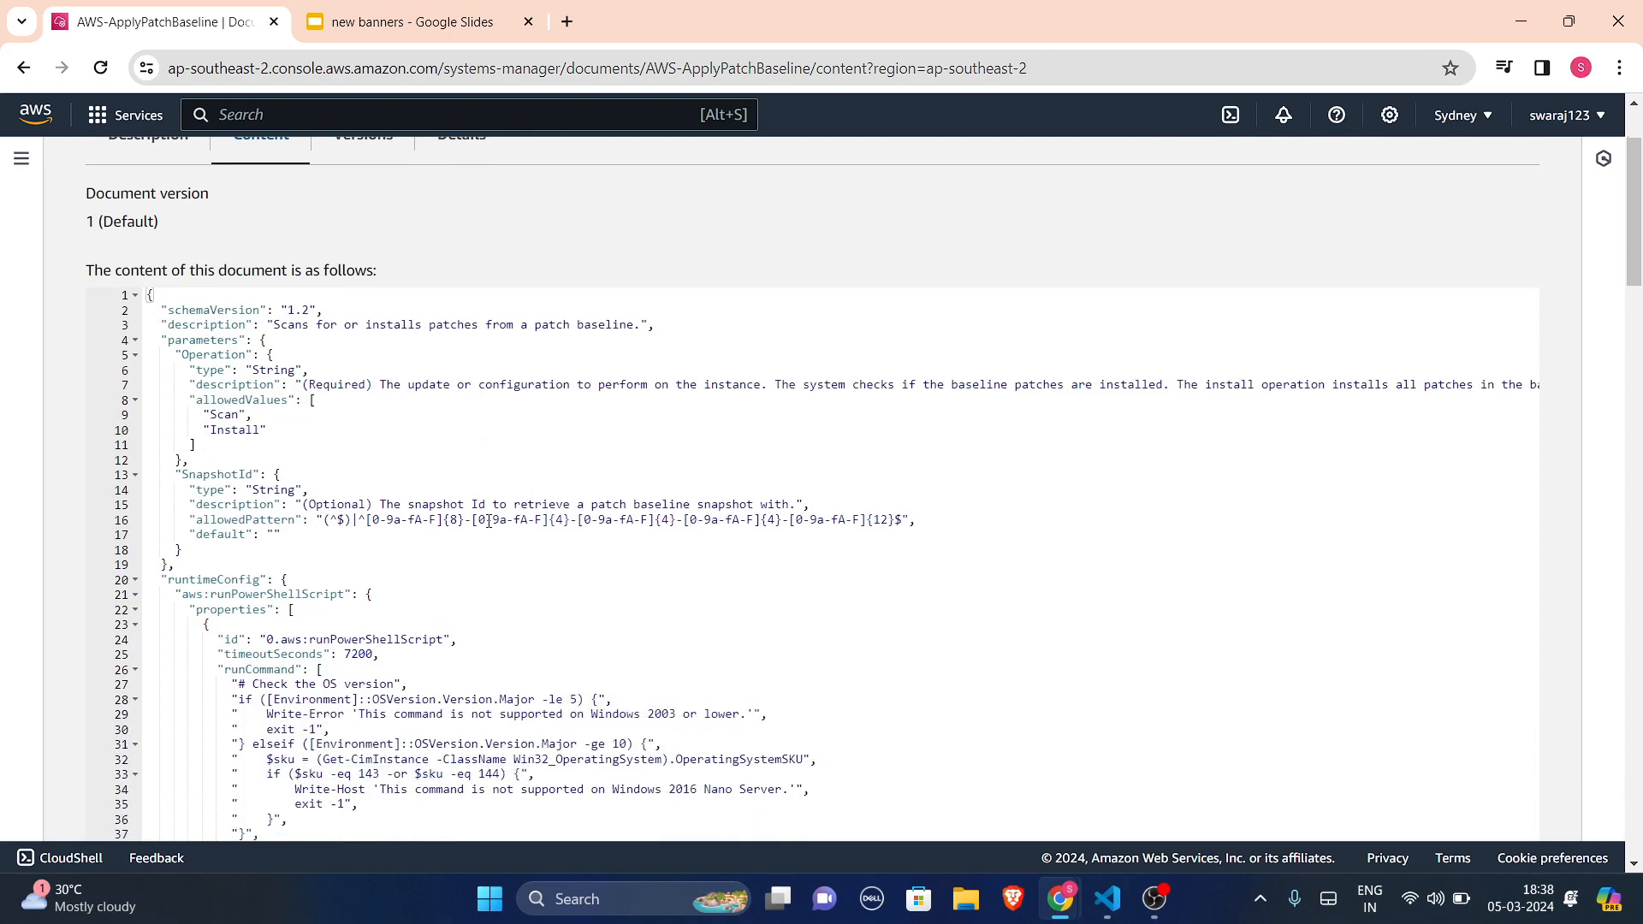
pyautogui.scroll(-3)
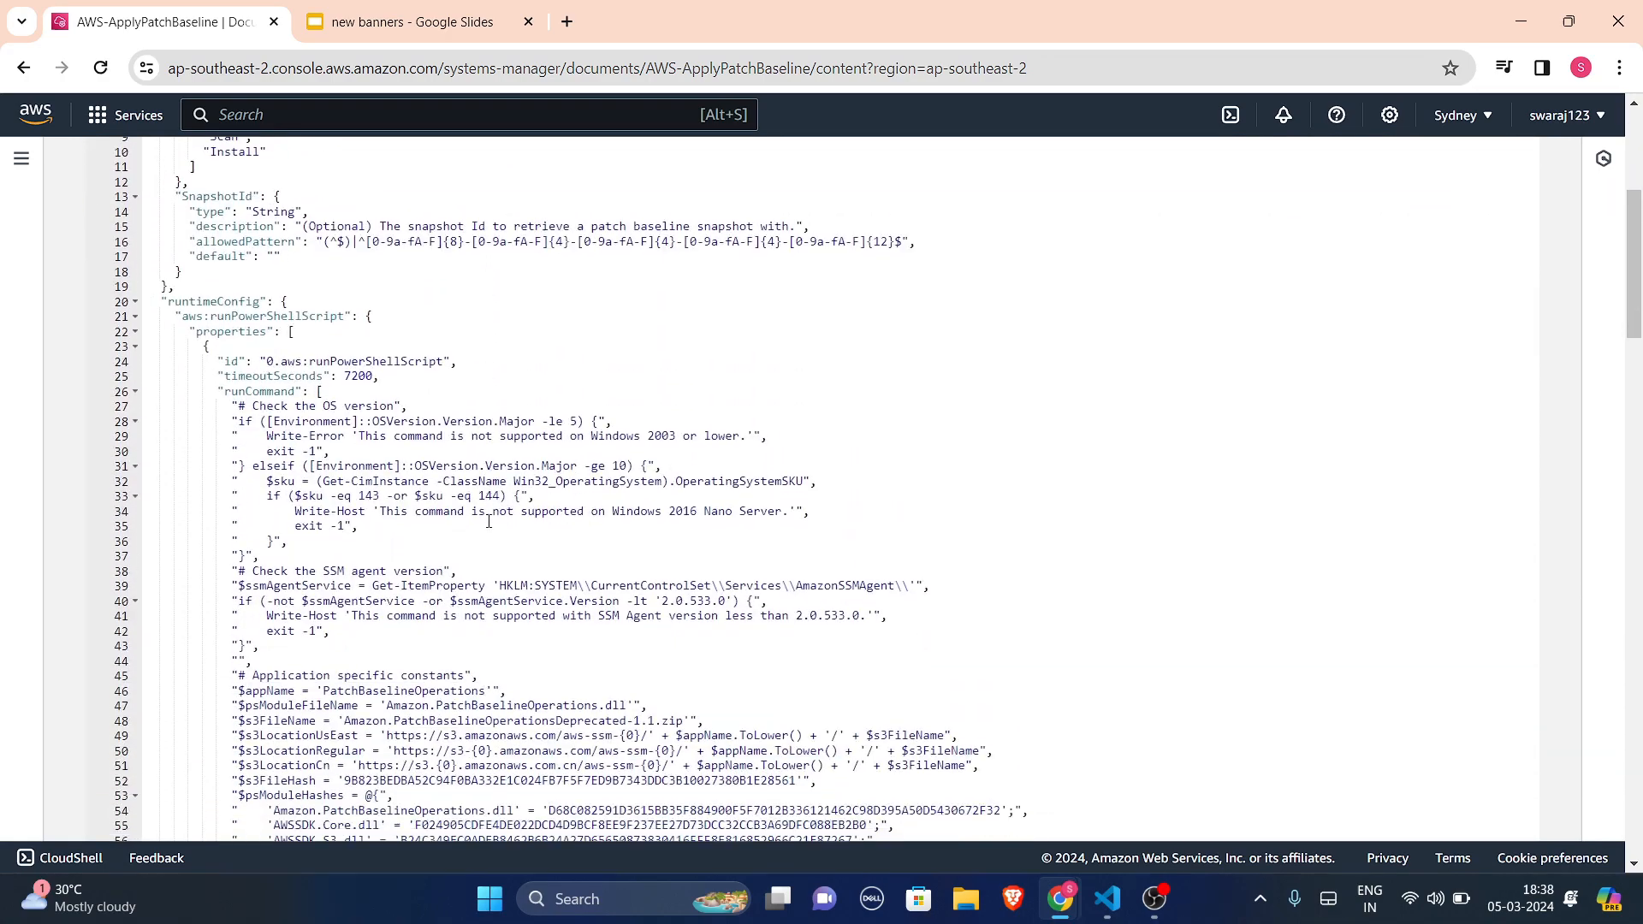
pyautogui.scroll(-3)
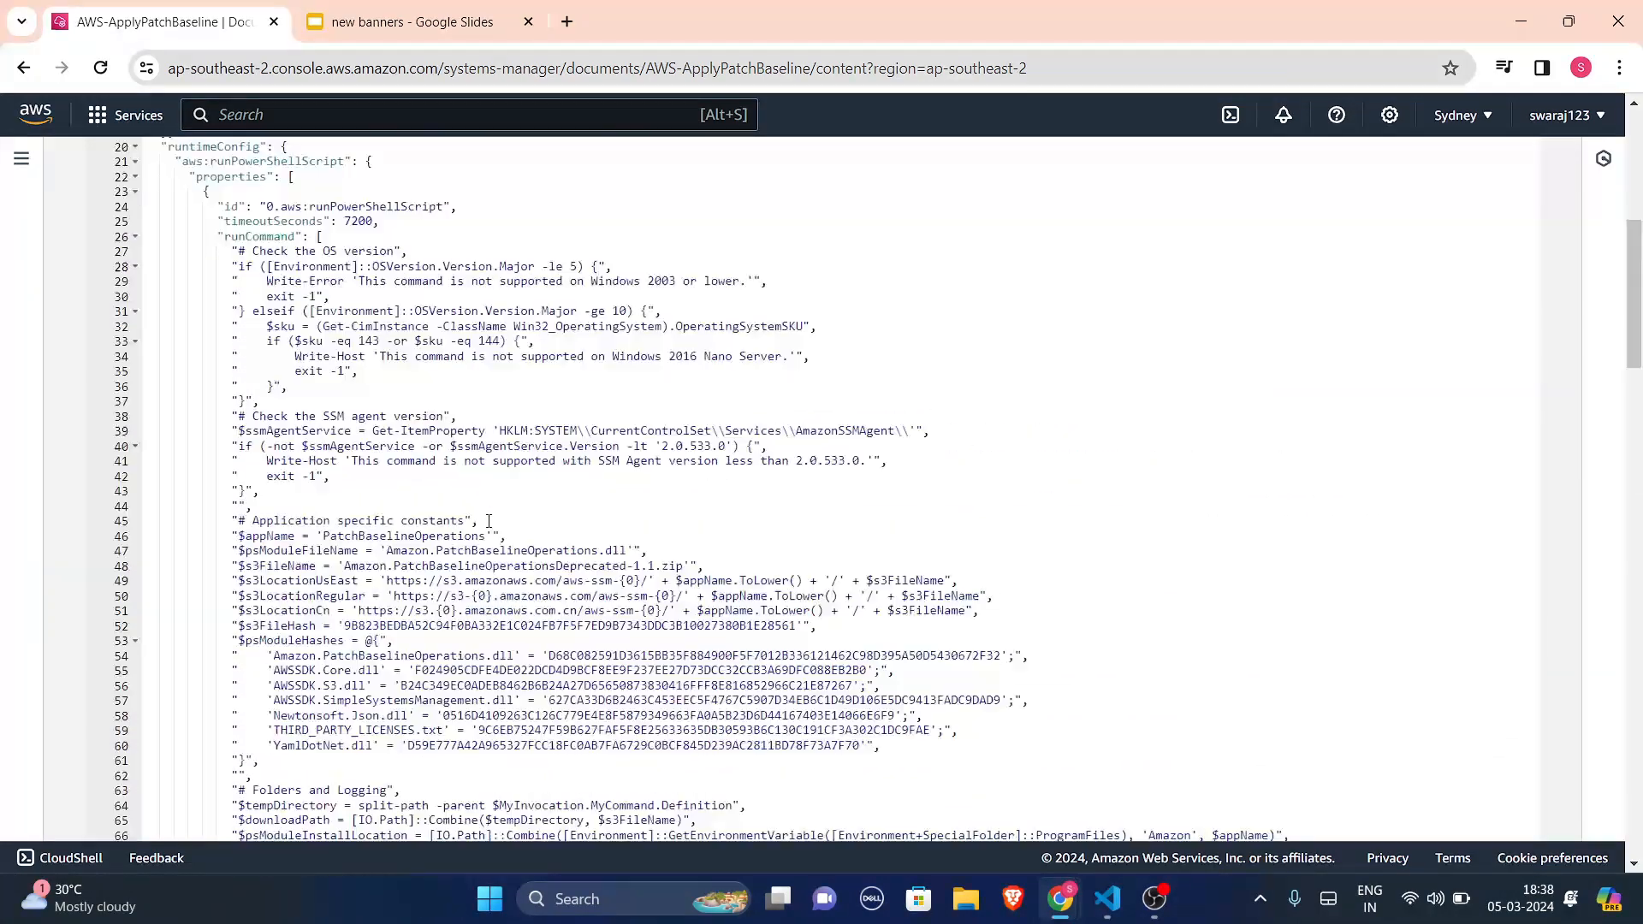
pyautogui.click(361, 275)
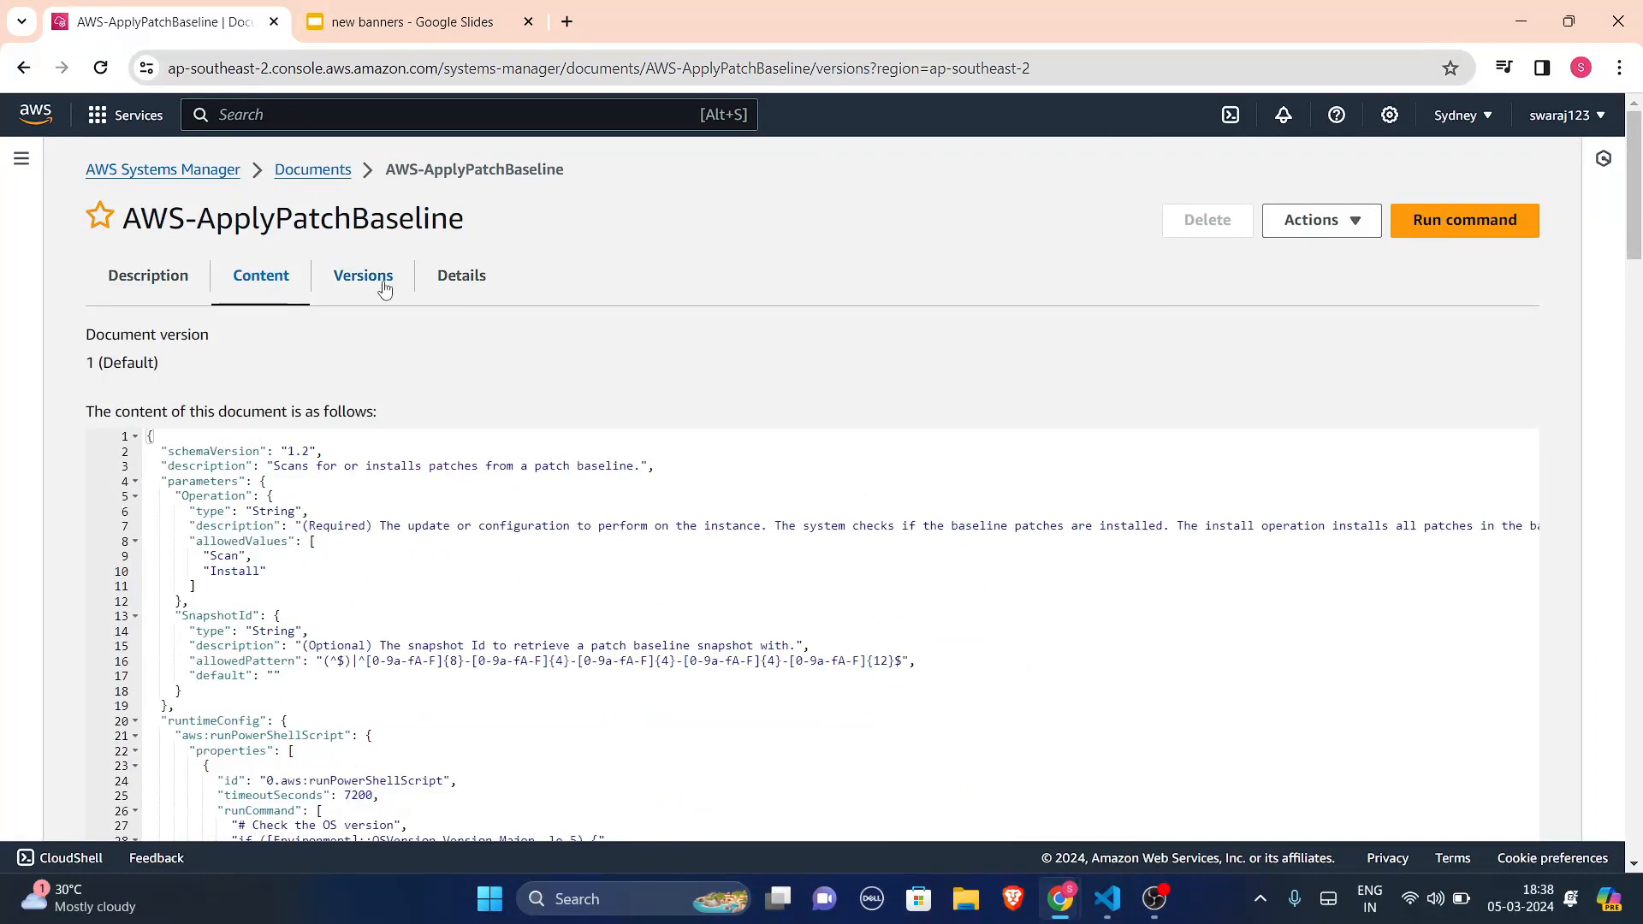
# - Review Details (Operation, SnapshotId parameters, Patch Management category), then return to Documents
pyautogui.click(363, 275)
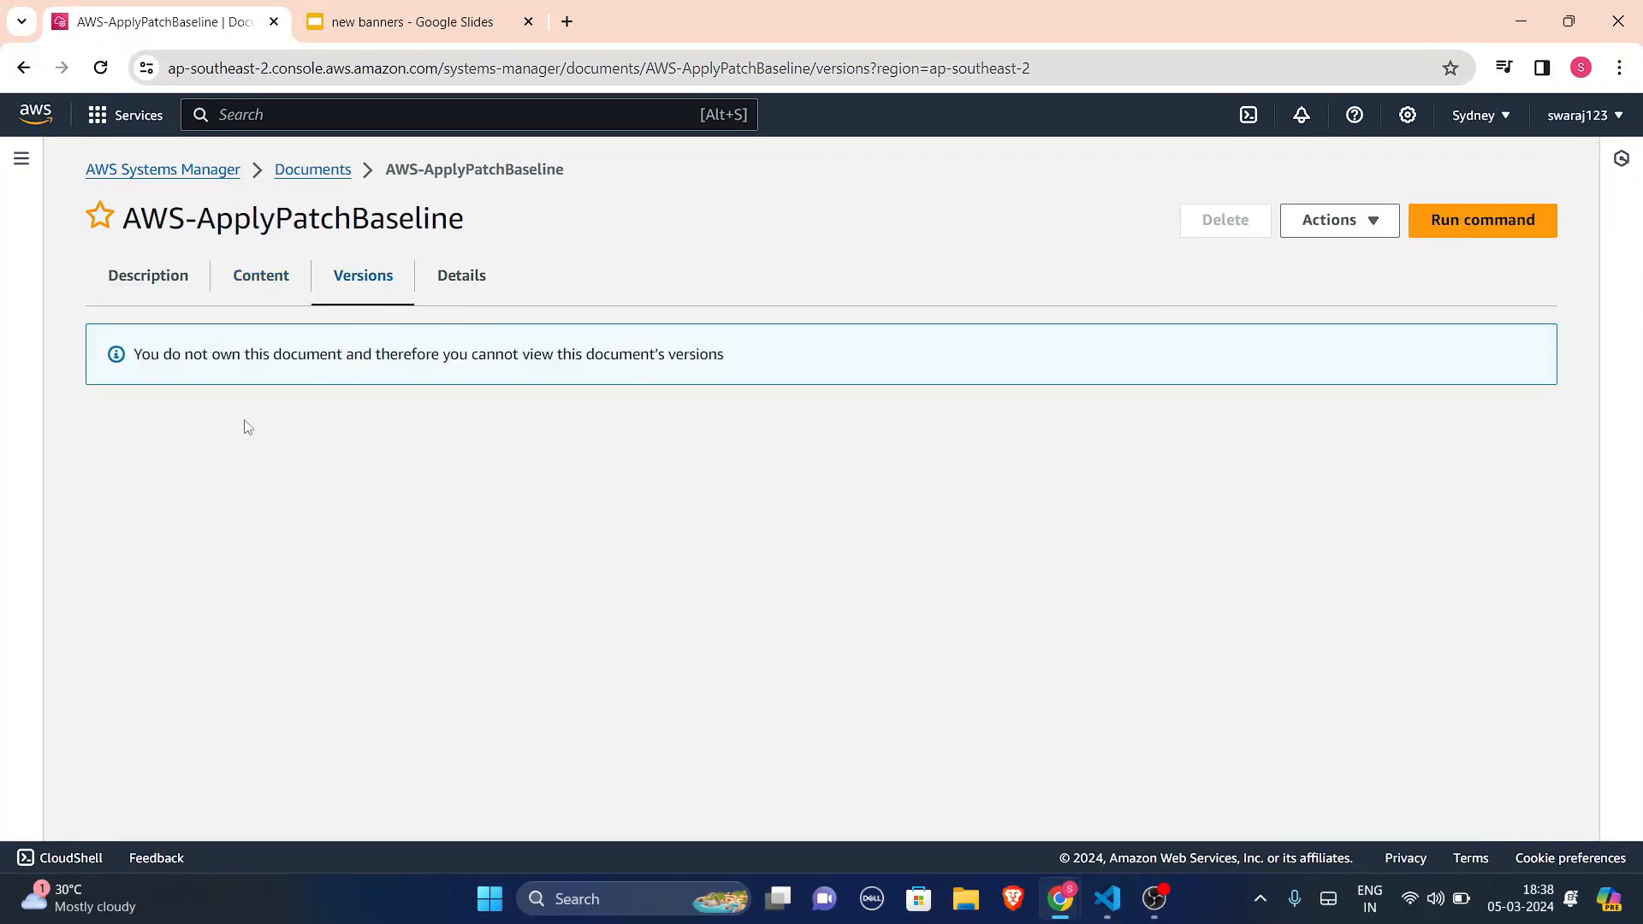
pyautogui.moveTo(542, 422)
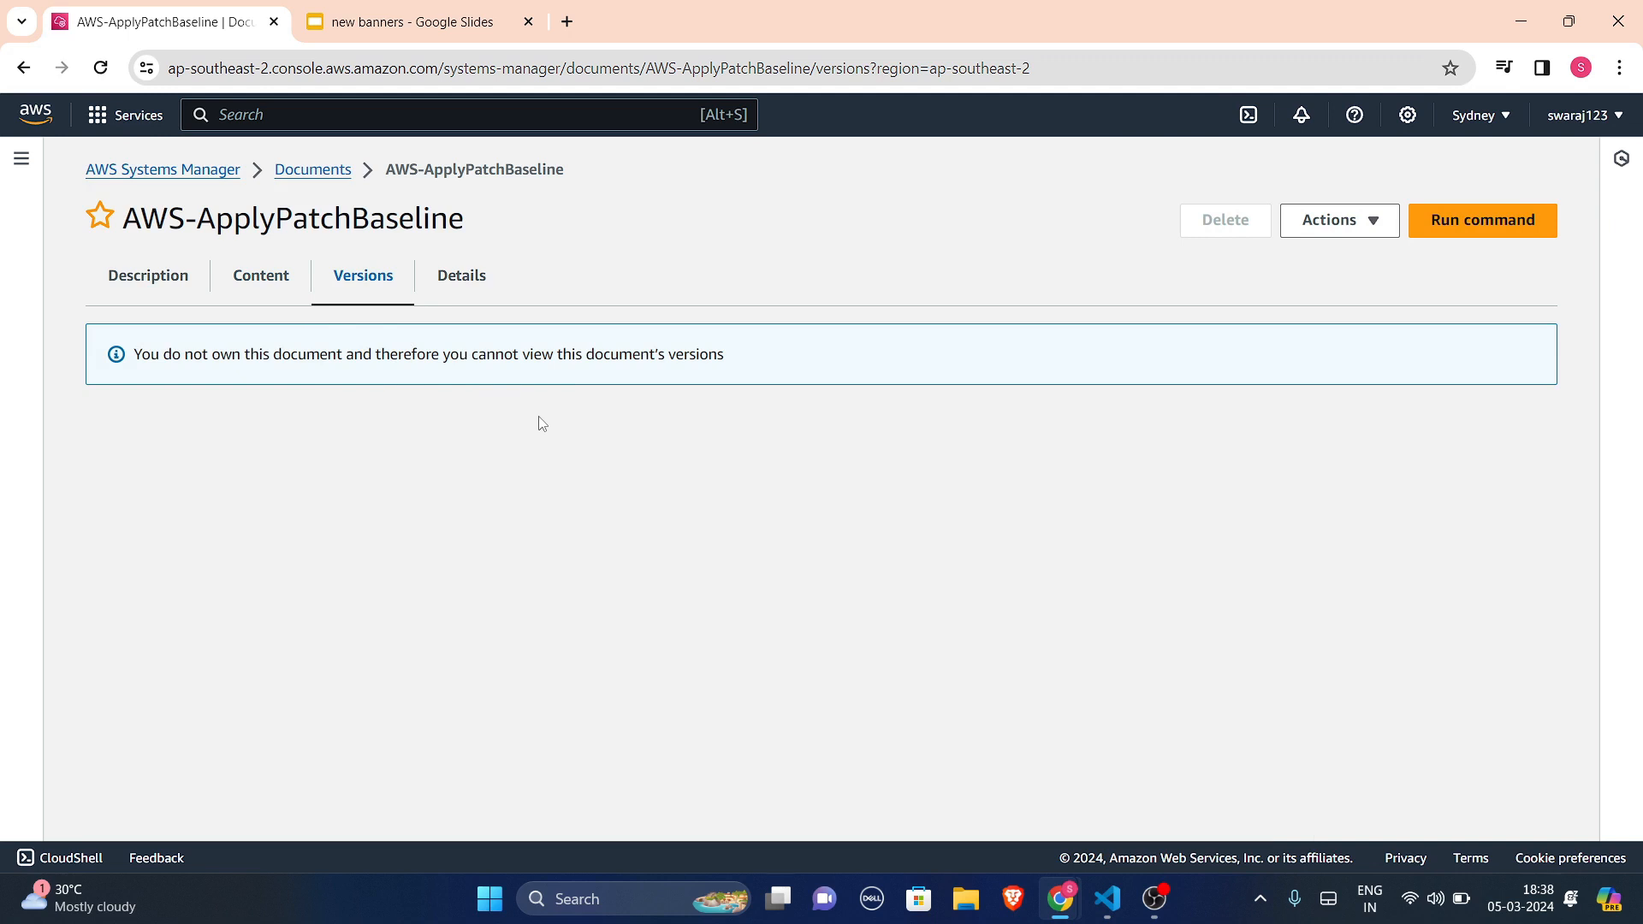
pyautogui.click(461, 276)
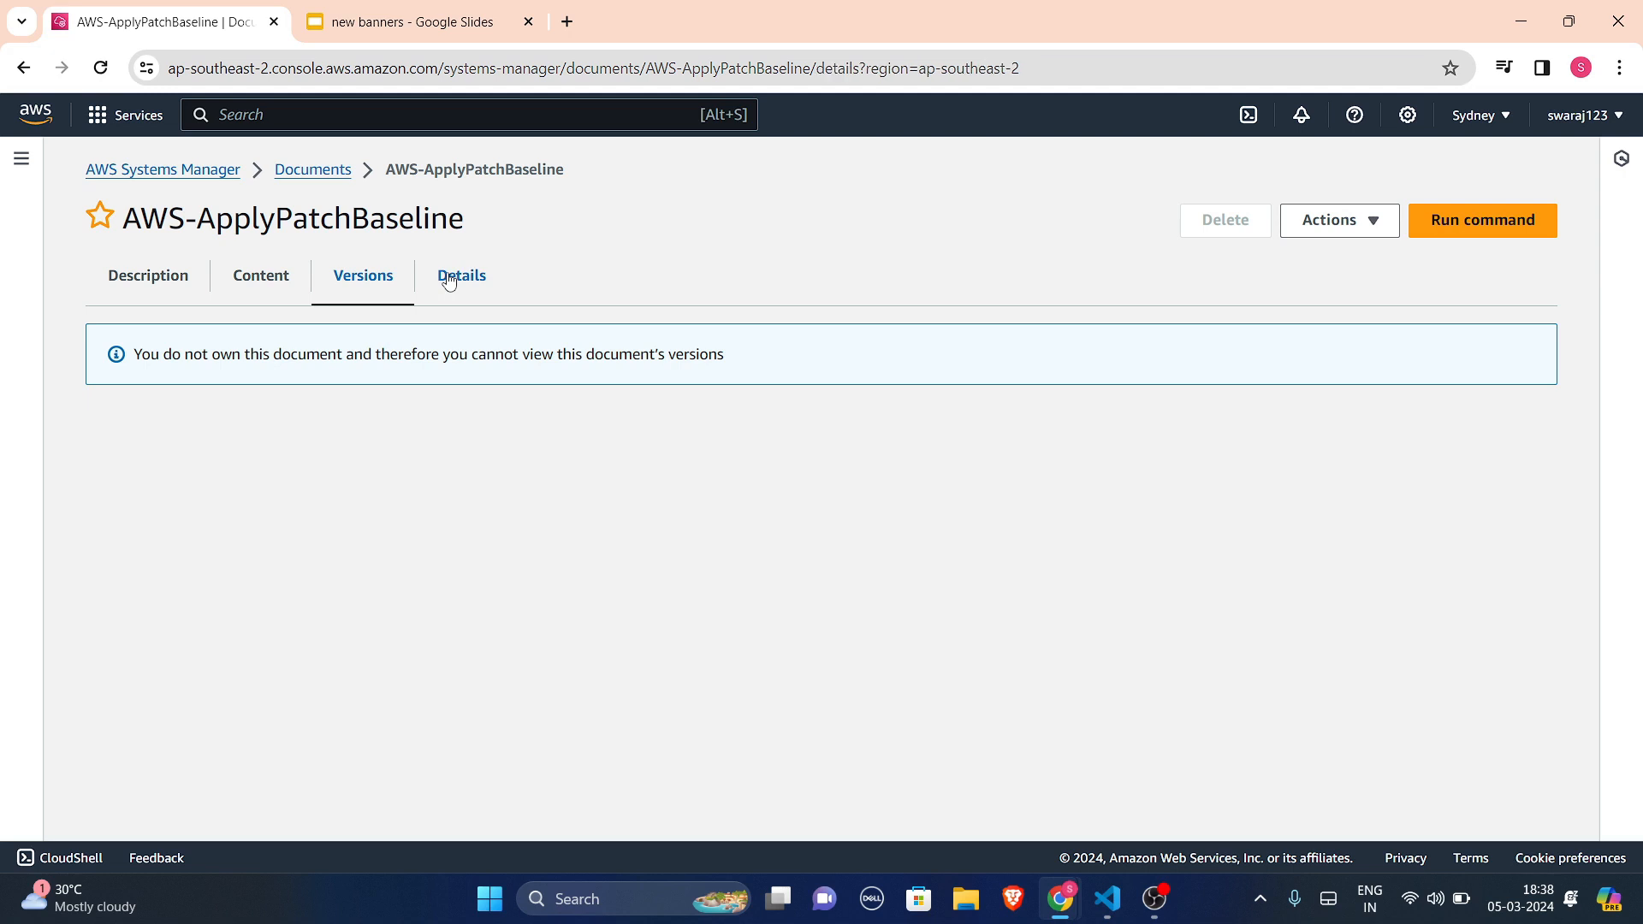
pyautogui.click(460, 274)
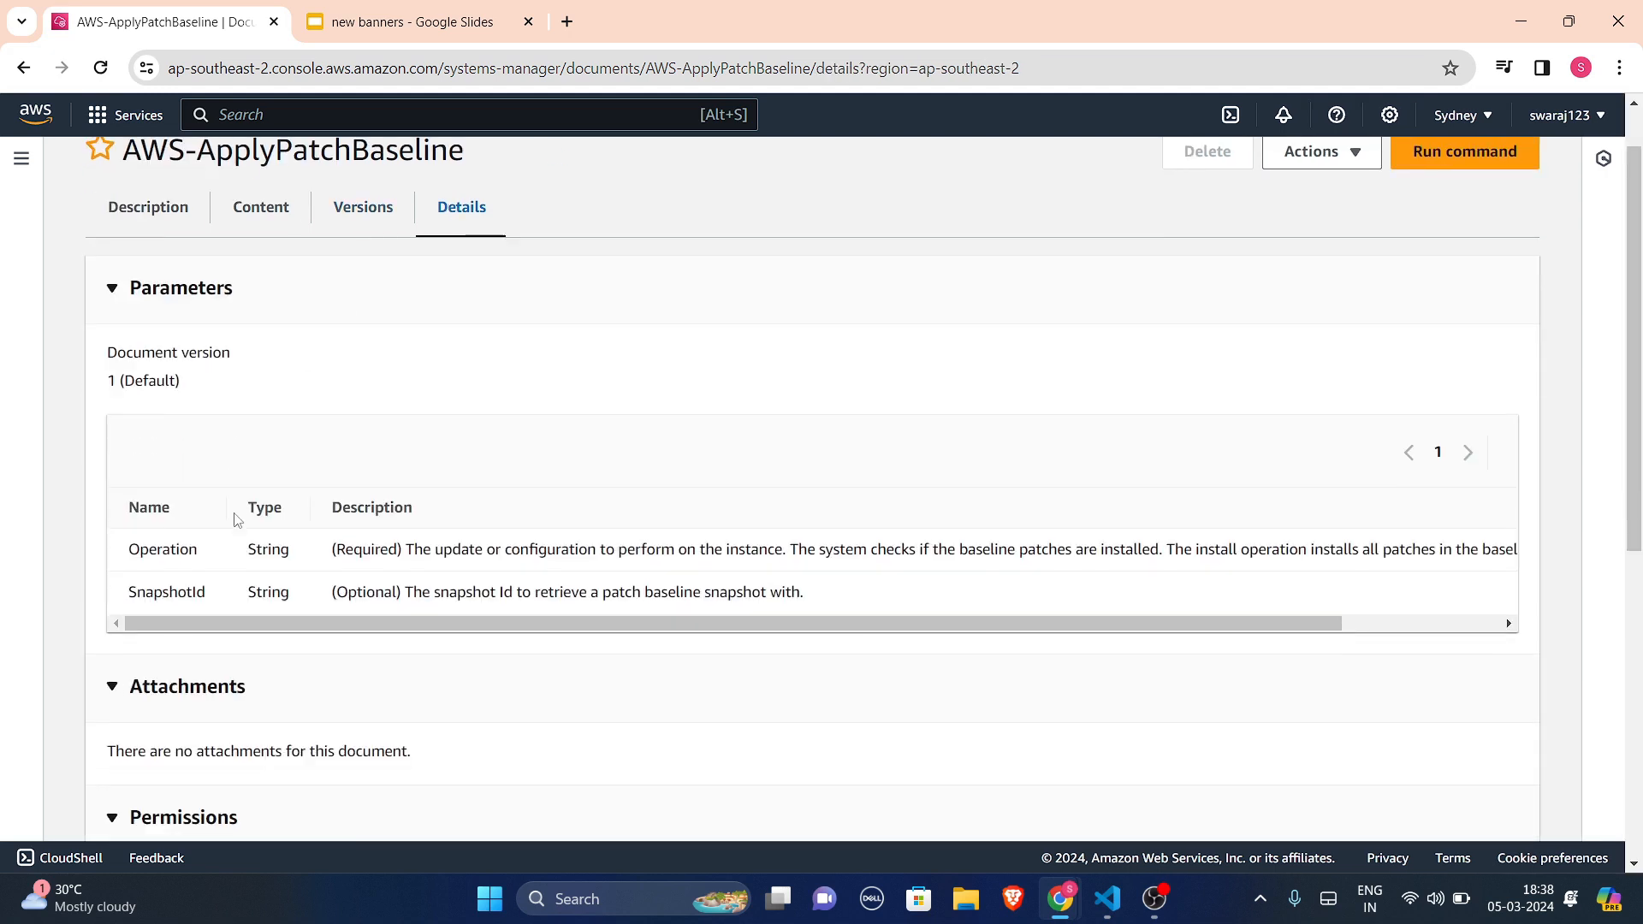
pyautogui.scroll(-3)
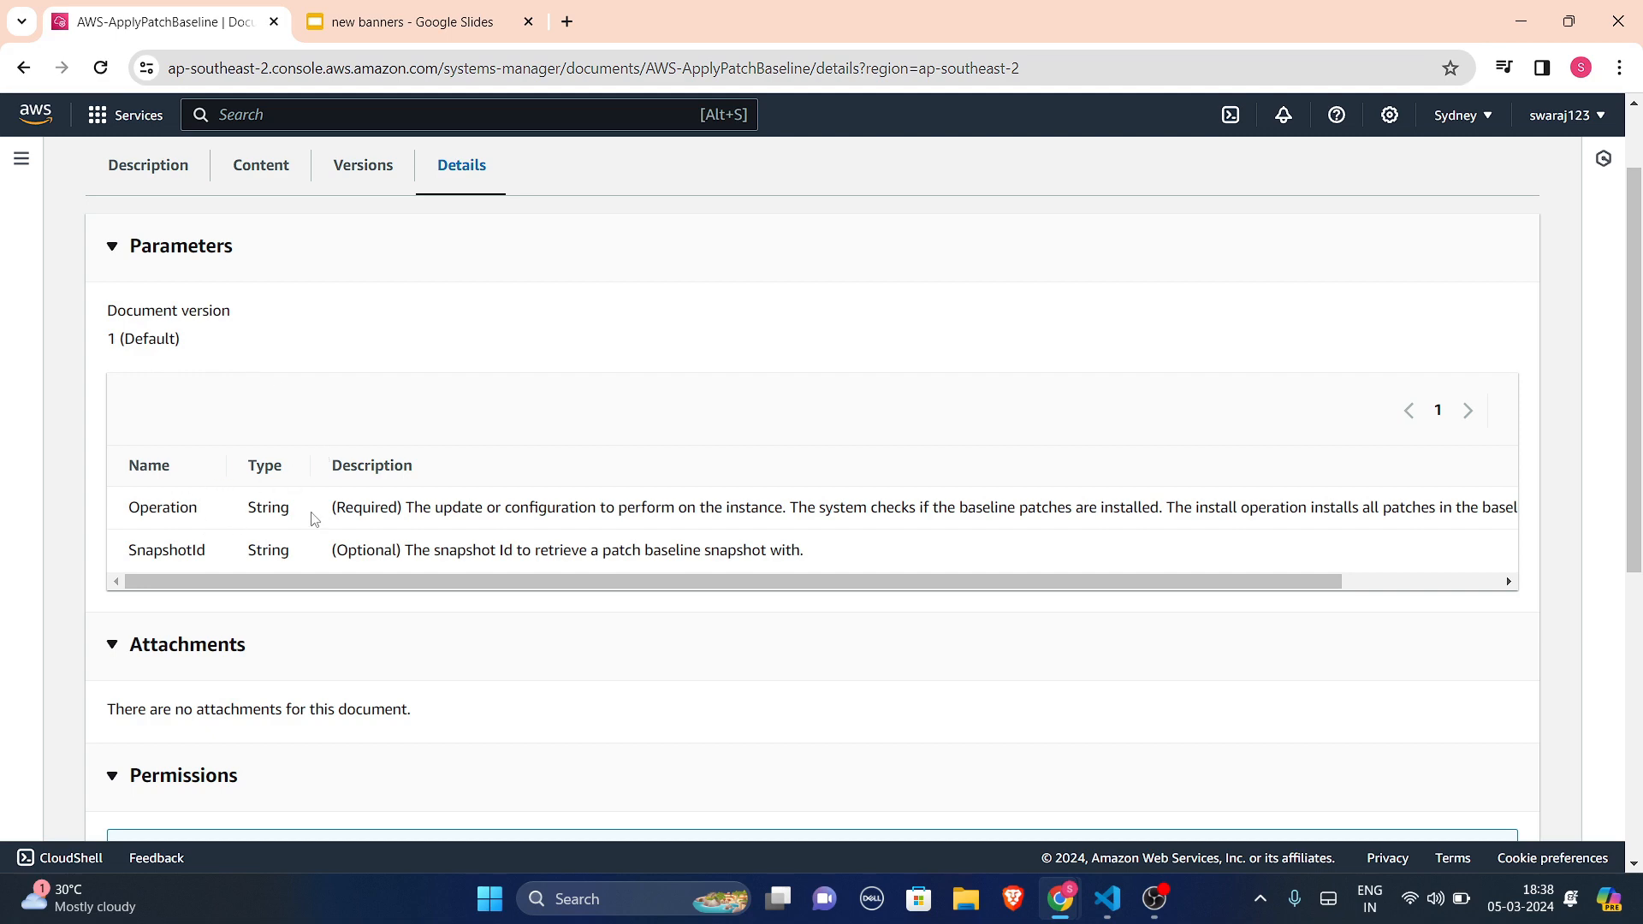
pyautogui.scroll(-3)
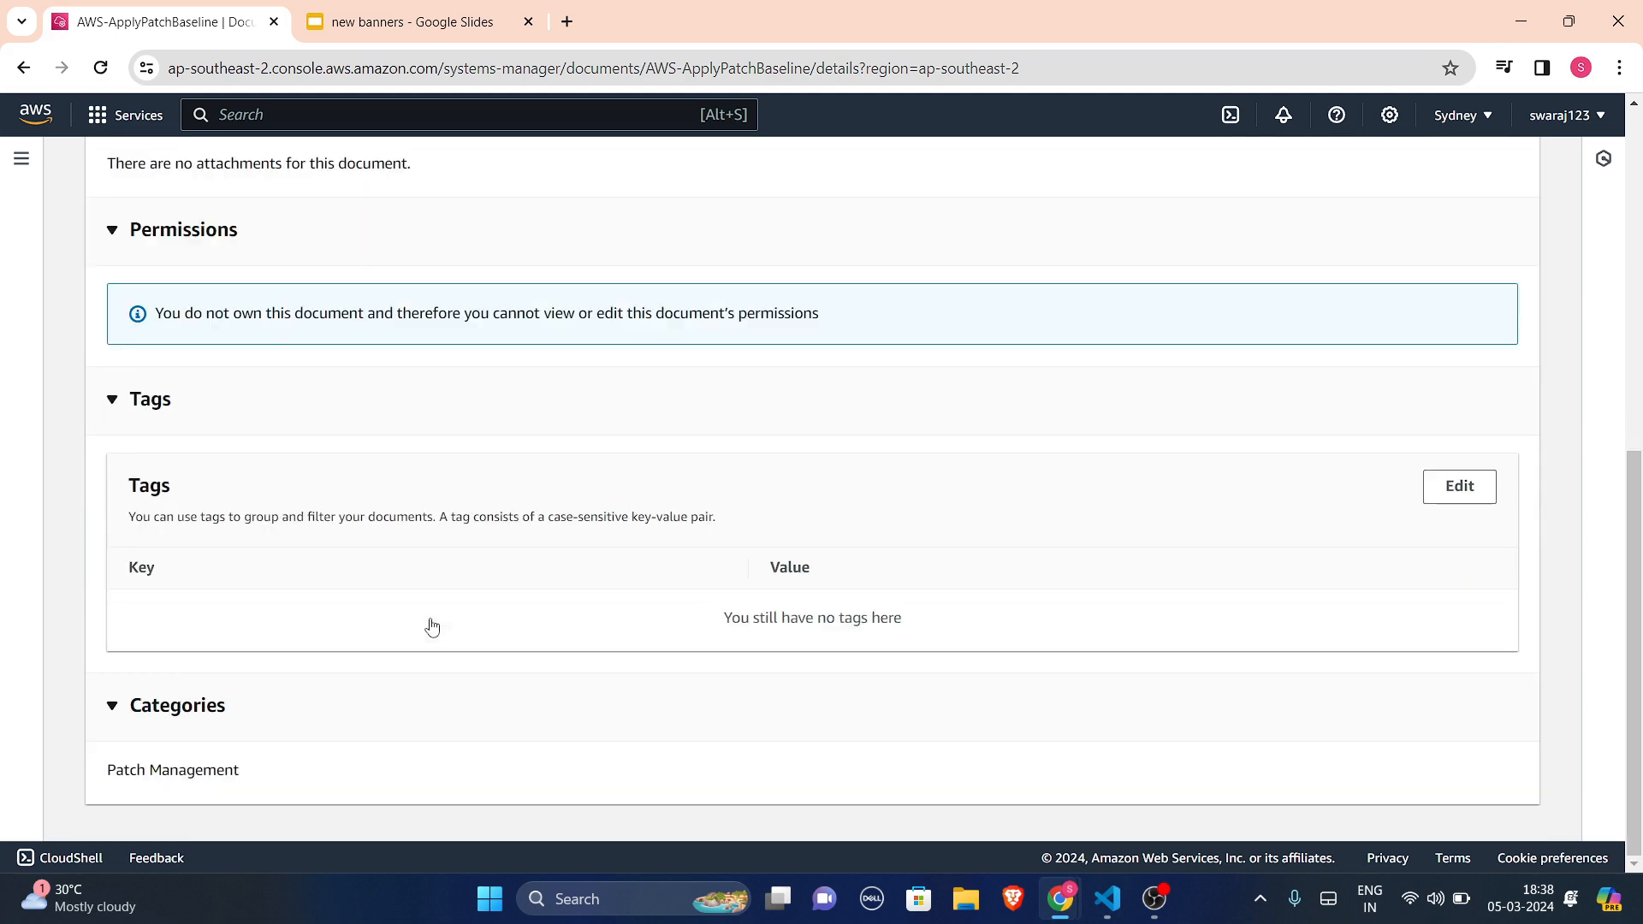
pyautogui.scroll(3)
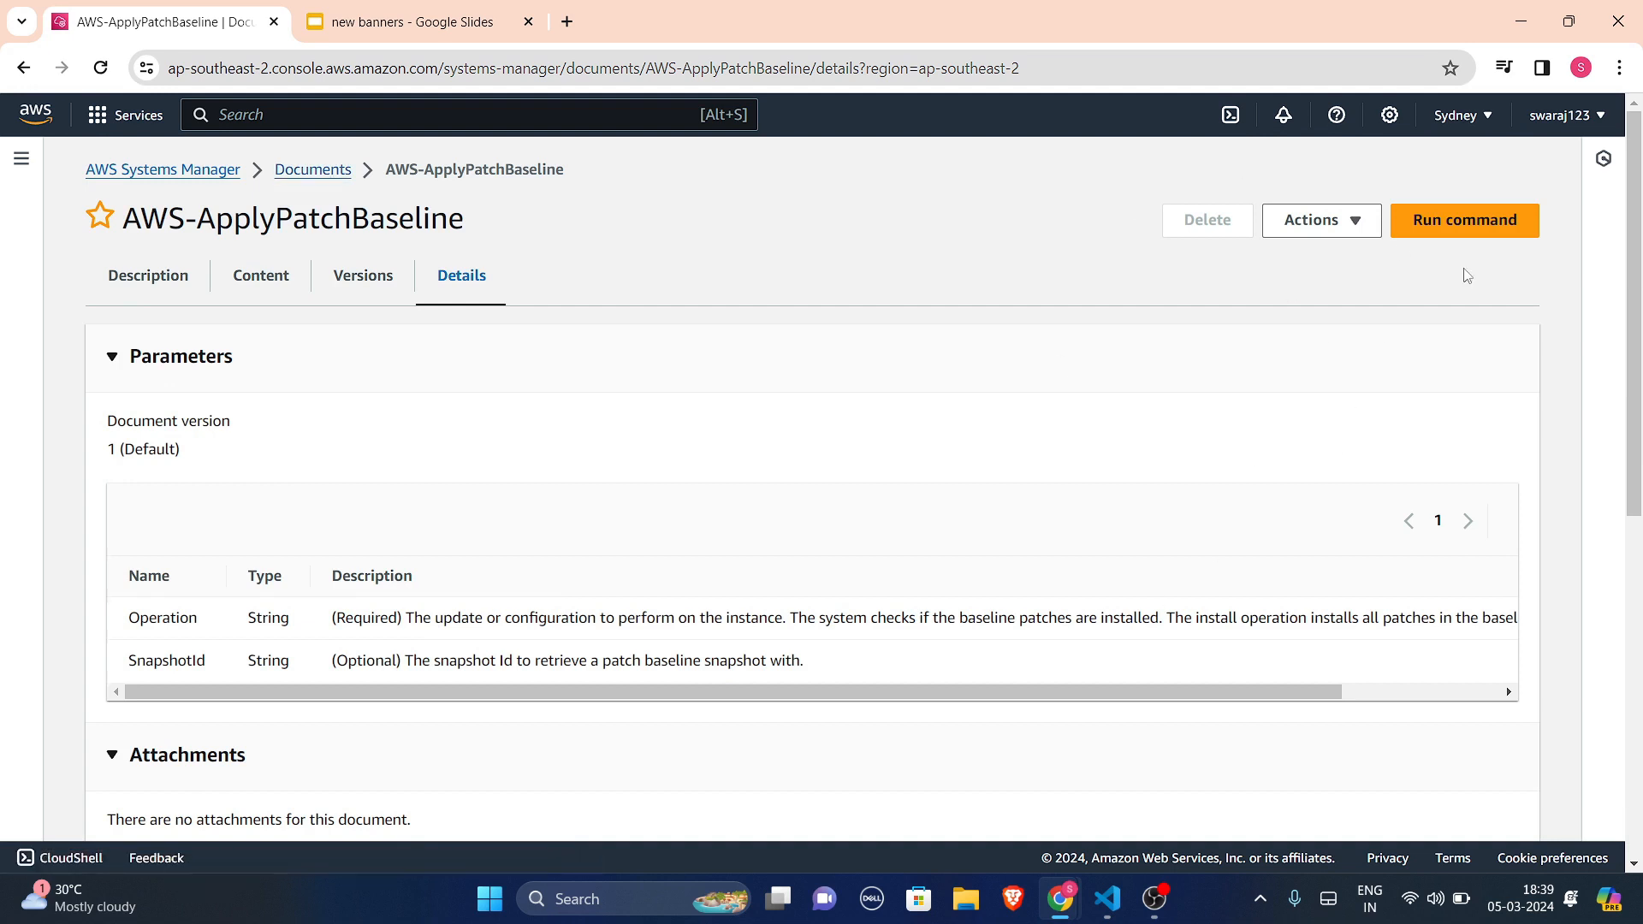
pyautogui.moveTo(312, 170)
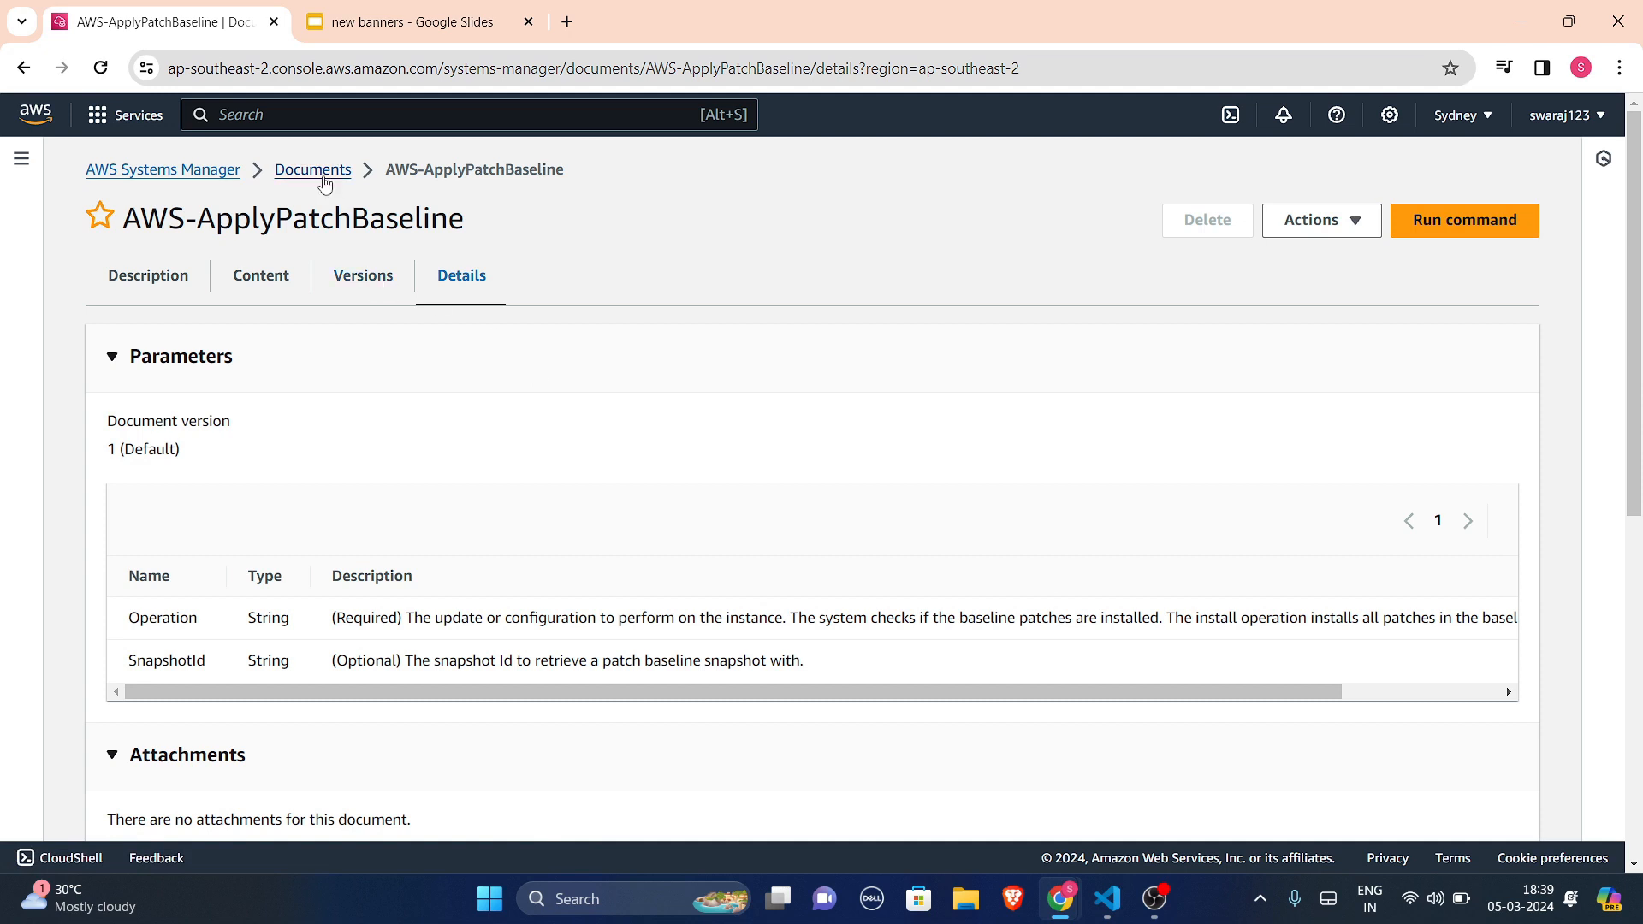
pyautogui.click(313, 169)
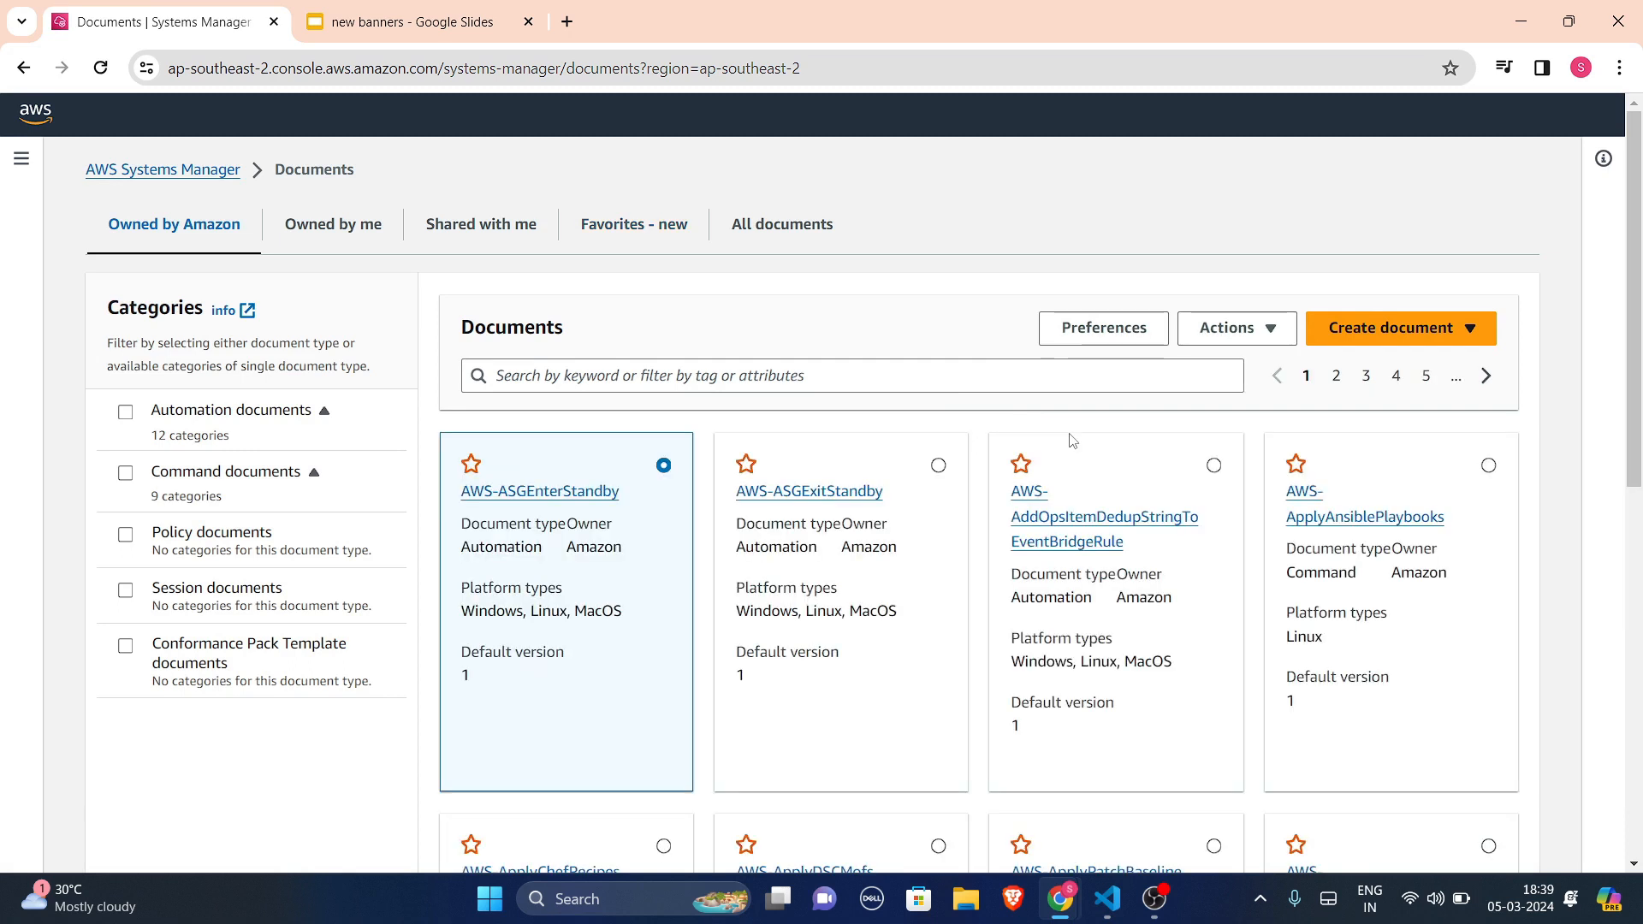
# - Start a new Command document named InstallAPache
pyautogui.click(1400, 328)
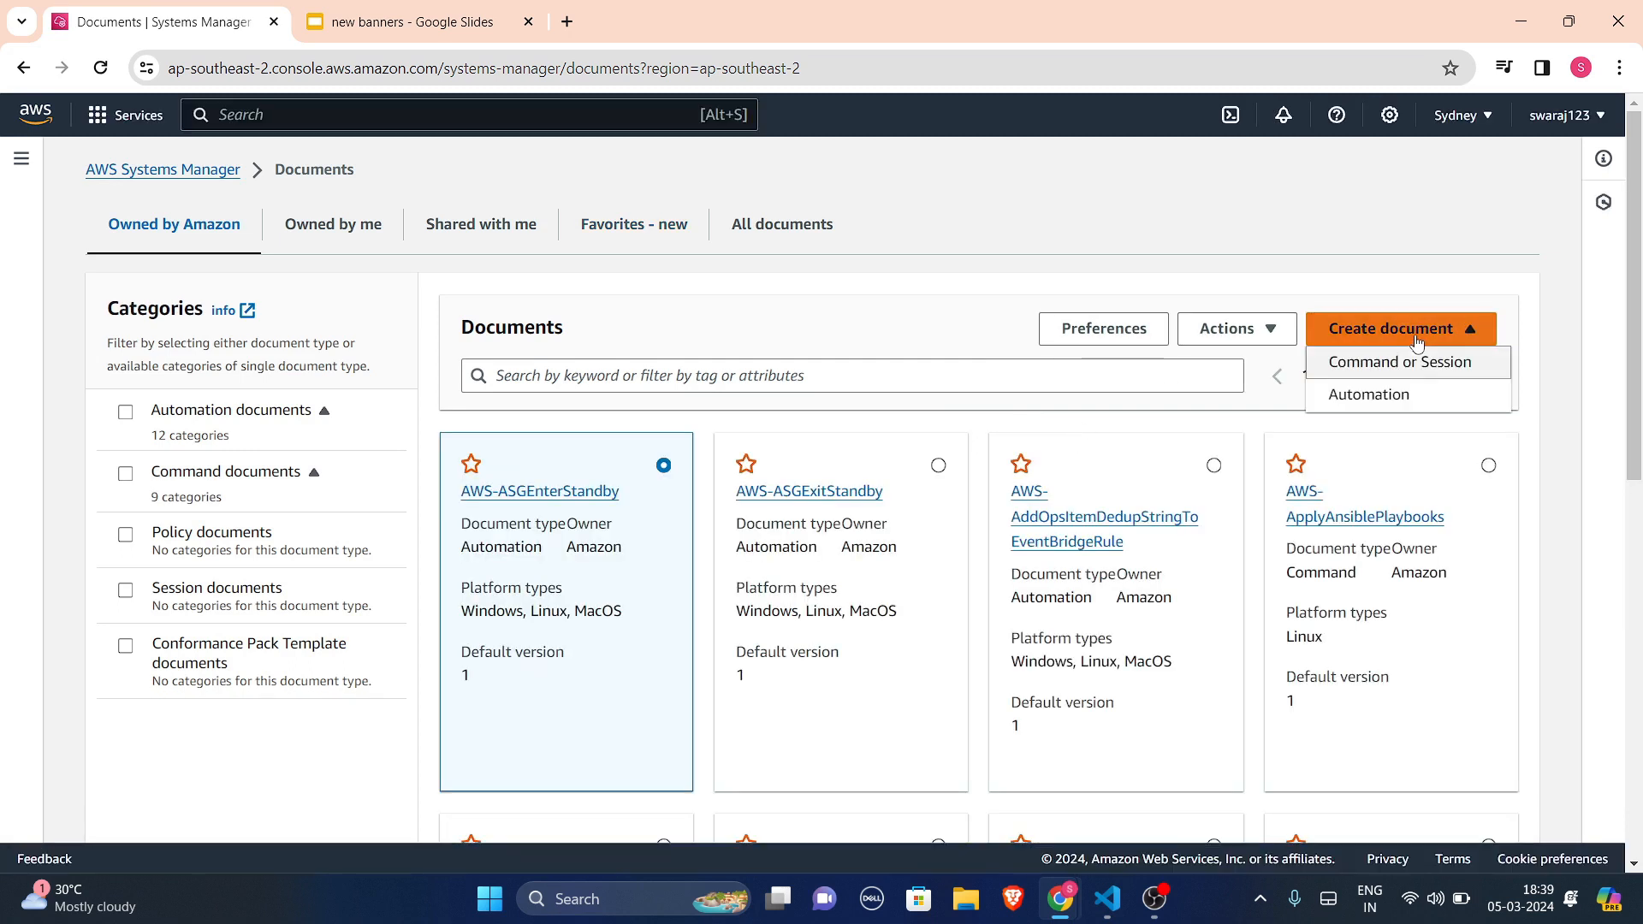
pyautogui.moveTo(1397, 361)
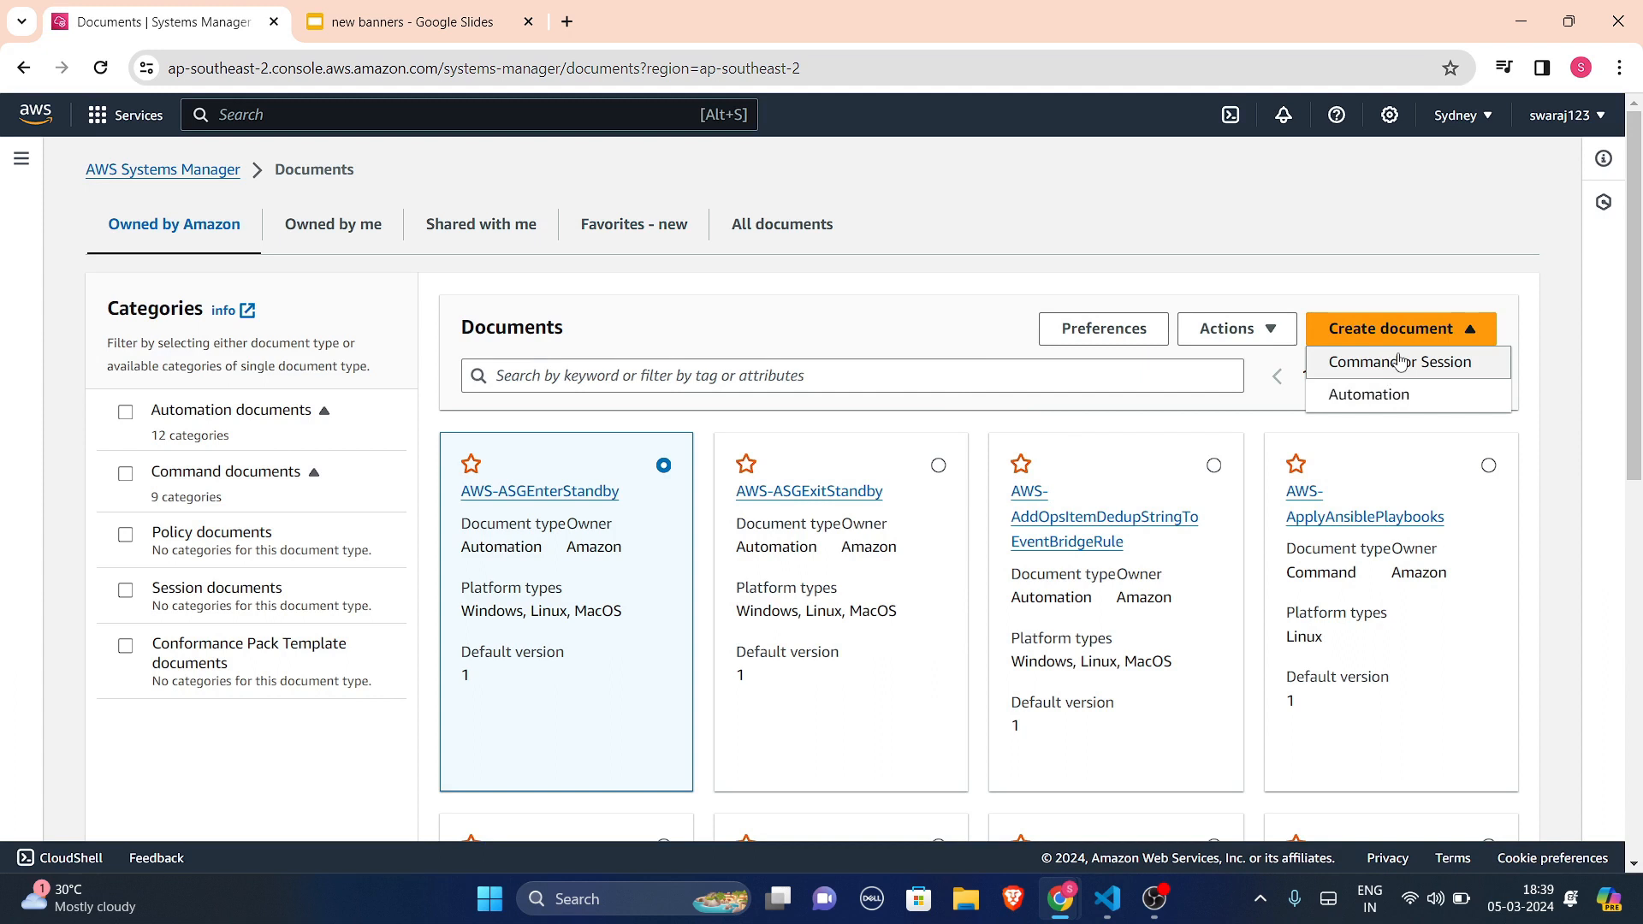
pyautogui.click(1394, 362)
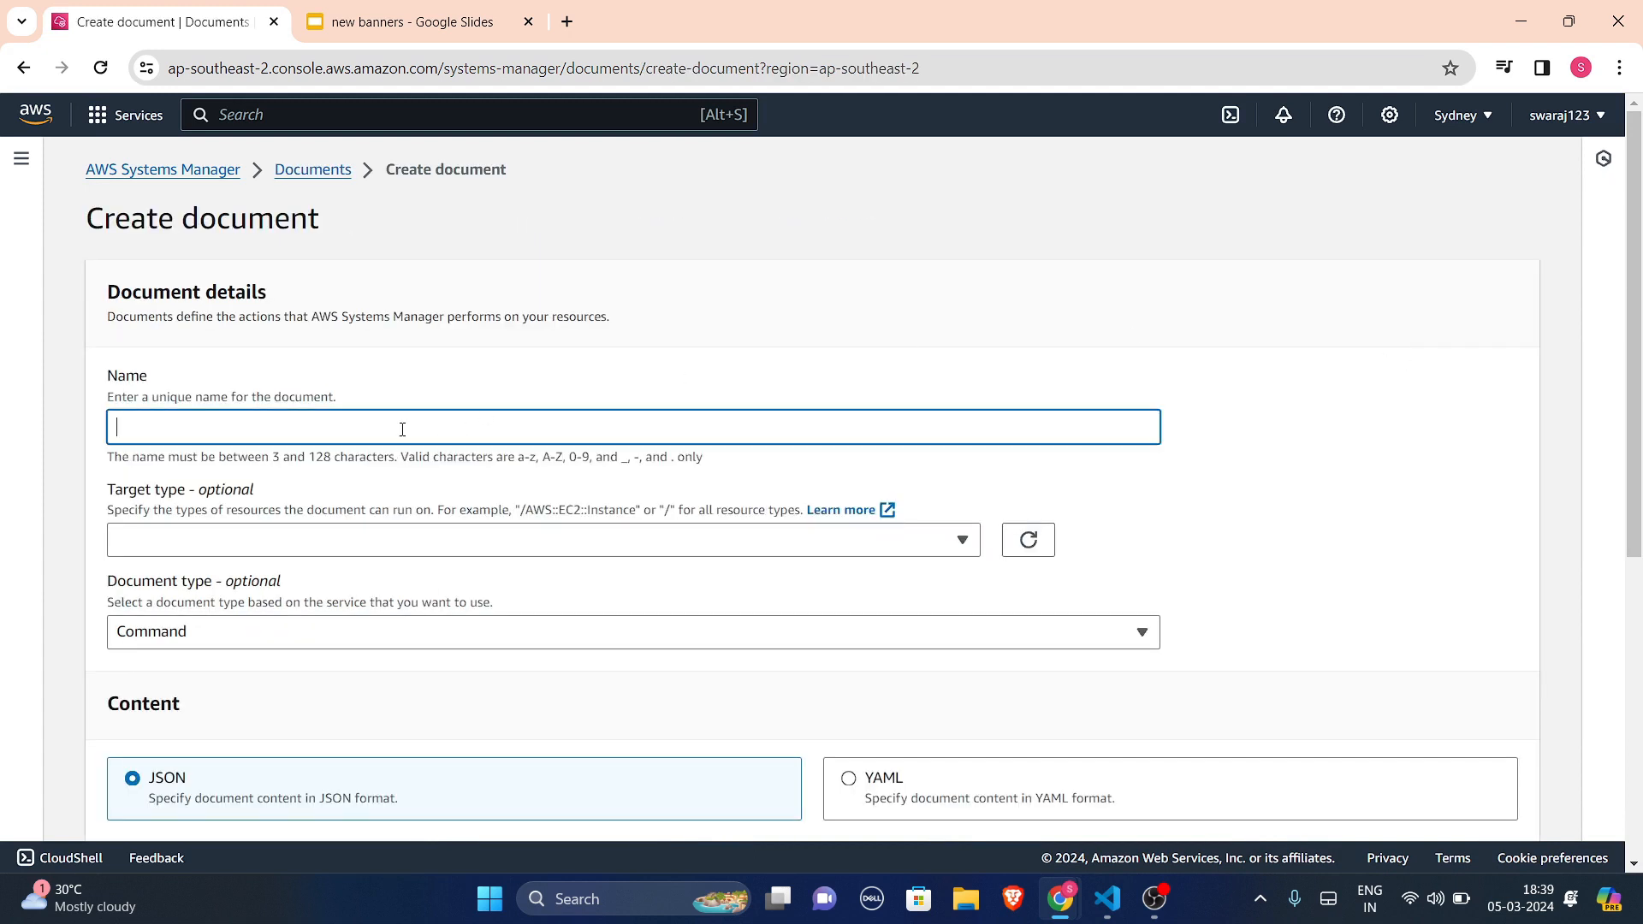
pyautogui.write('InstallAPa')
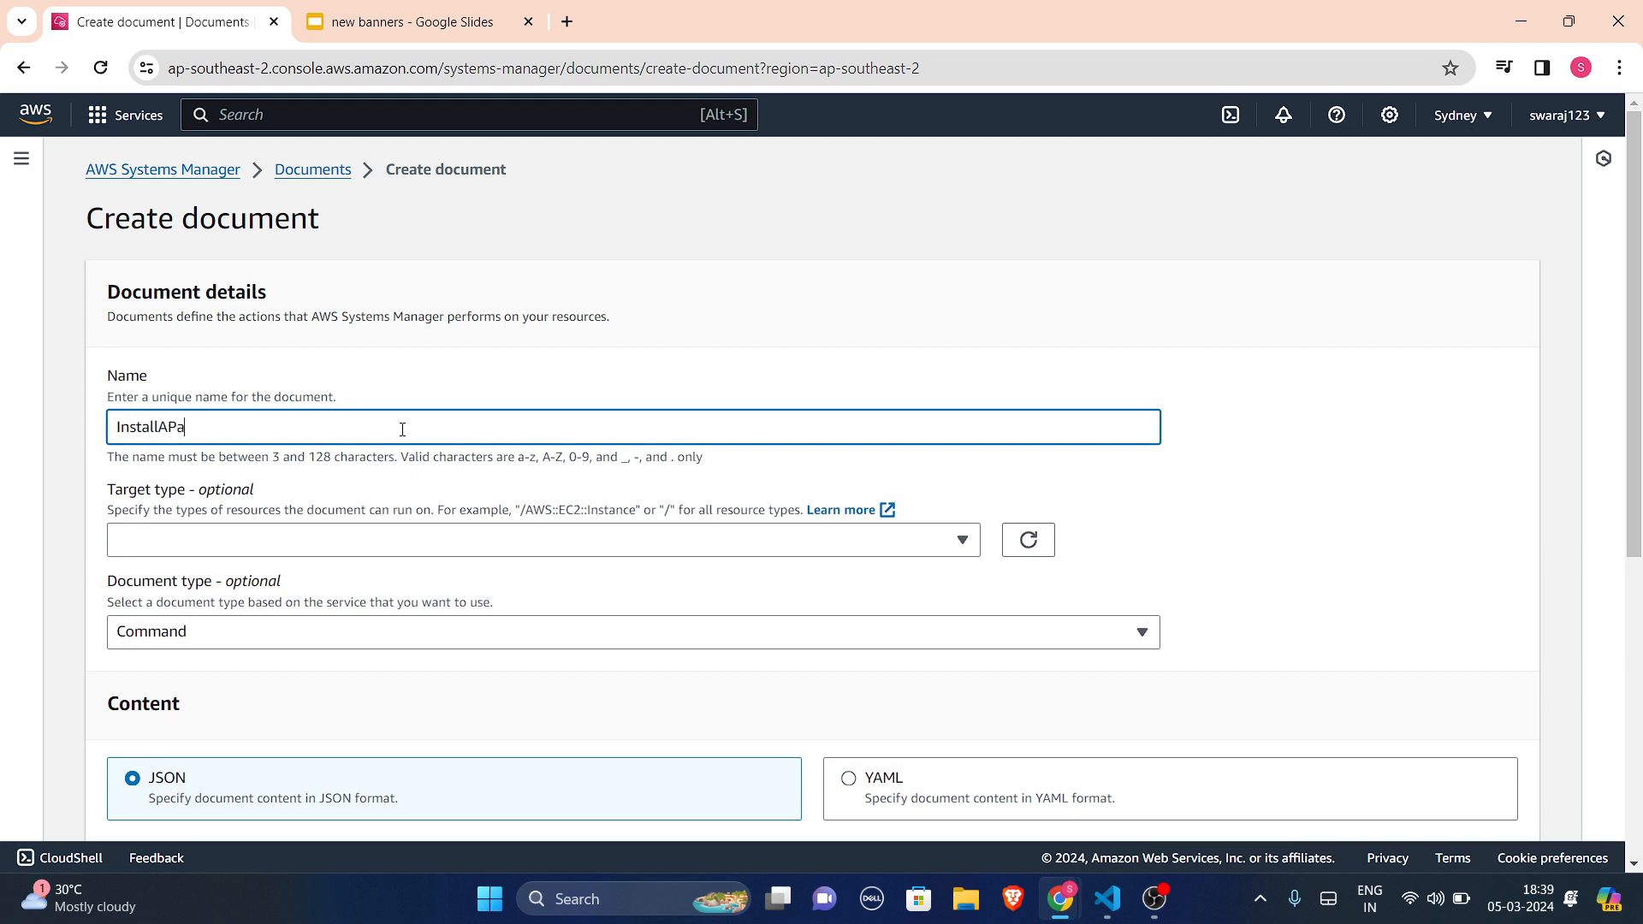
pyautogui.write('che')
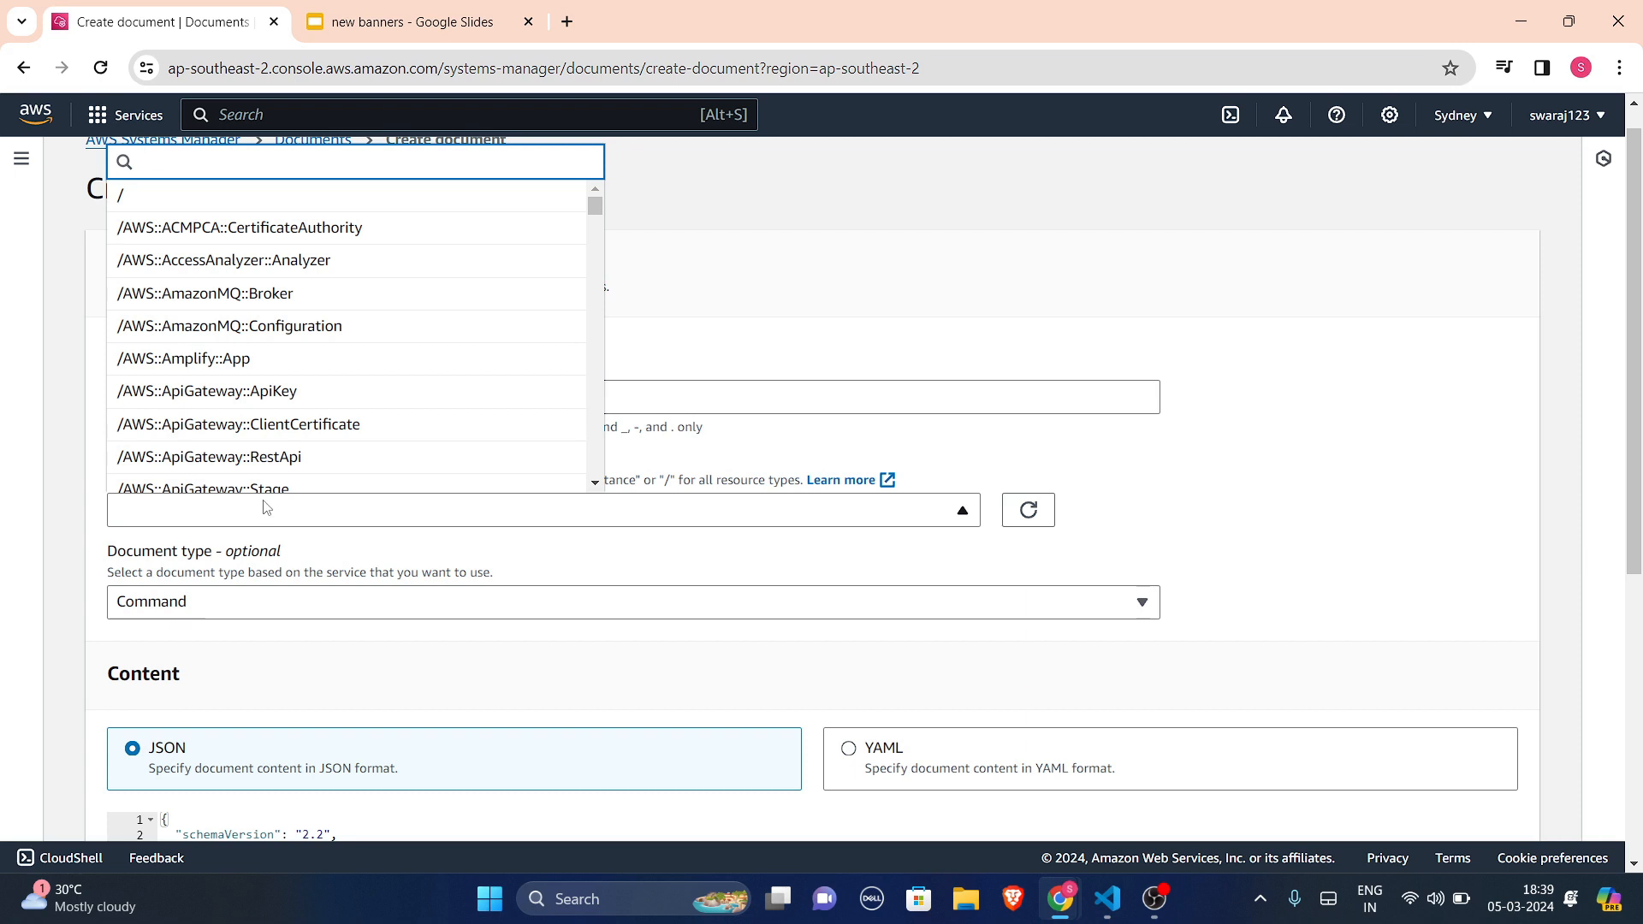
# - Set the target type to /AWS::EC2::Instance, keeping document type Command
pyautogui.write('ec2')
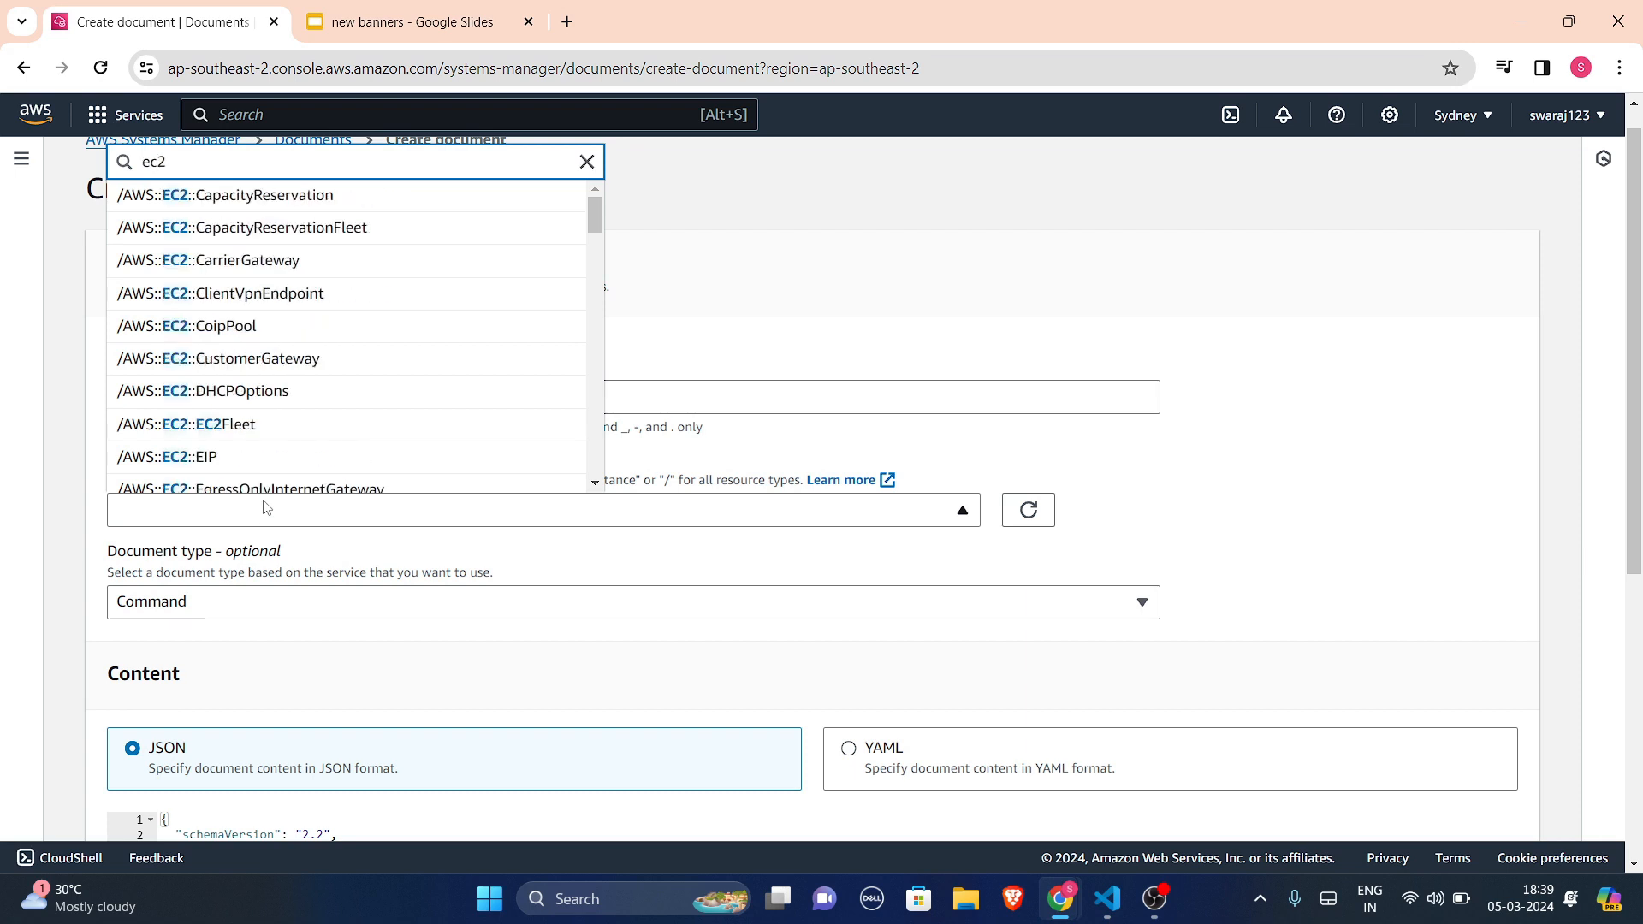
pyautogui.scroll(-3)
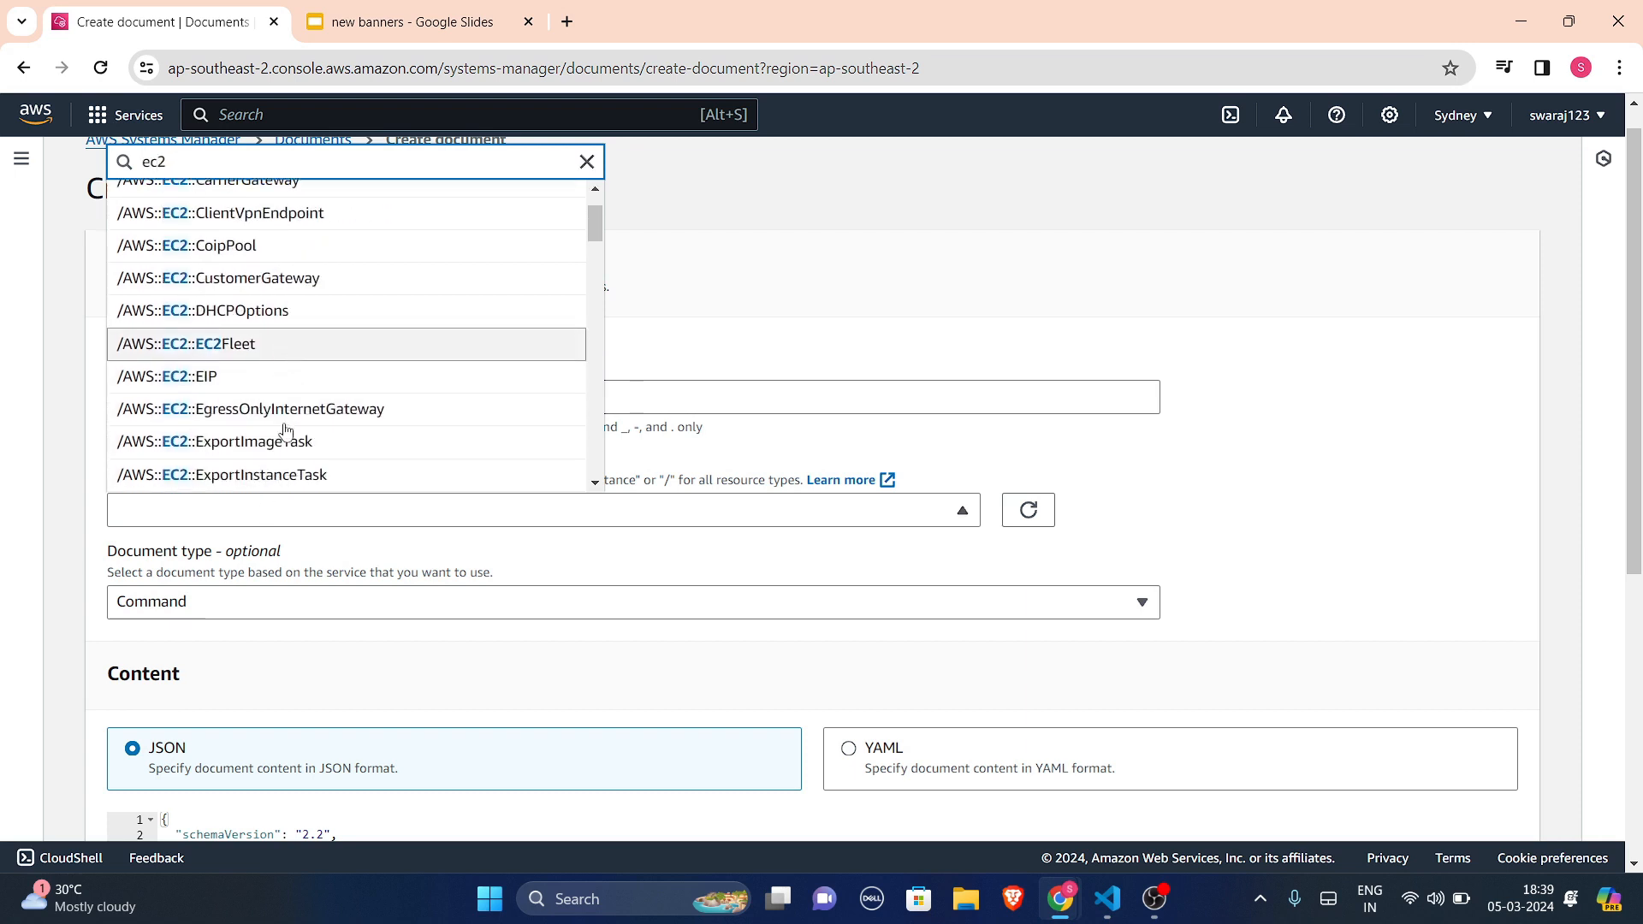
pyautogui.scroll(-3)
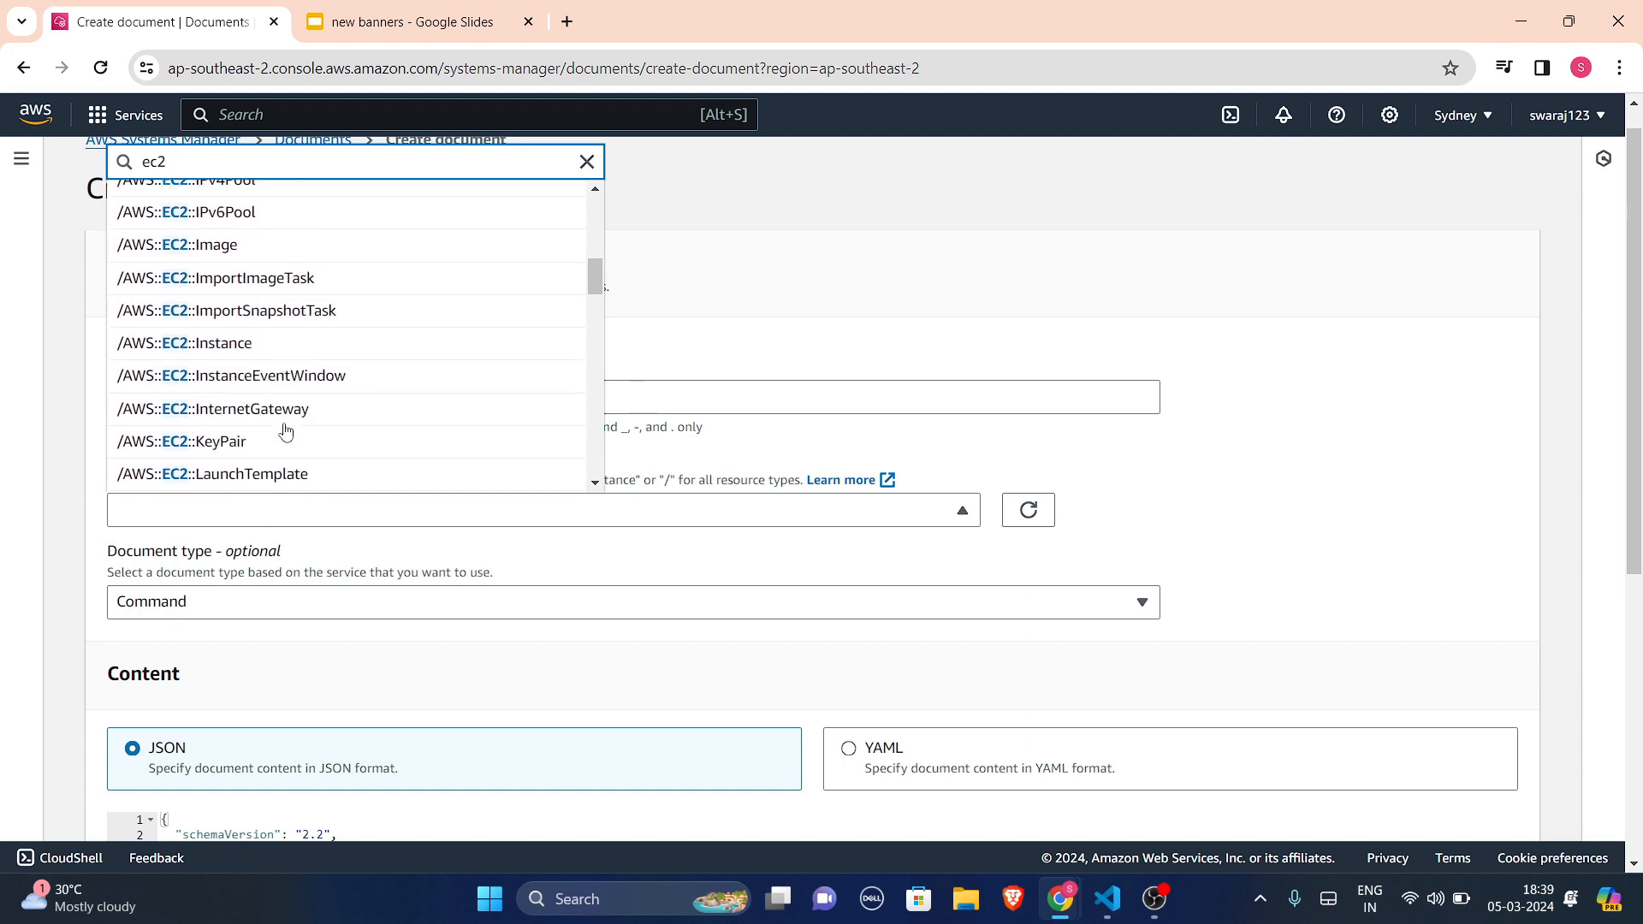
pyautogui.moveTo(260, 346)
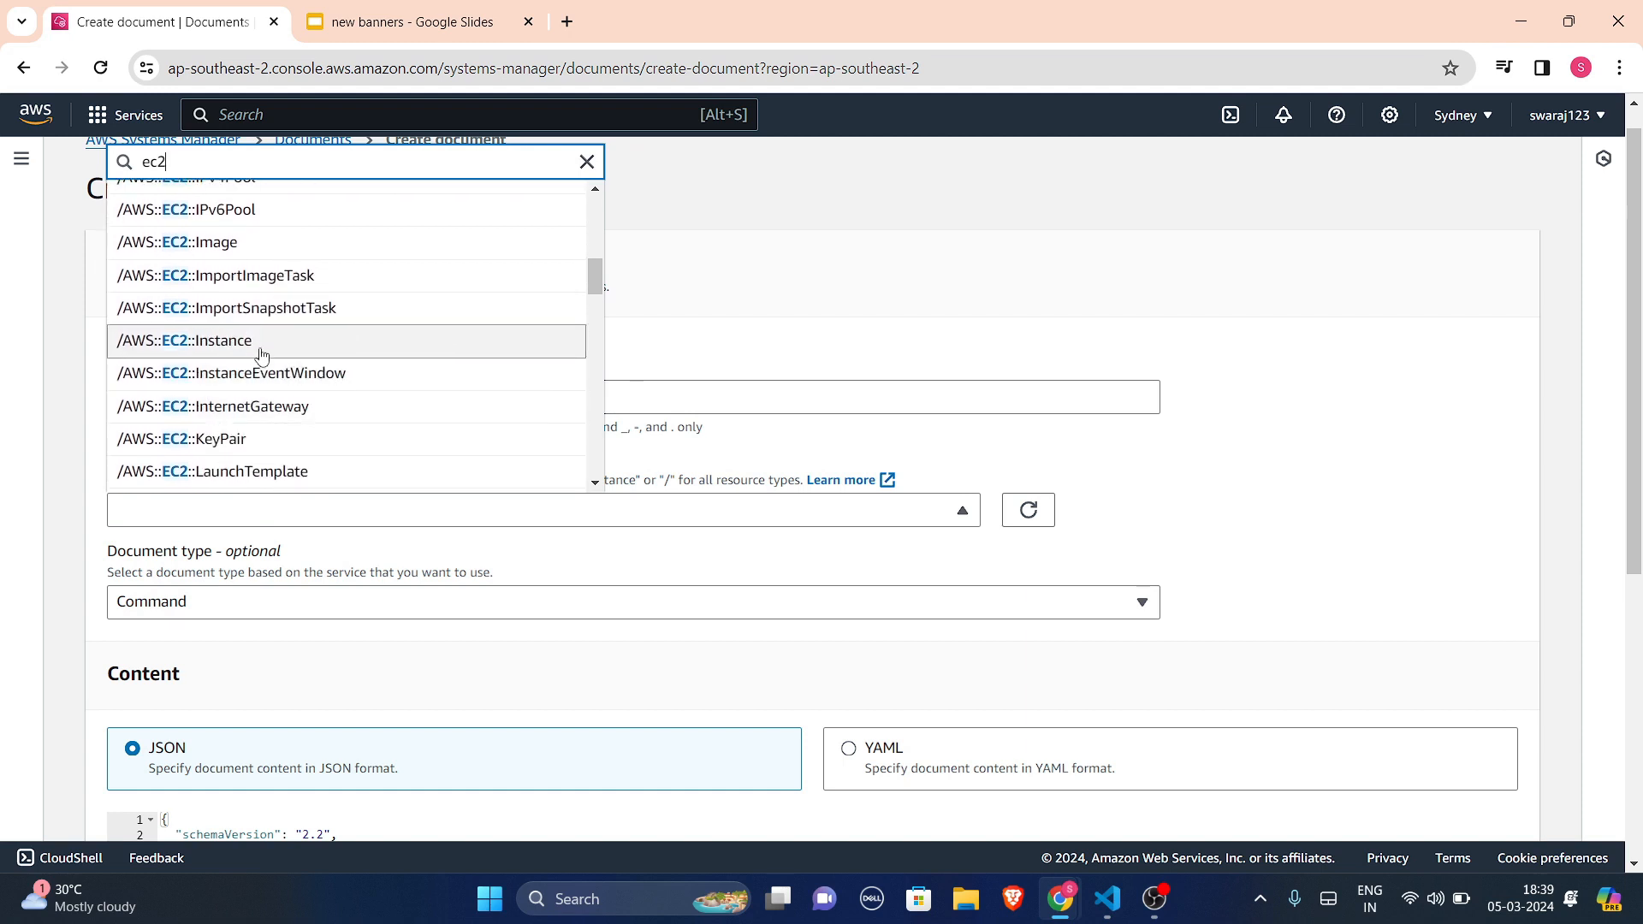
pyautogui.click(215, 341)
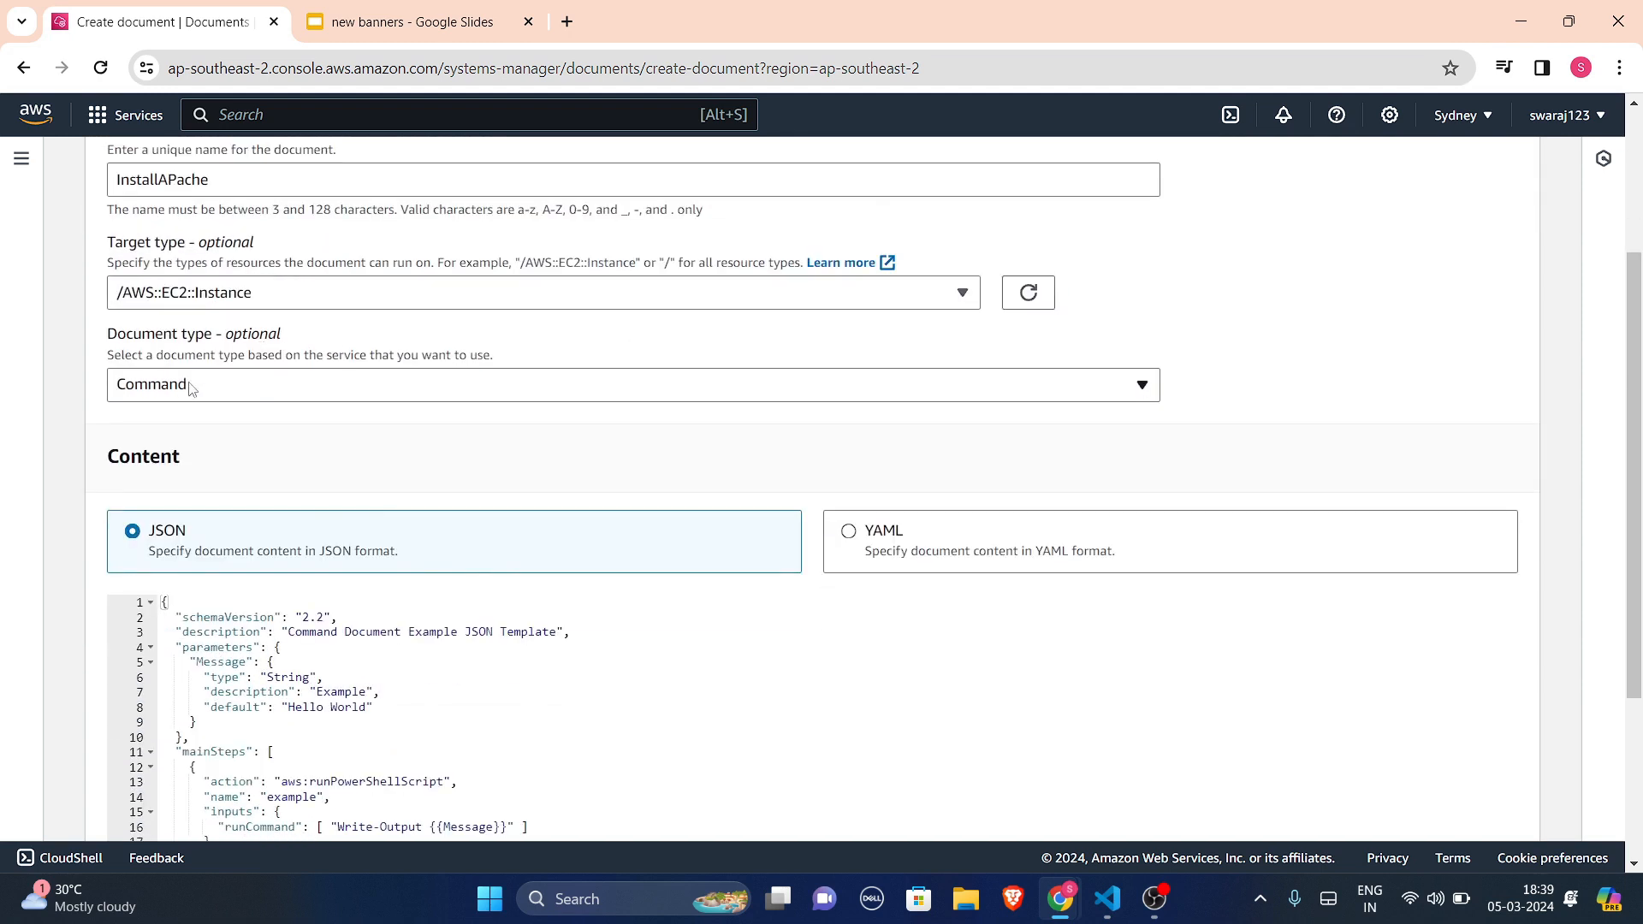
# - Switch InstallAPache's content to YAML and review the converted example template
pyautogui.click(633, 383)
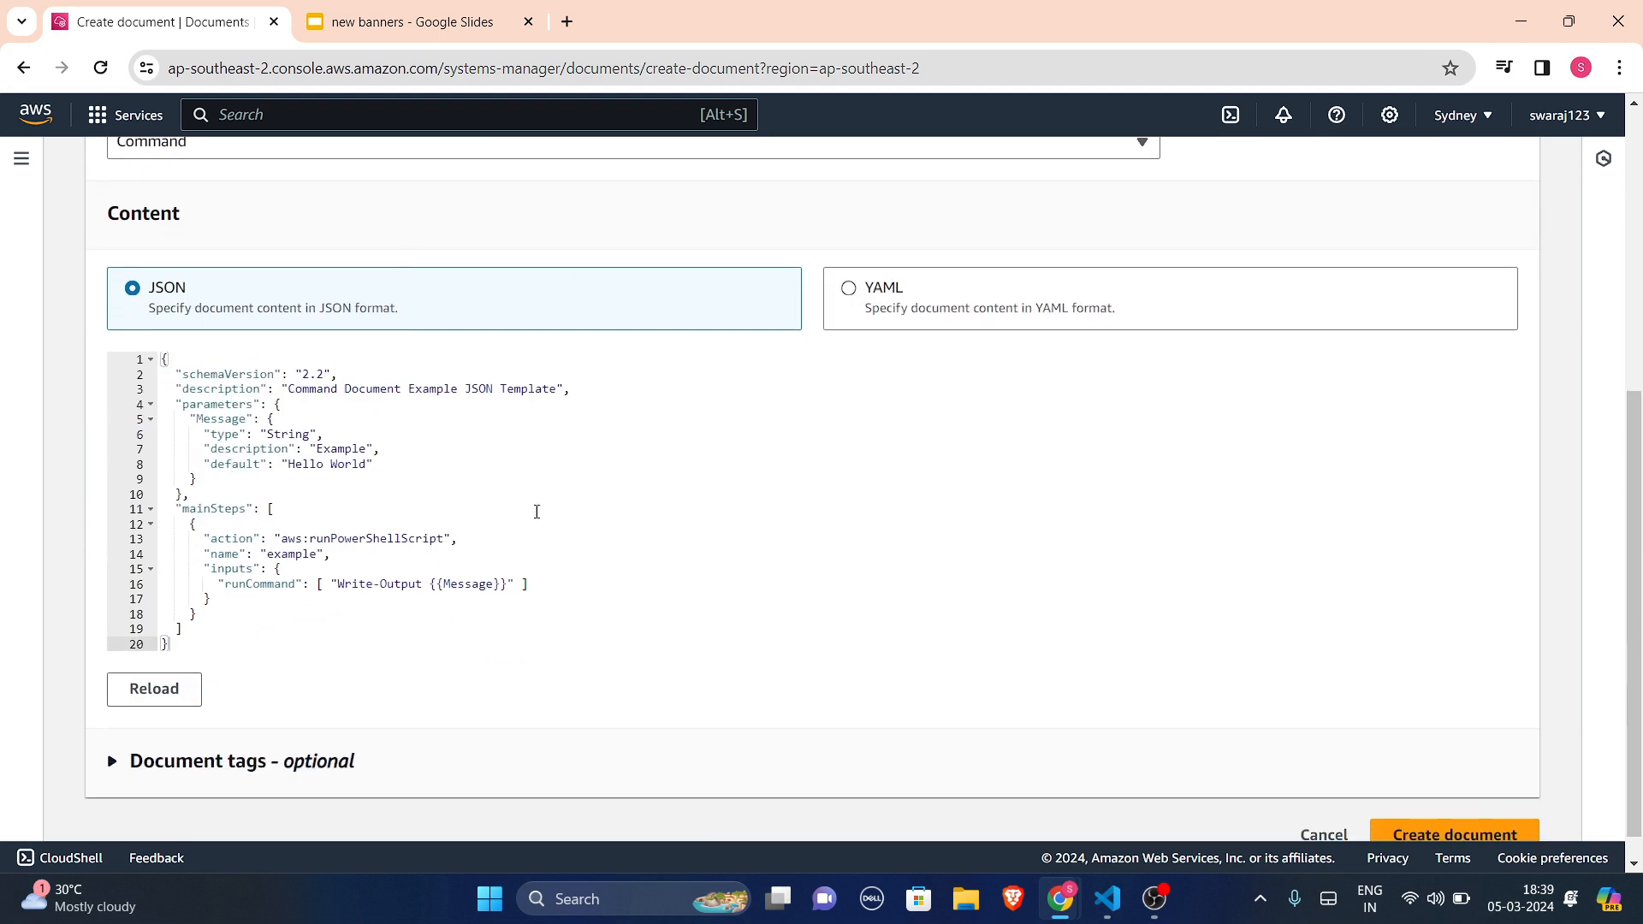
pyautogui.moveTo(1065, 337)
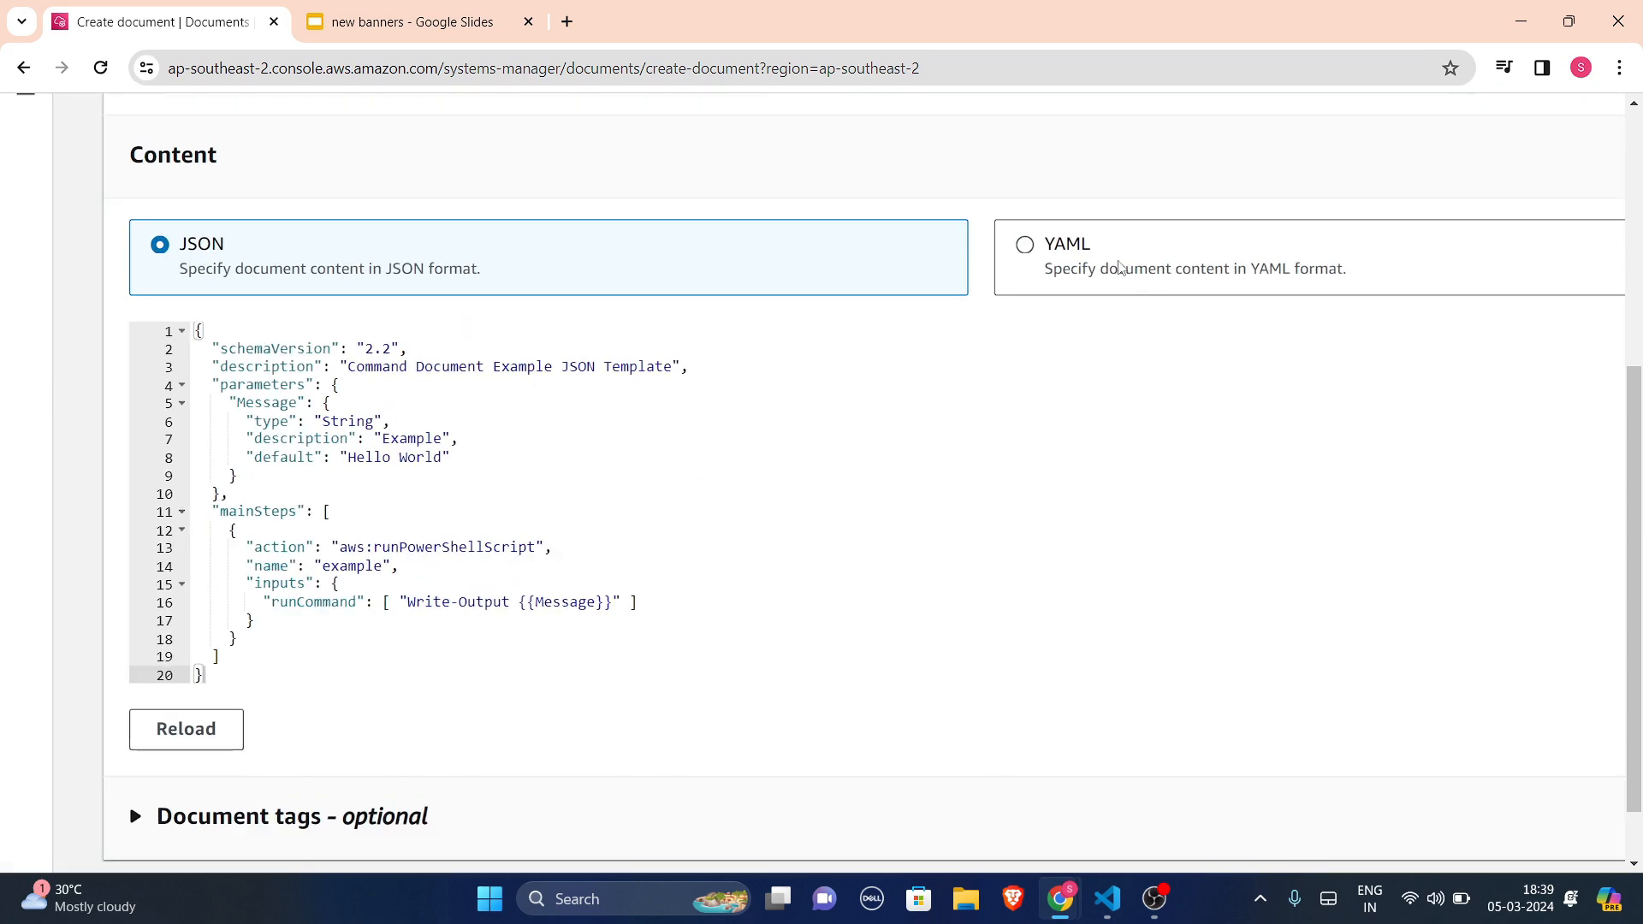
pyautogui.click(1025, 244)
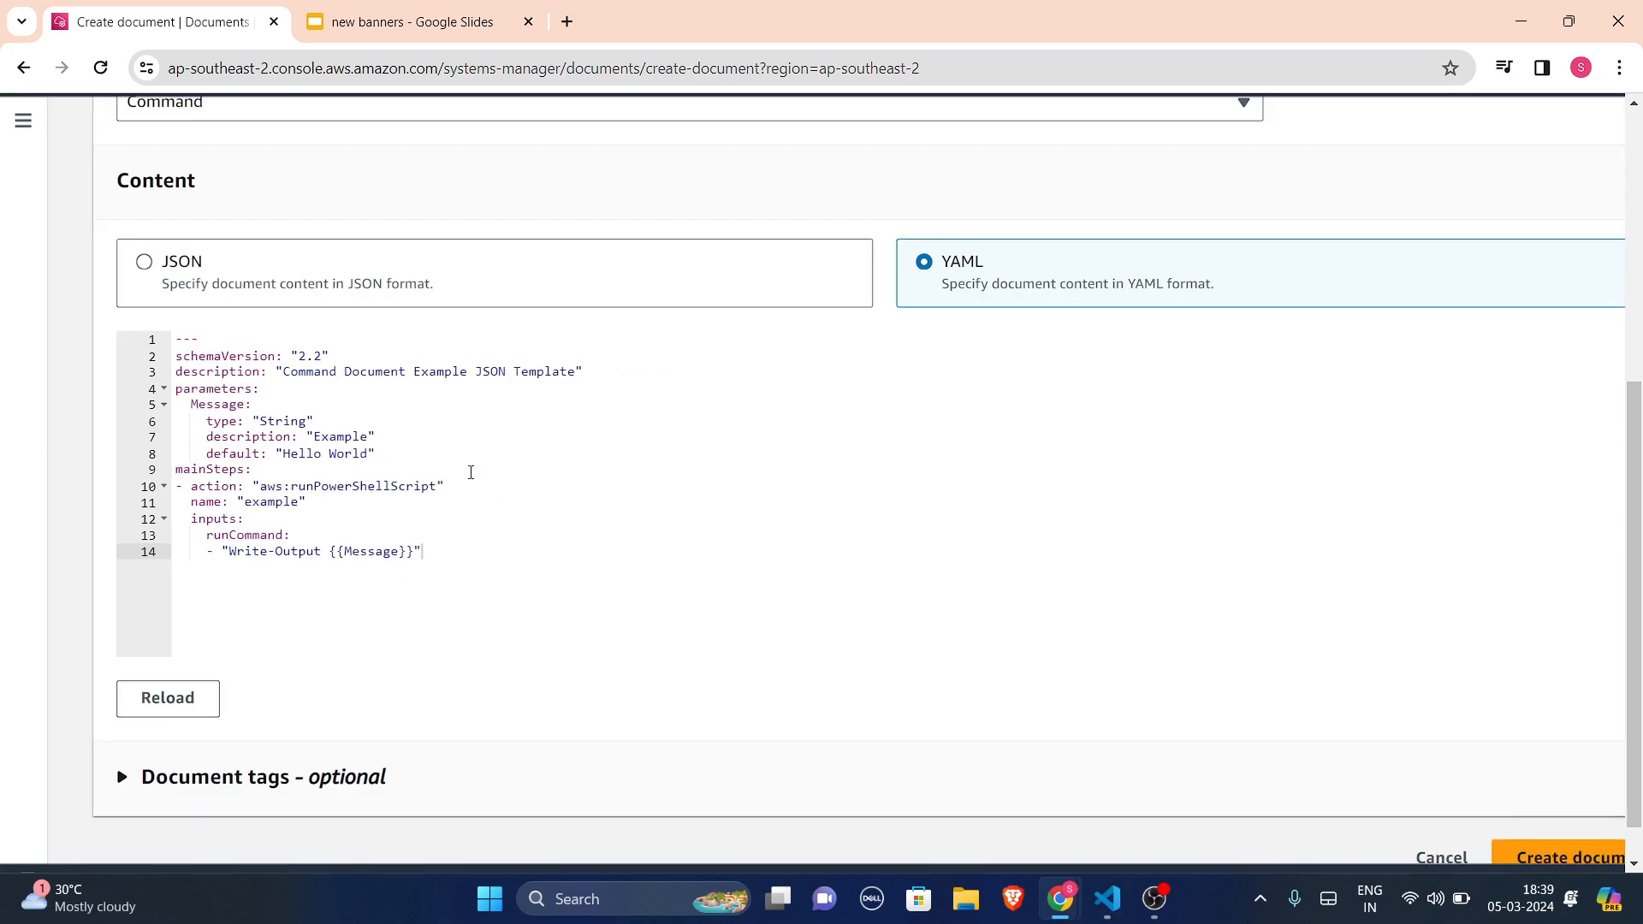
pyautogui.scroll(-3)
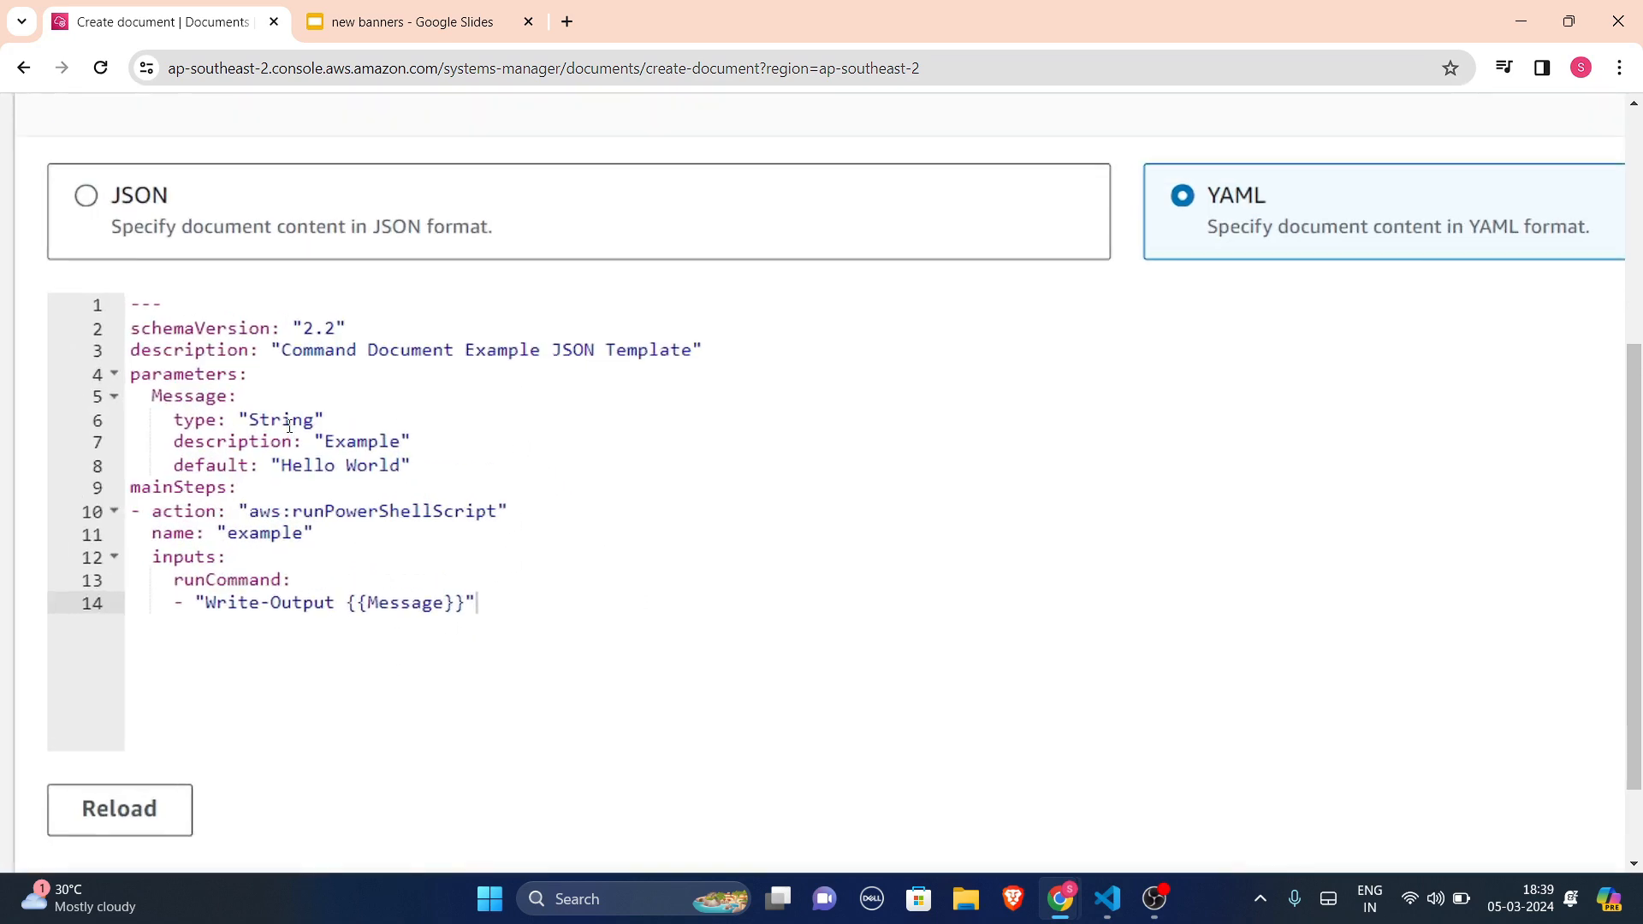
pyautogui.scroll(3)
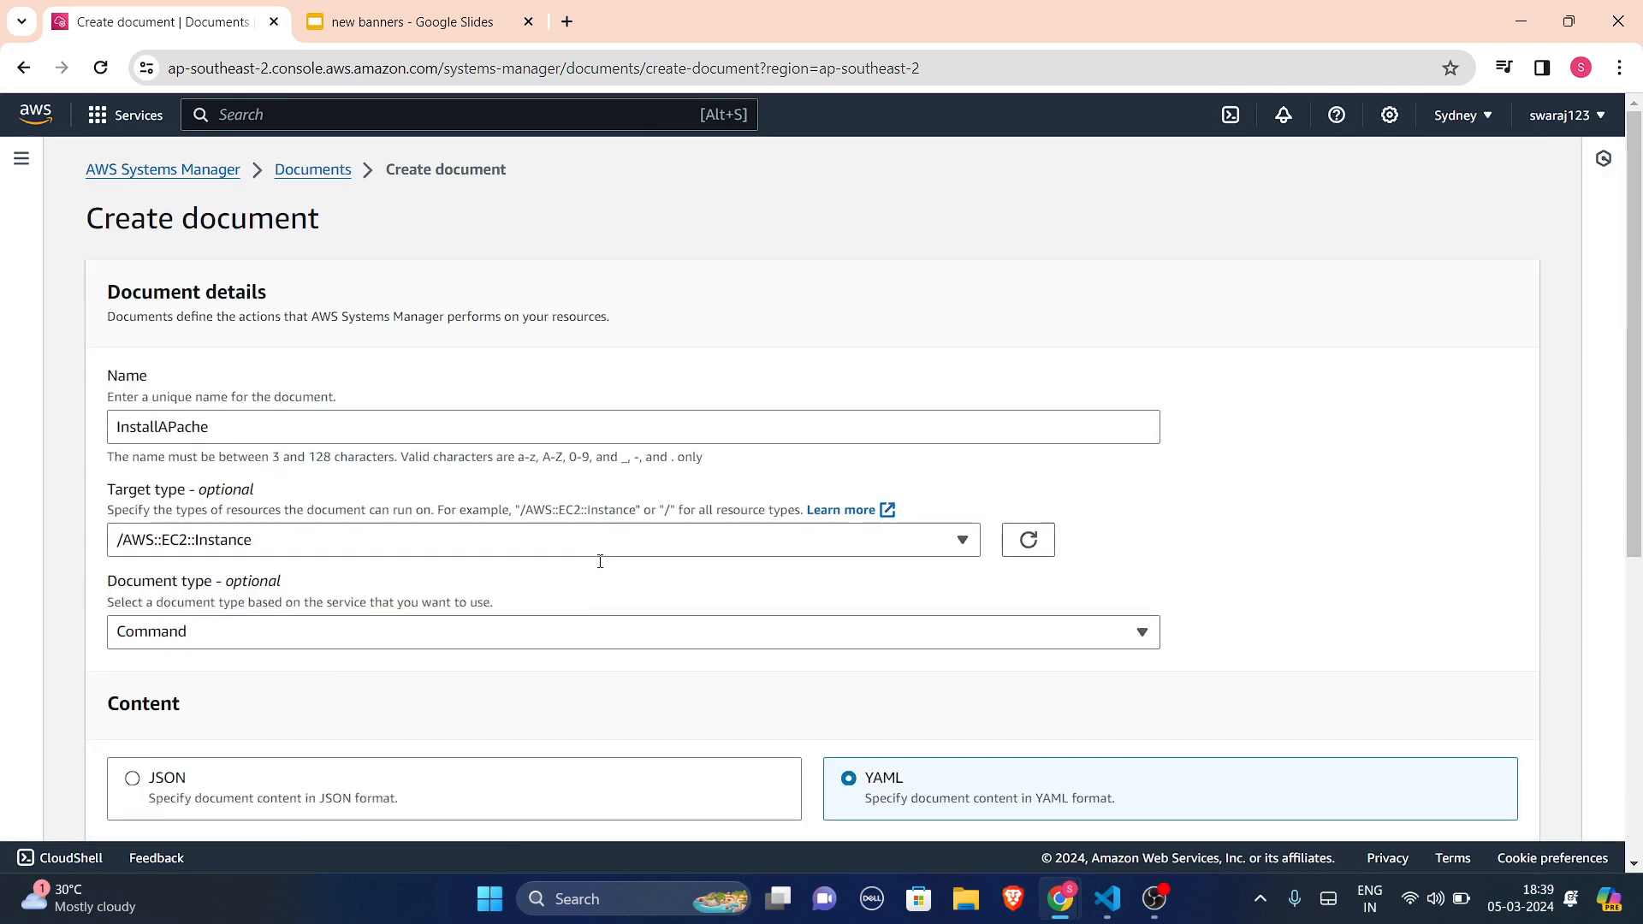
pyautogui.scroll(-3)
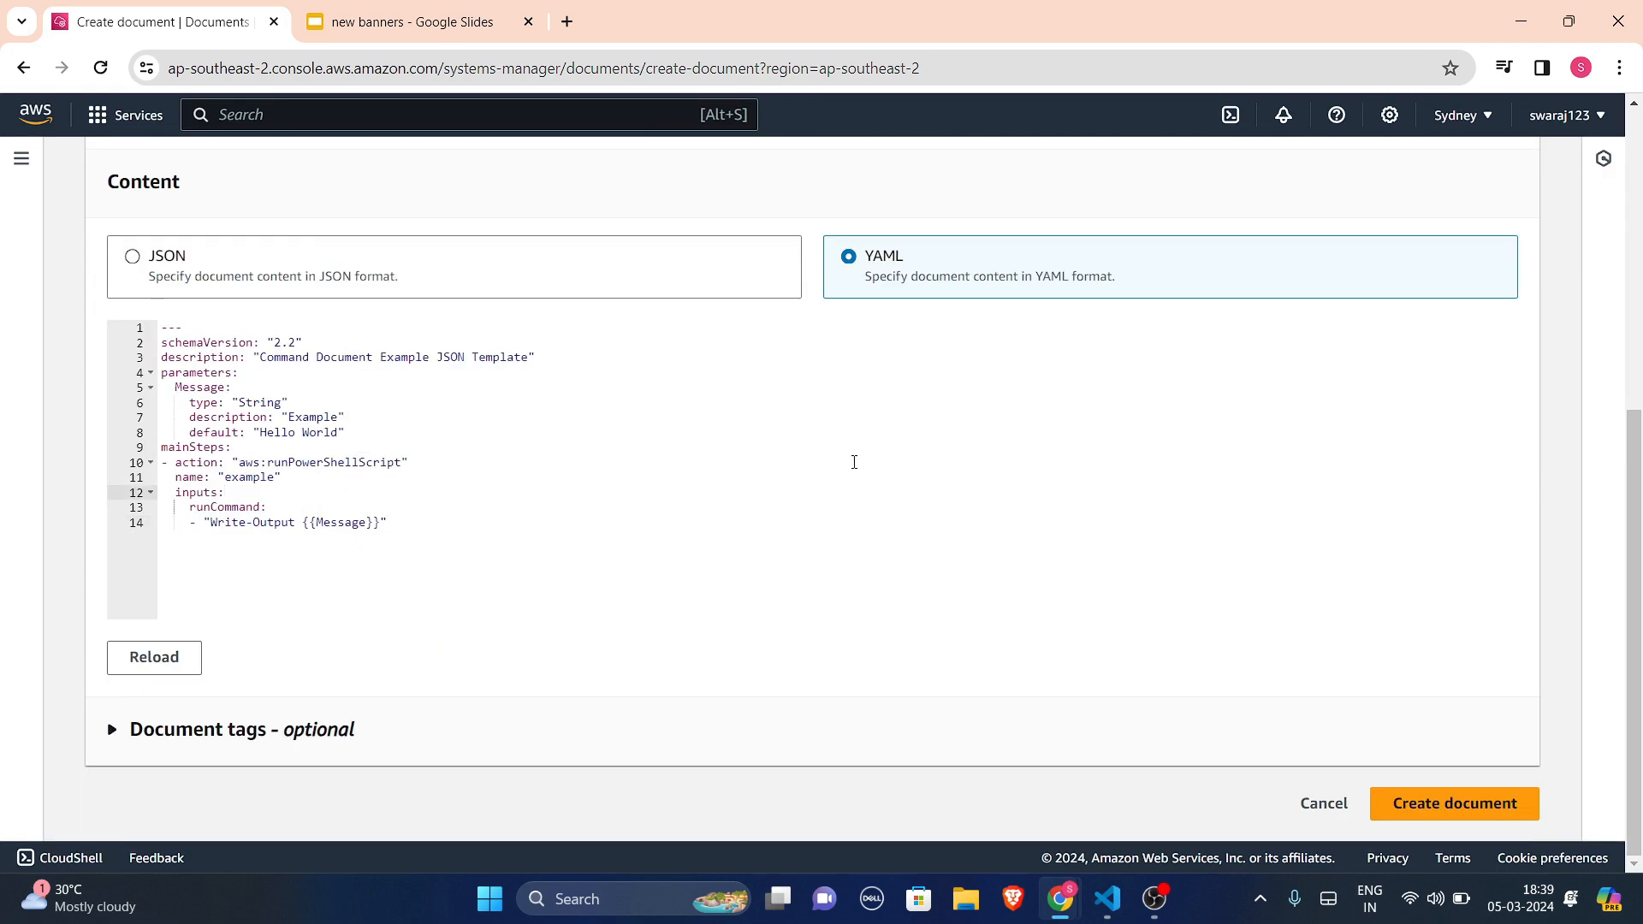
pyautogui.moveTo(1107, 898)
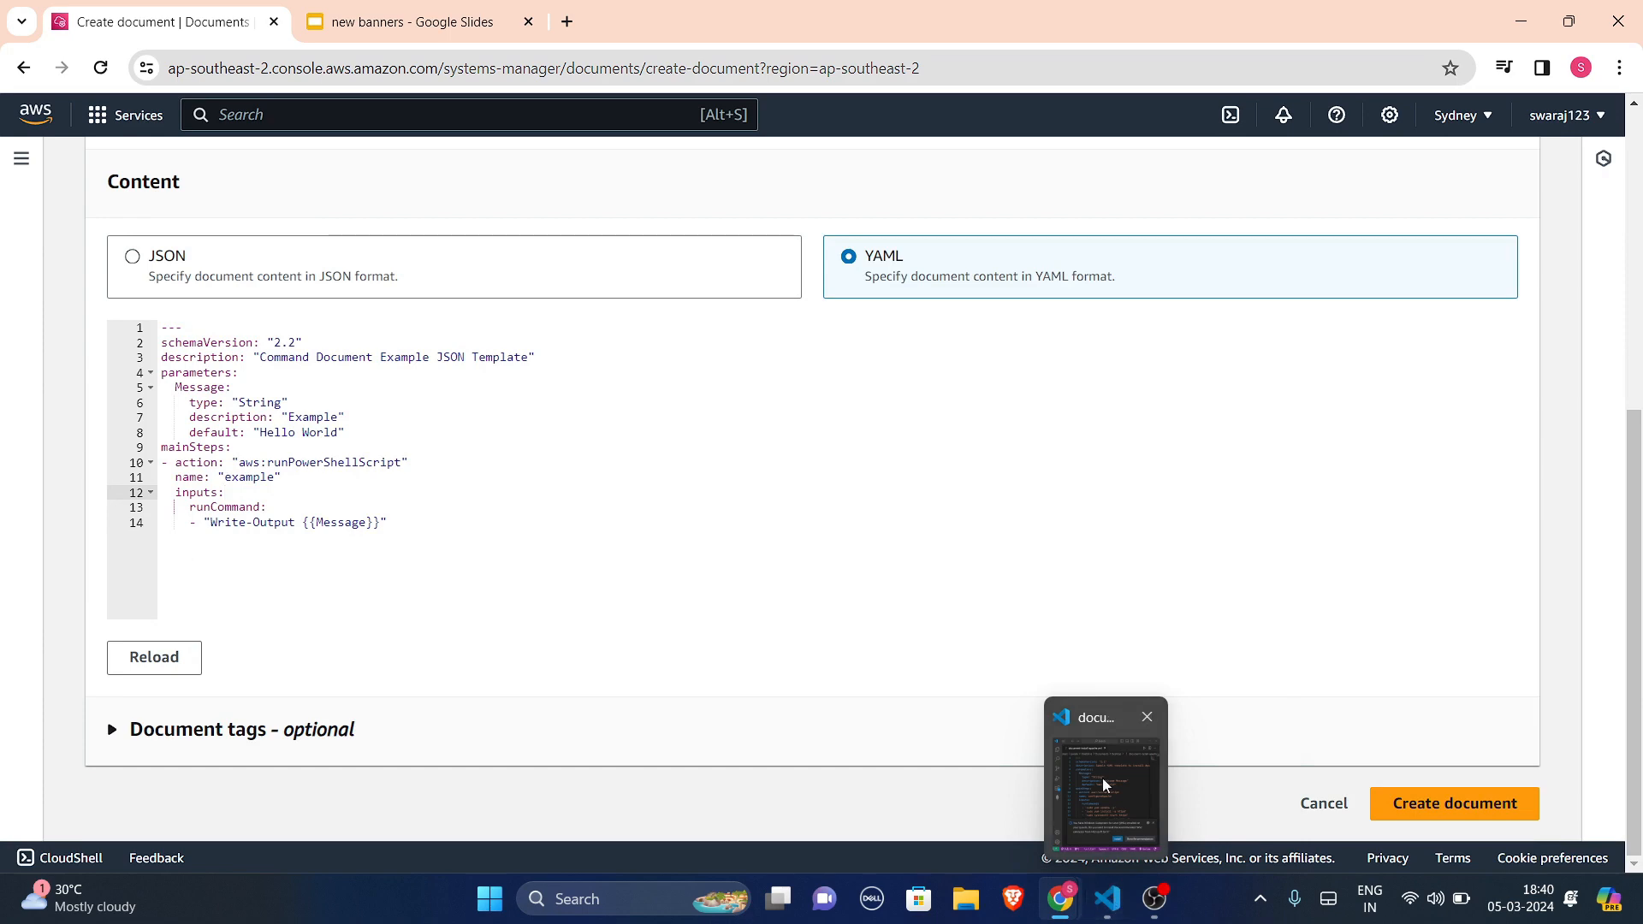
# - Replace the template with the Apache script: yum update, install/start/enable httpd, index.html
pyautogui.click(1102, 775)
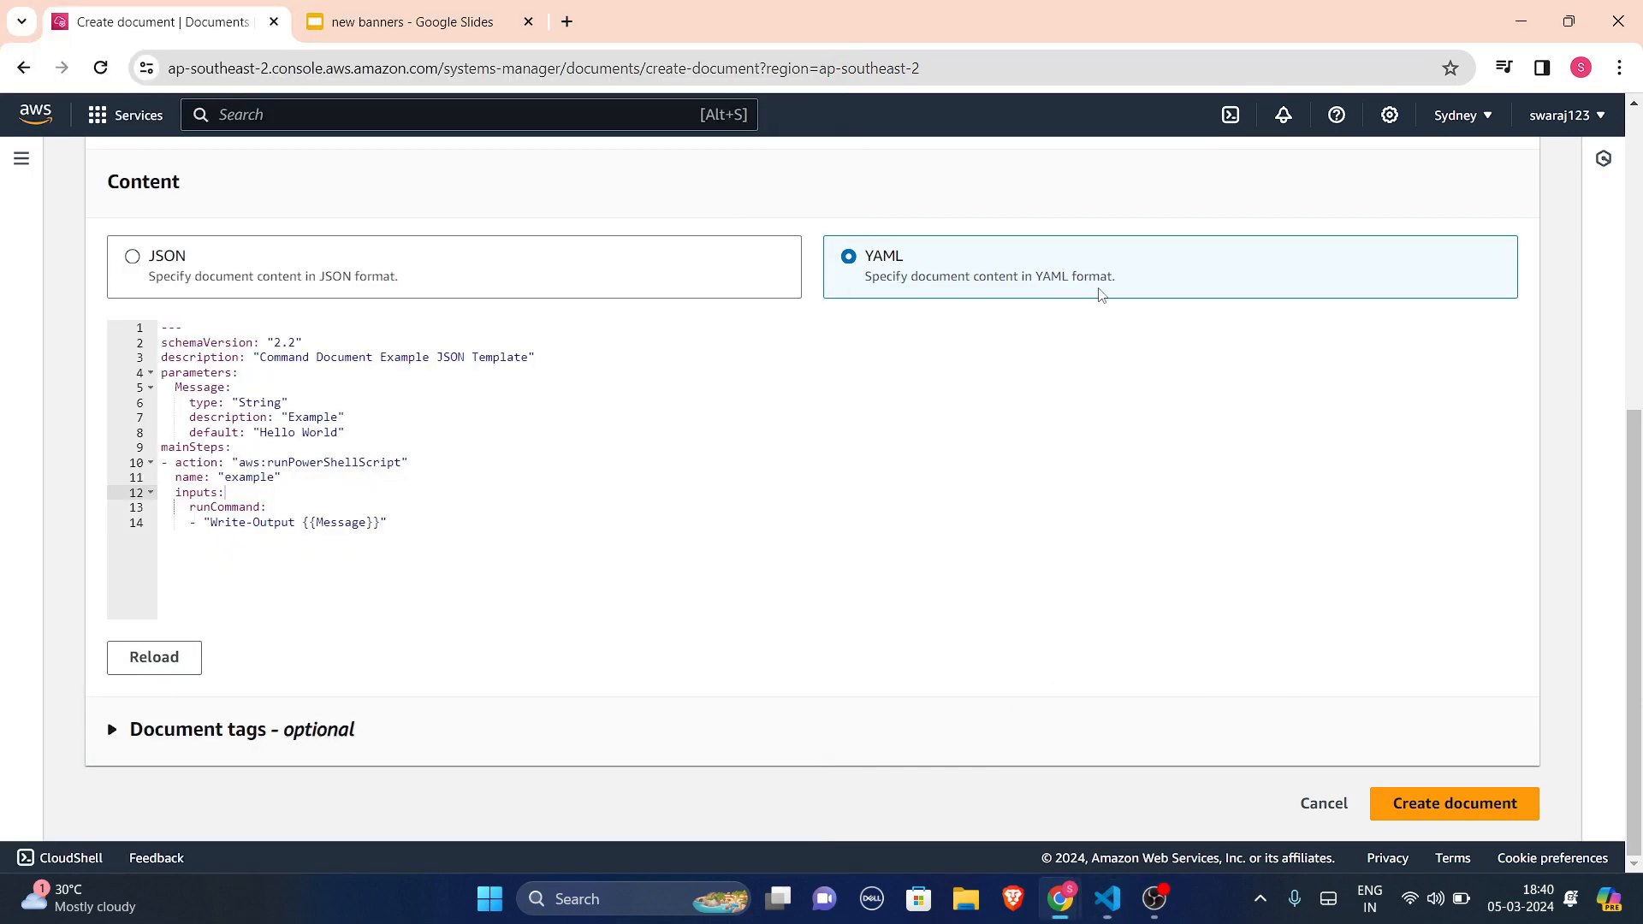
pyautogui.press('ctrl+a')
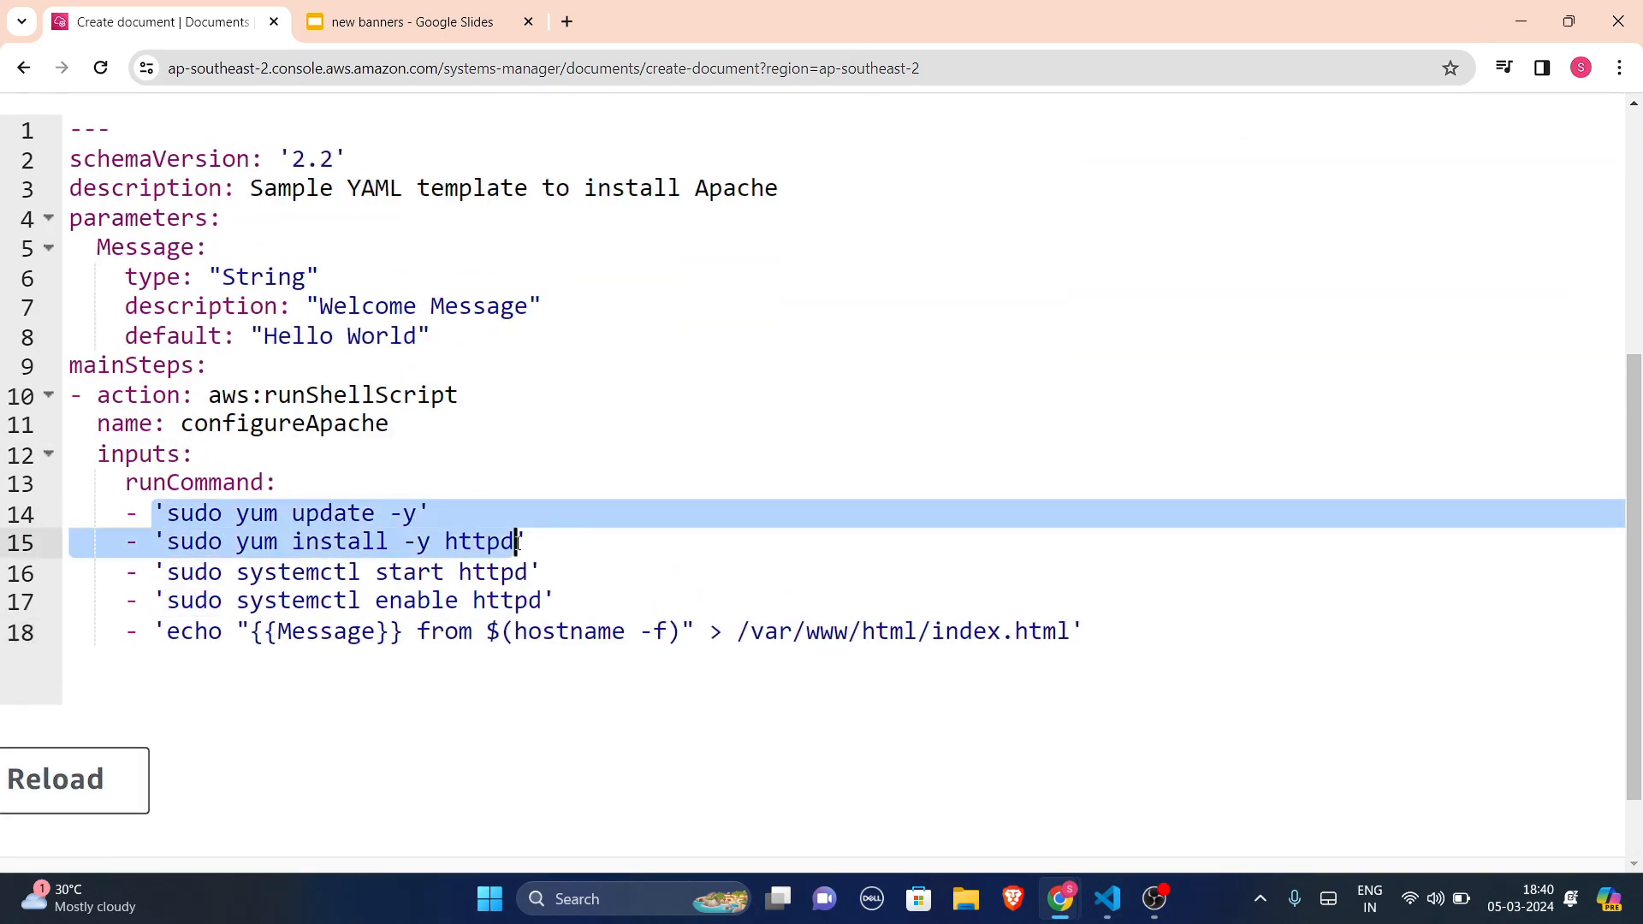
pyautogui.click(561, 541)
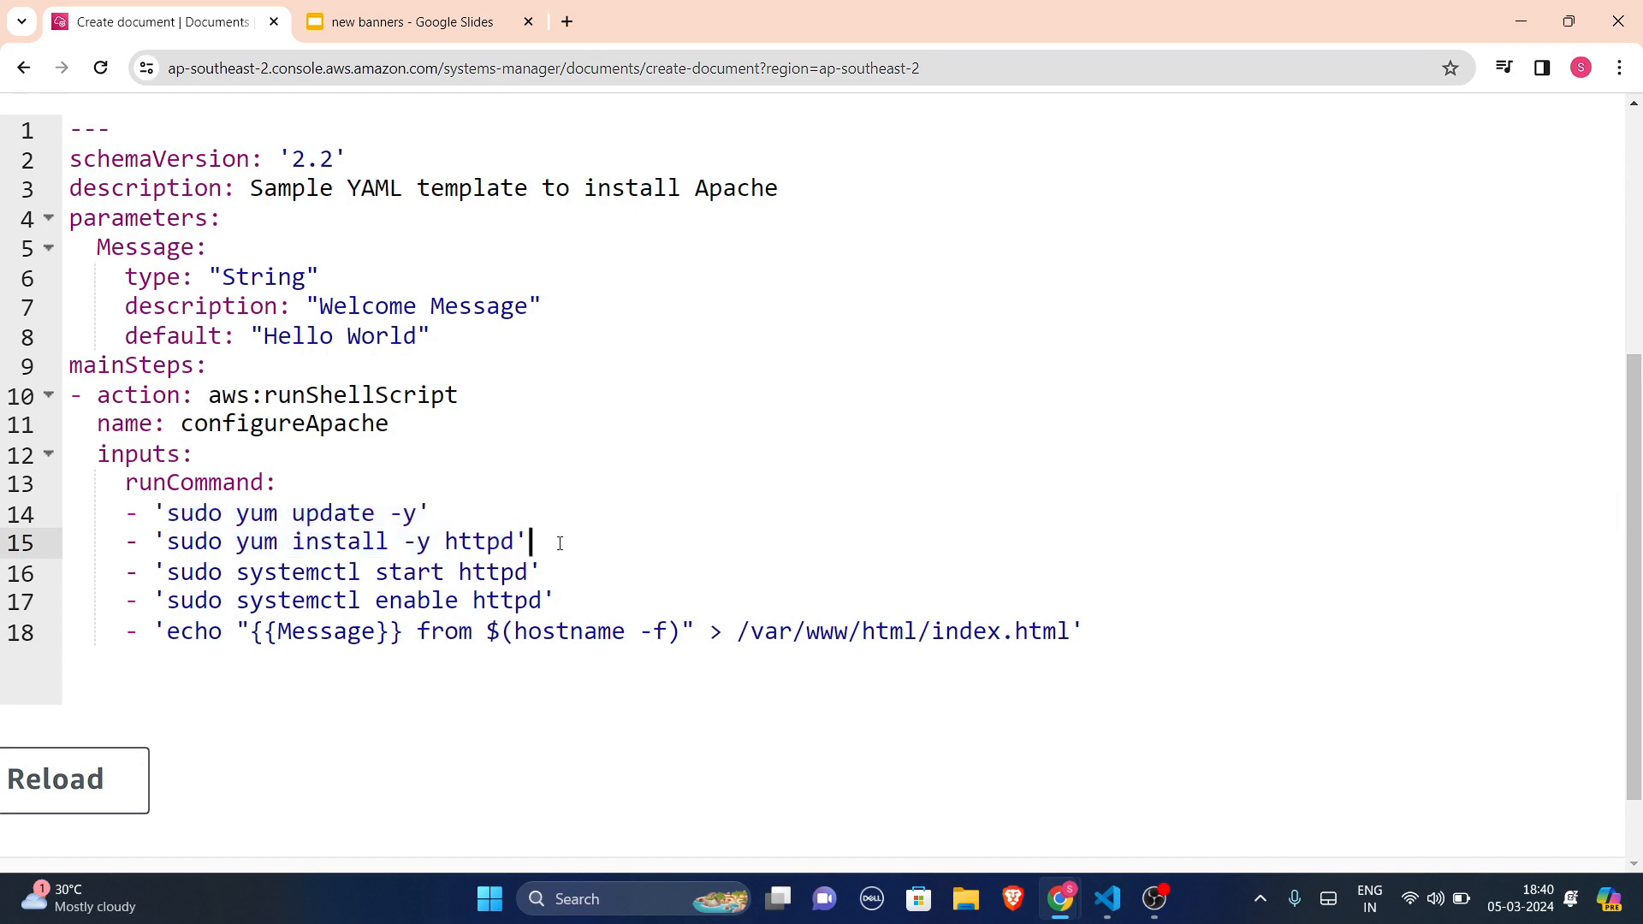
pyautogui.scroll(3)
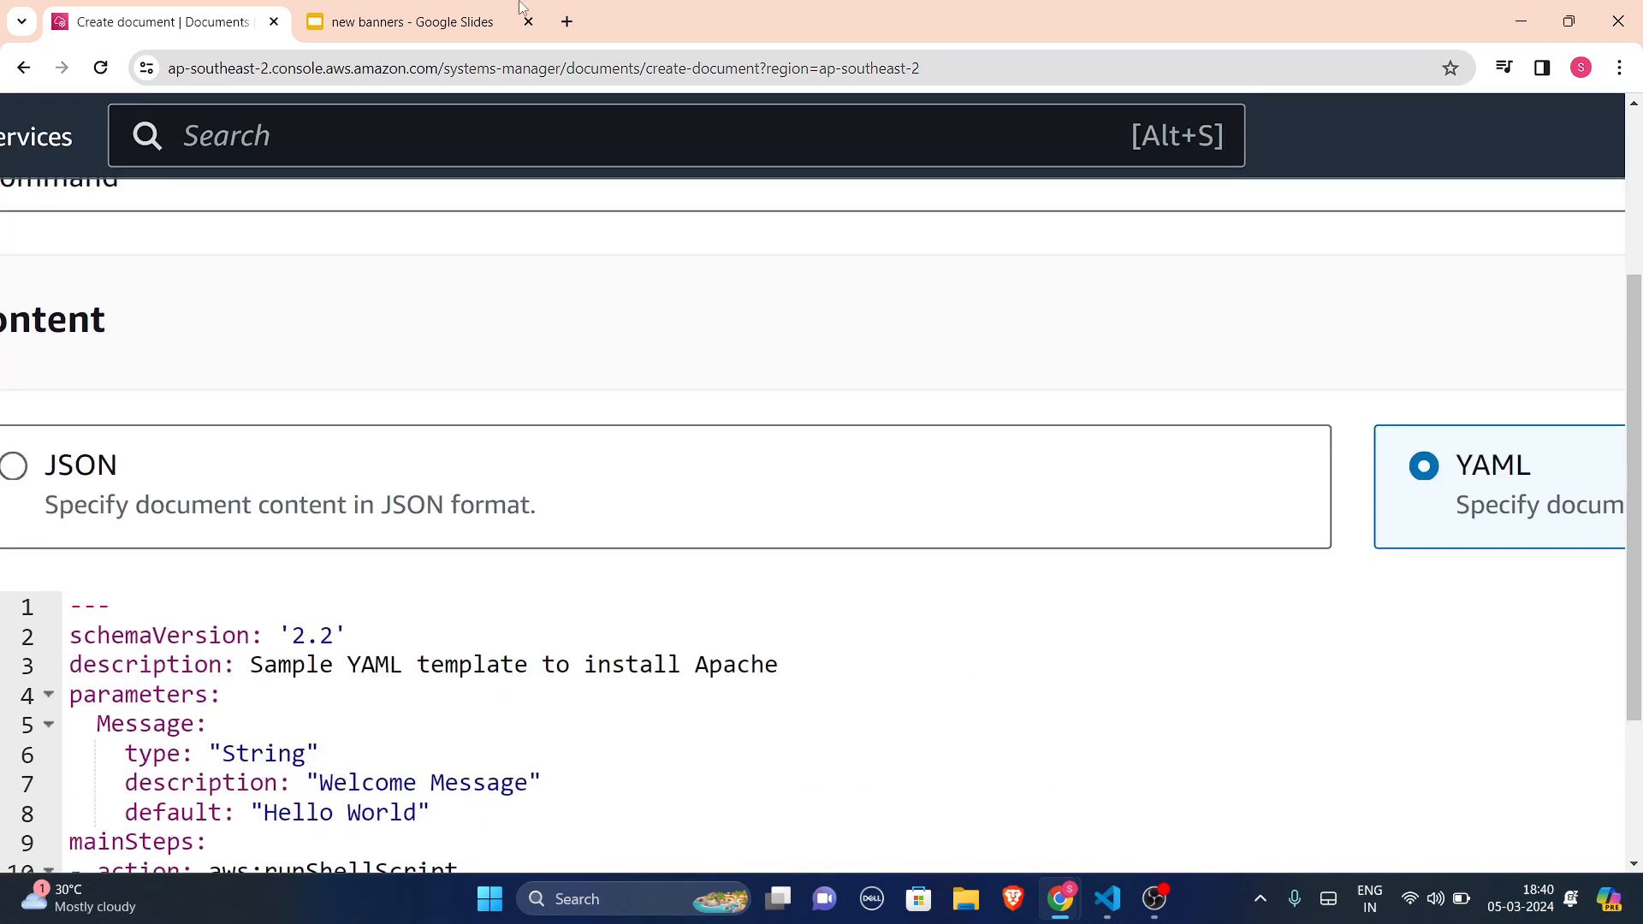
pyautogui.scroll(-3)
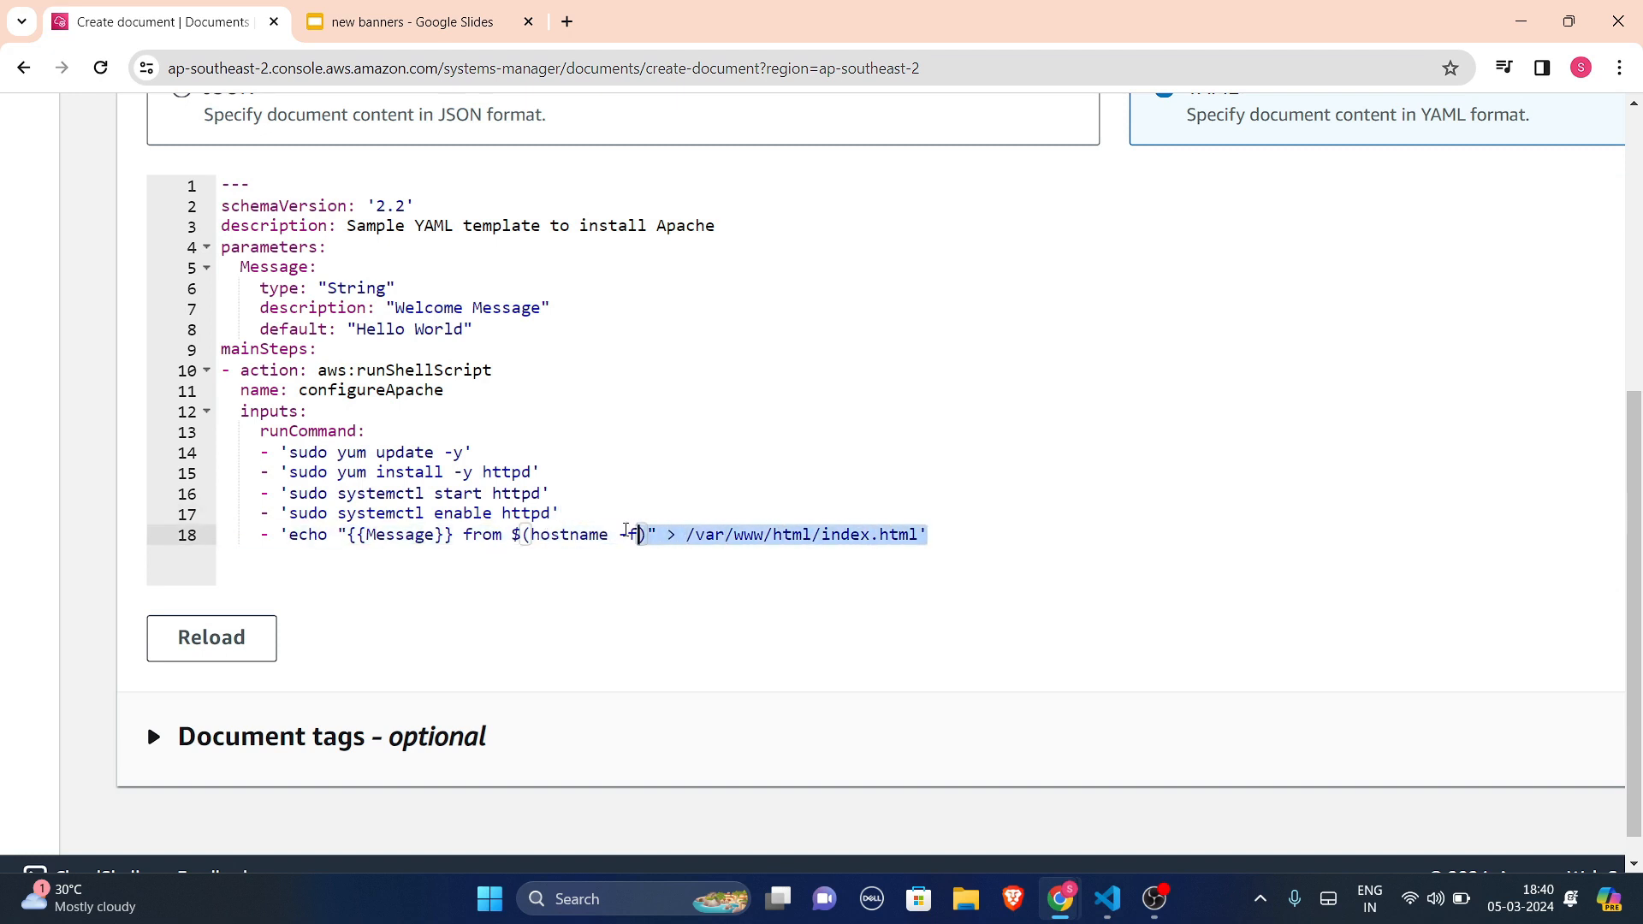
pyautogui.scroll(3)
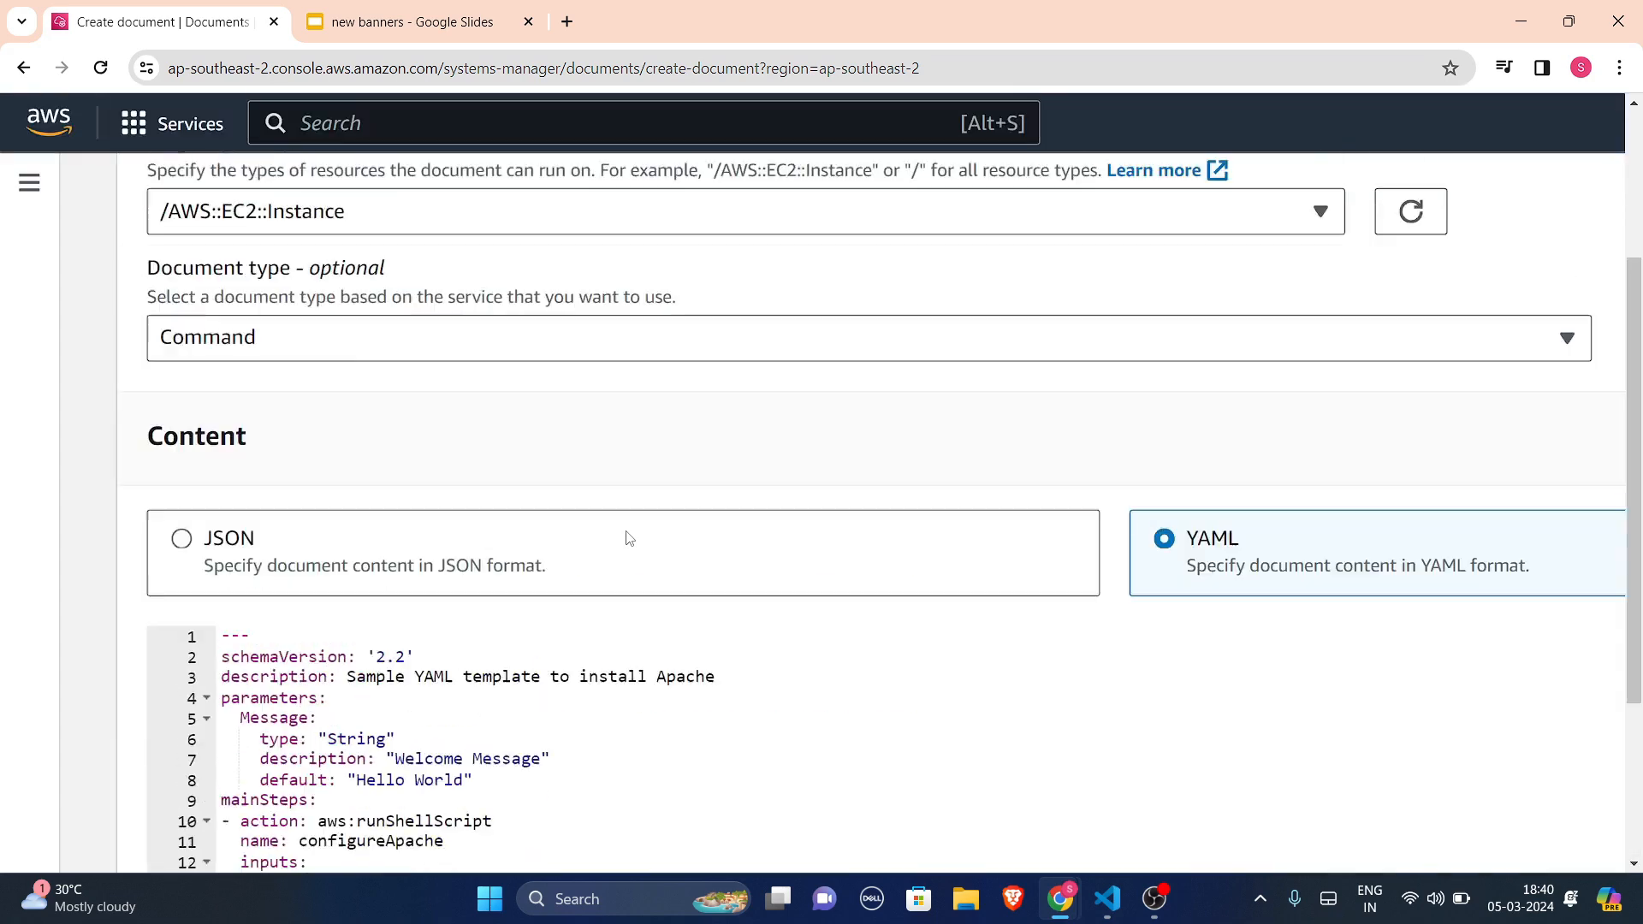
pyautogui.scroll(-3)
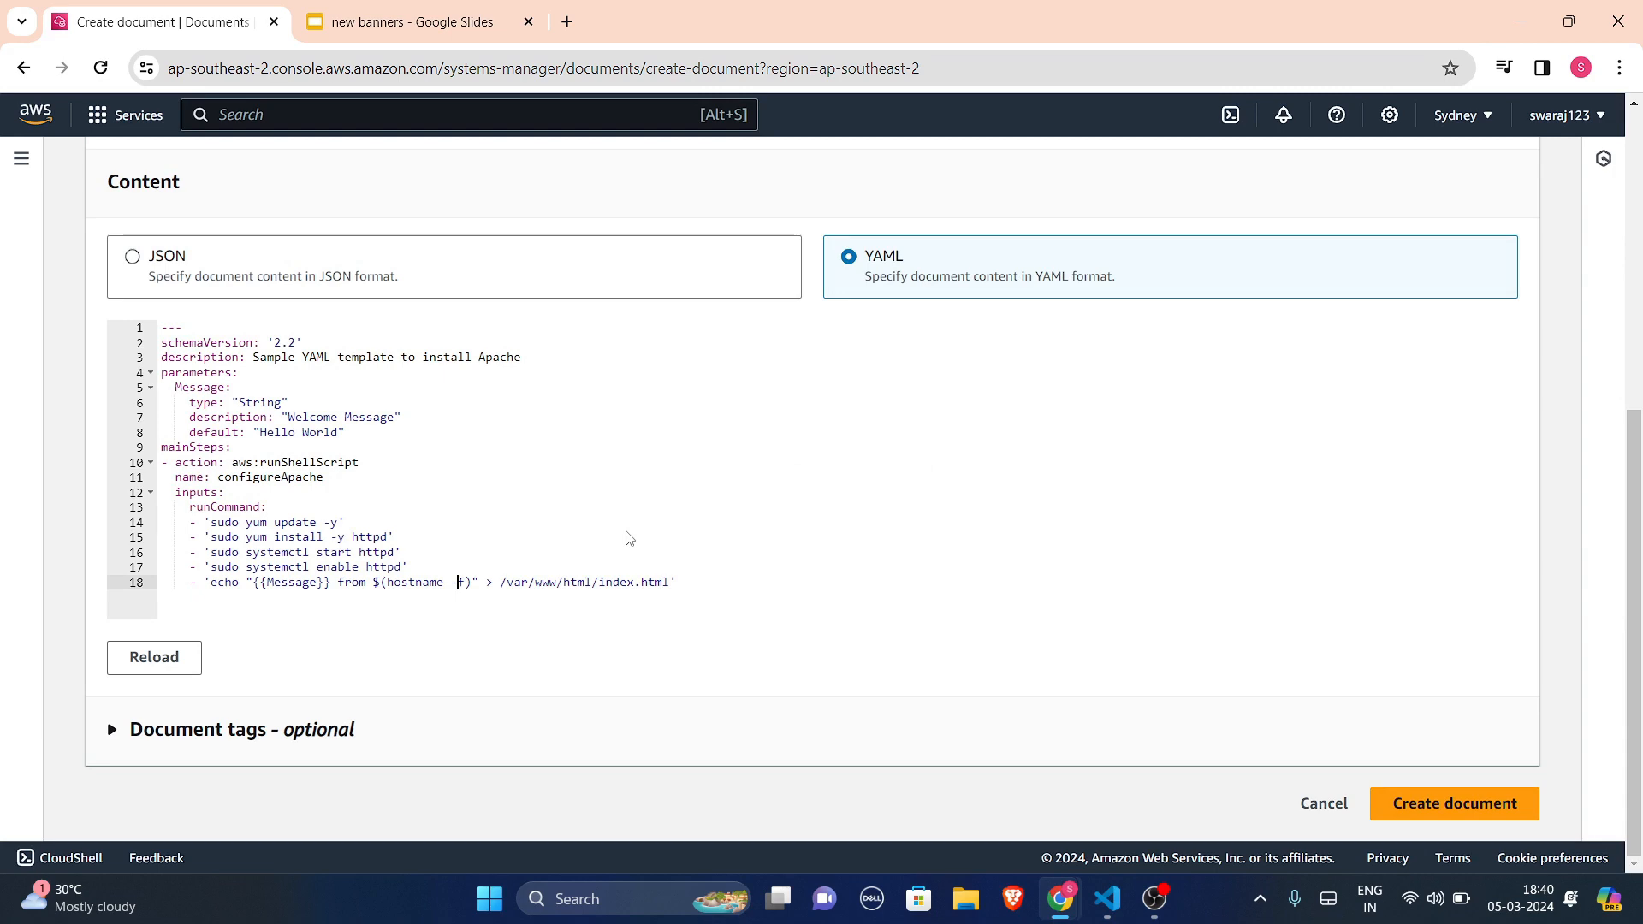
pyautogui.moveTo(647, 532)
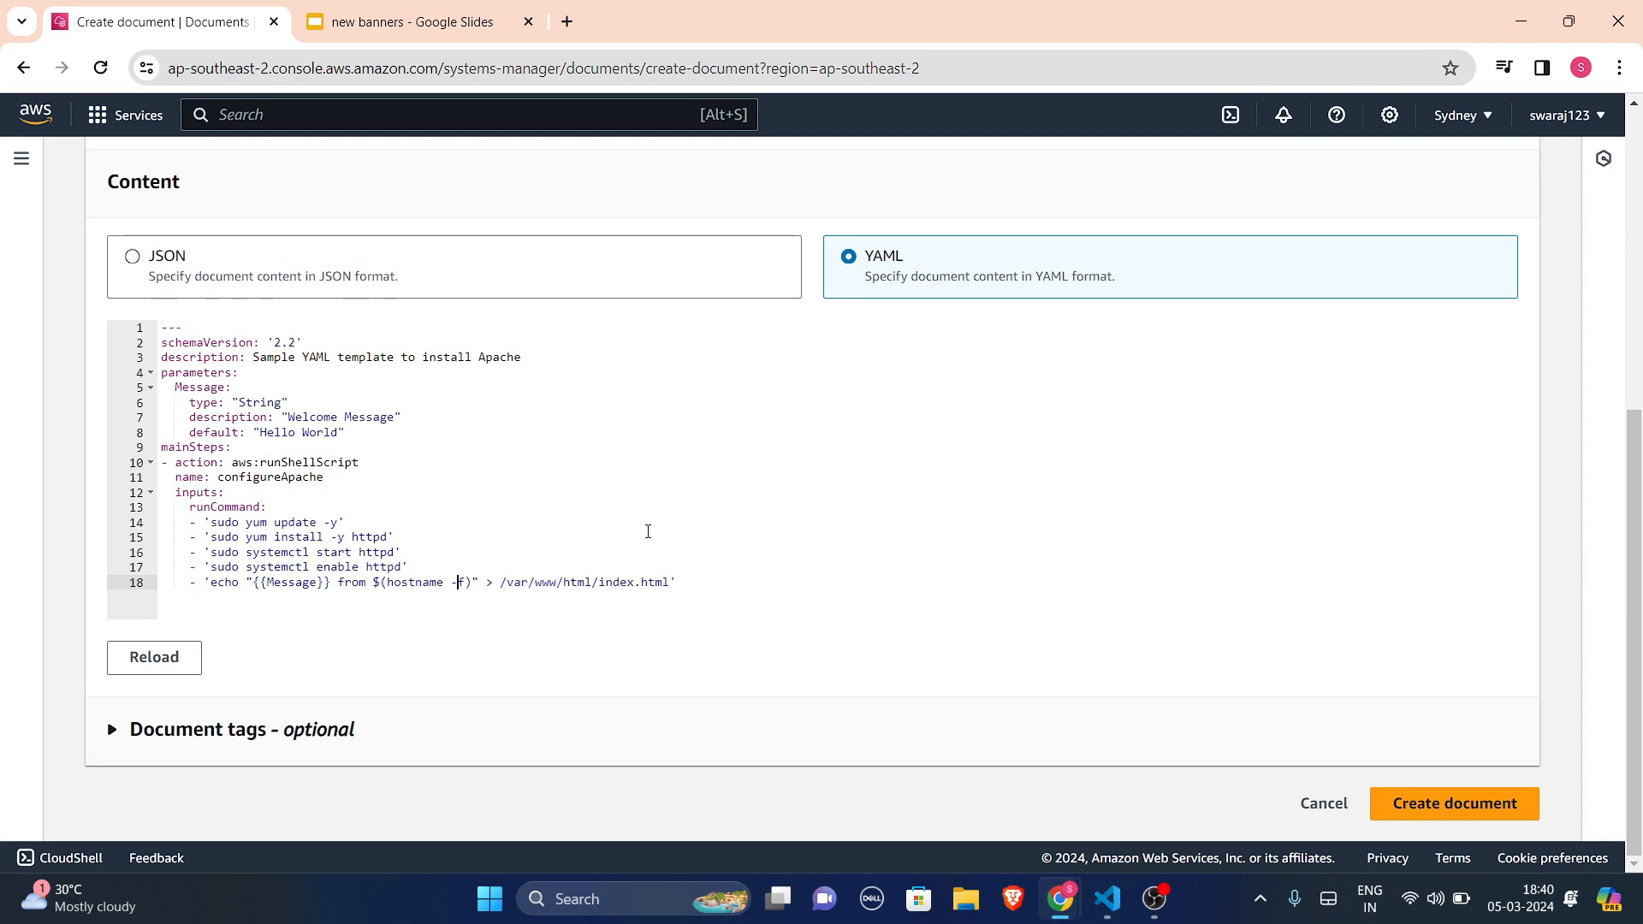
pyautogui.moveTo(1121, 612)
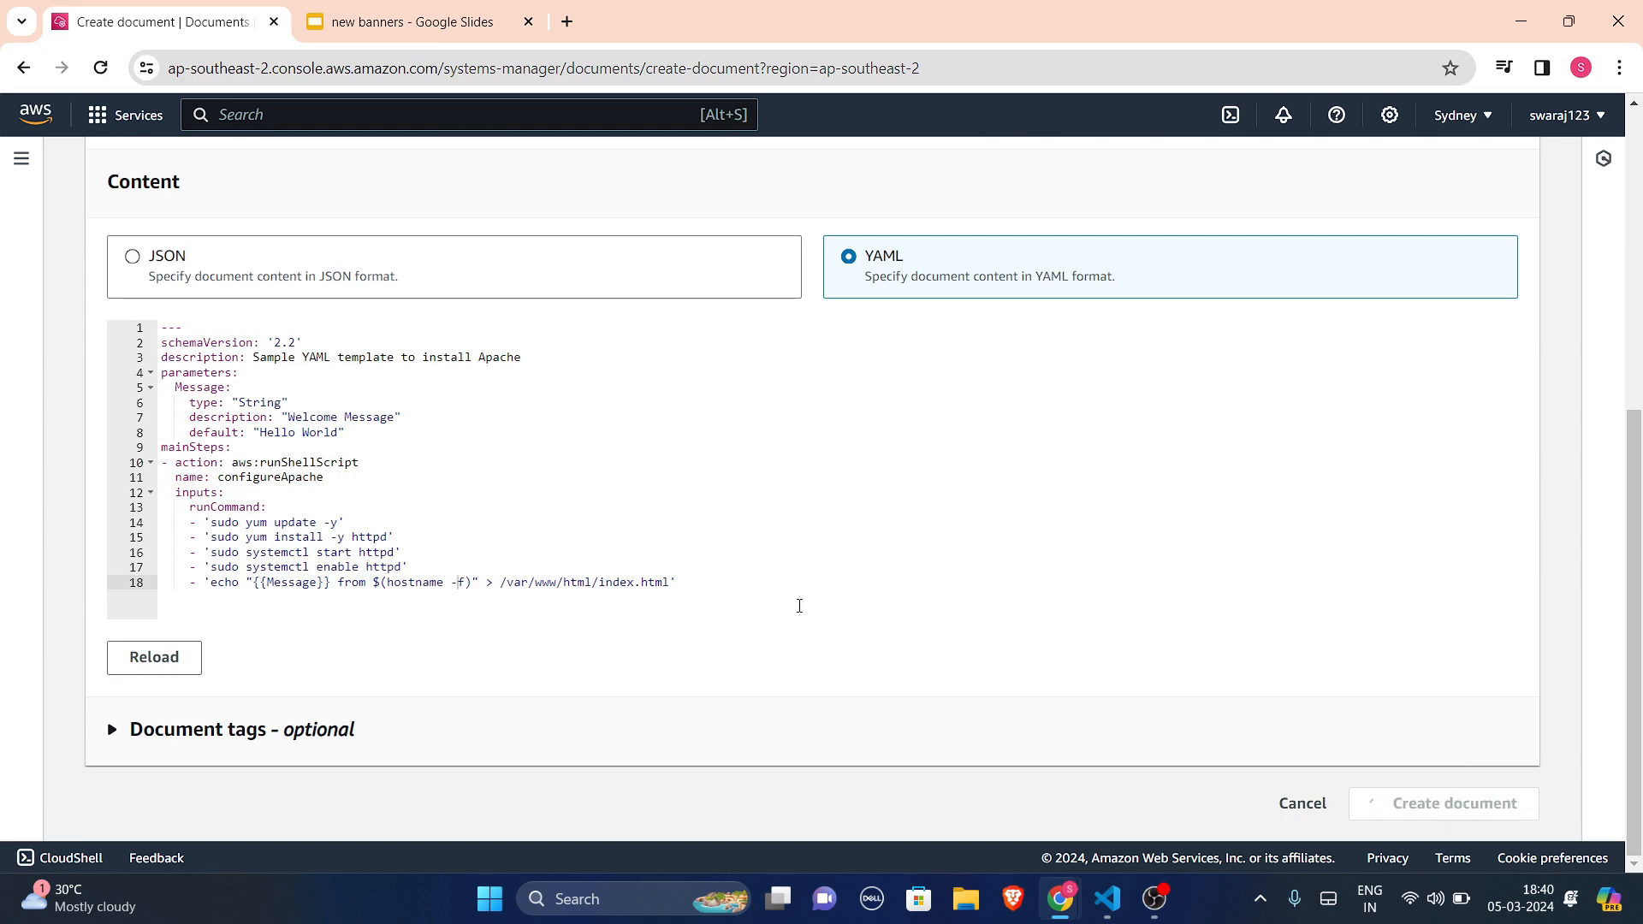
# - Create the InstallAPache document and open its details from the success banner
pyautogui.click(1443, 802)
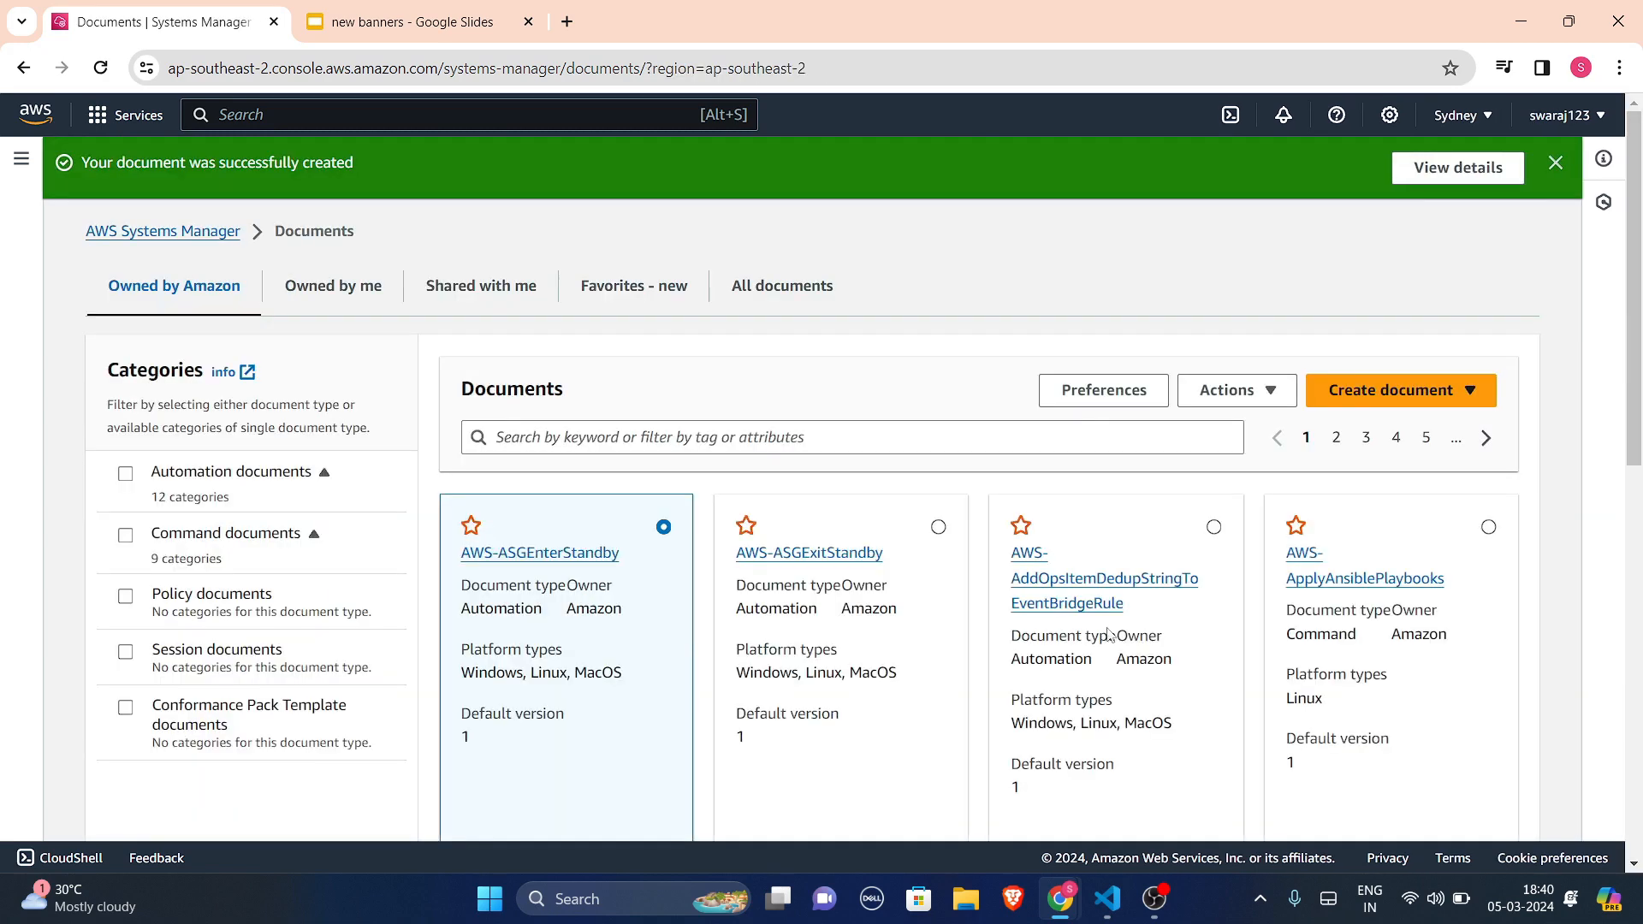
pyautogui.moveTo(1144, 515)
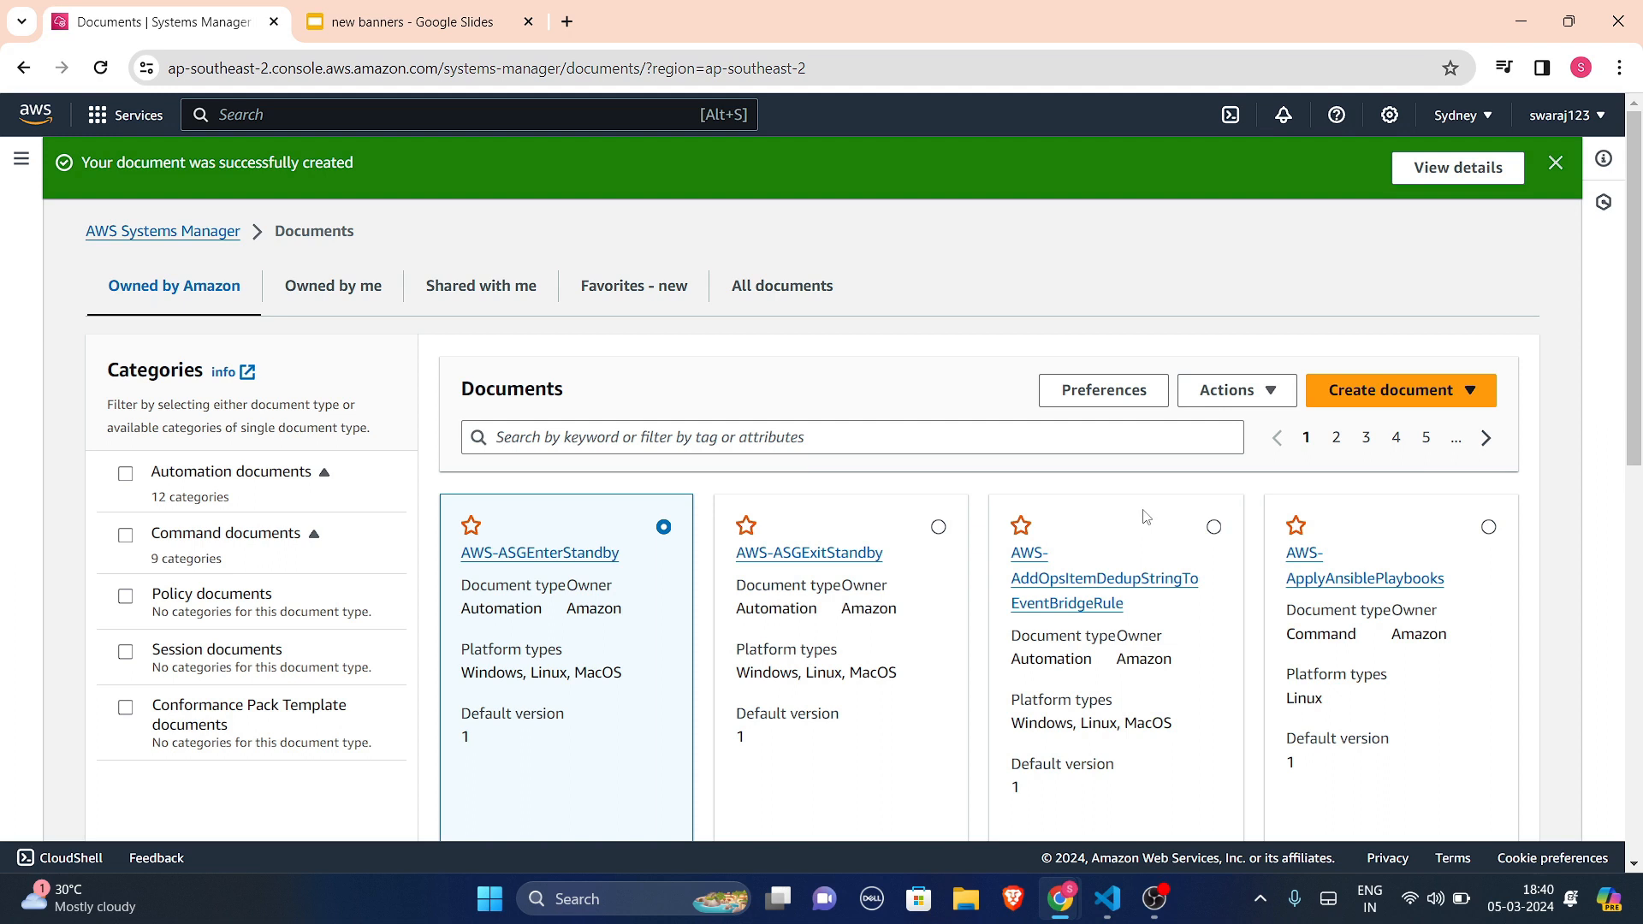
pyautogui.click(1456, 167)
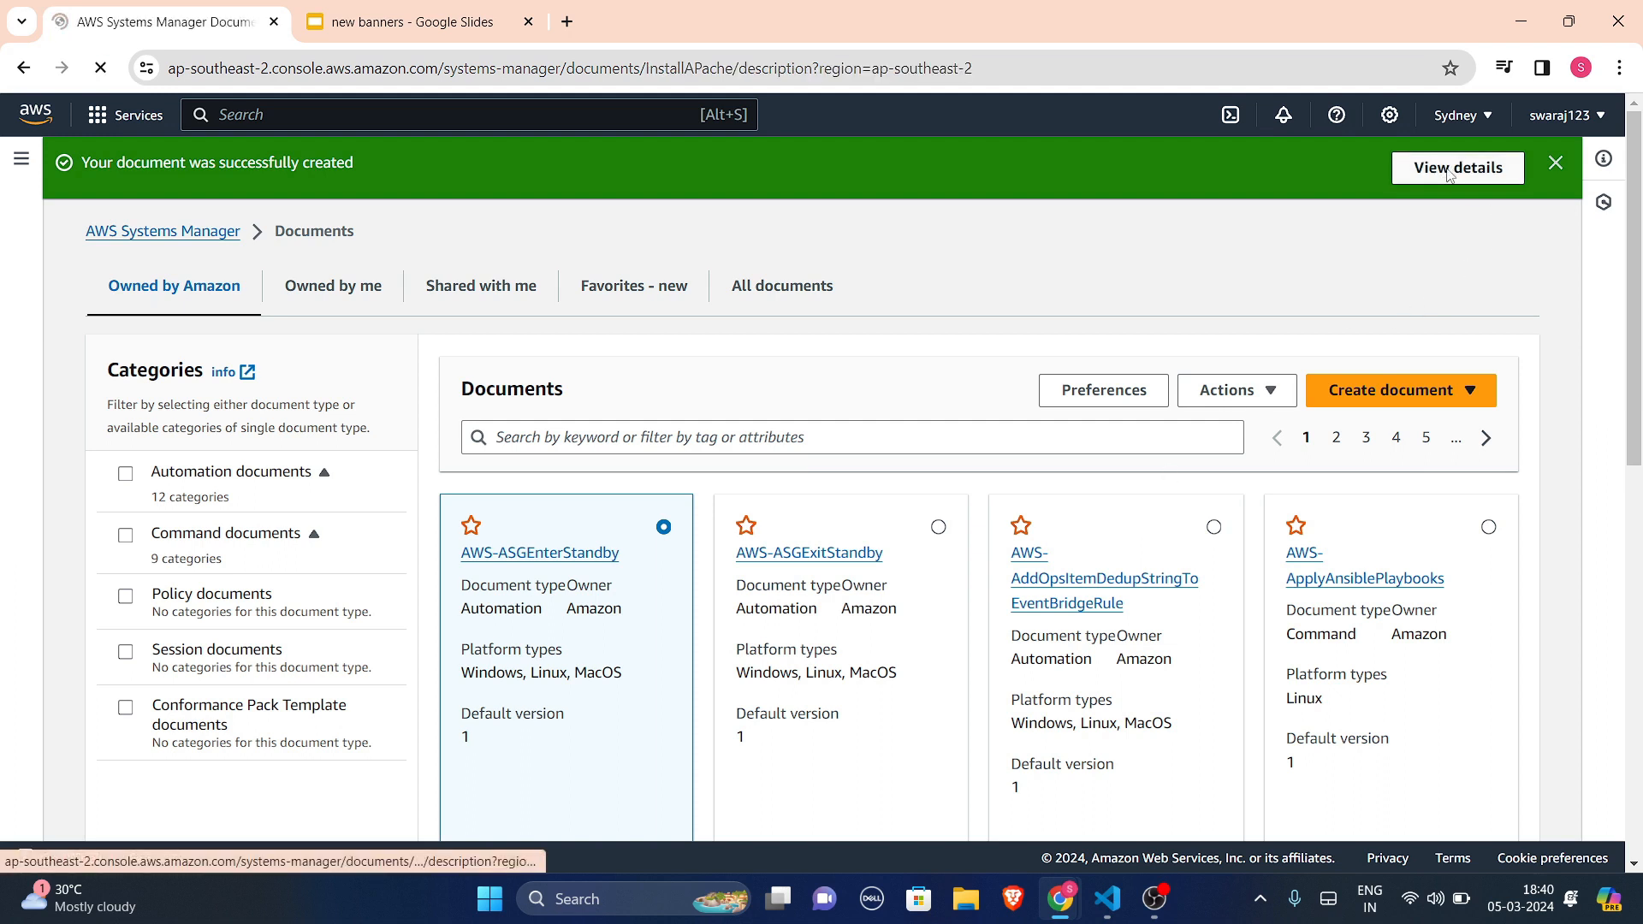
pyautogui.click(1456, 168)
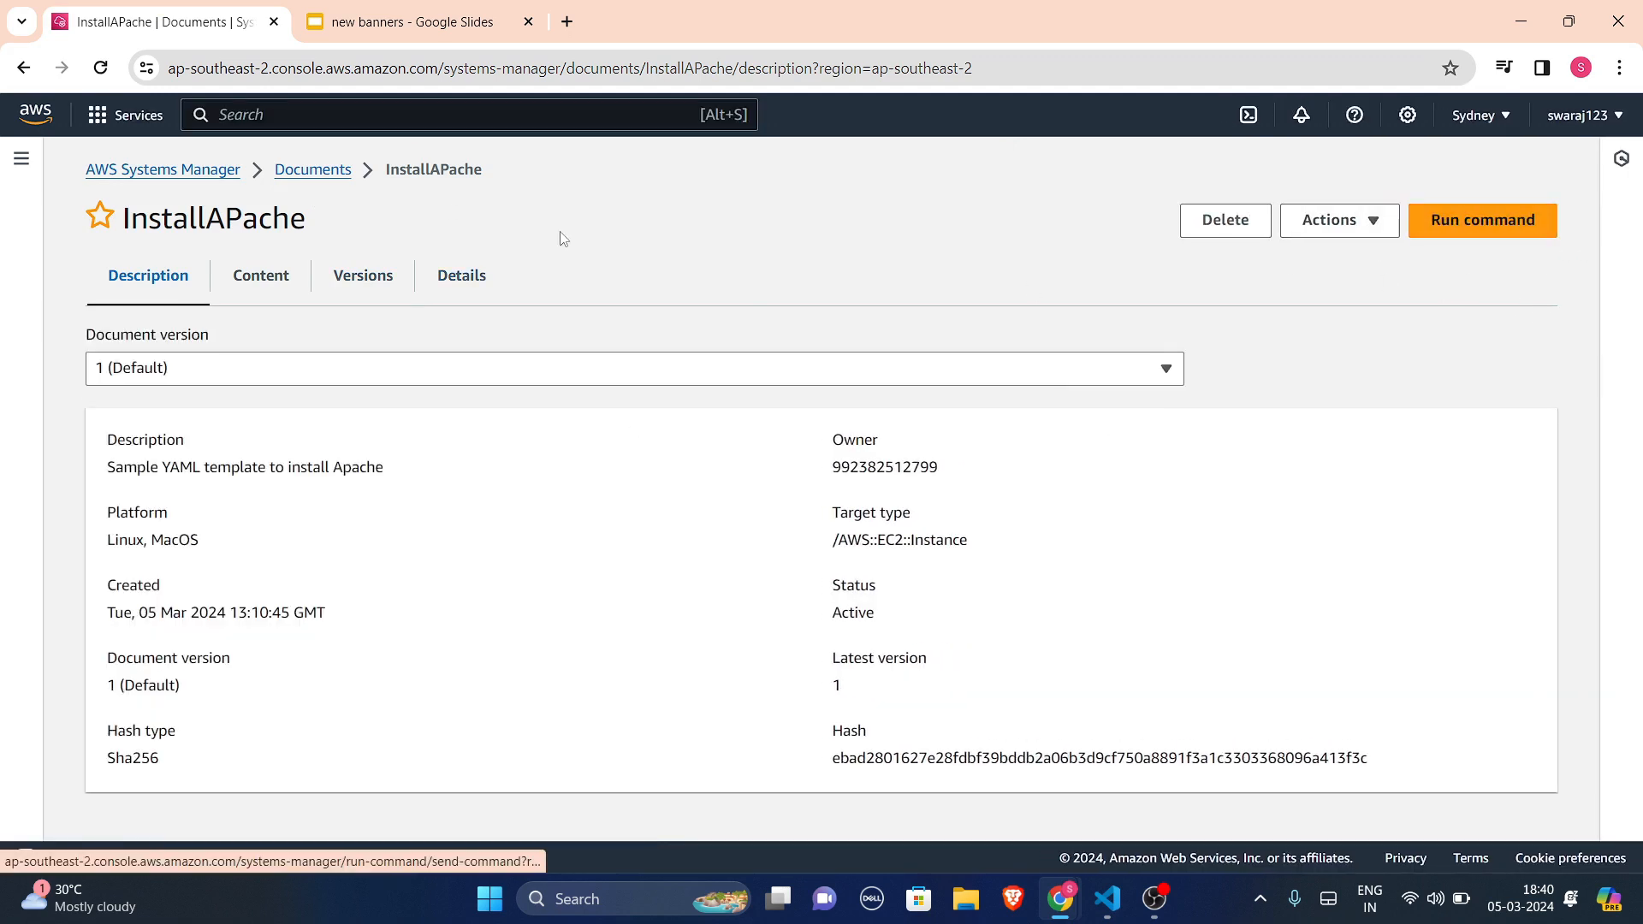
pyautogui.moveTo(163, 169)
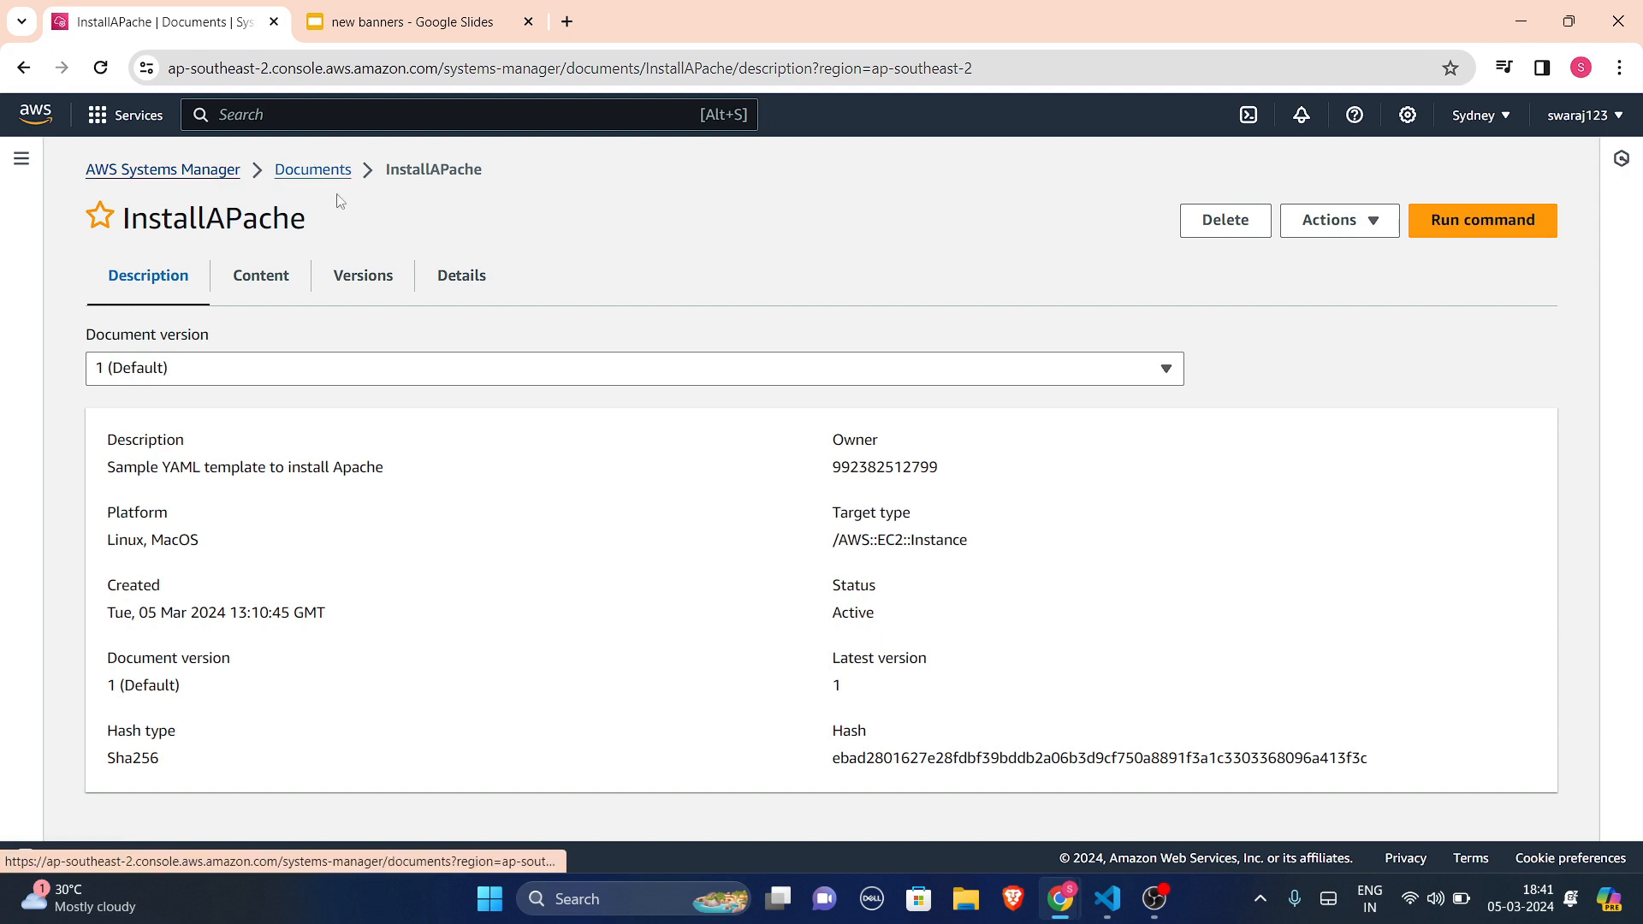
pyautogui.moveTo(283, 509)
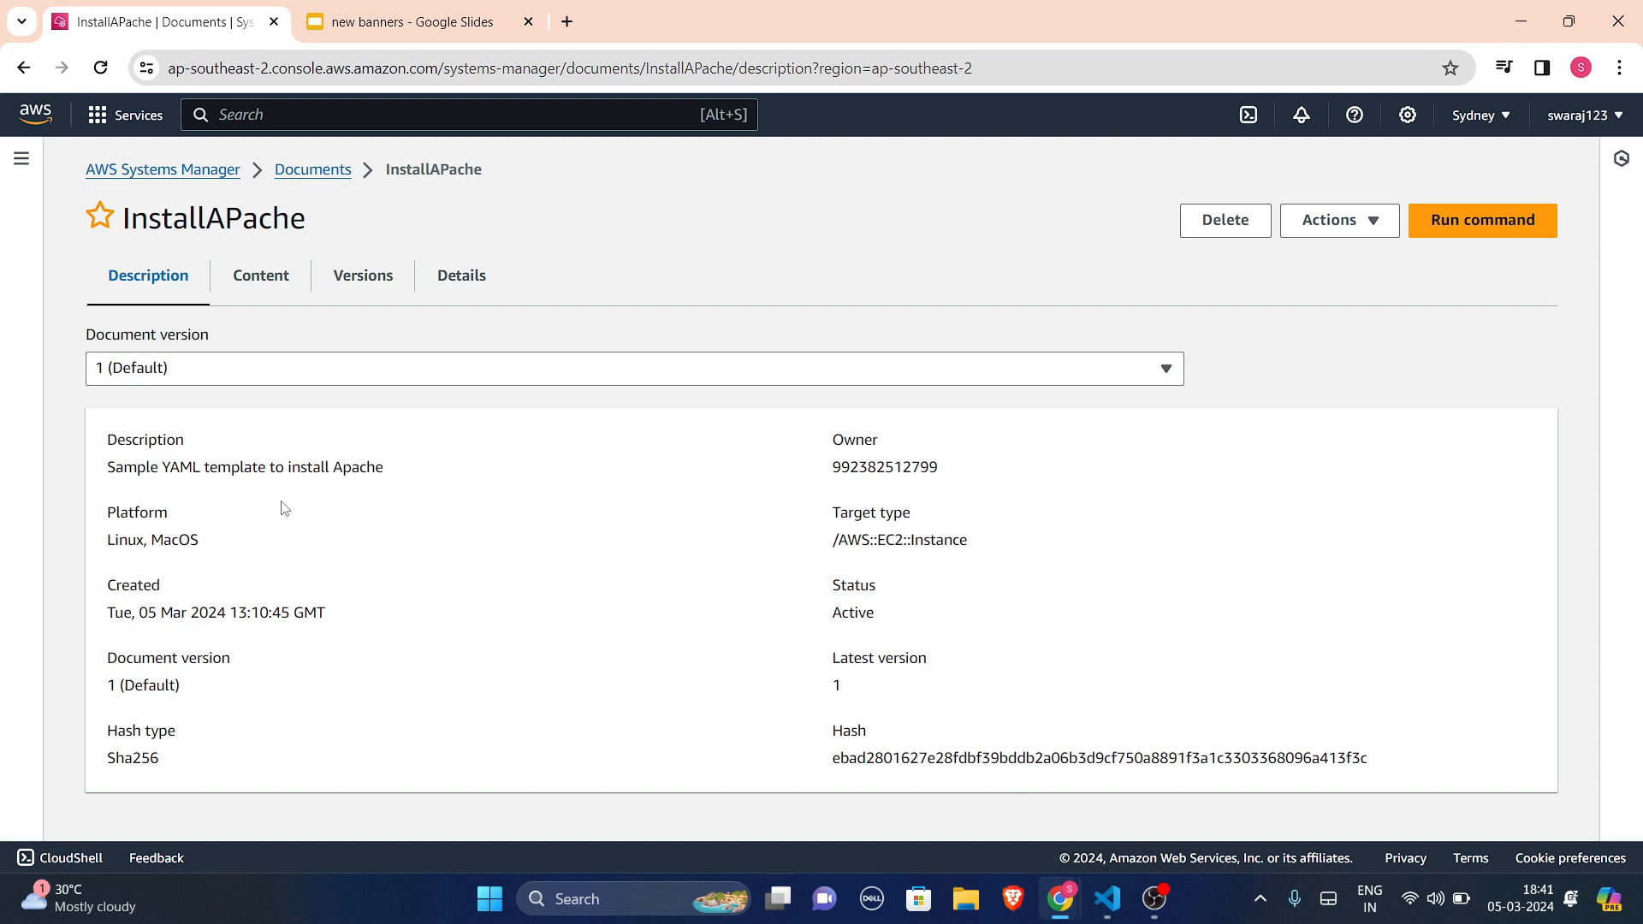
pyautogui.moveTo(1395, 509)
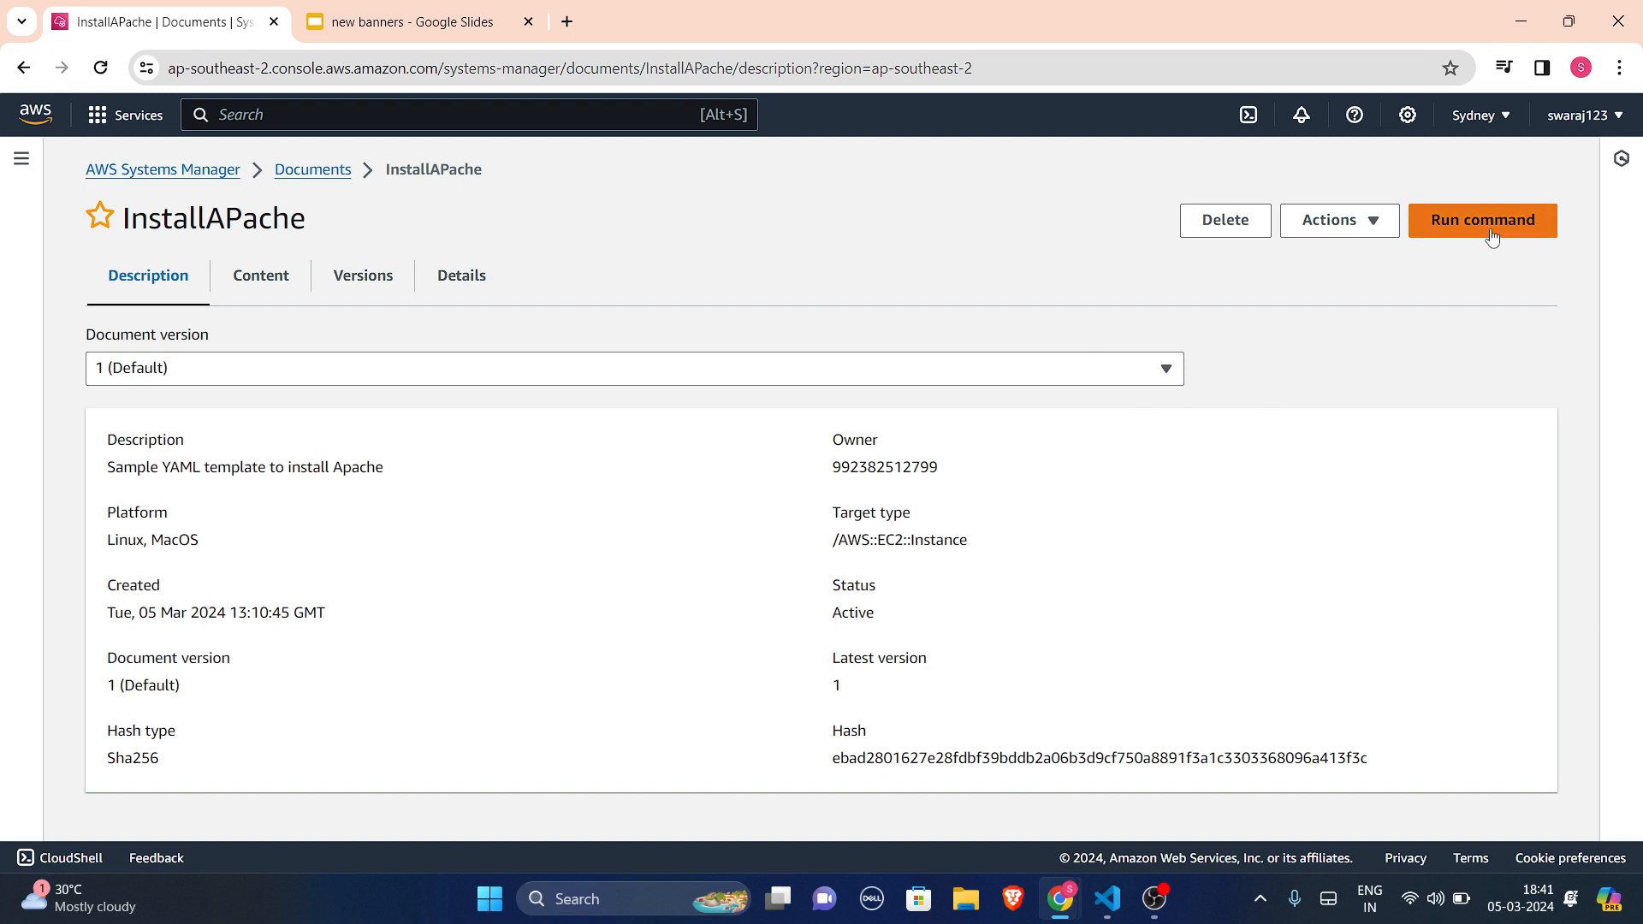
pyautogui.moveTo(1481, 219)
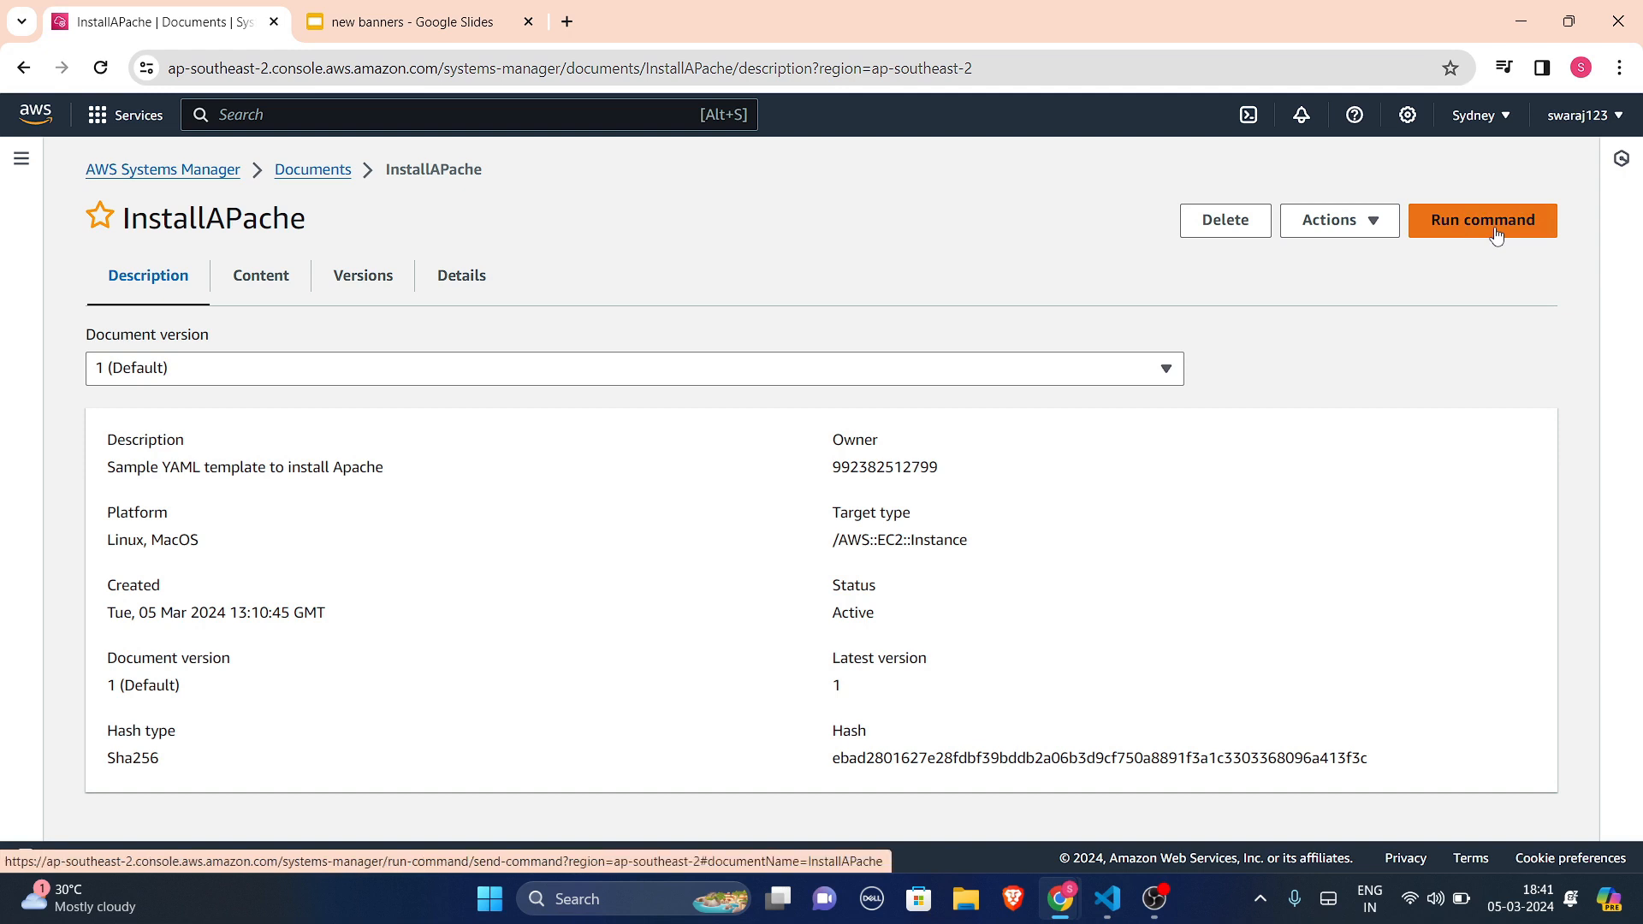
# - Start Run Command, choose InstallAPache, and scroll past message Hello World to Target selection
pyautogui.click(1481, 220)
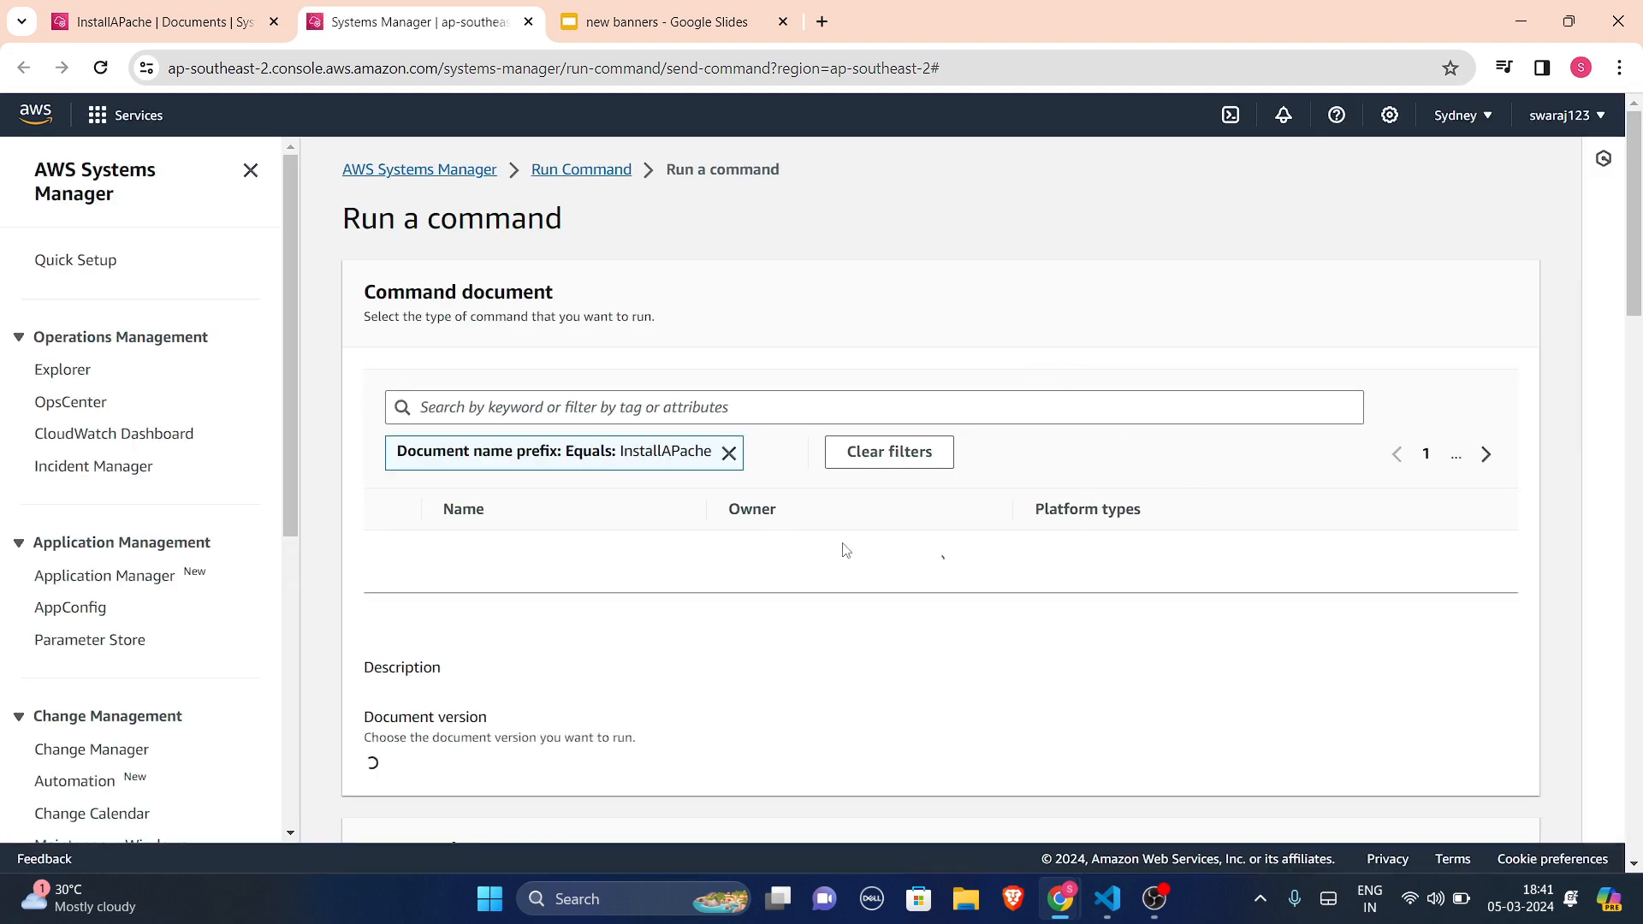
pyautogui.click(391, 392)
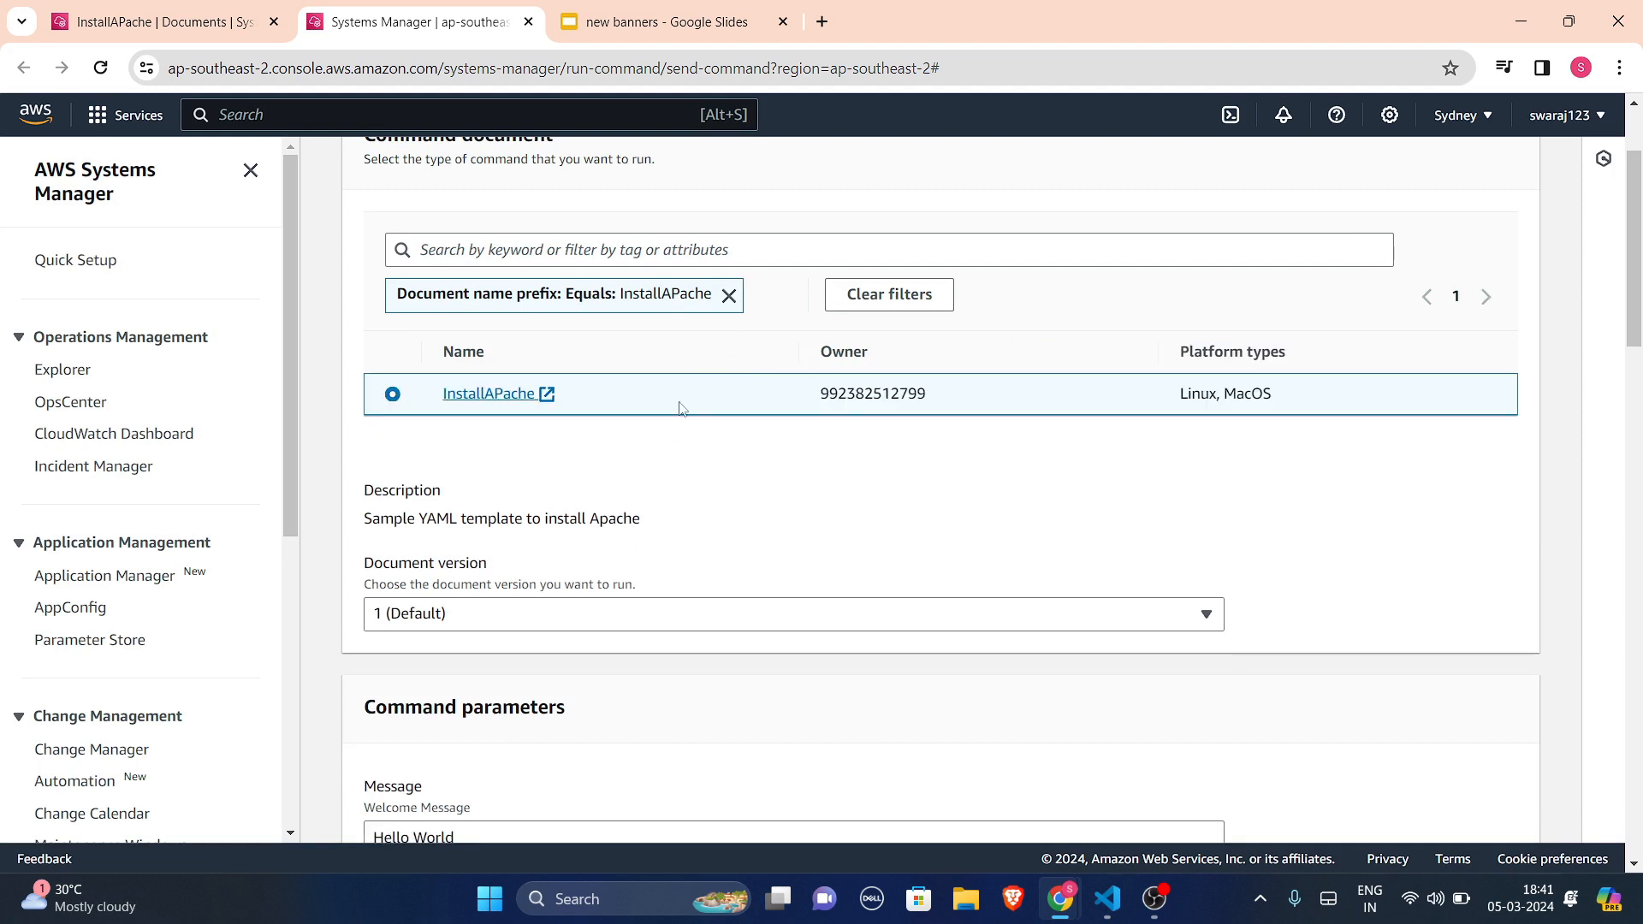
pyautogui.scroll(-3)
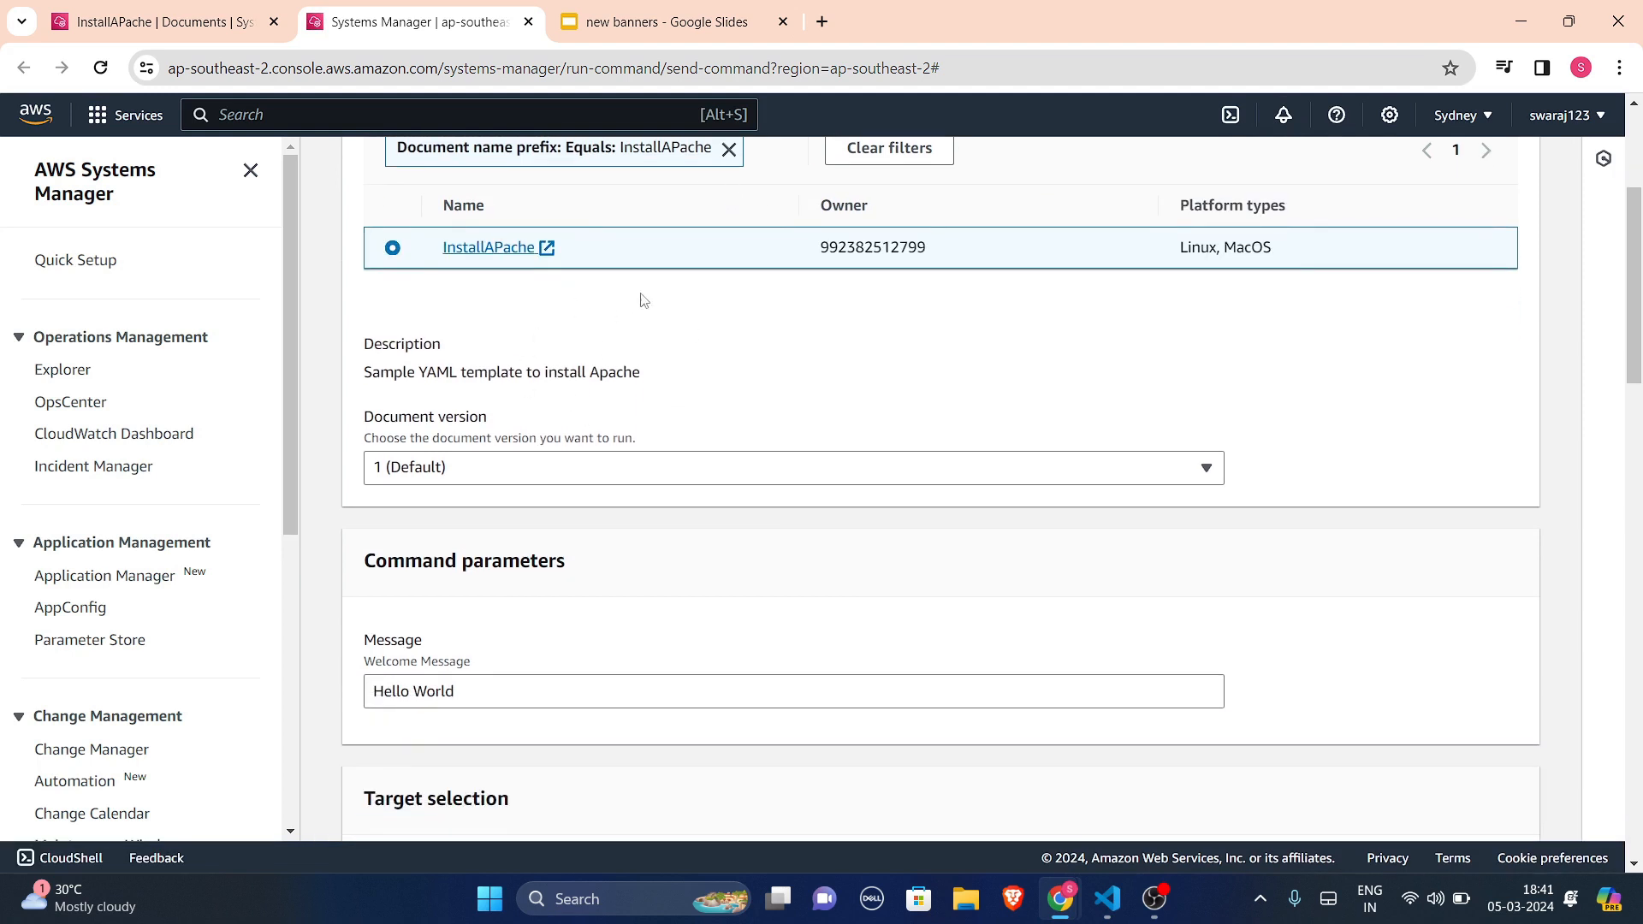
pyautogui.scroll(-3)
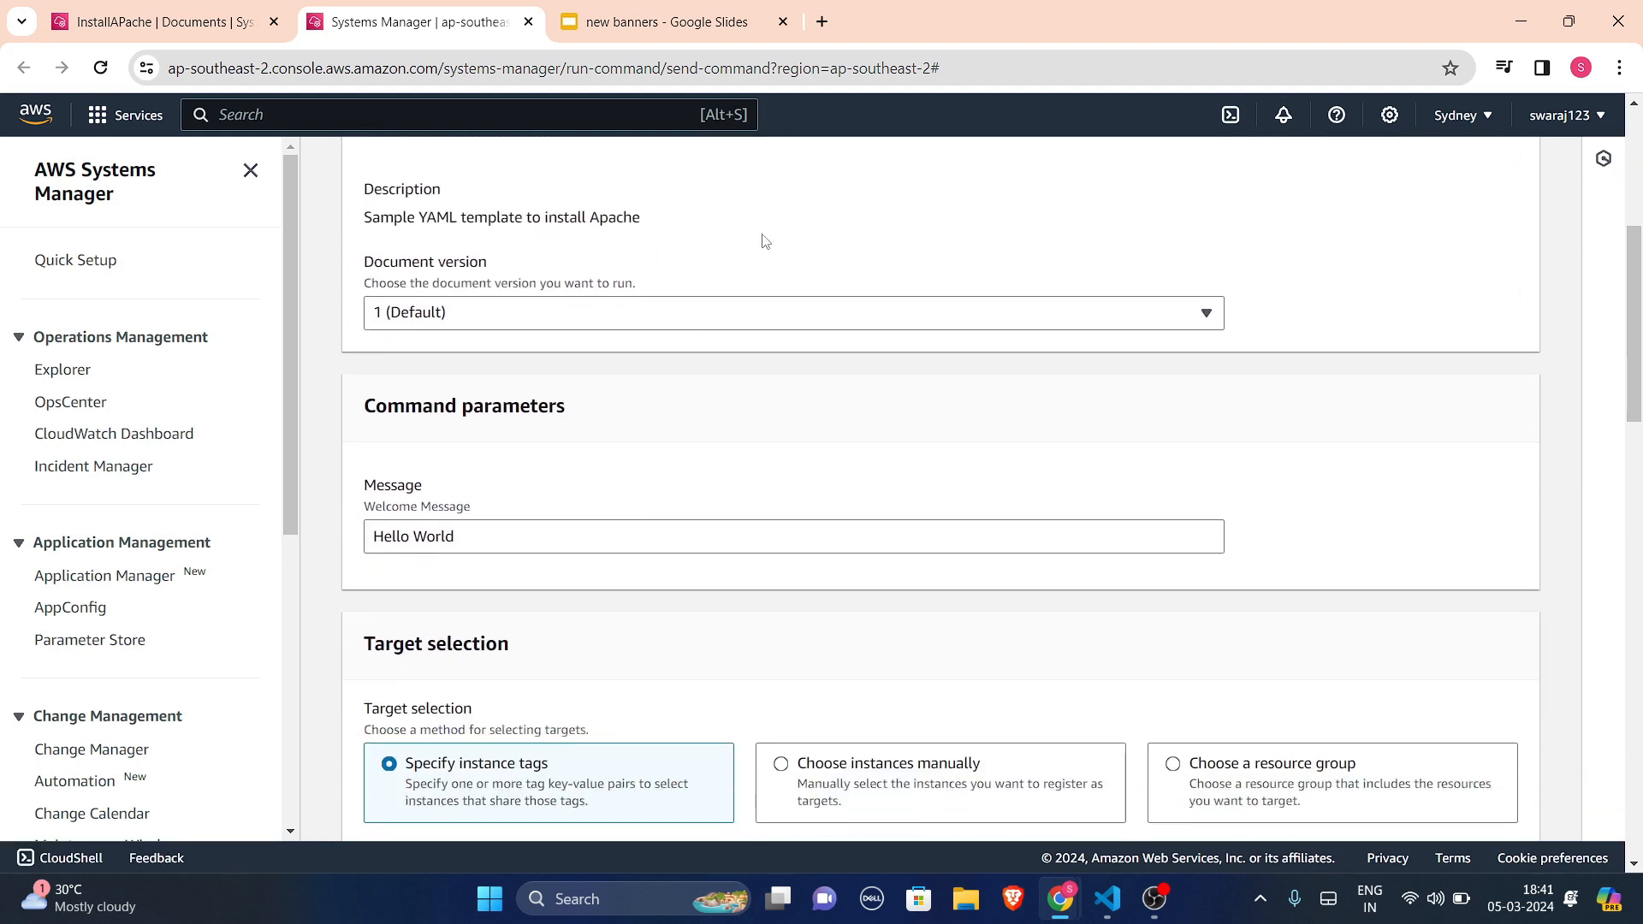
pyautogui.scroll(-3)
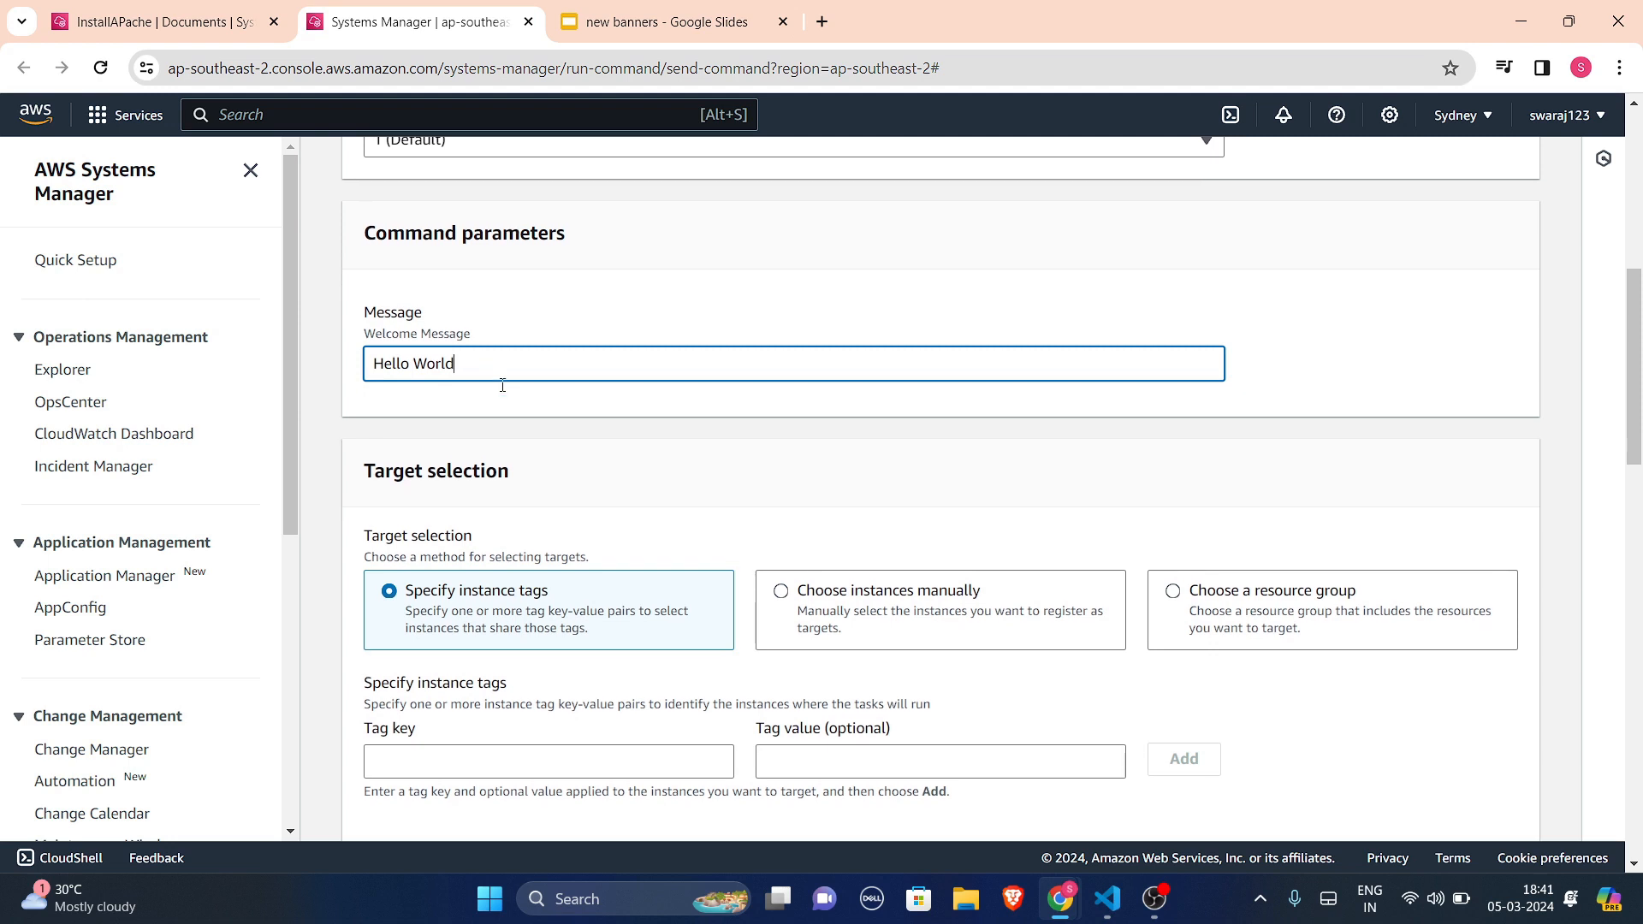
pyautogui.scroll(-3)
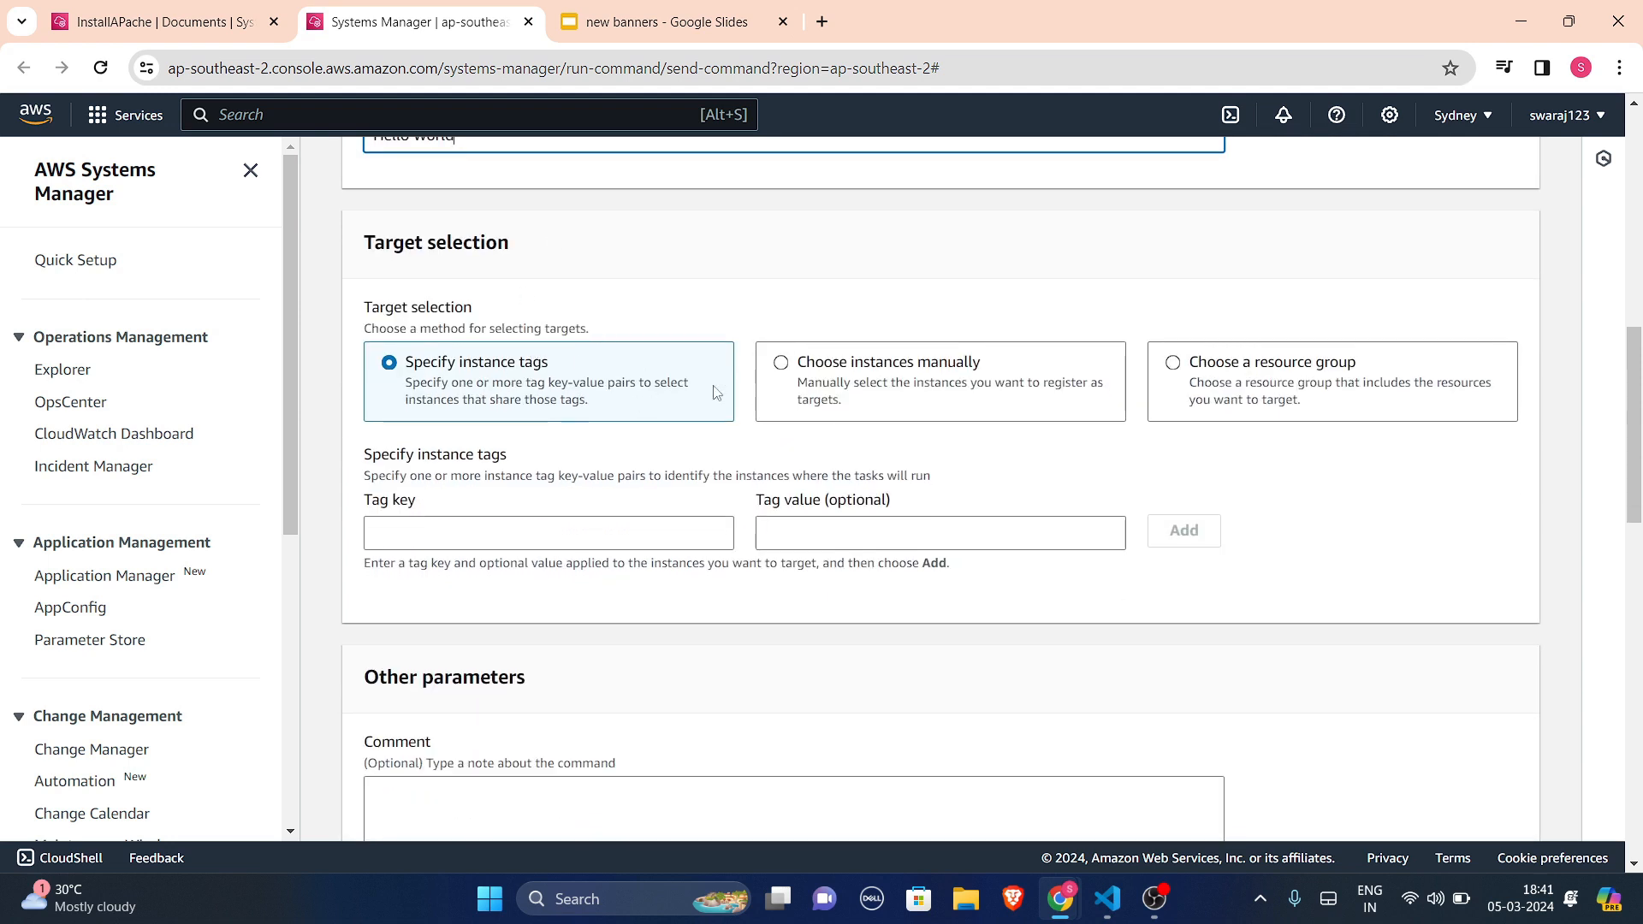
pyautogui.moveTo(991, 397)
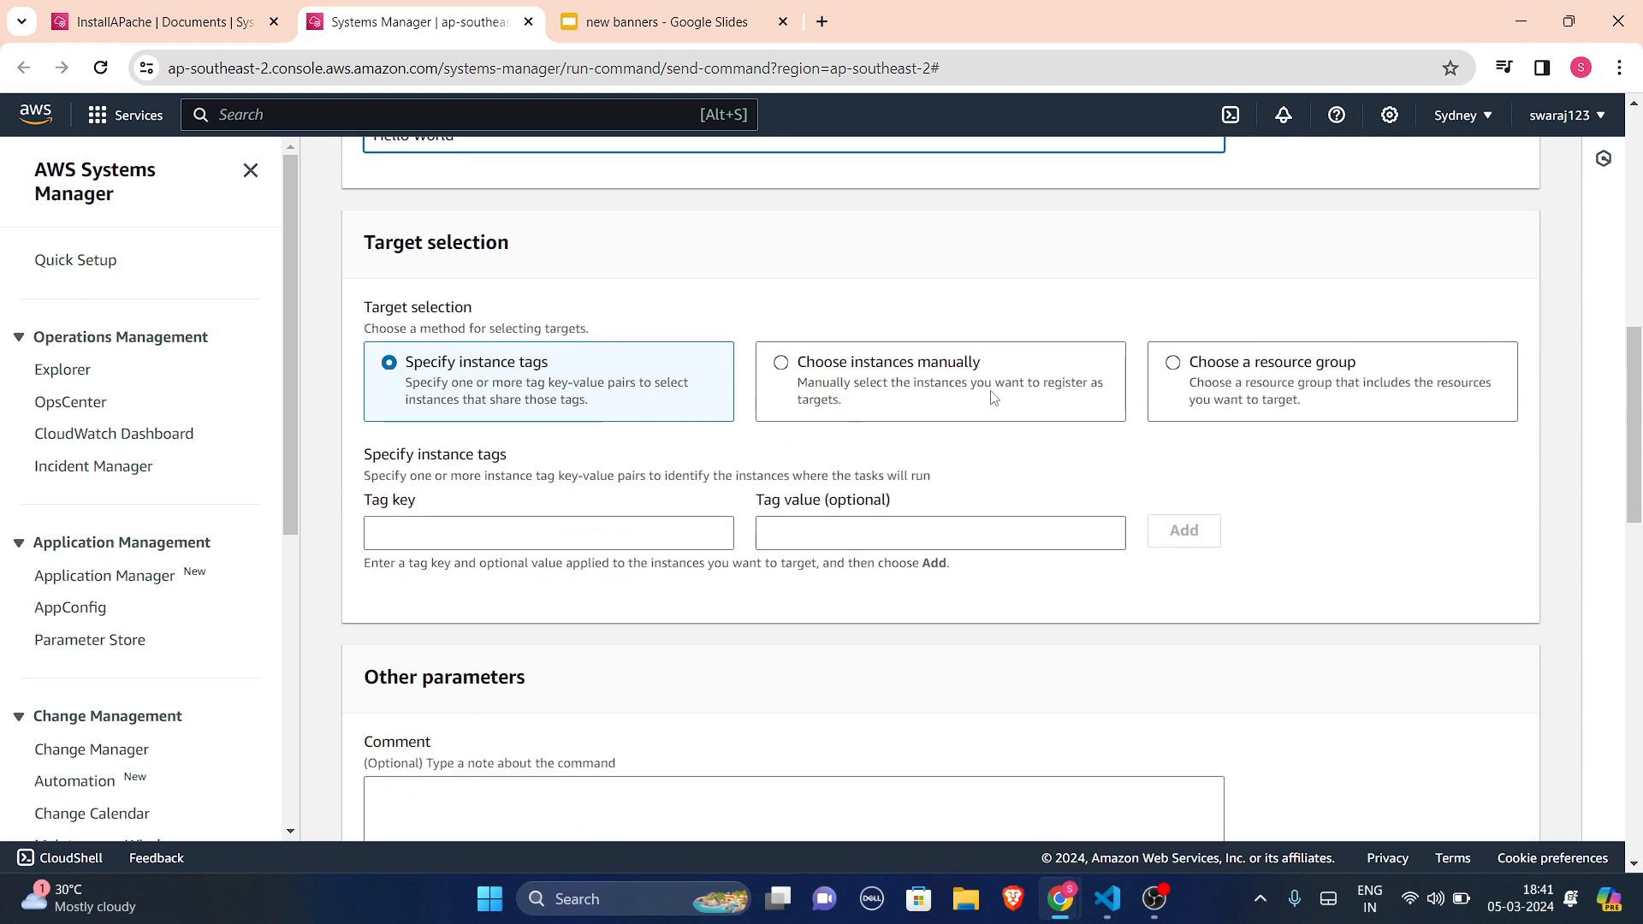
# - Switch targeting from instance tags to a resource group, leaving the group unselected
pyautogui.click(780, 361)
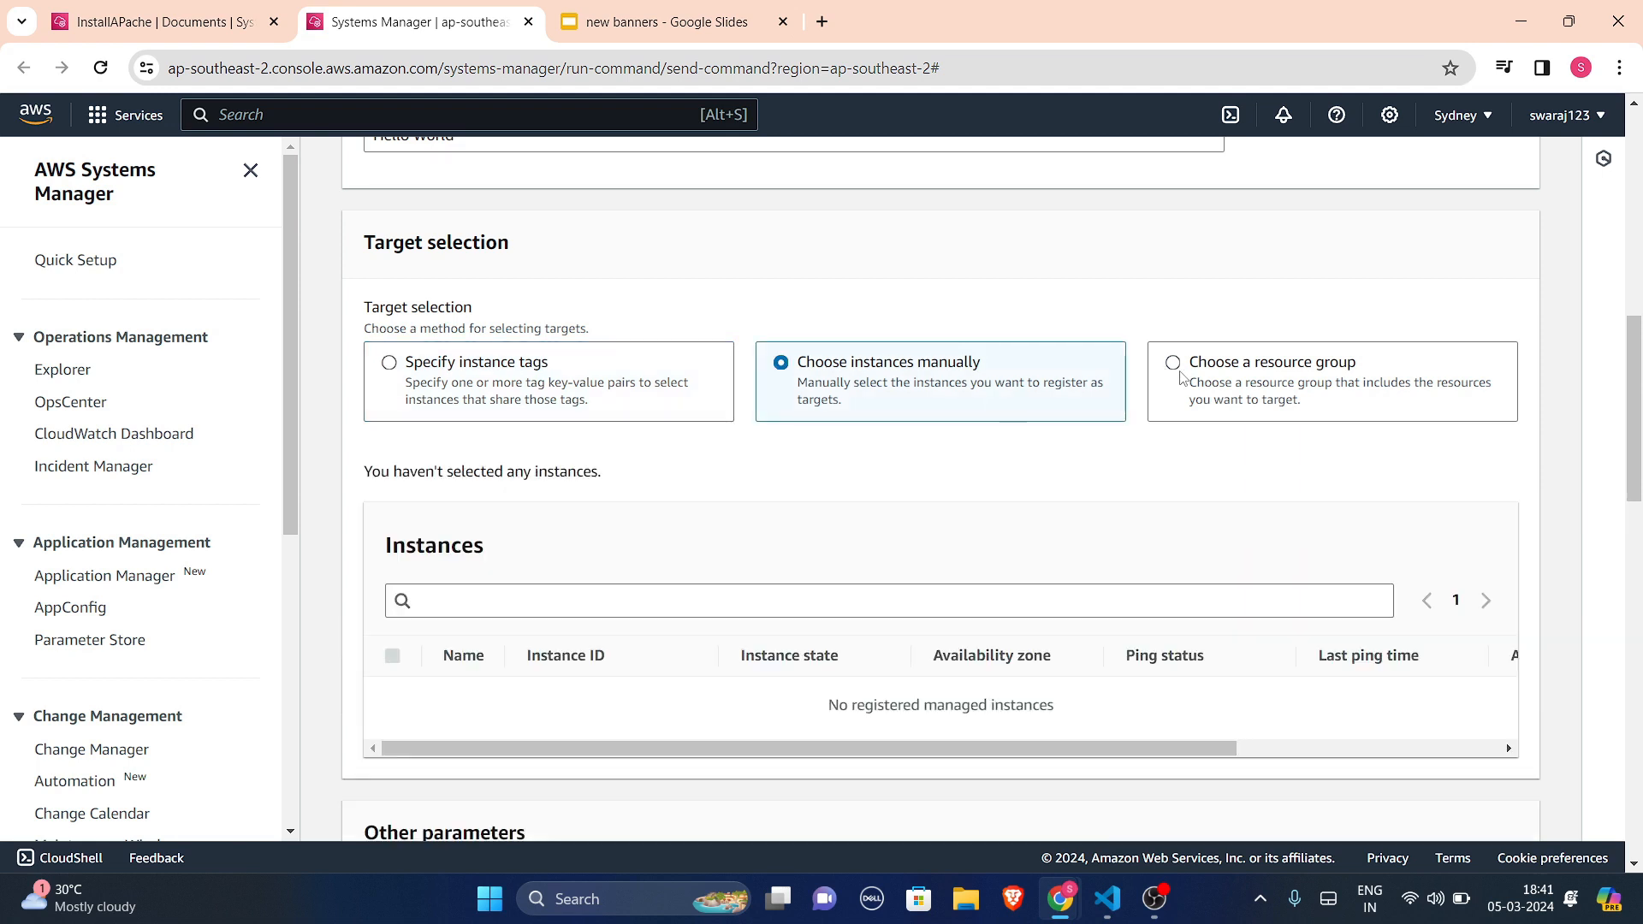
pyautogui.click(1173, 363)
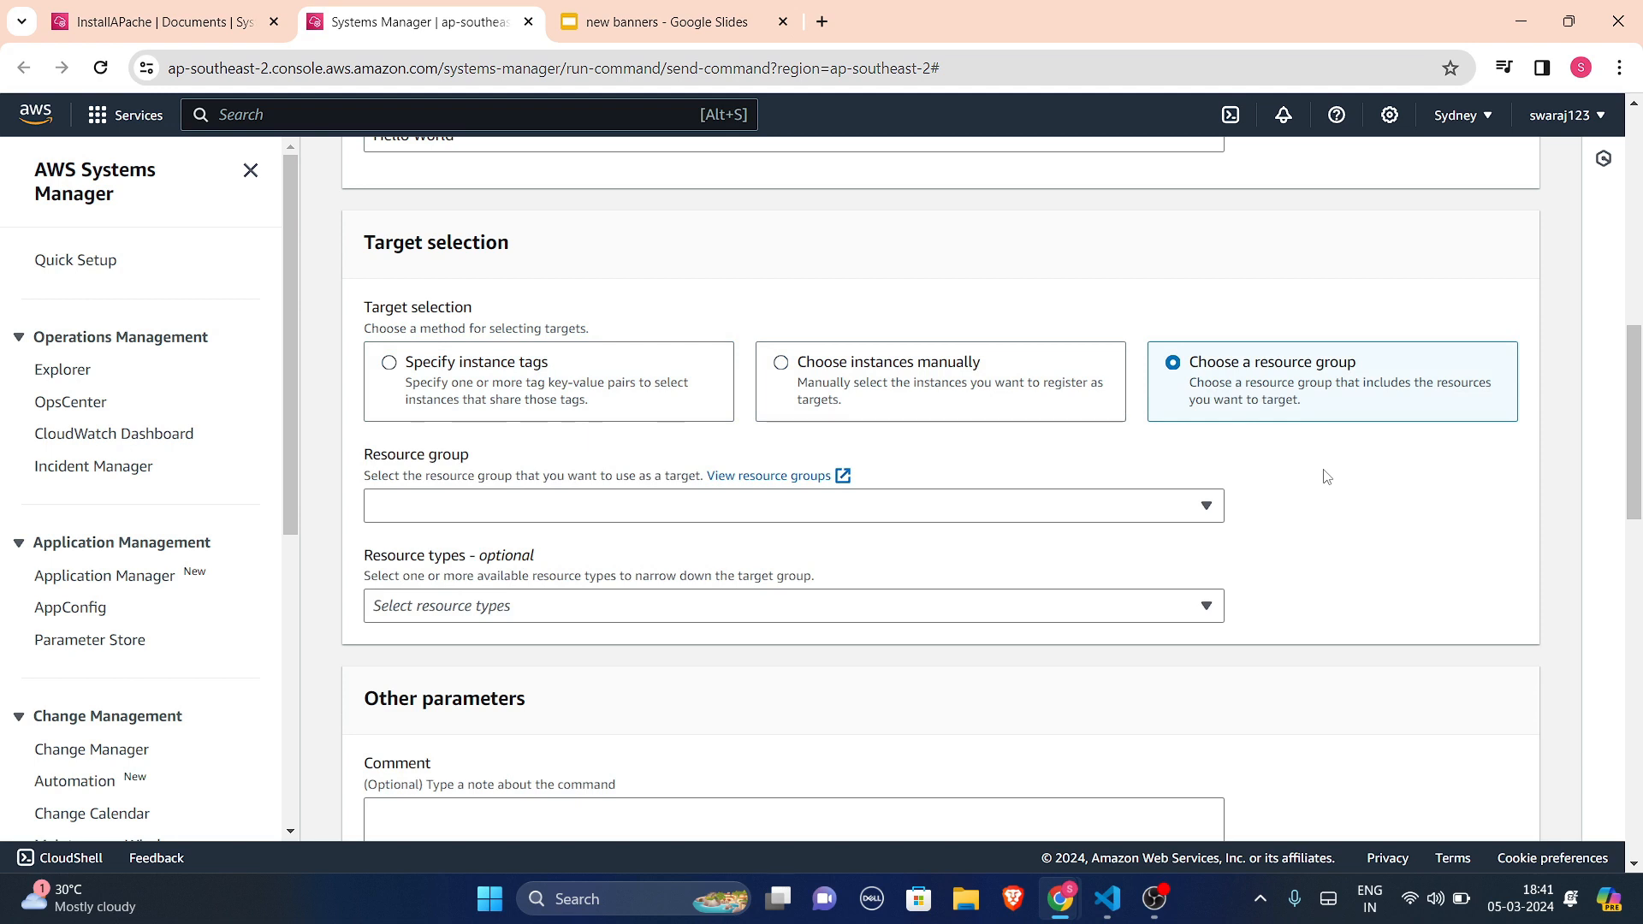
pyautogui.scroll(-3)
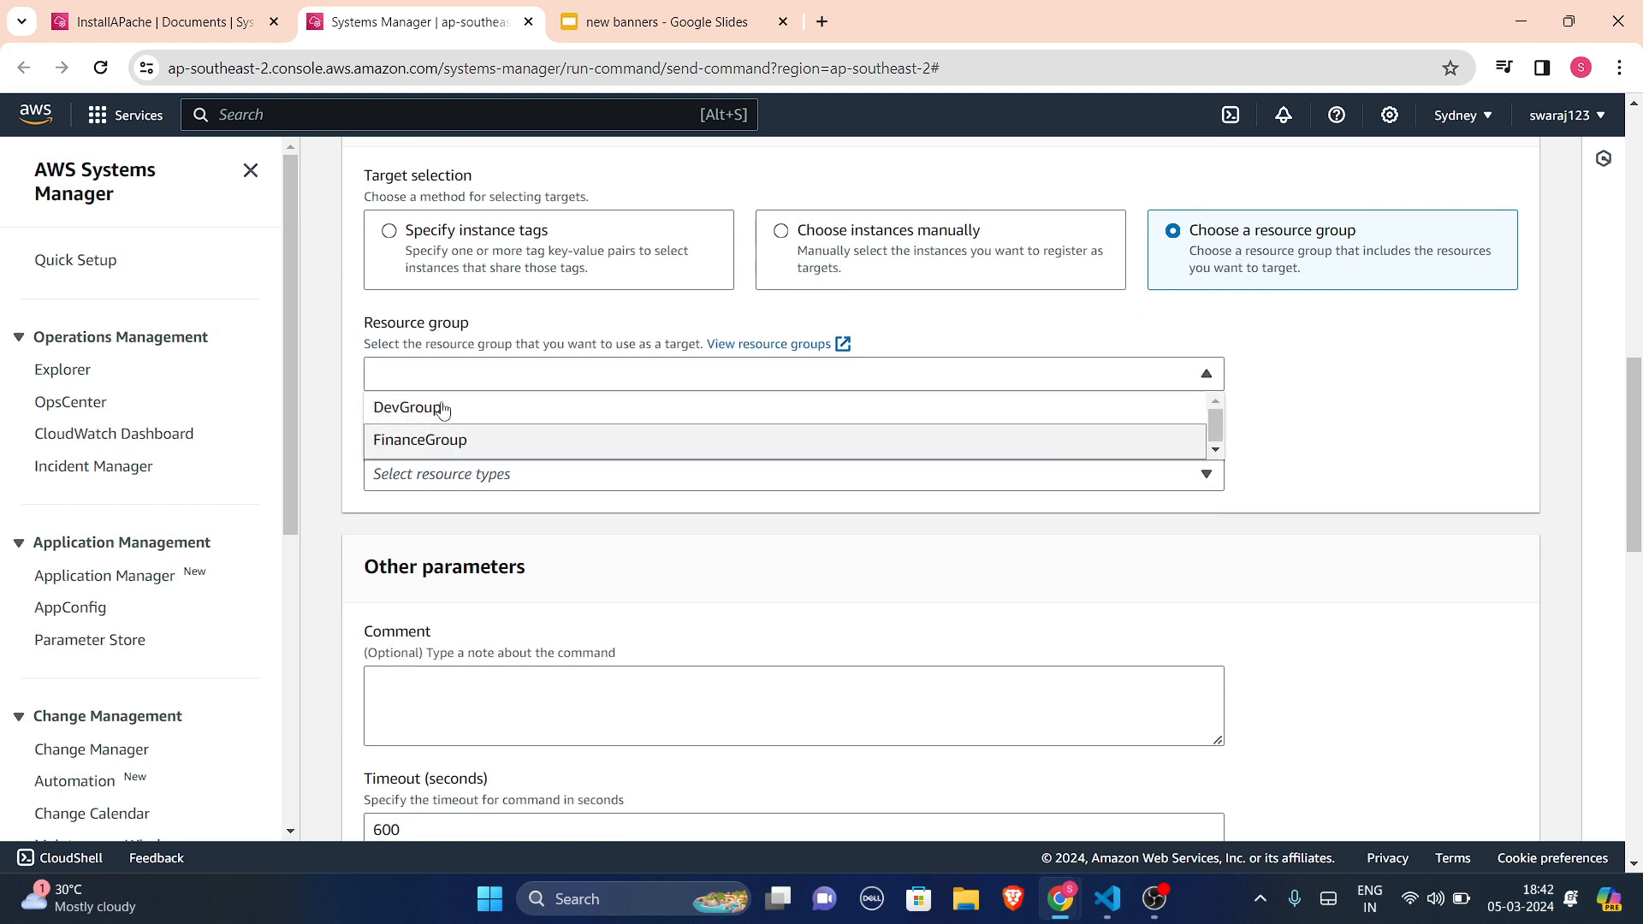
pyautogui.moveTo(981, 559)
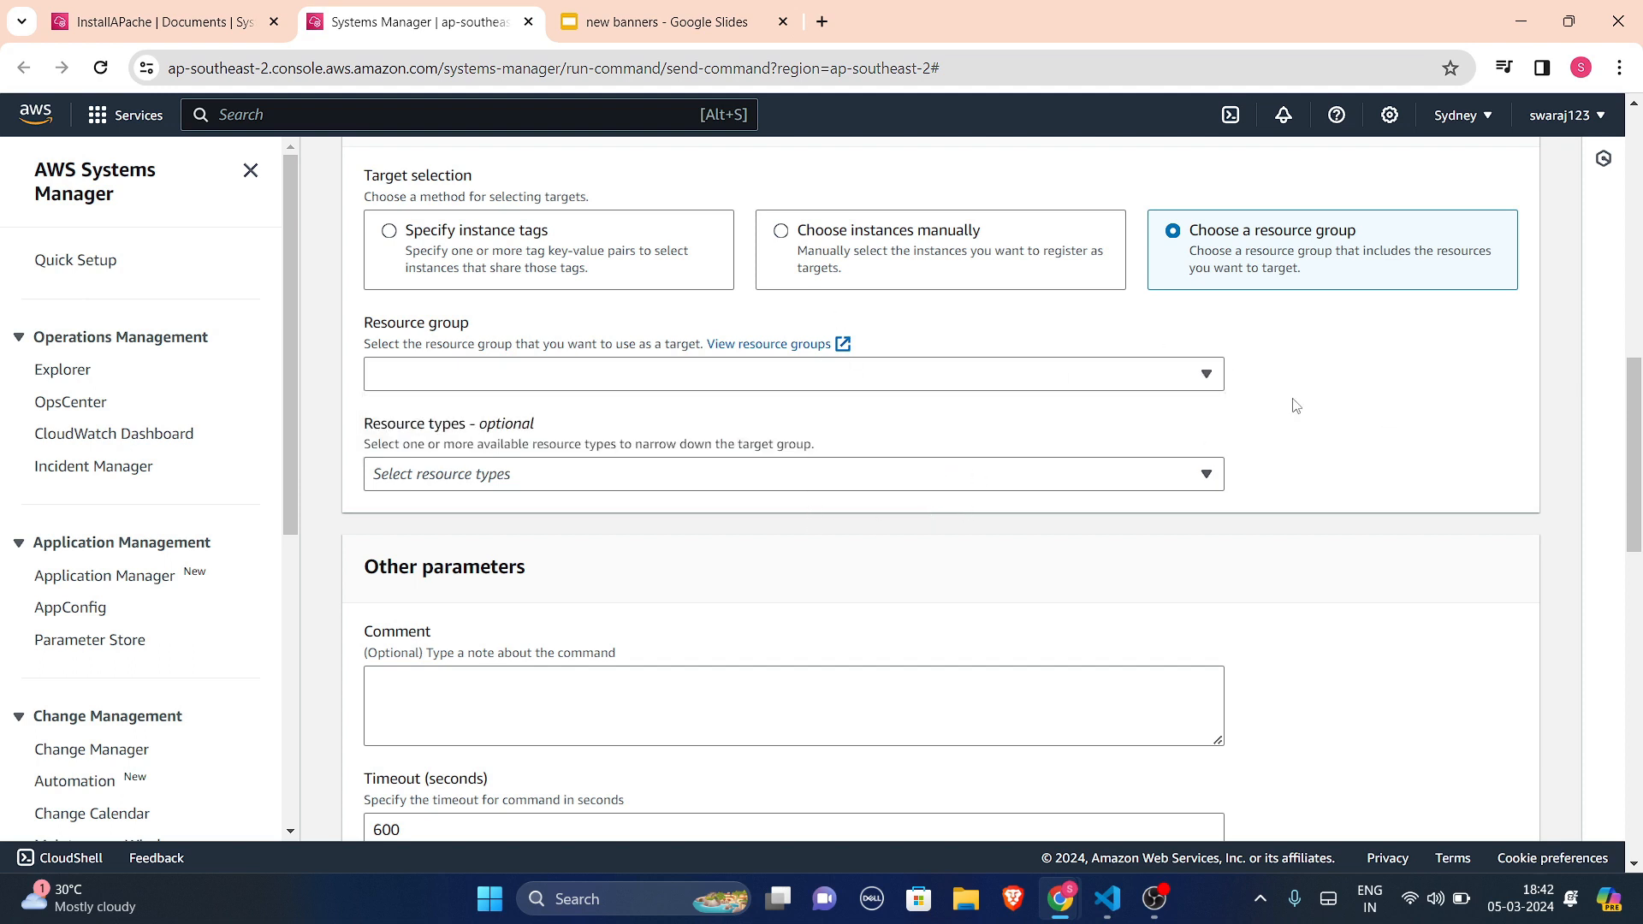
pyautogui.scroll(-3)
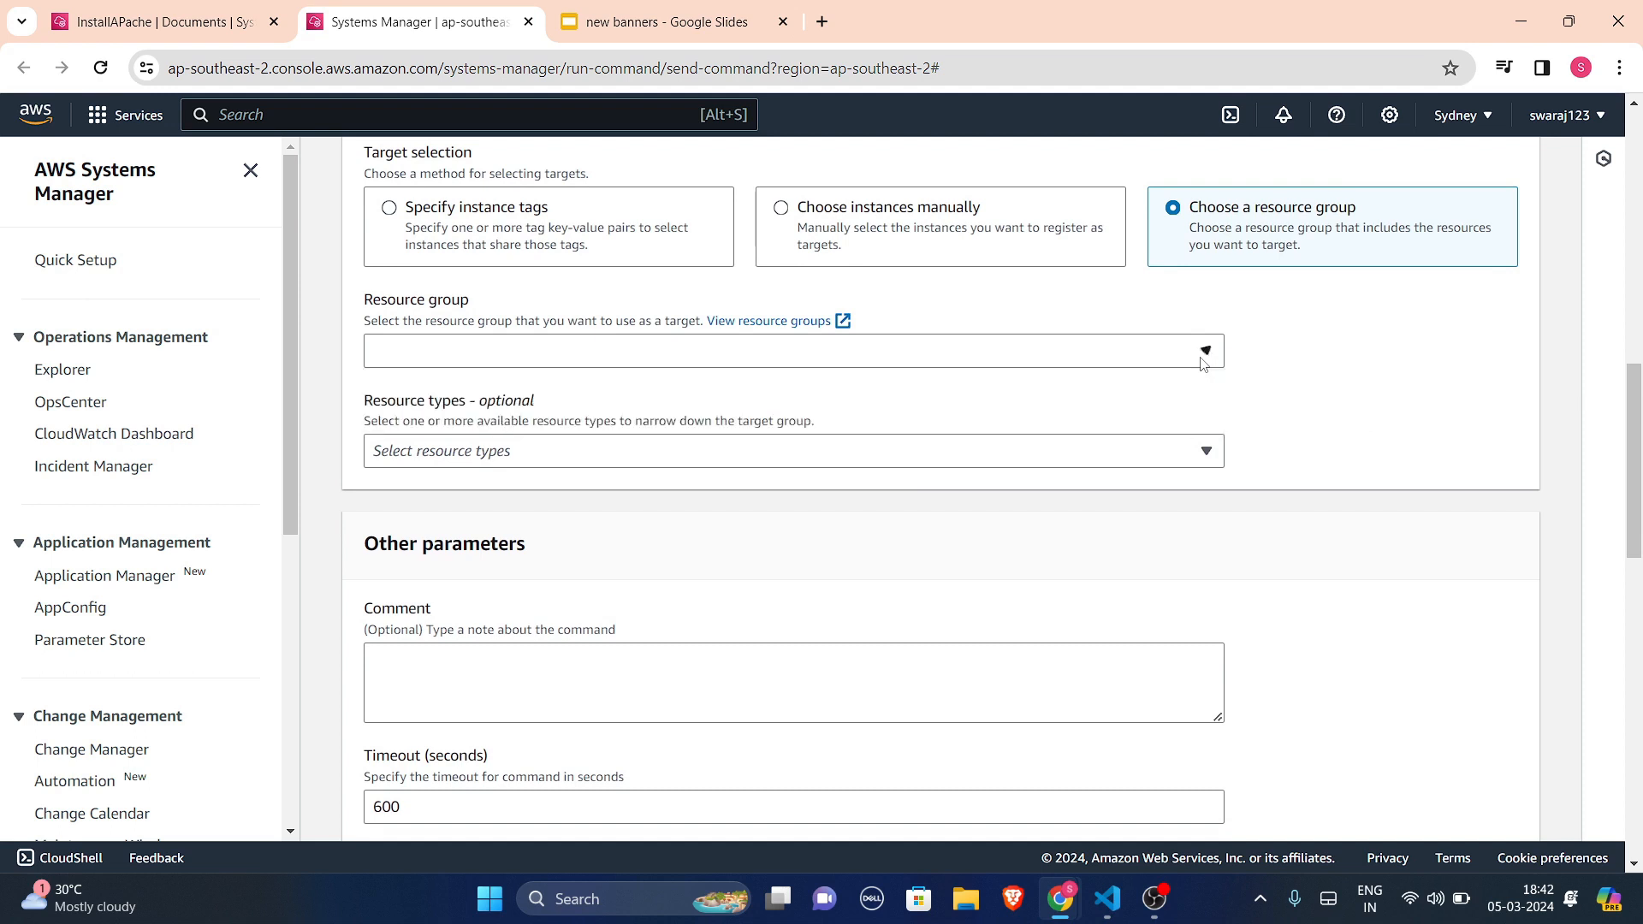
pyautogui.scroll(-3)
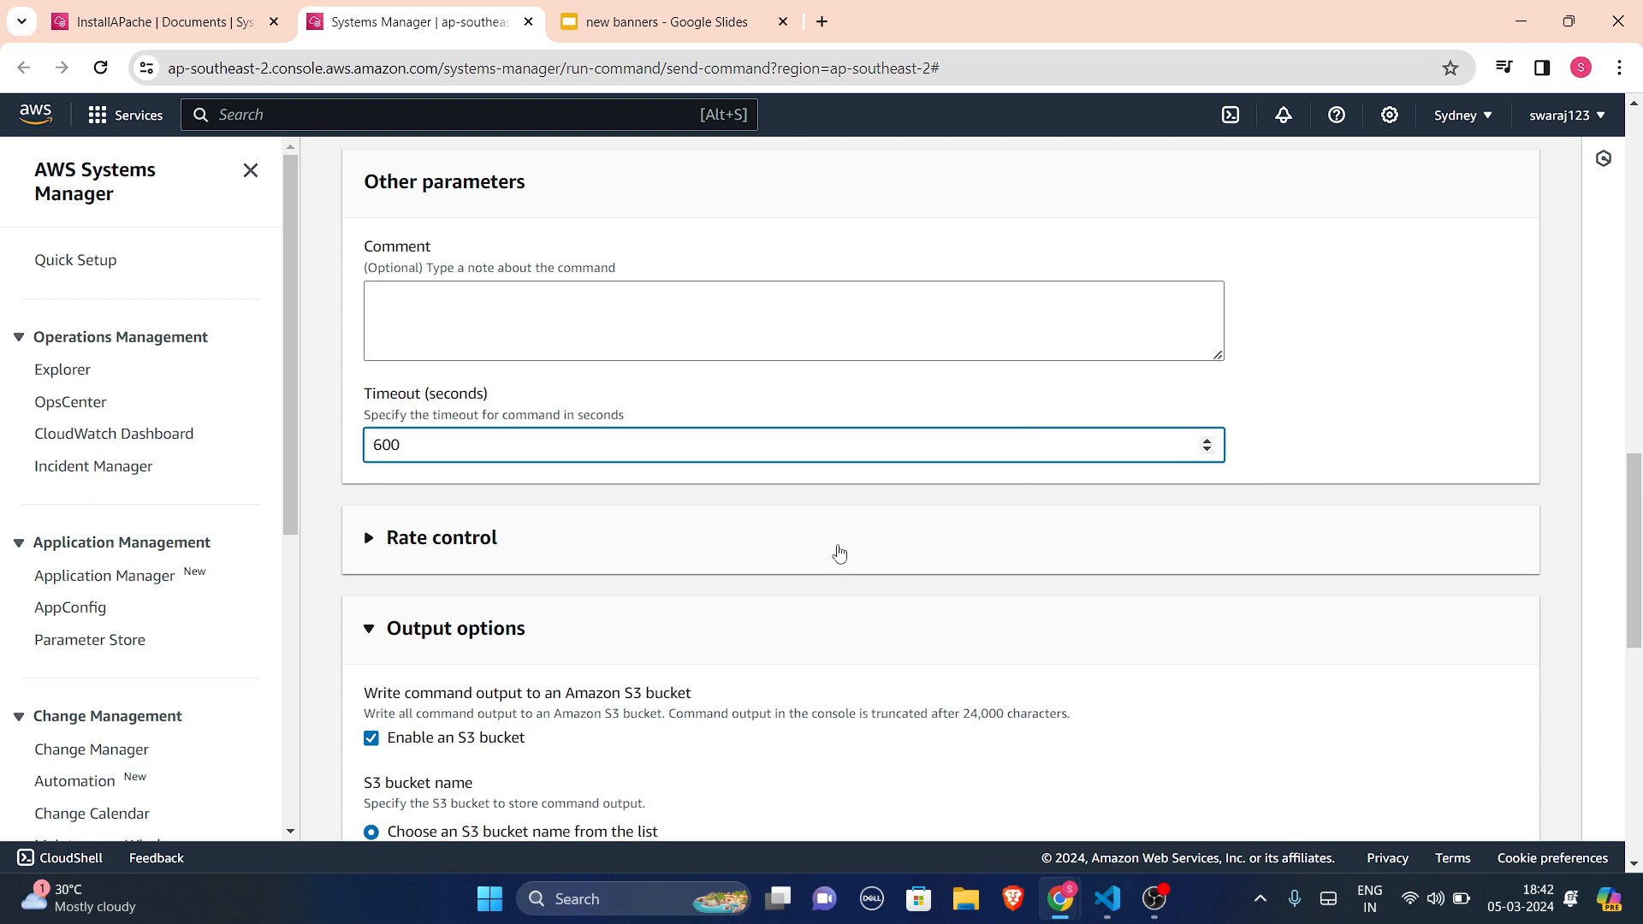
# - Keep rate control concurrency at 50 targets and set the error threshold to 0
pyautogui.scroll(-3)
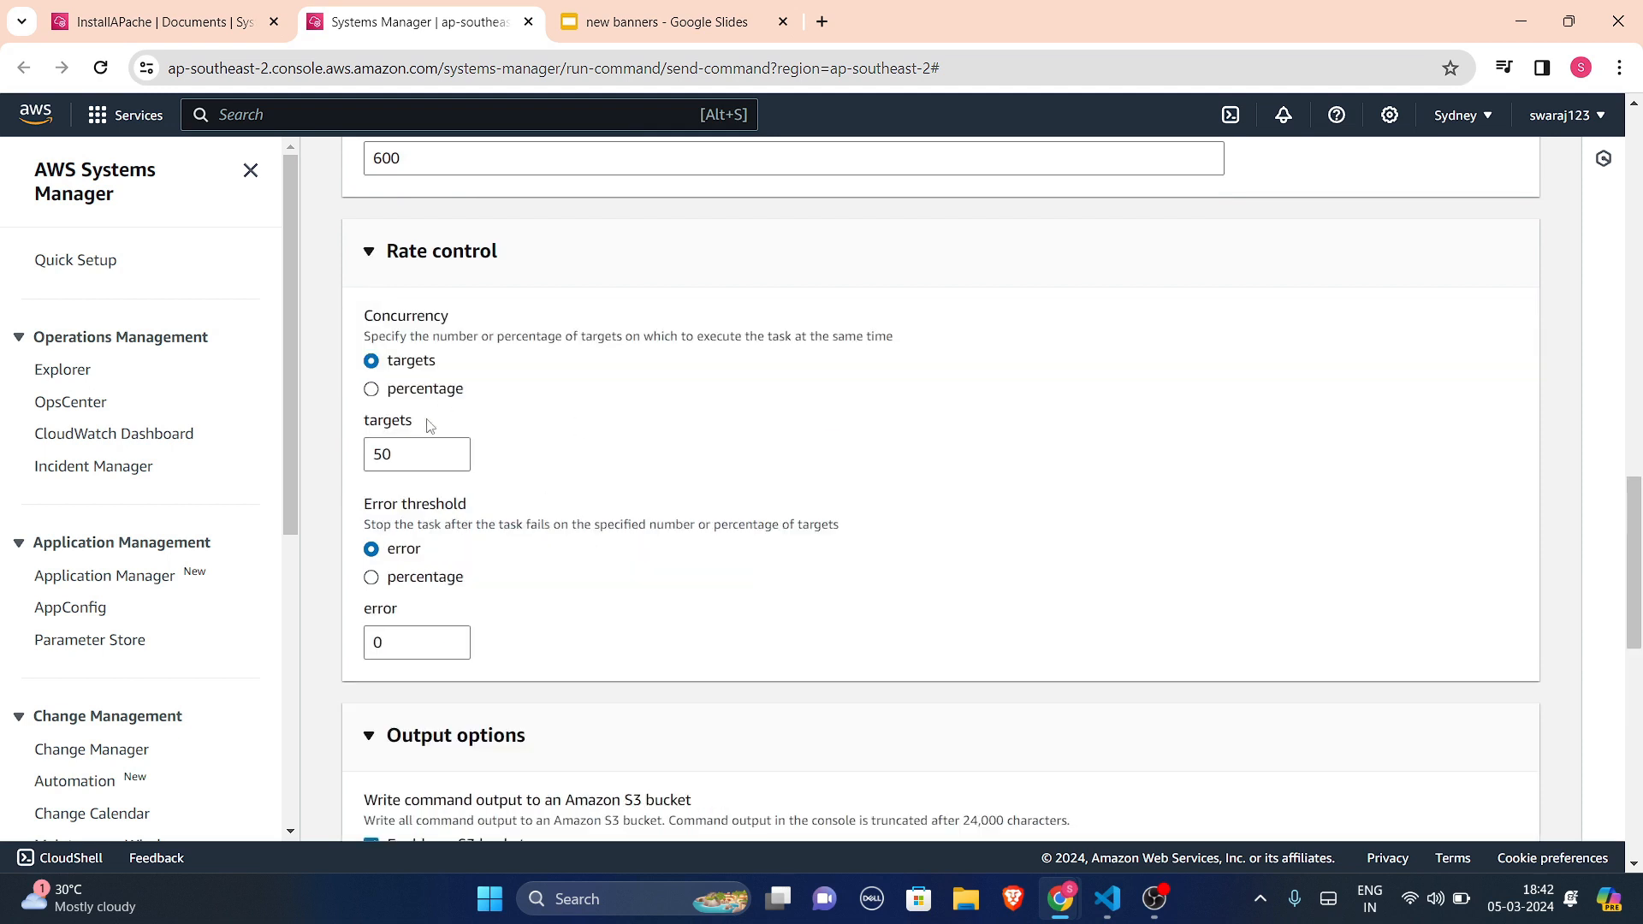
pyautogui.moveTo(420, 482)
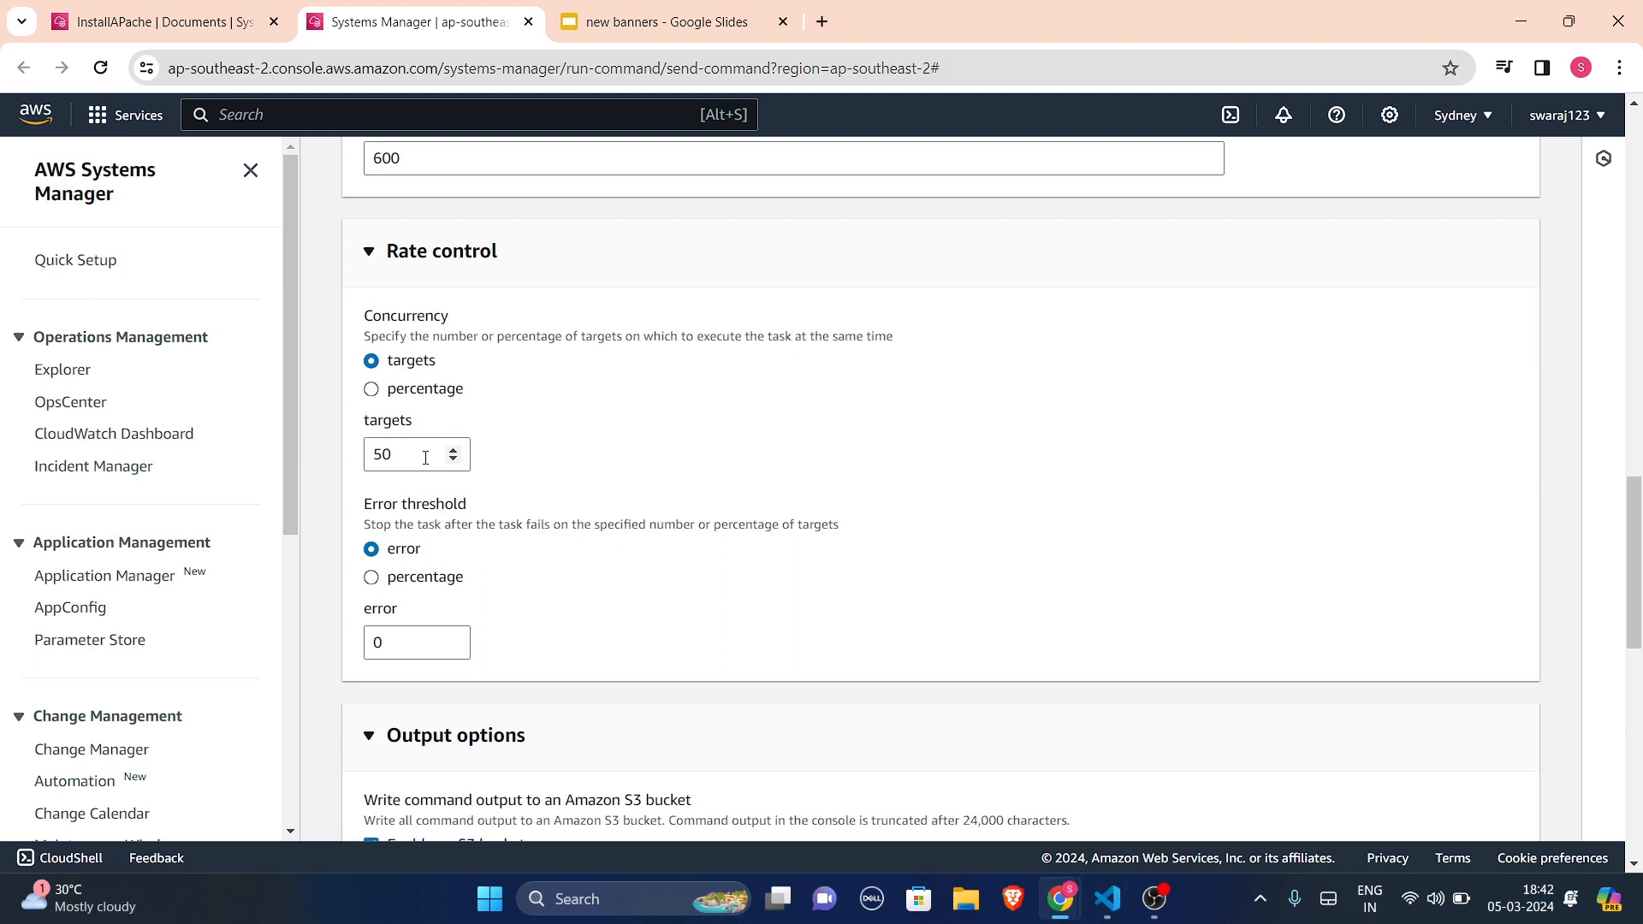
pyautogui.moveTo(495, 593)
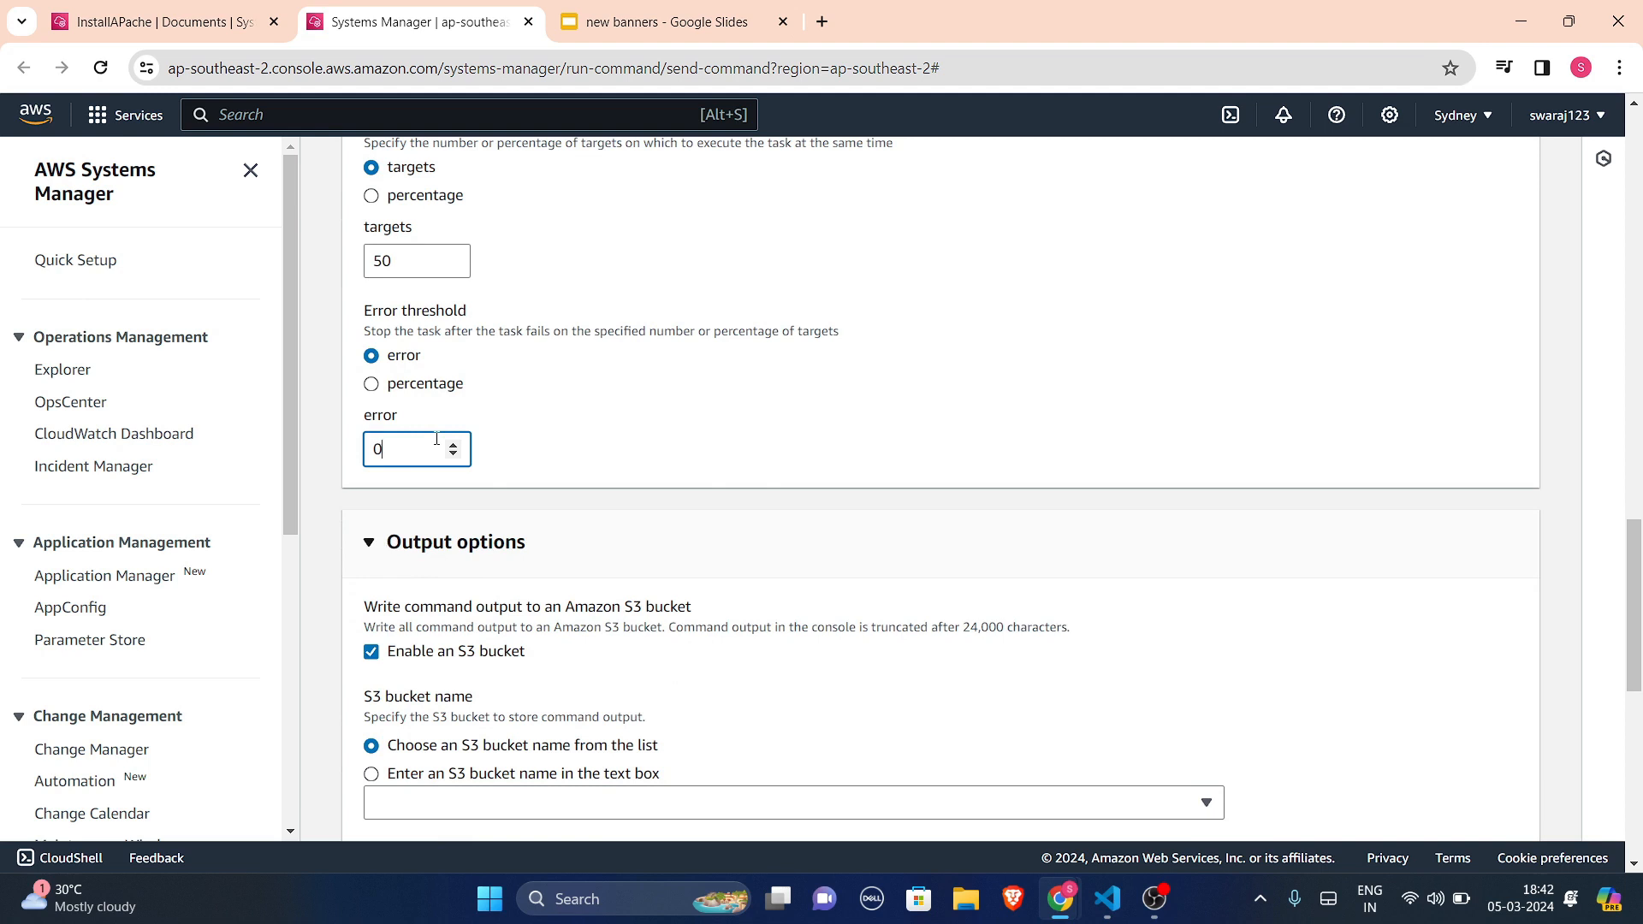
pyautogui.press('Backspace')
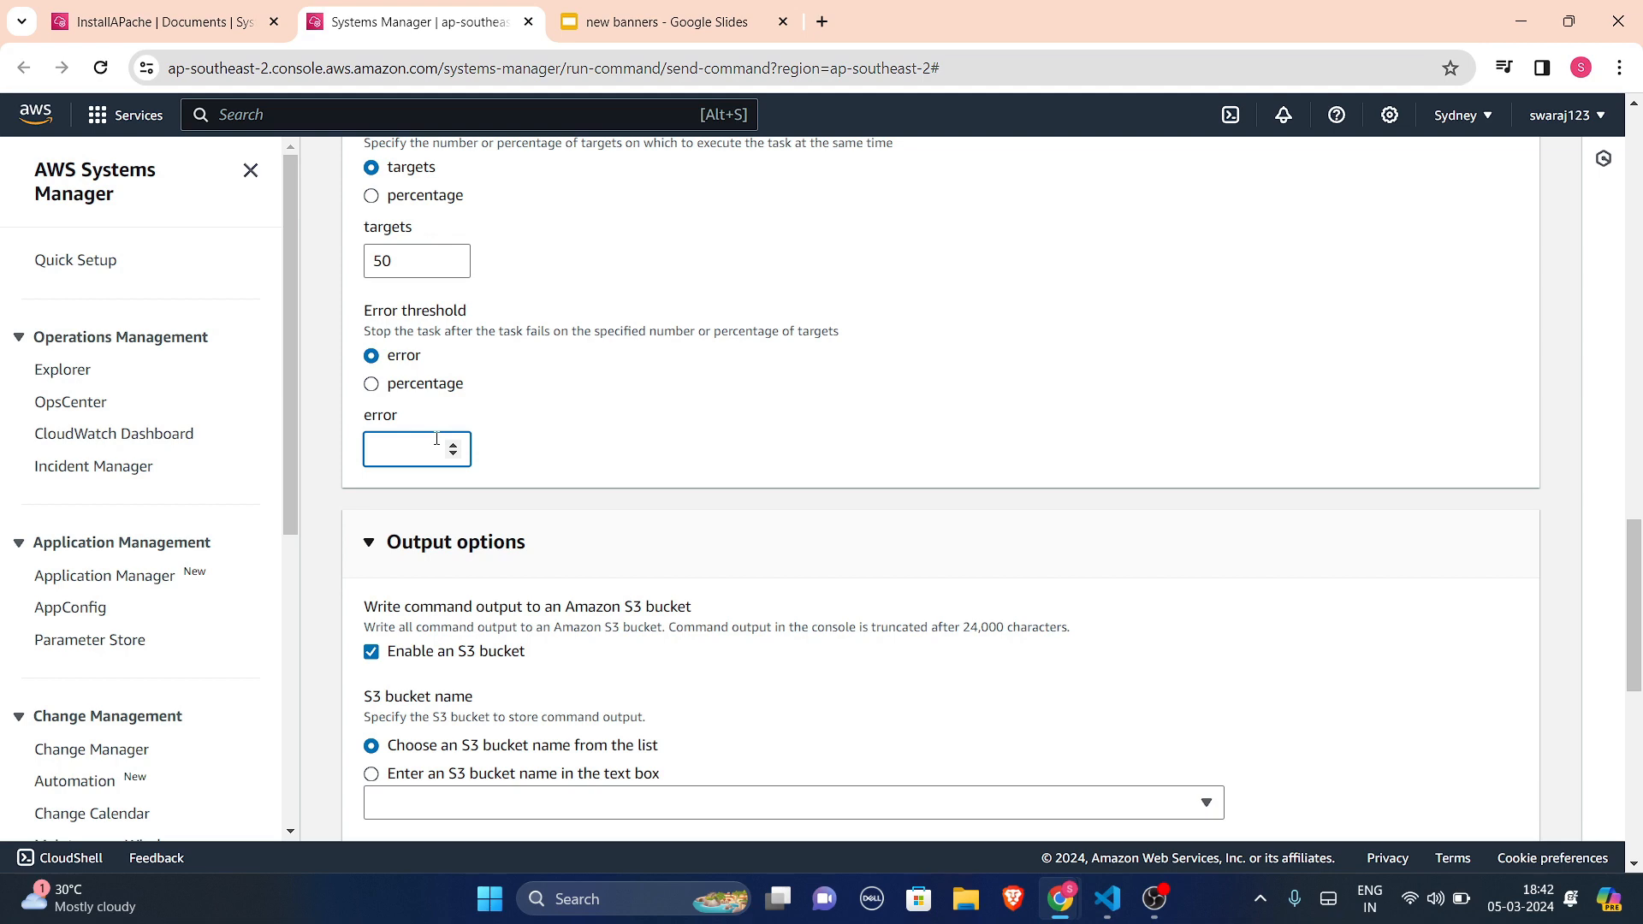
pyautogui.write('0')
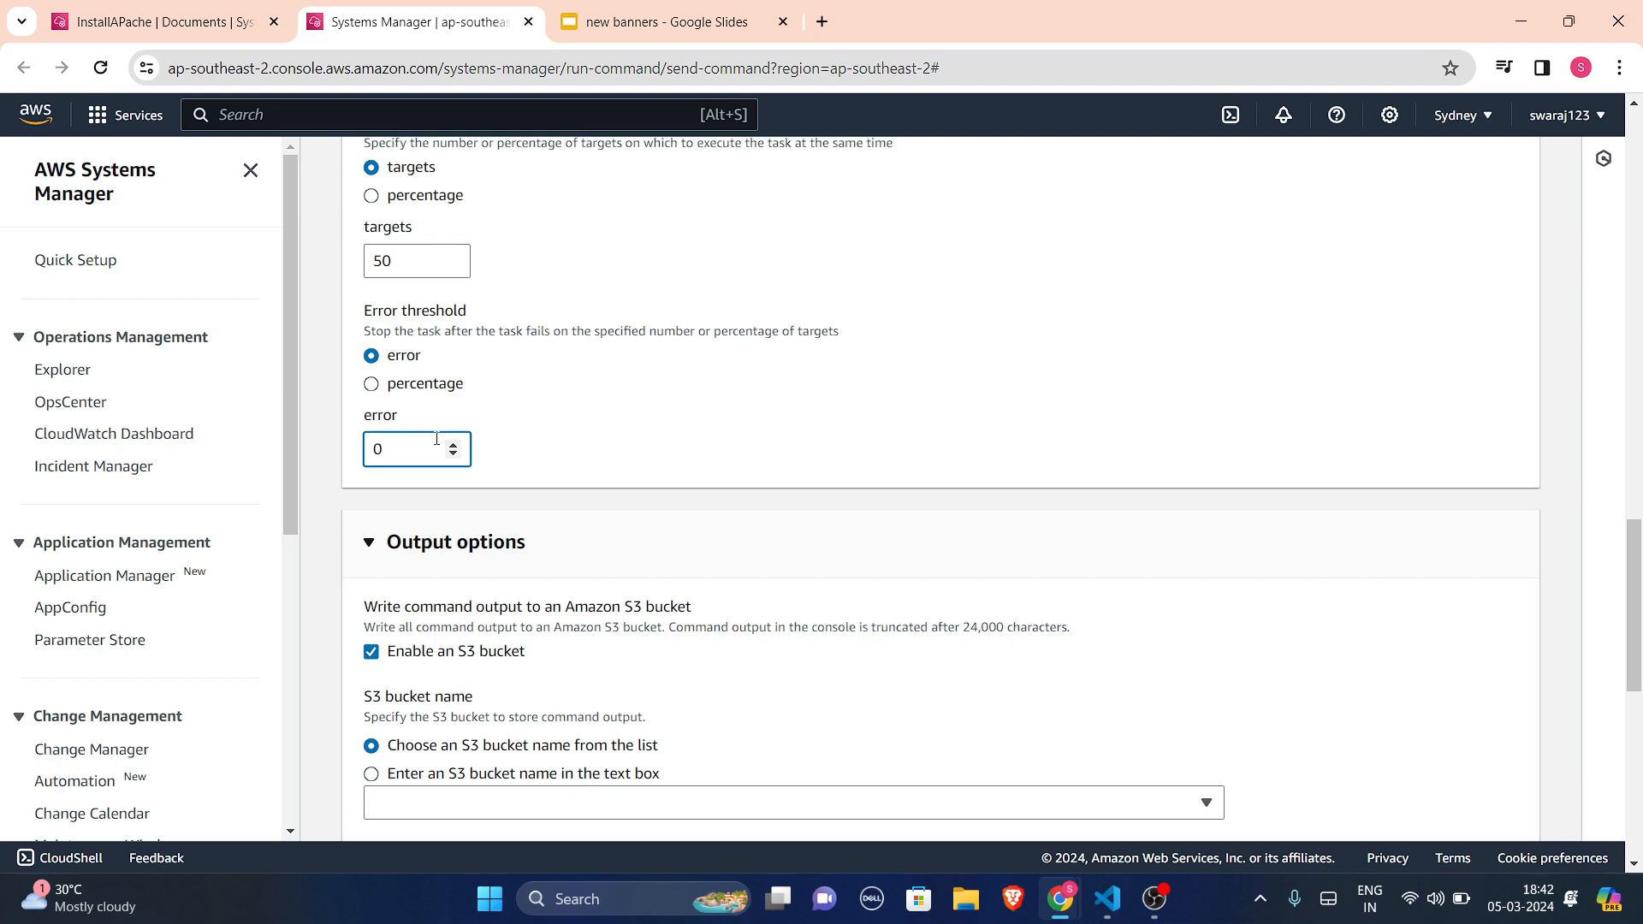
pyautogui.scroll(-3)
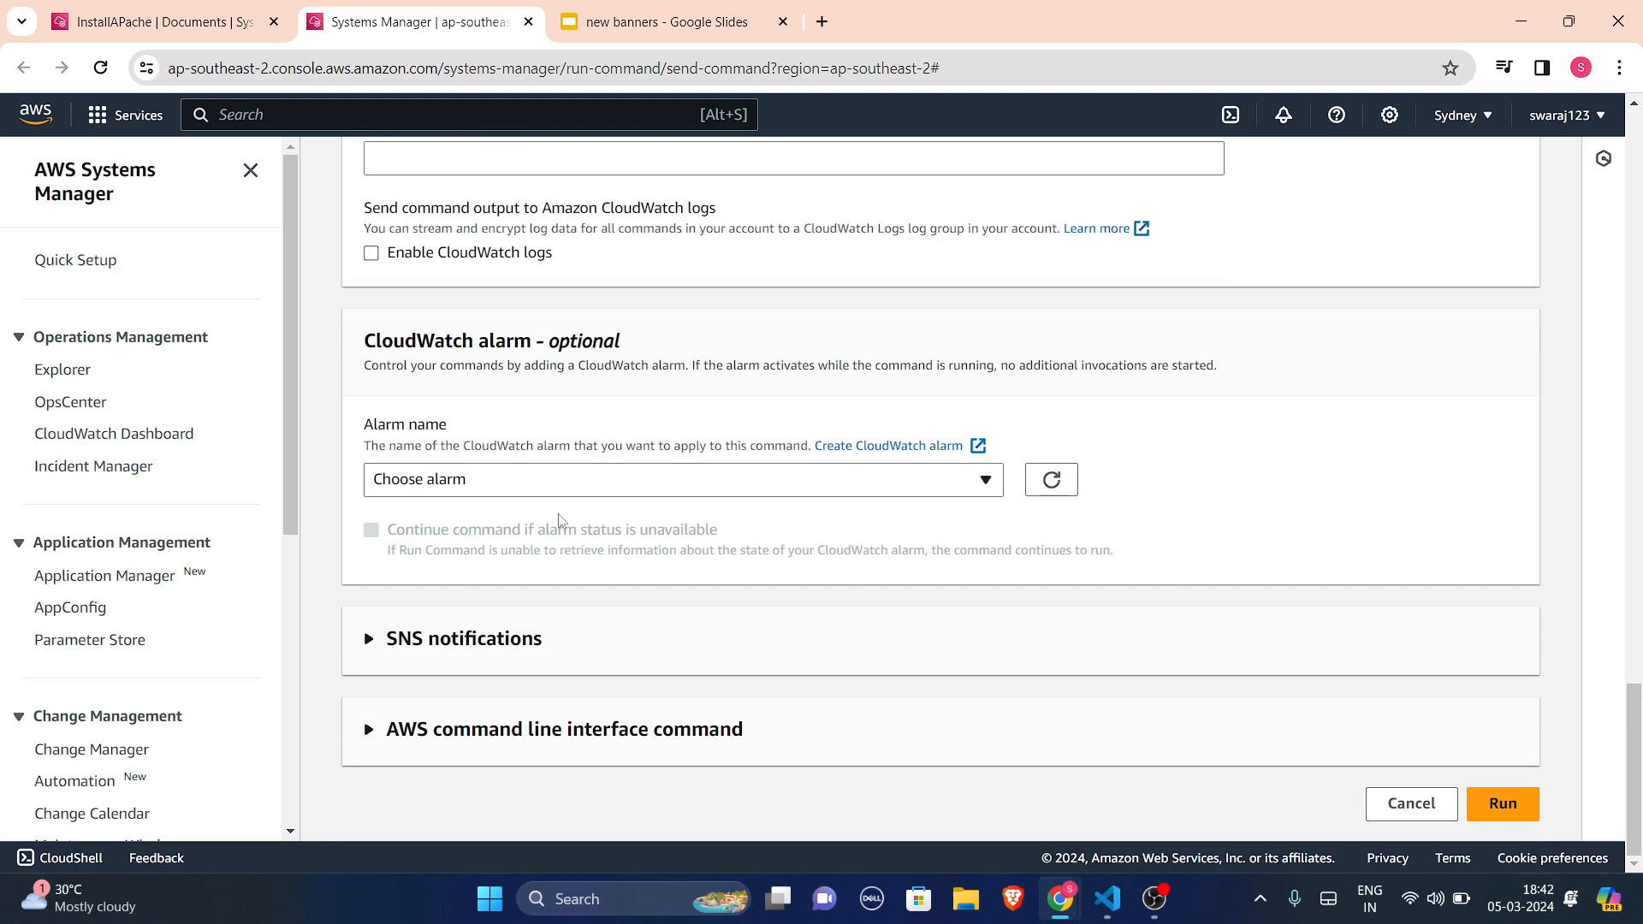
pyautogui.scroll(3)
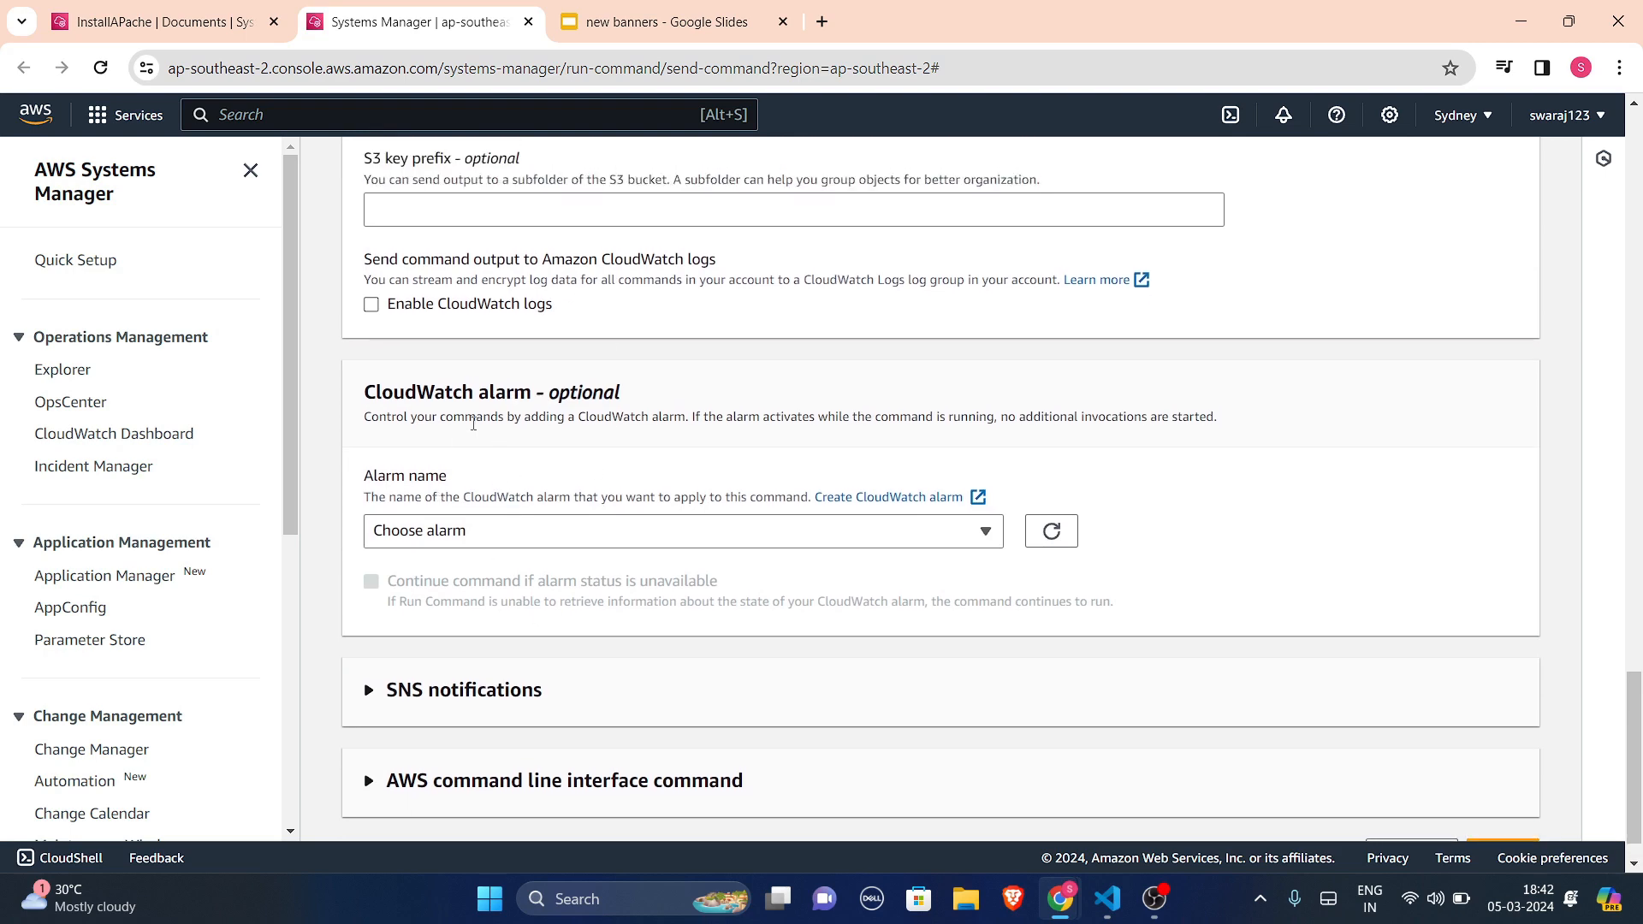
pyautogui.scroll(3)
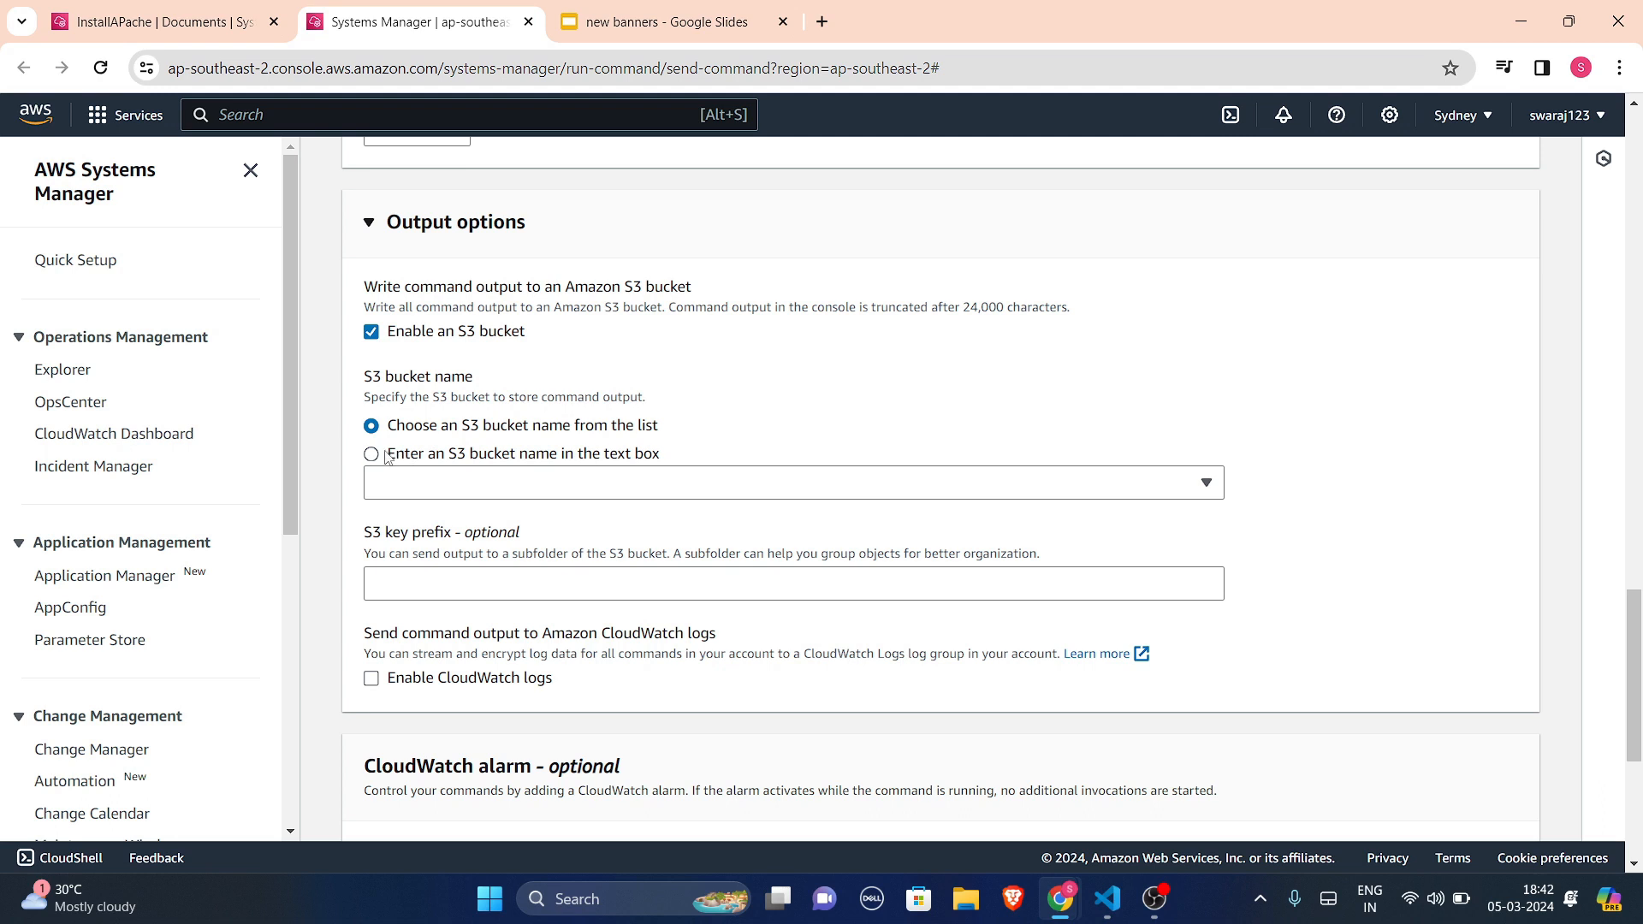
pyautogui.moveTo(658, 435)
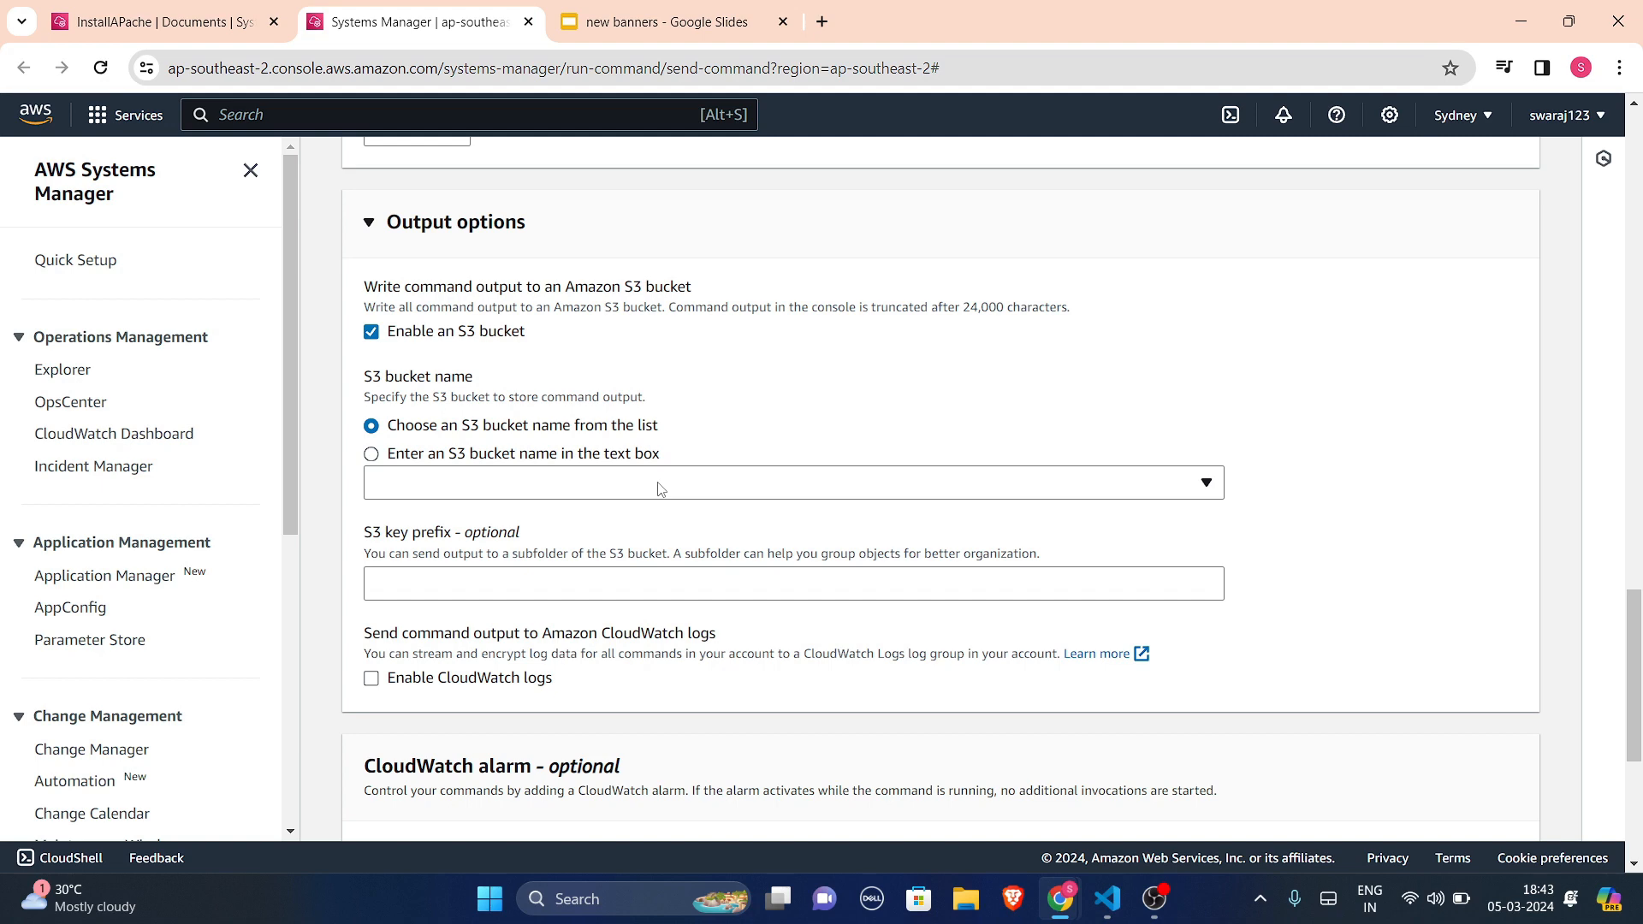
pyautogui.scroll(-3)
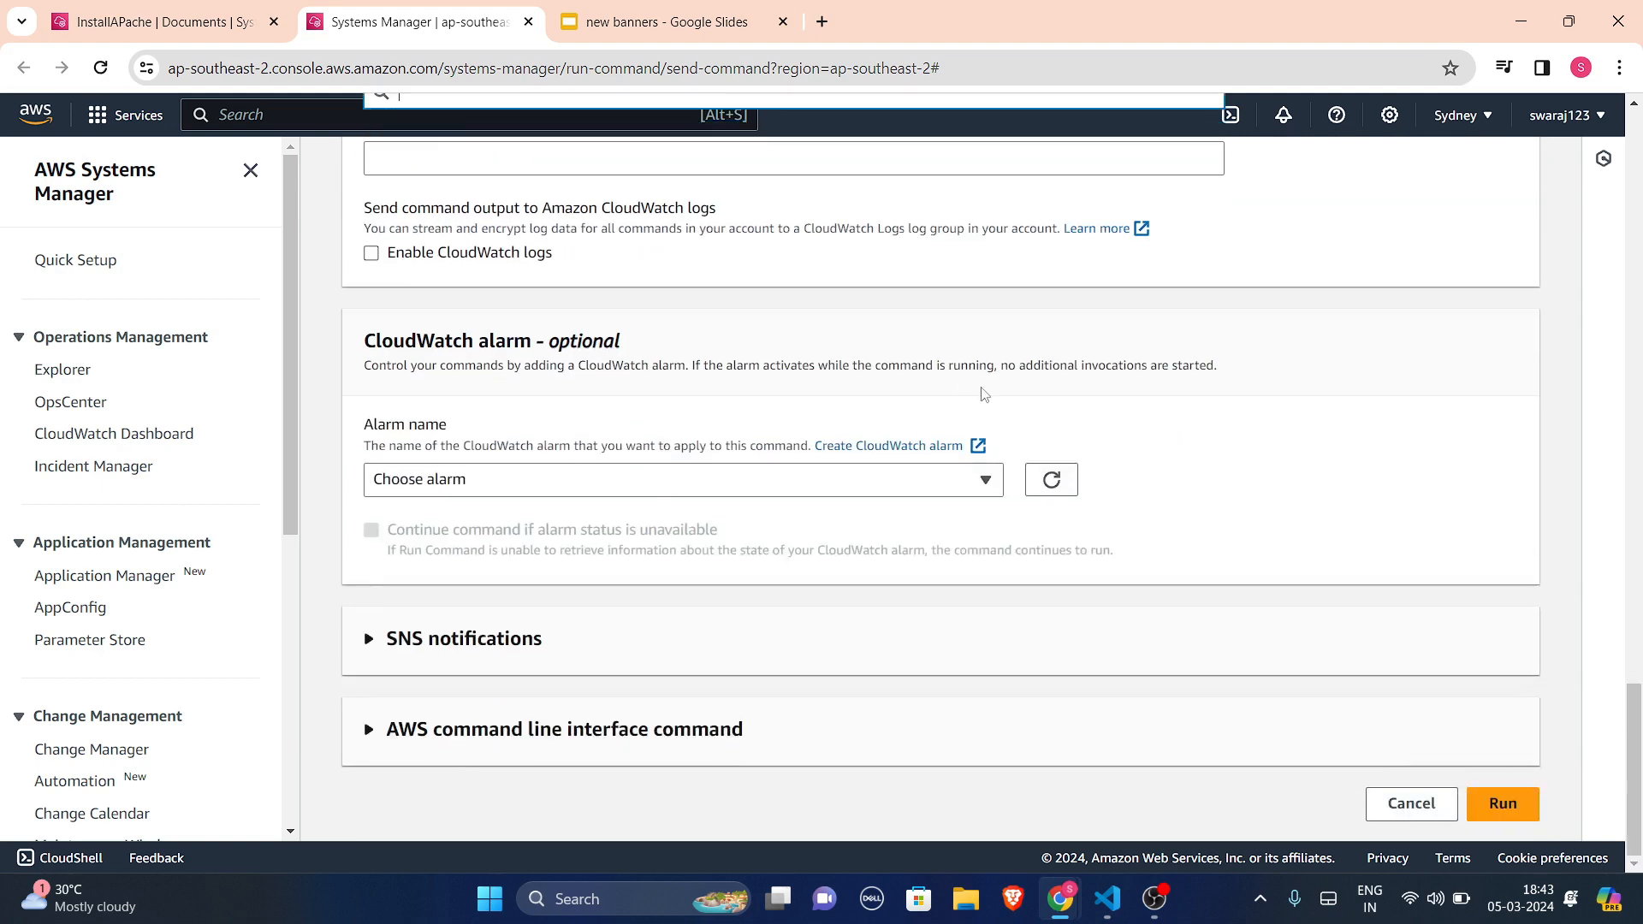
pyautogui.moveTo(605, 674)
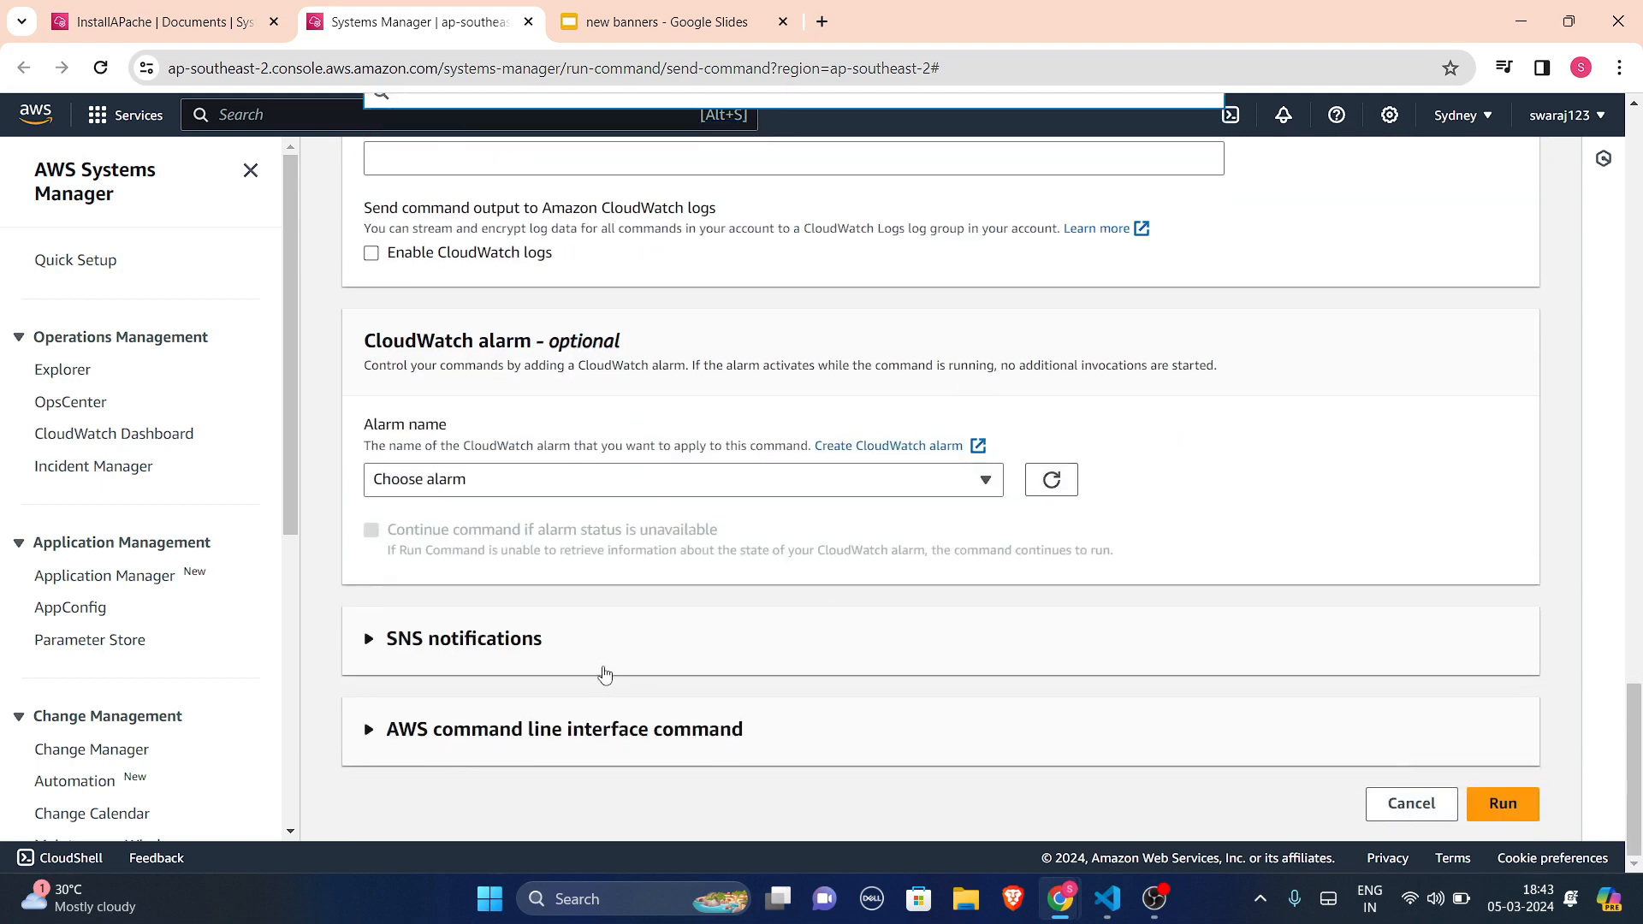
pyautogui.moveTo(1500, 817)
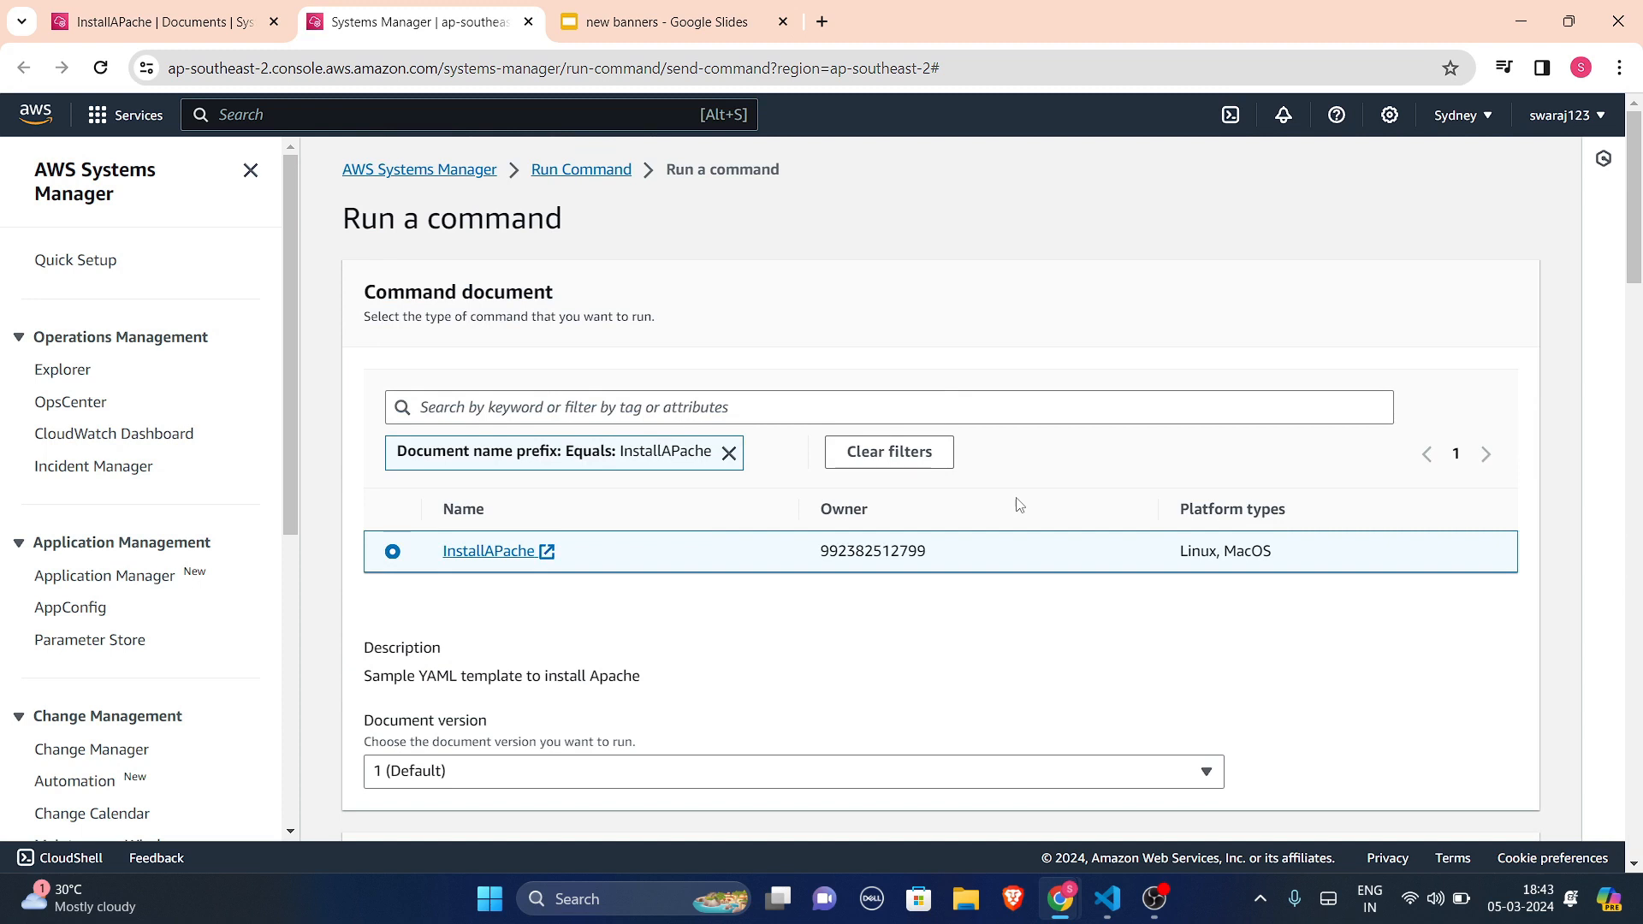
pyautogui.moveTo(701, 219)
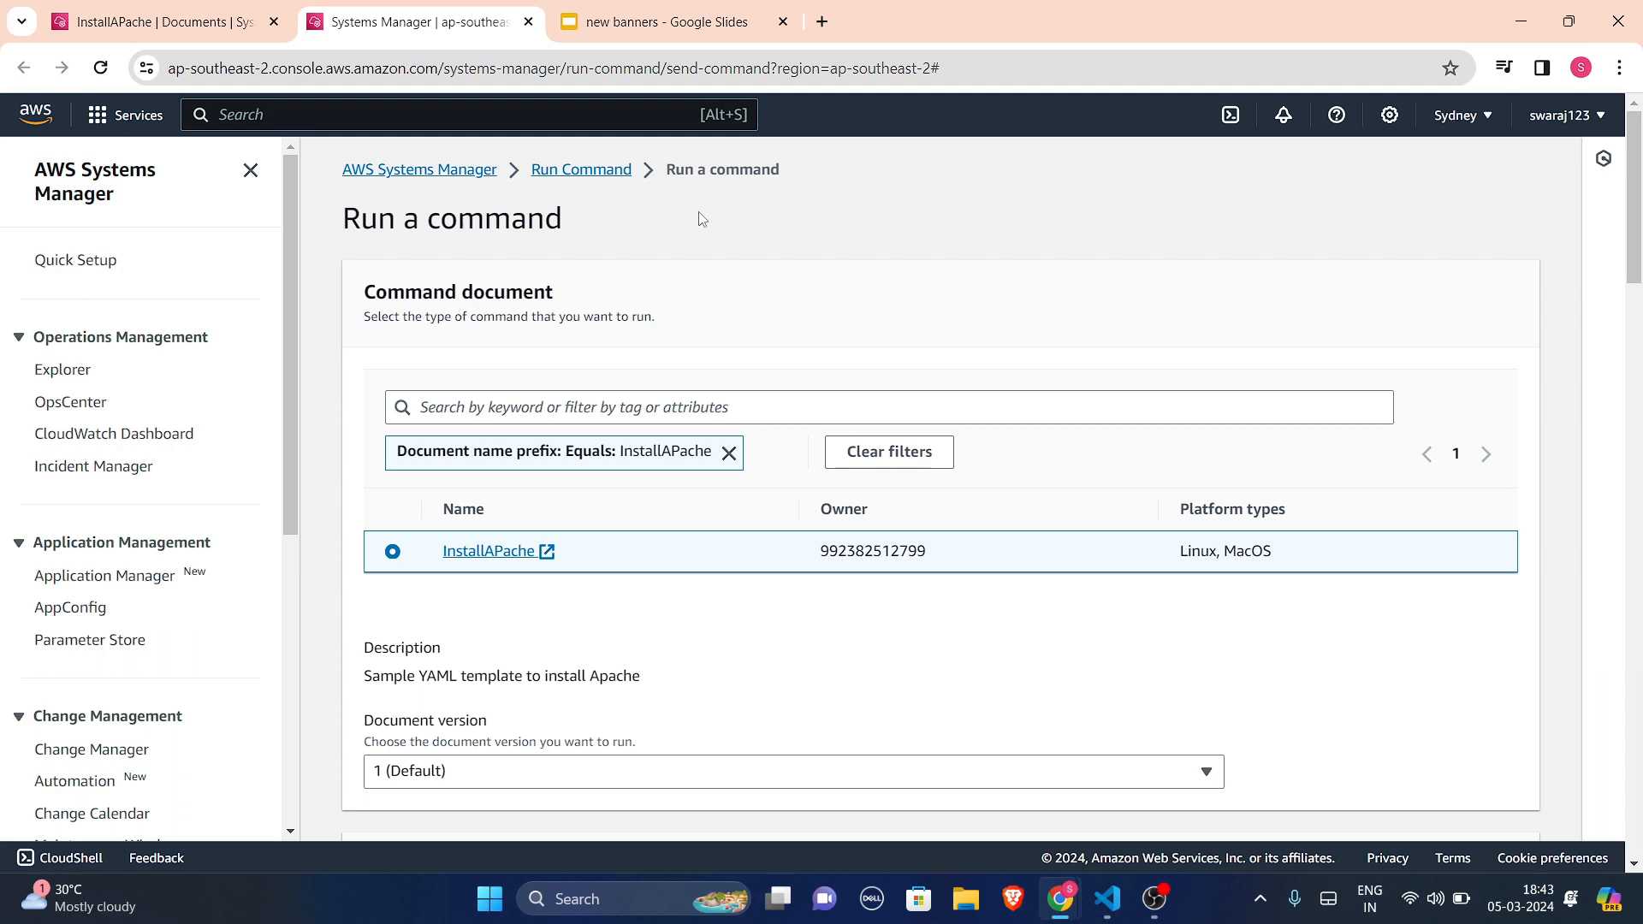
pyautogui.moveTo(843, 356)
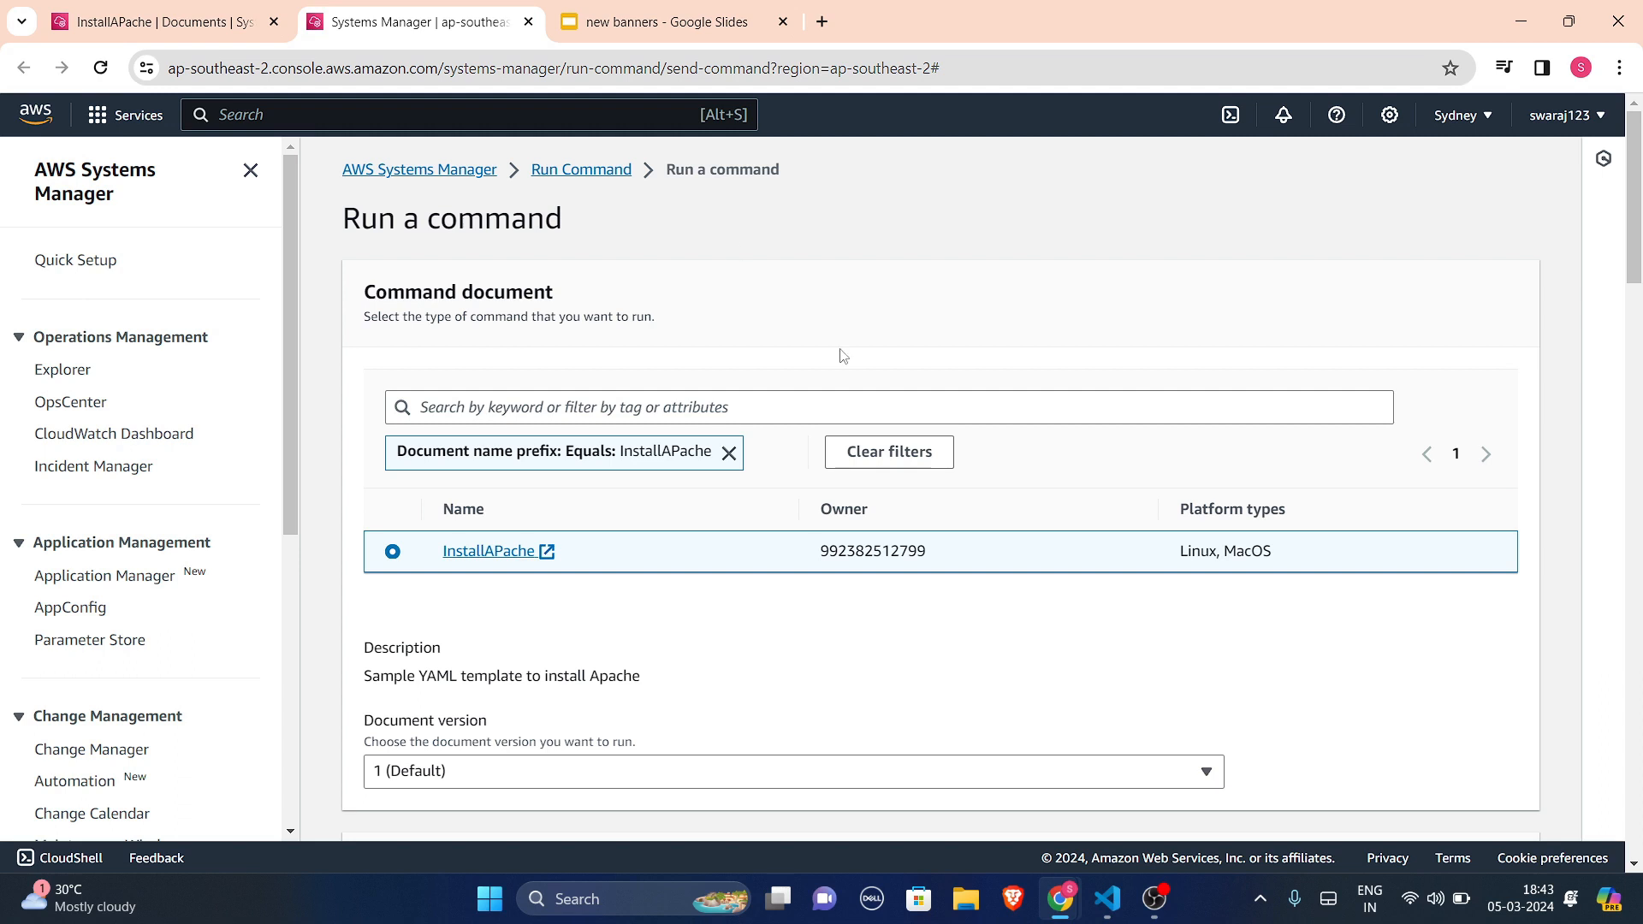